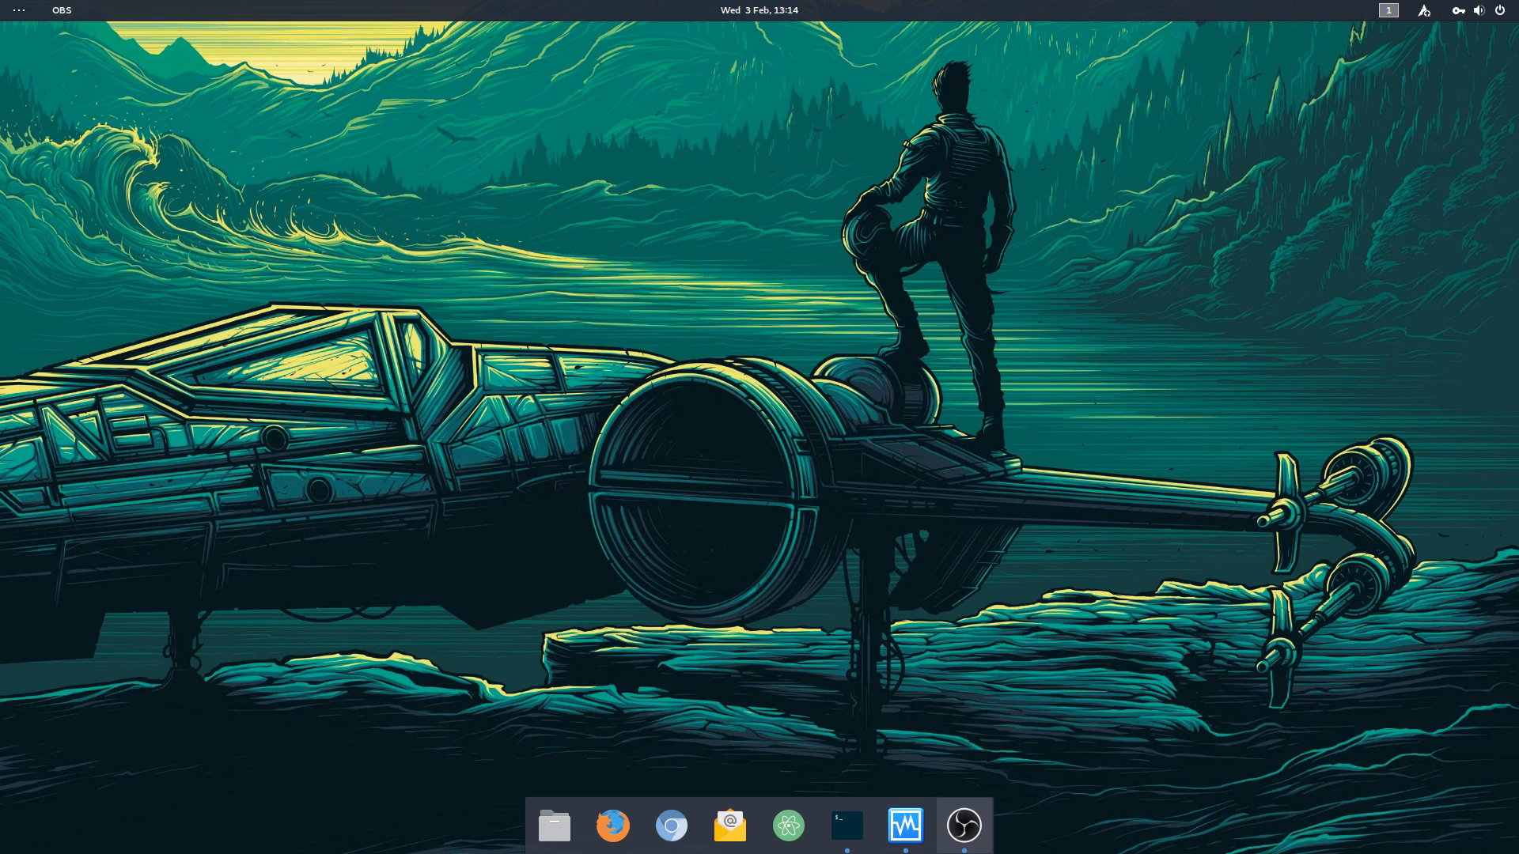
Step: Bring up the Ubuntu VM and launch GNOME Terminal, view its About info, and launch Terminator
click(904, 825)
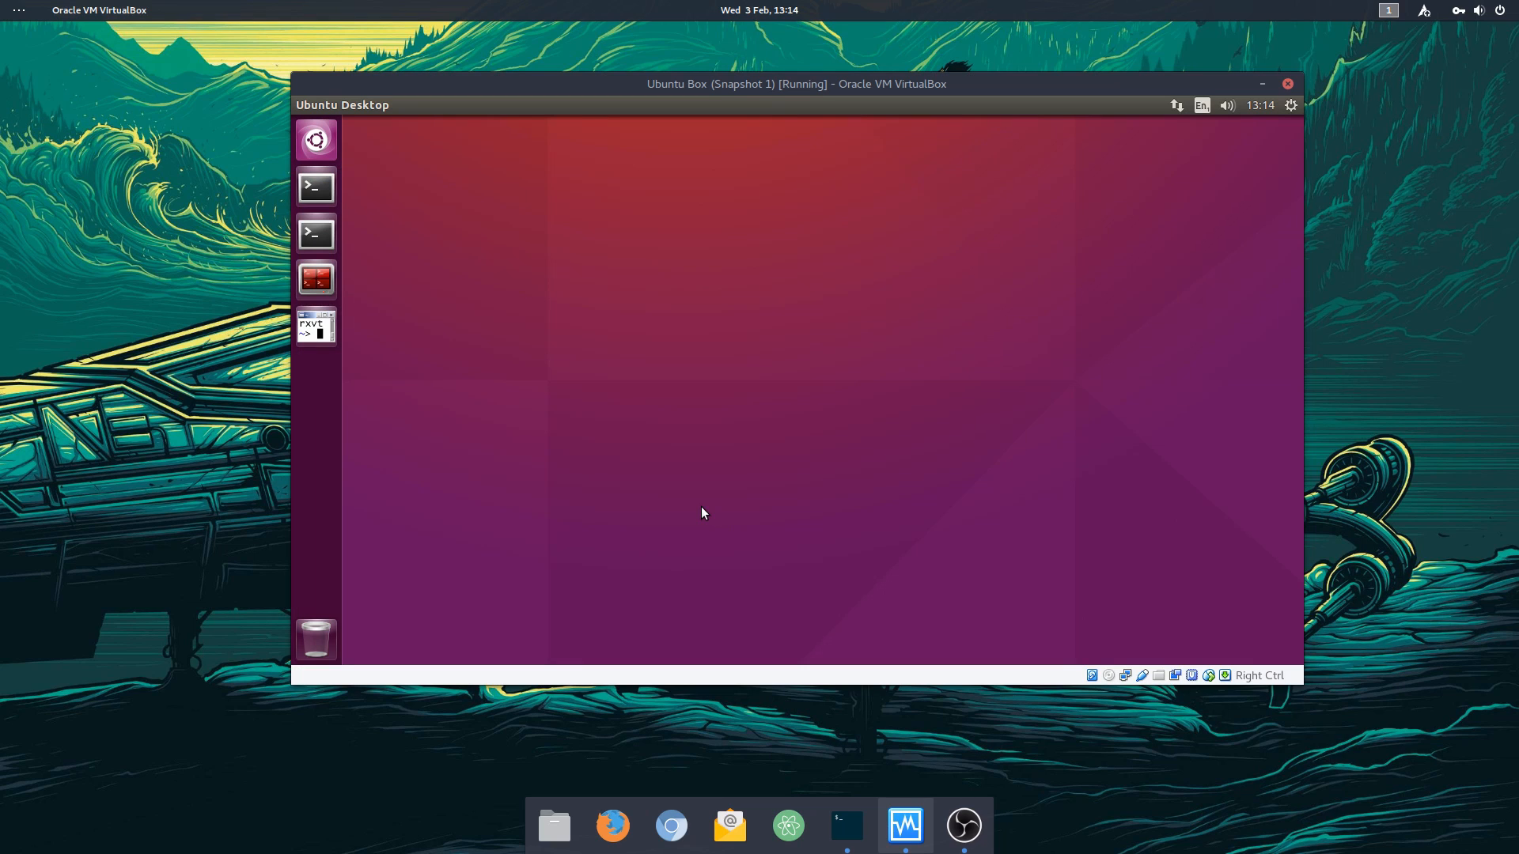
mouse_move(333, 211)
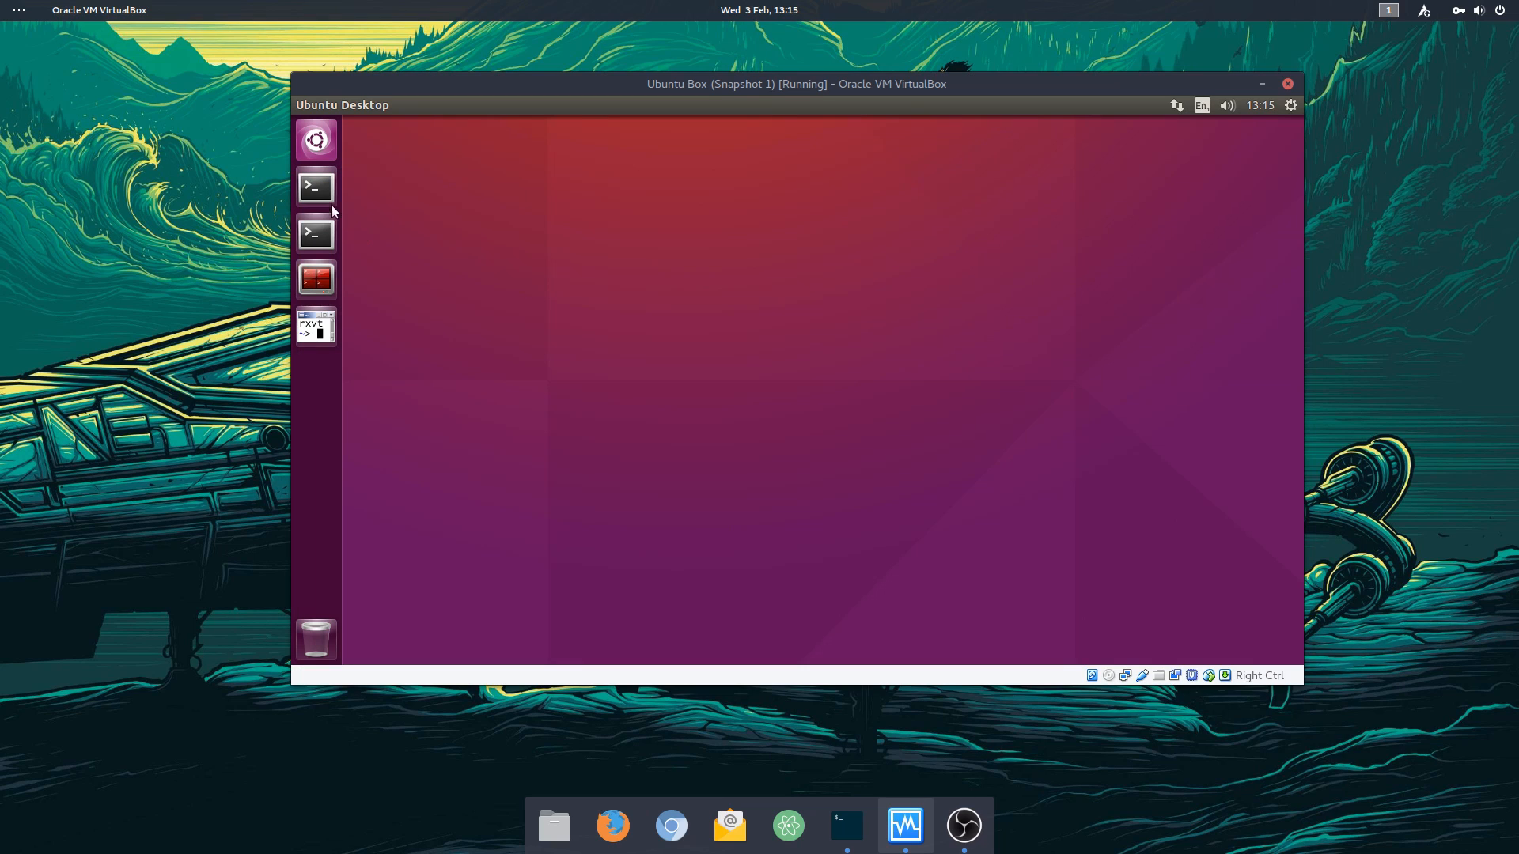
click(315, 187)
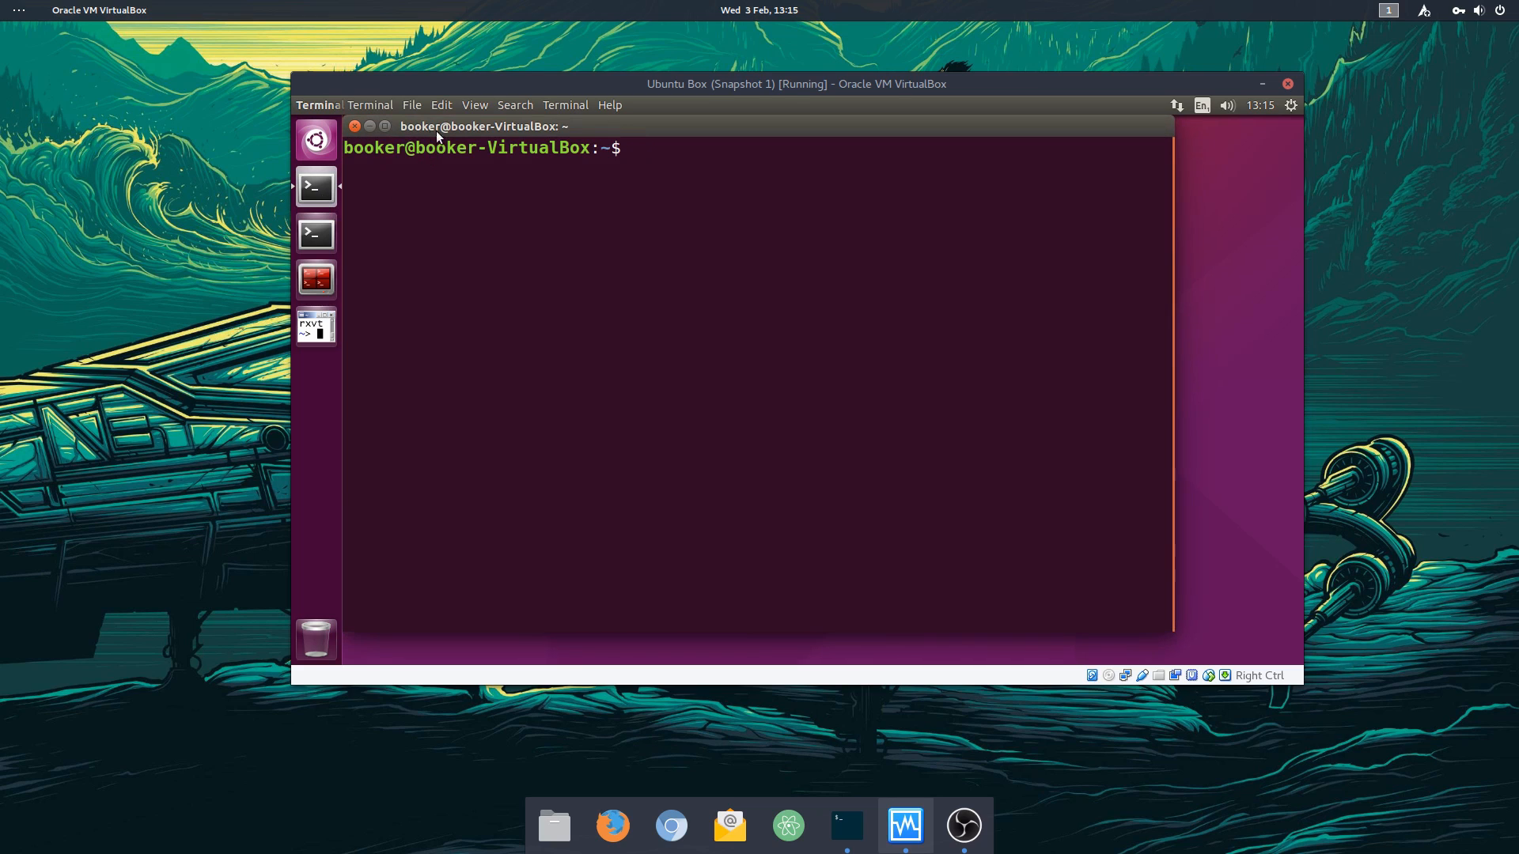
click(608, 105)
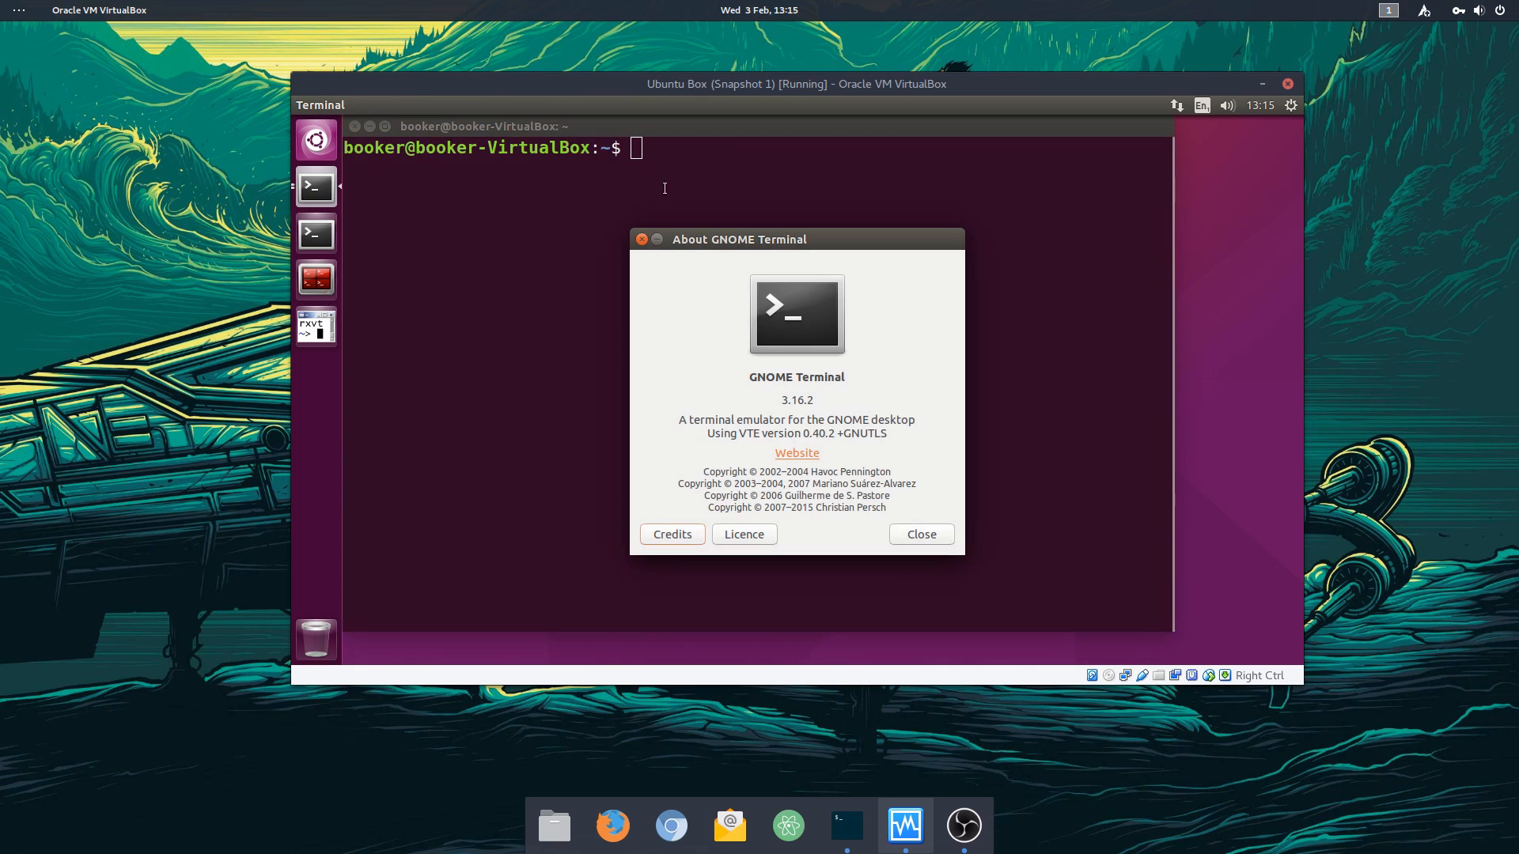
mouse_move(647, 250)
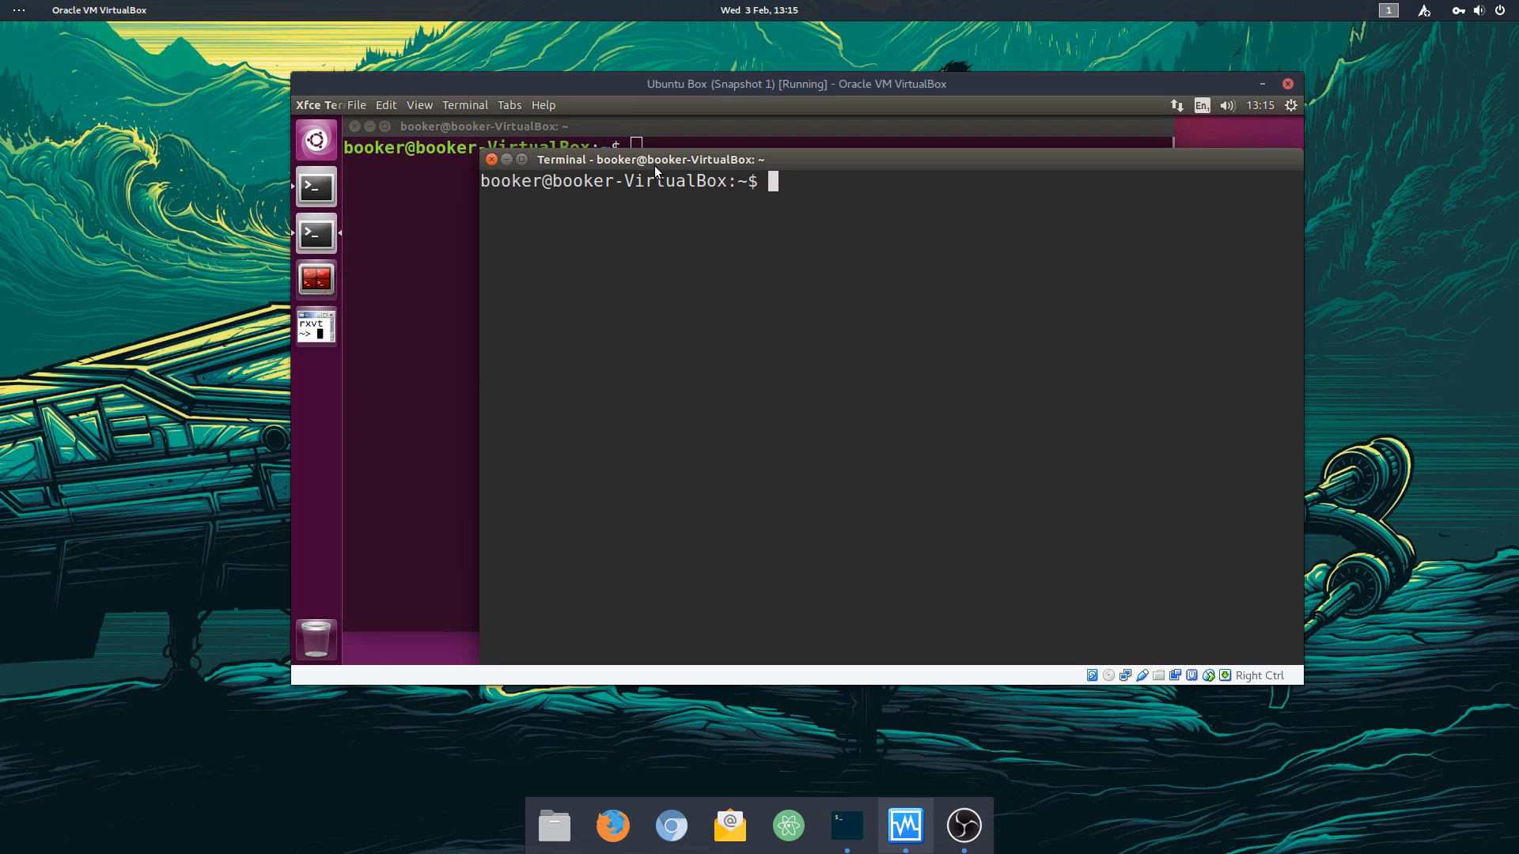
mouse_move(315, 280)
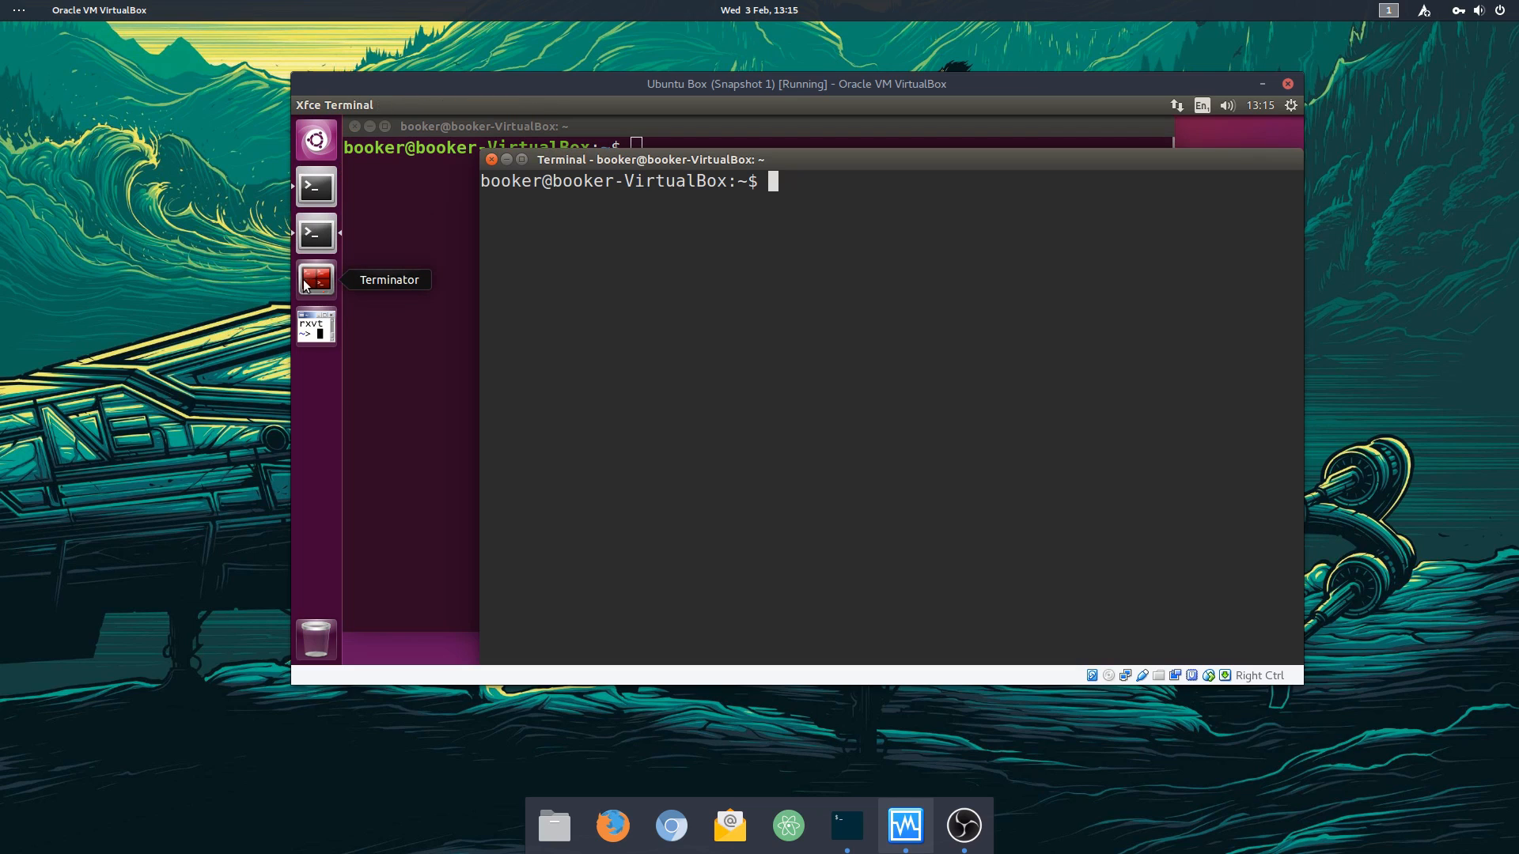
click(315, 279)
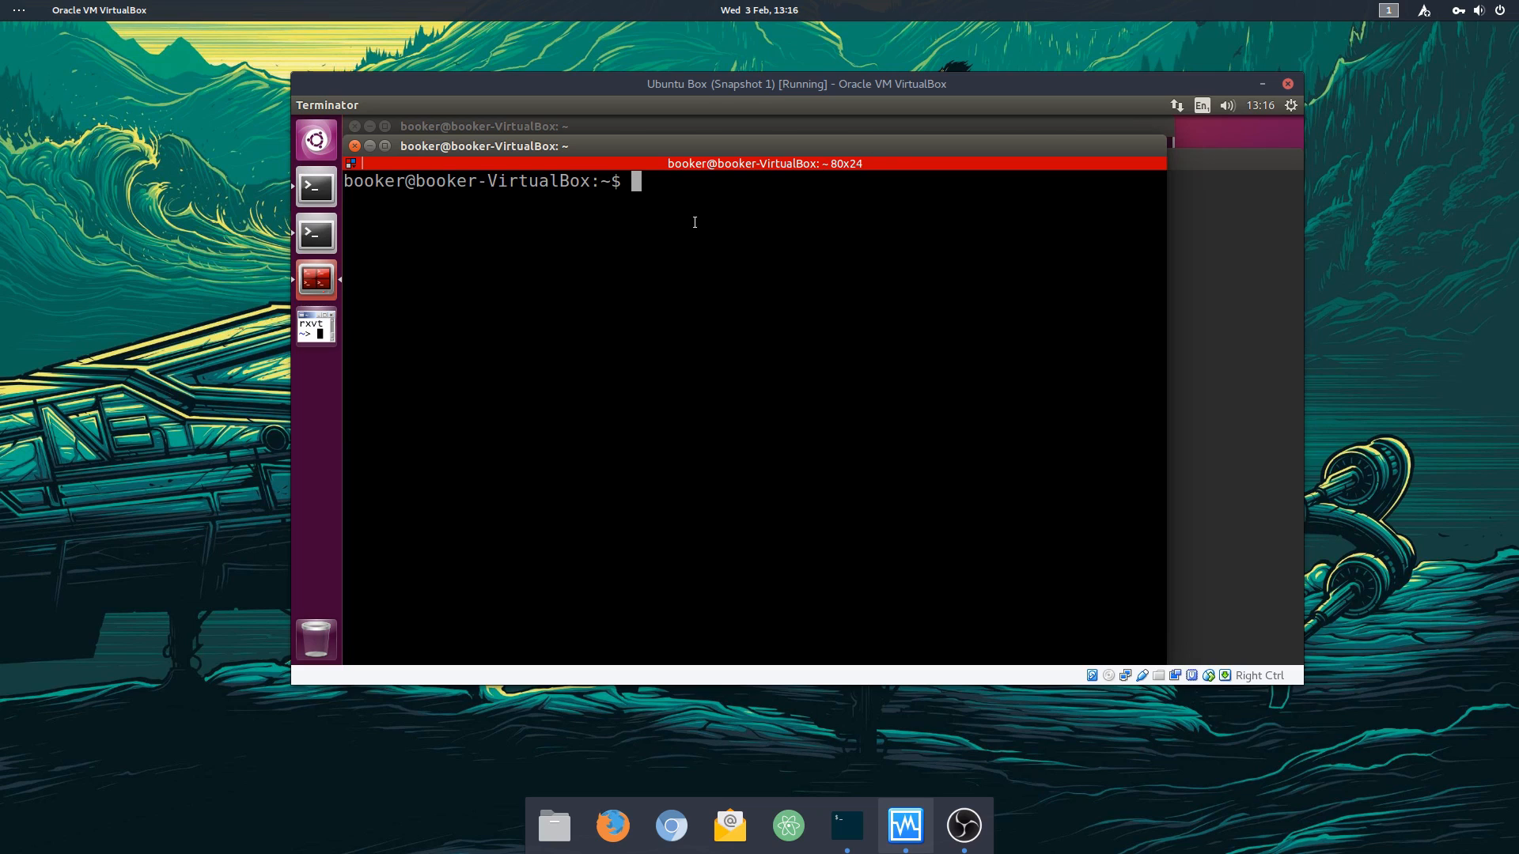
mouse_move(269, 346)
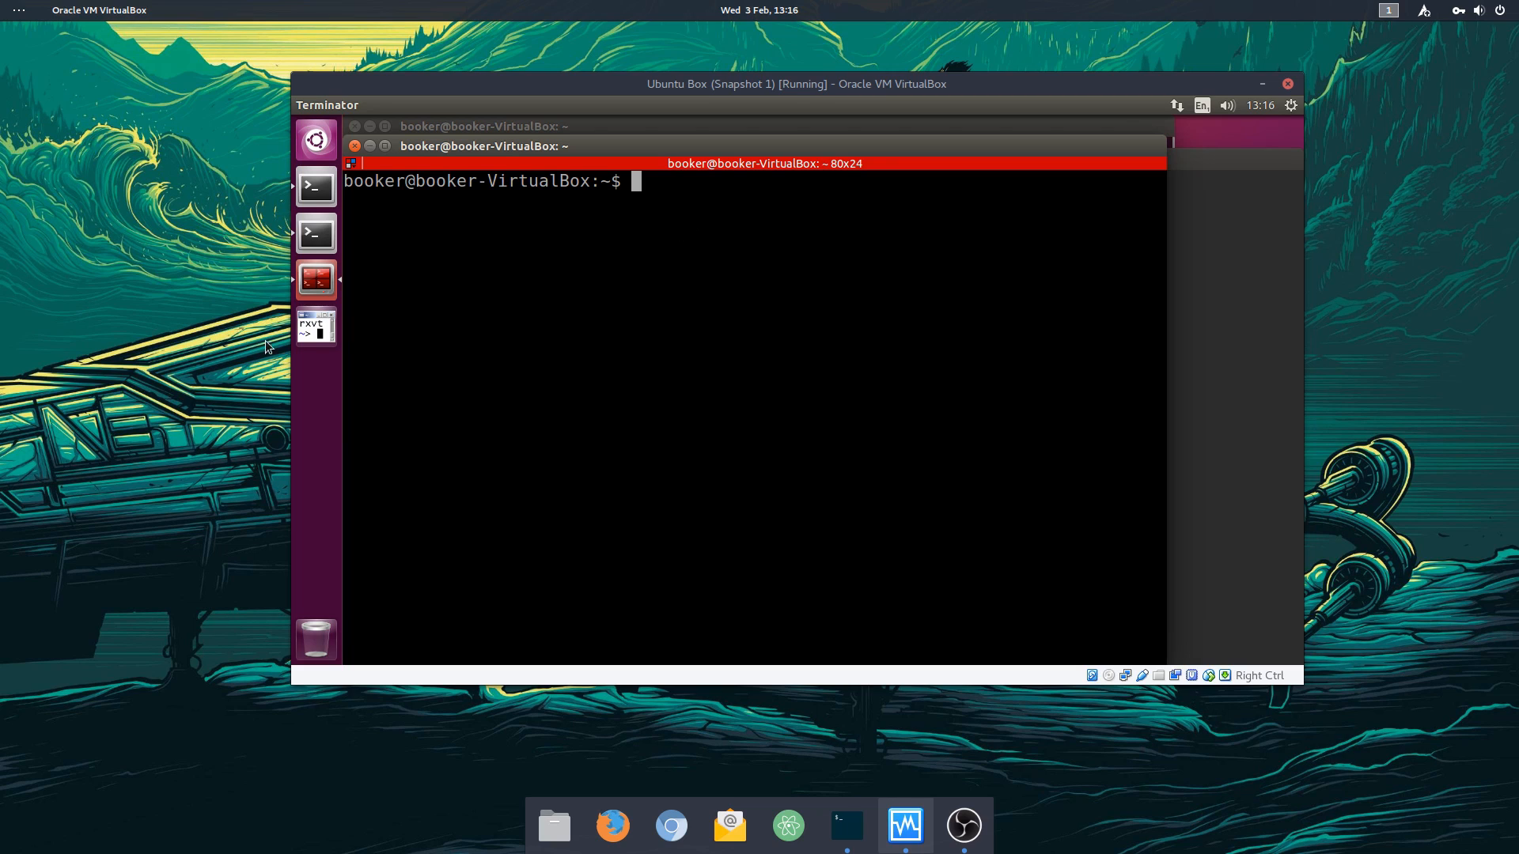
Step: Launch the rxvt-unicode terminal from the VM launcher
click(315, 326)
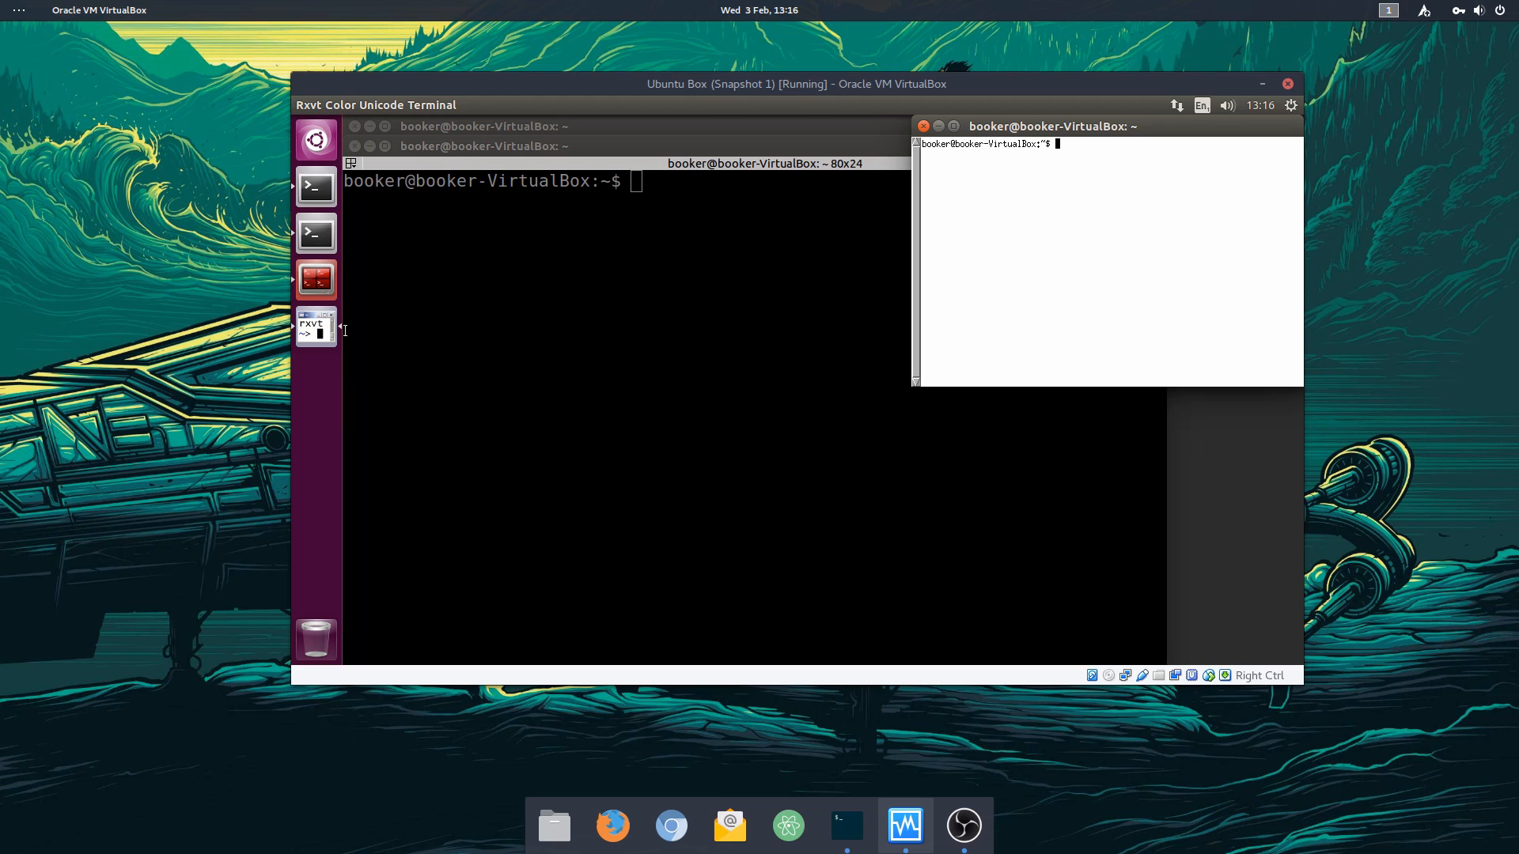
mouse_move(1261, 93)
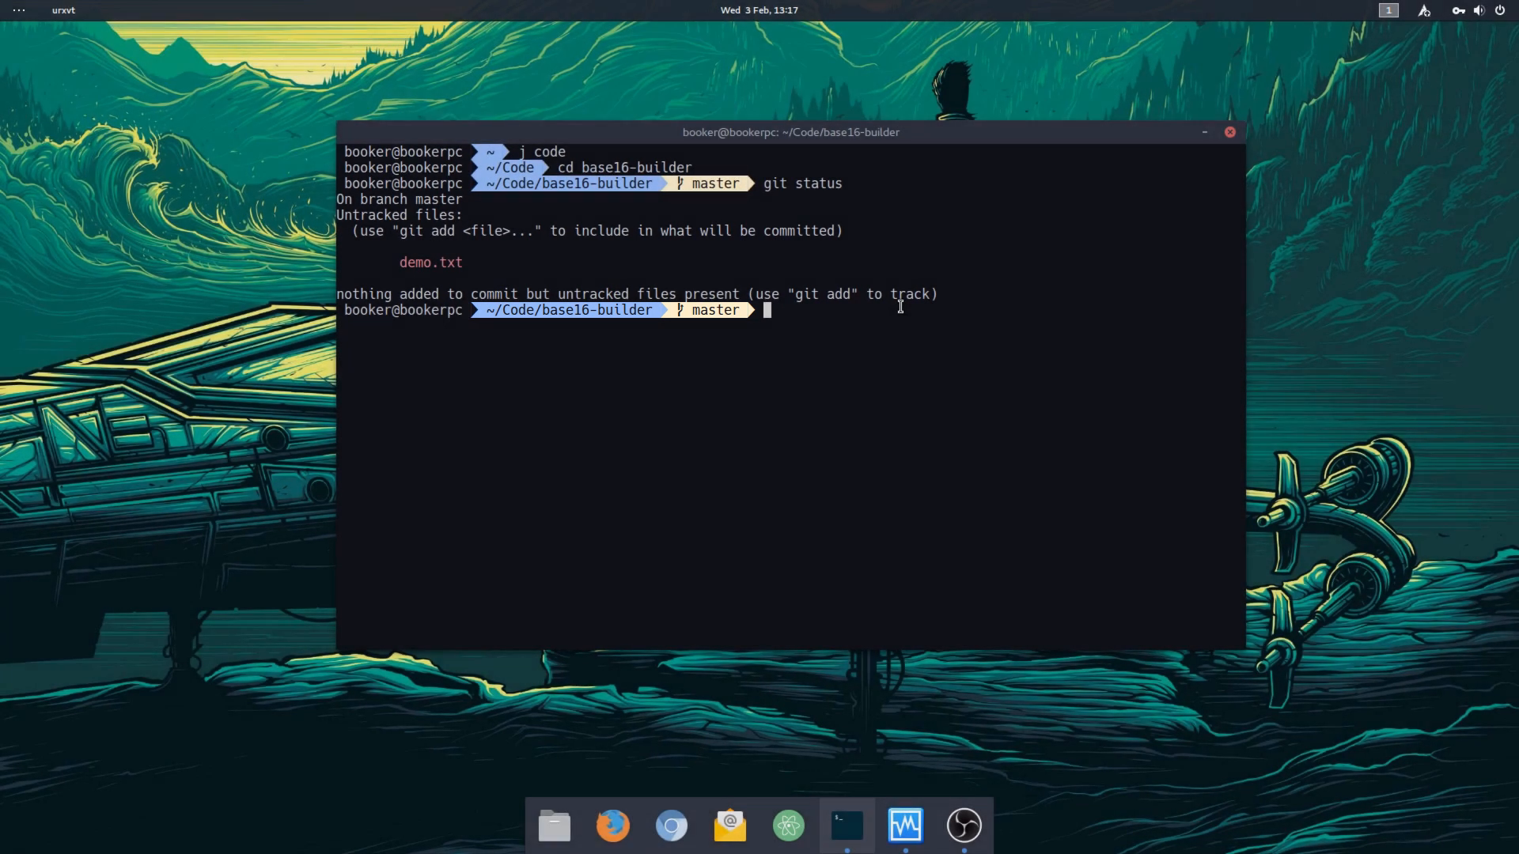
mouse_move(904, 825)
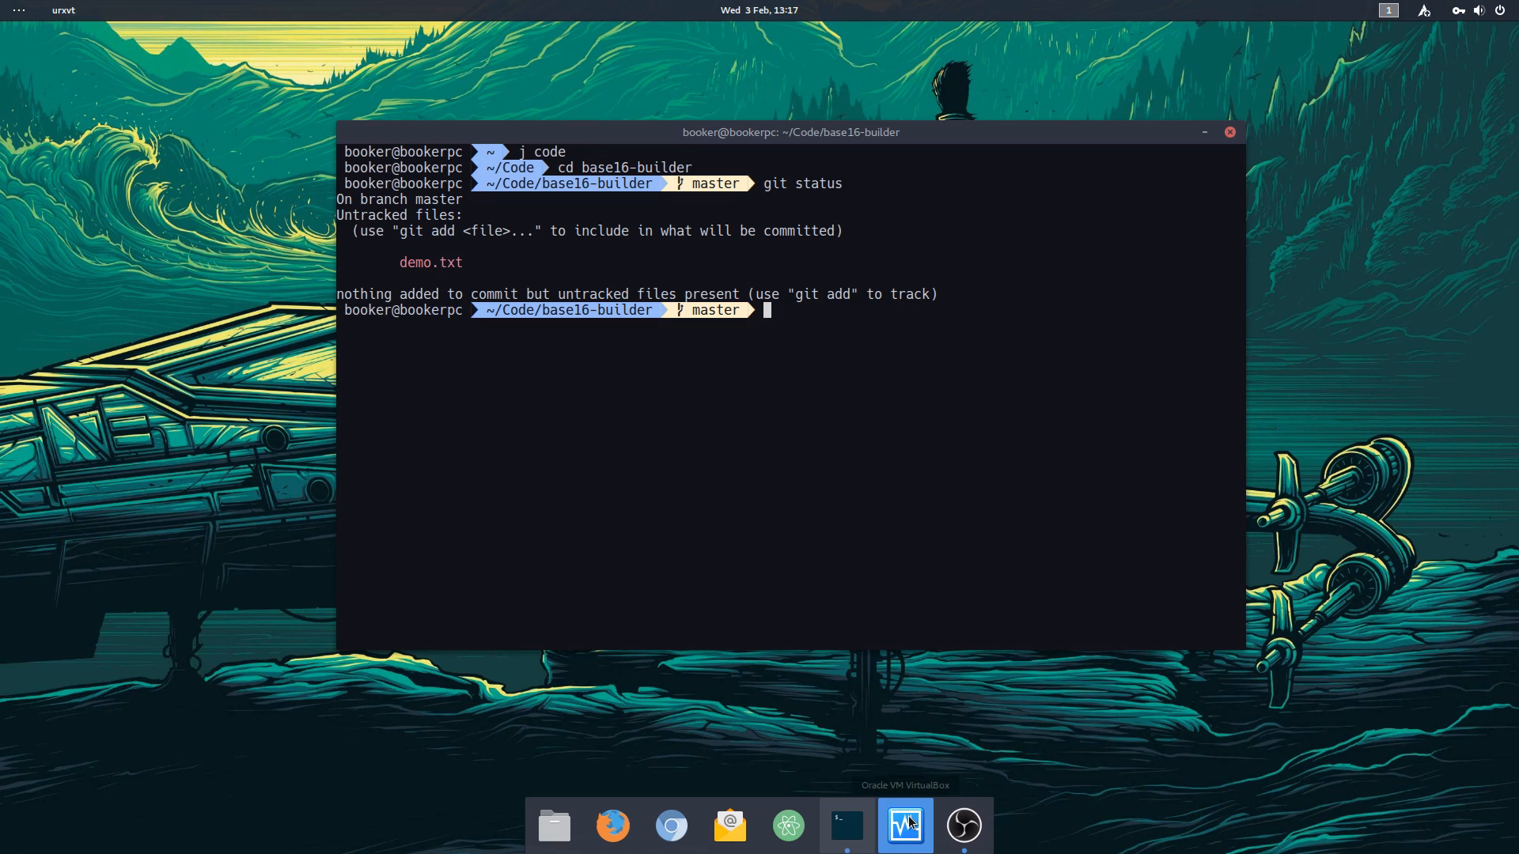
Step: Switch back to the Ubuntu virtual machine window
click(903, 825)
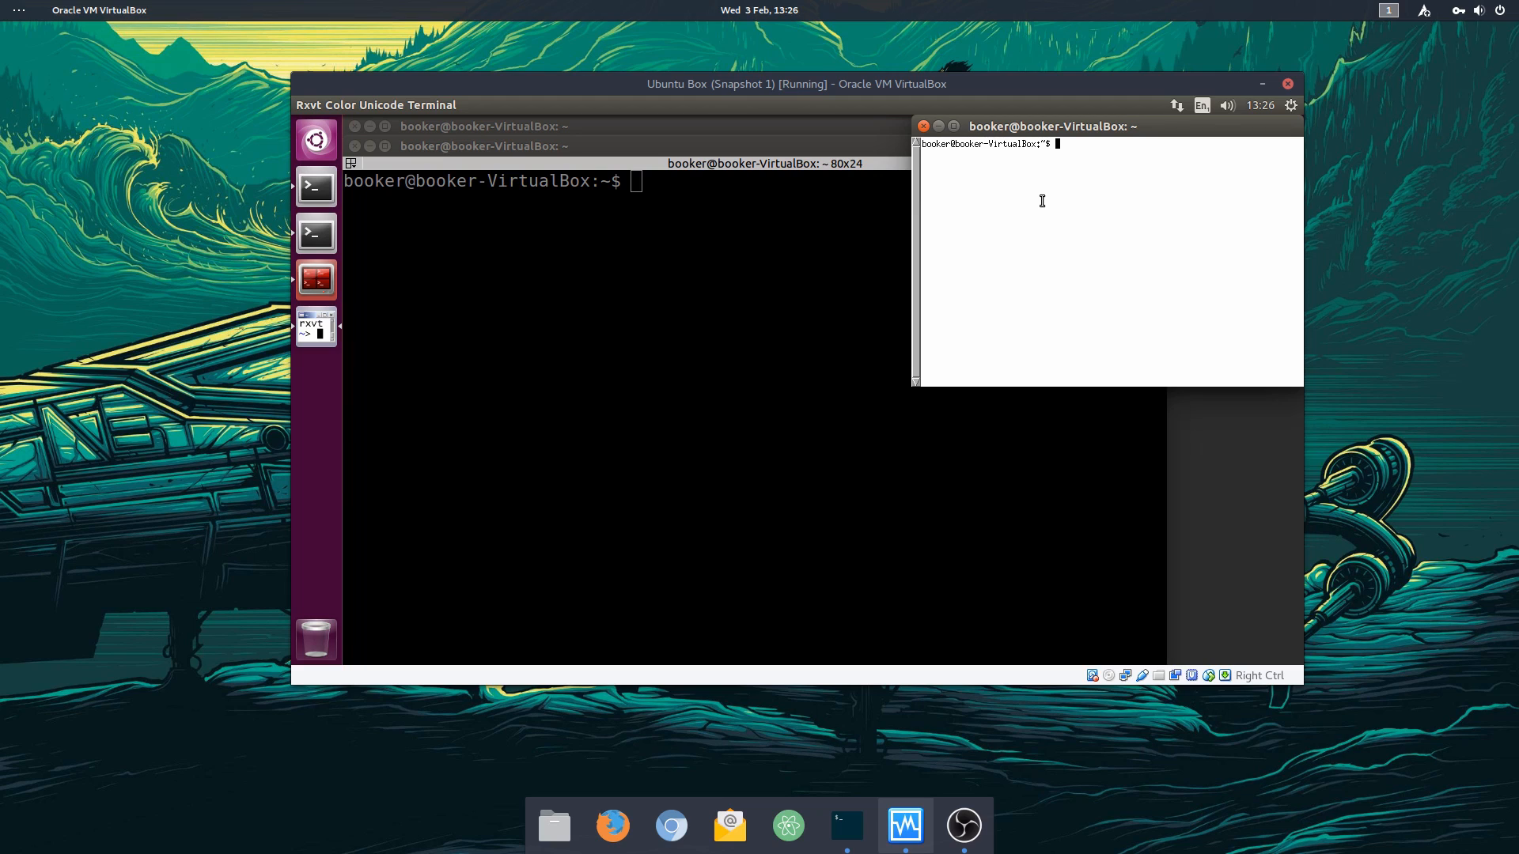
mouse_move(1080, 188)
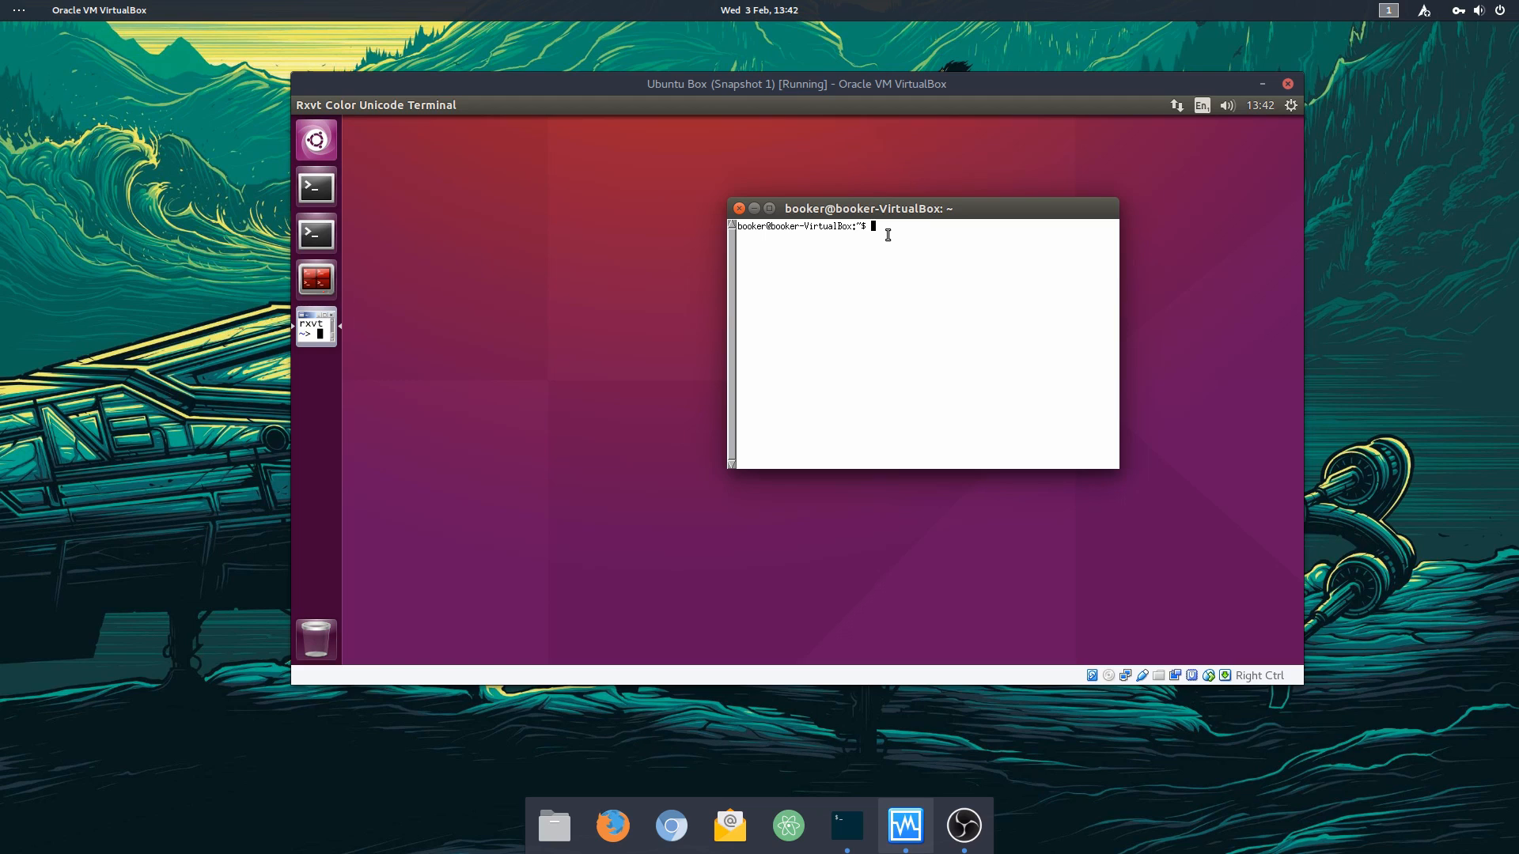
mouse_move(698, 266)
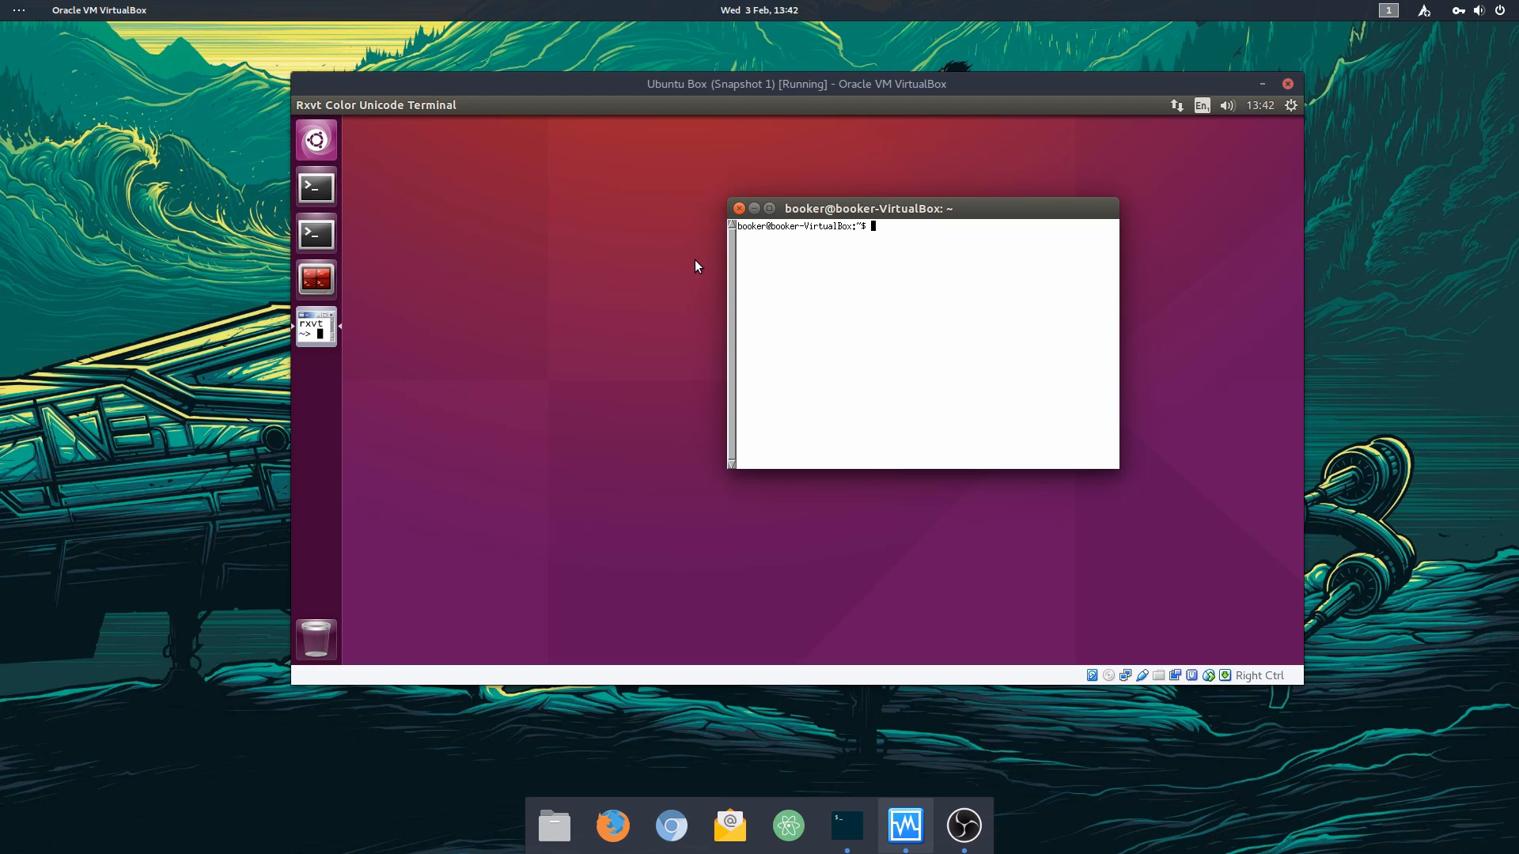
mouse_move(383, 215)
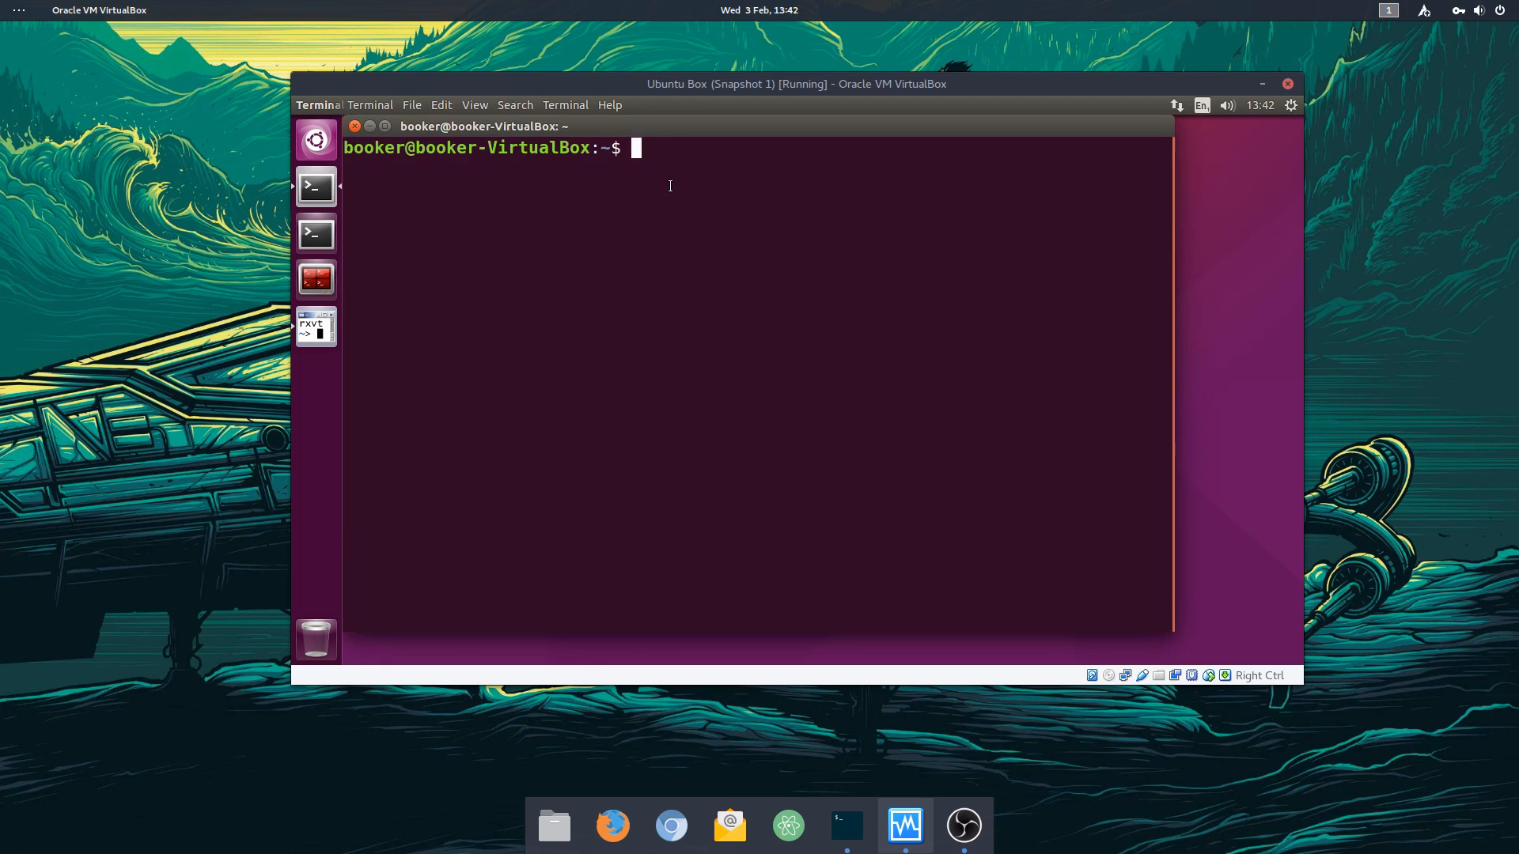
Step: Create an empty .Xresources file in the home folder with touch
text(touch .X)
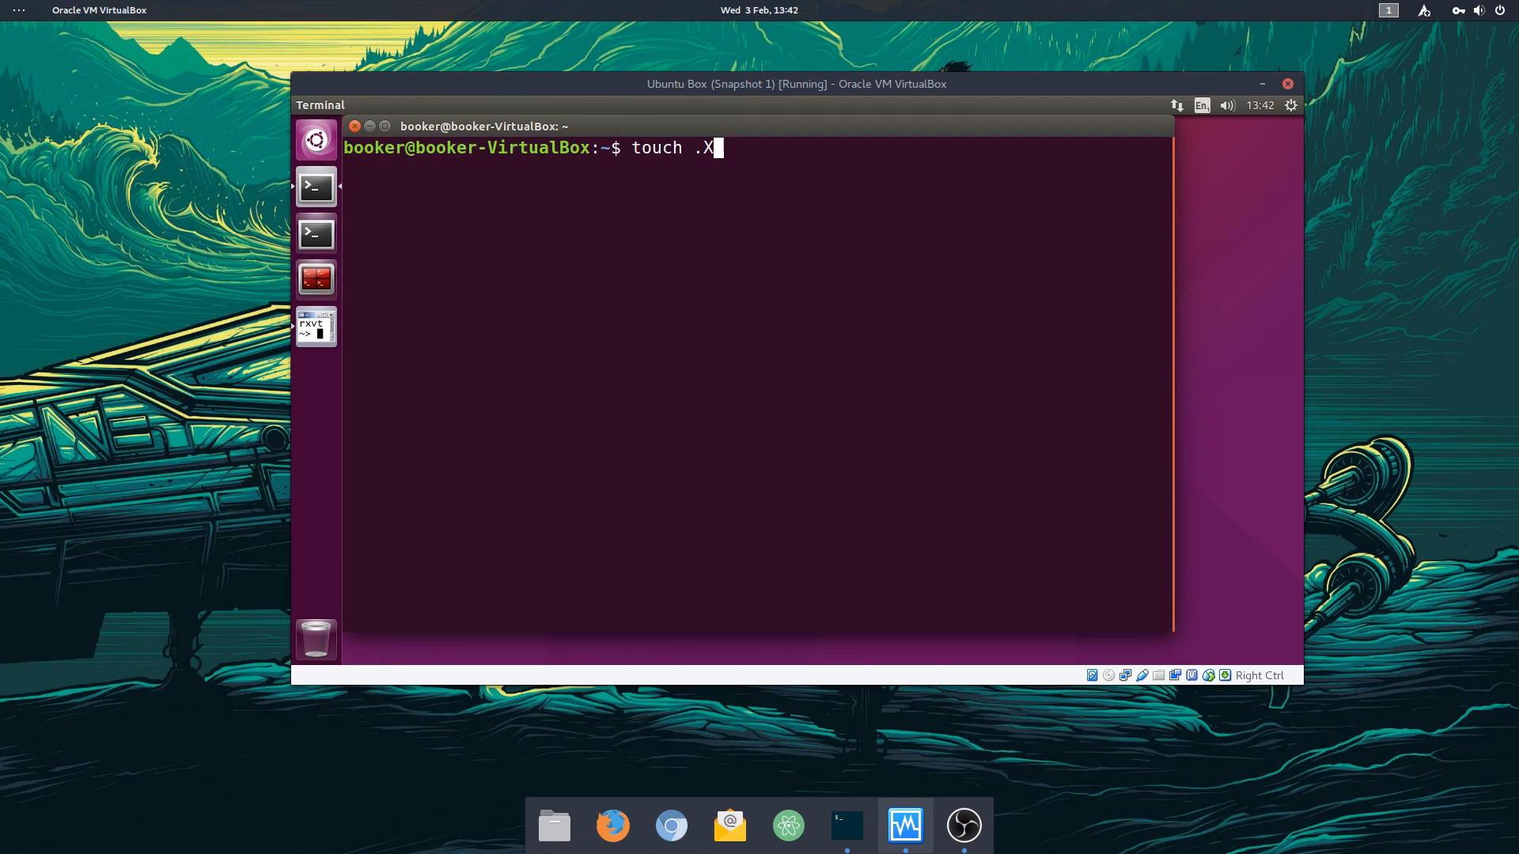
text(reso)
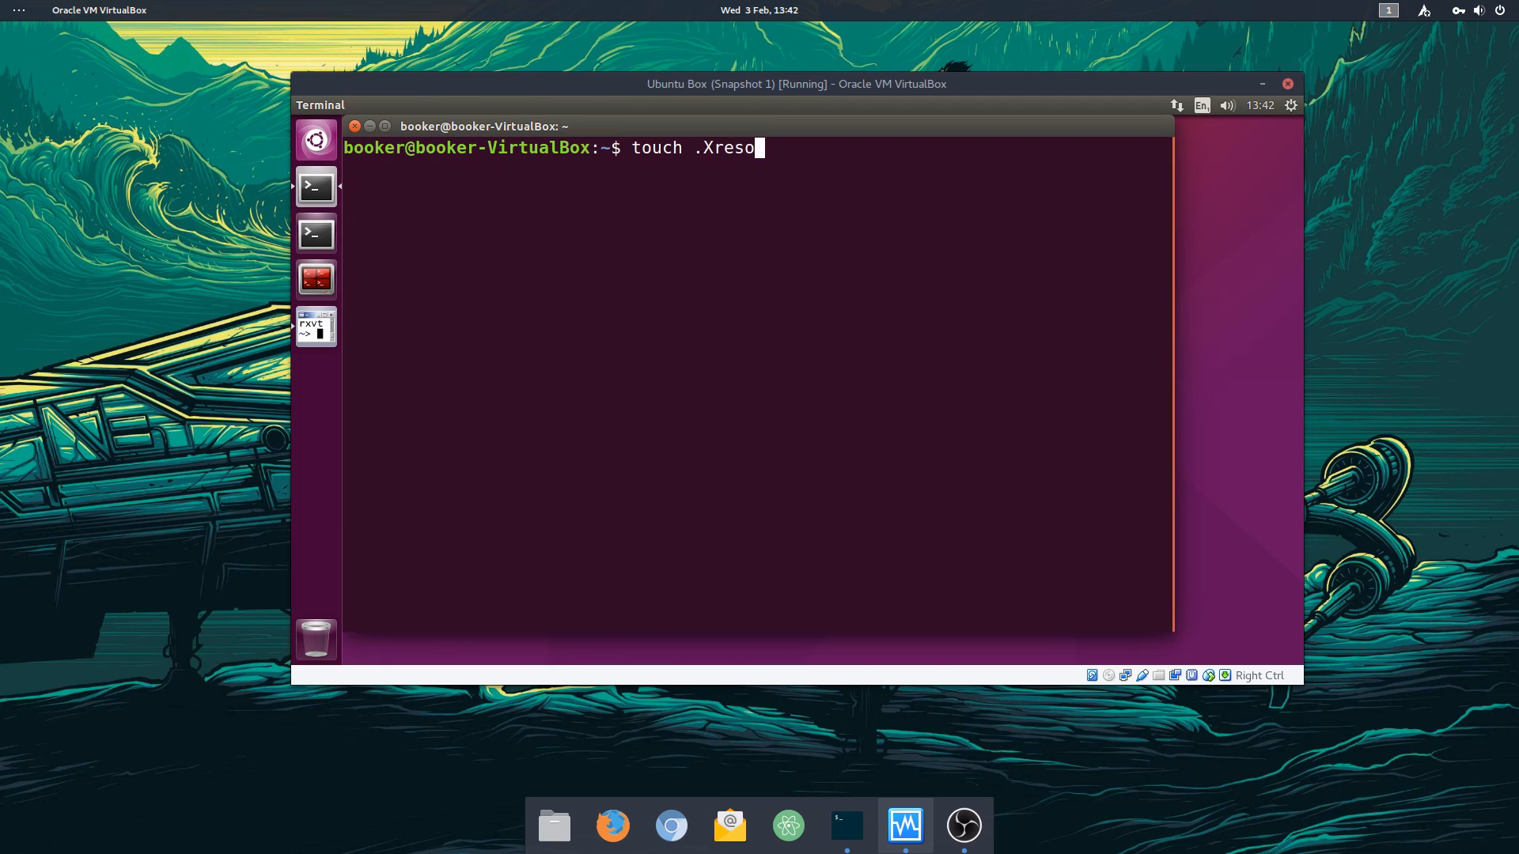
text(urces)
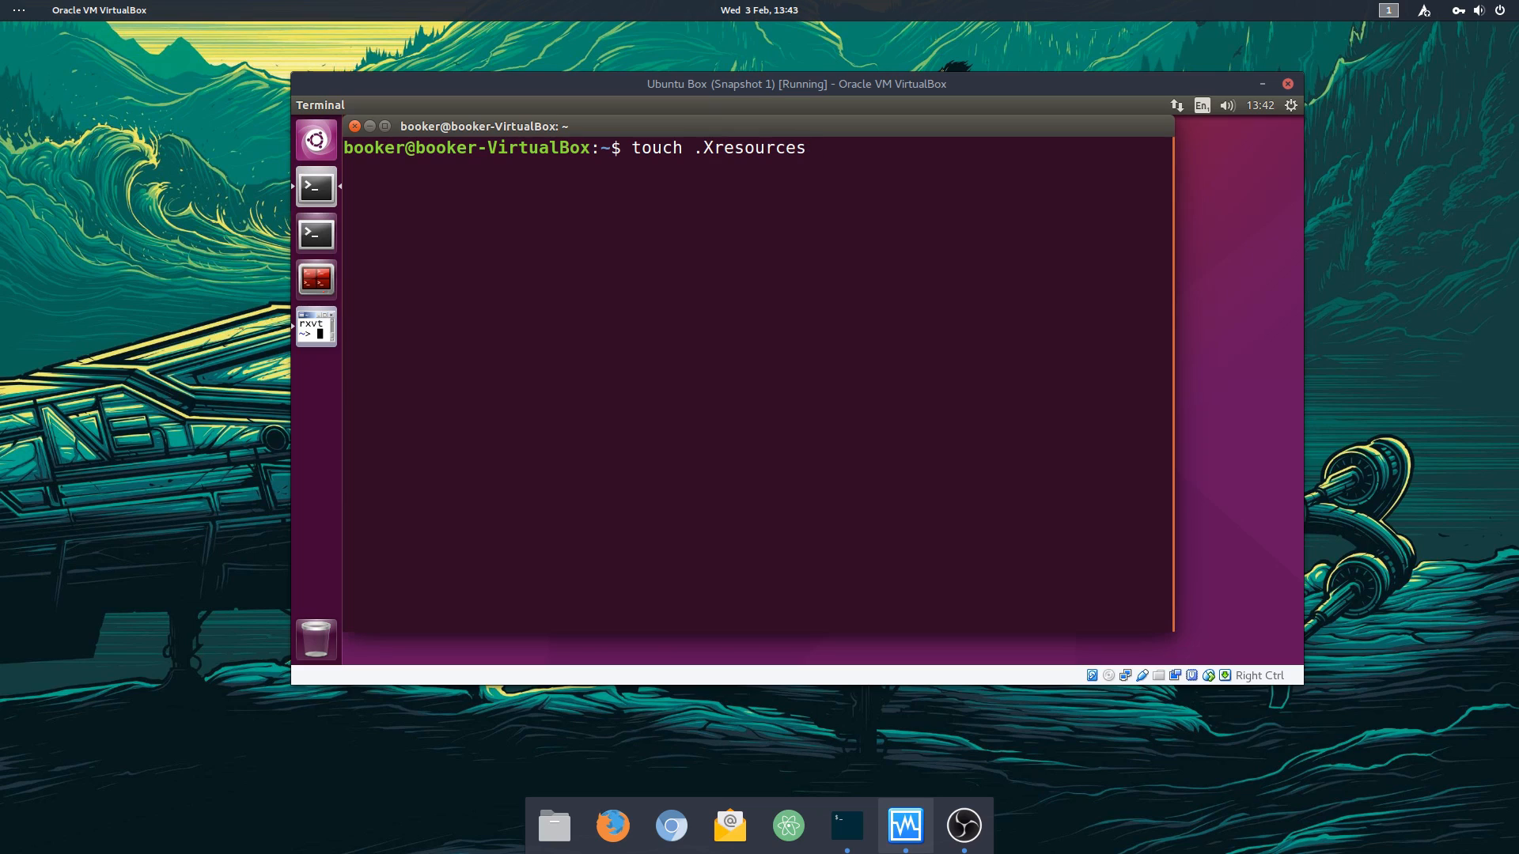
key(Return)
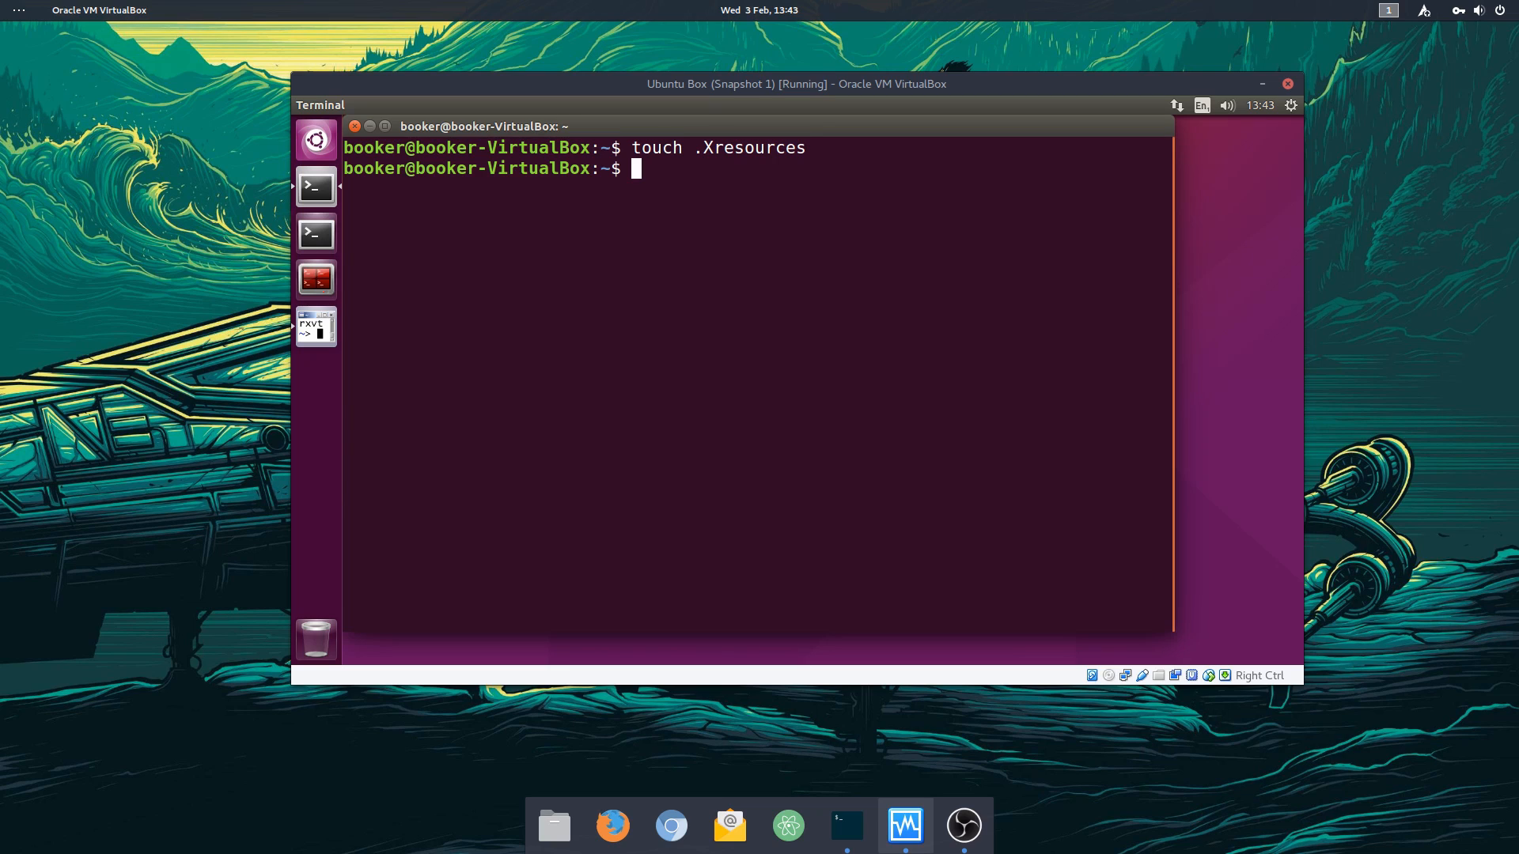
Step: Open .Xresources in gedit
text(gedit .Xes)
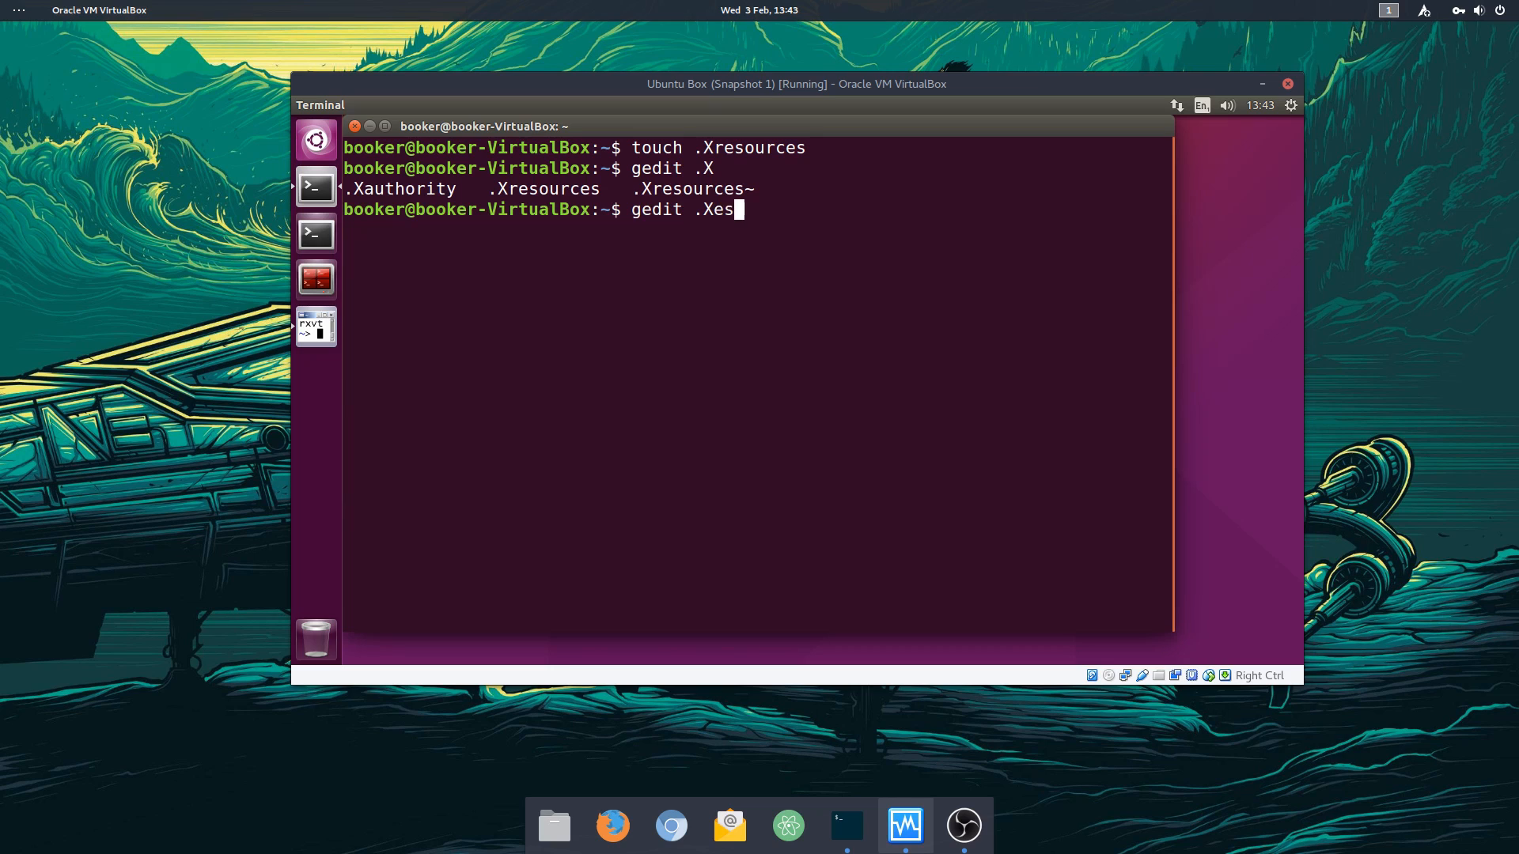
key(Return)
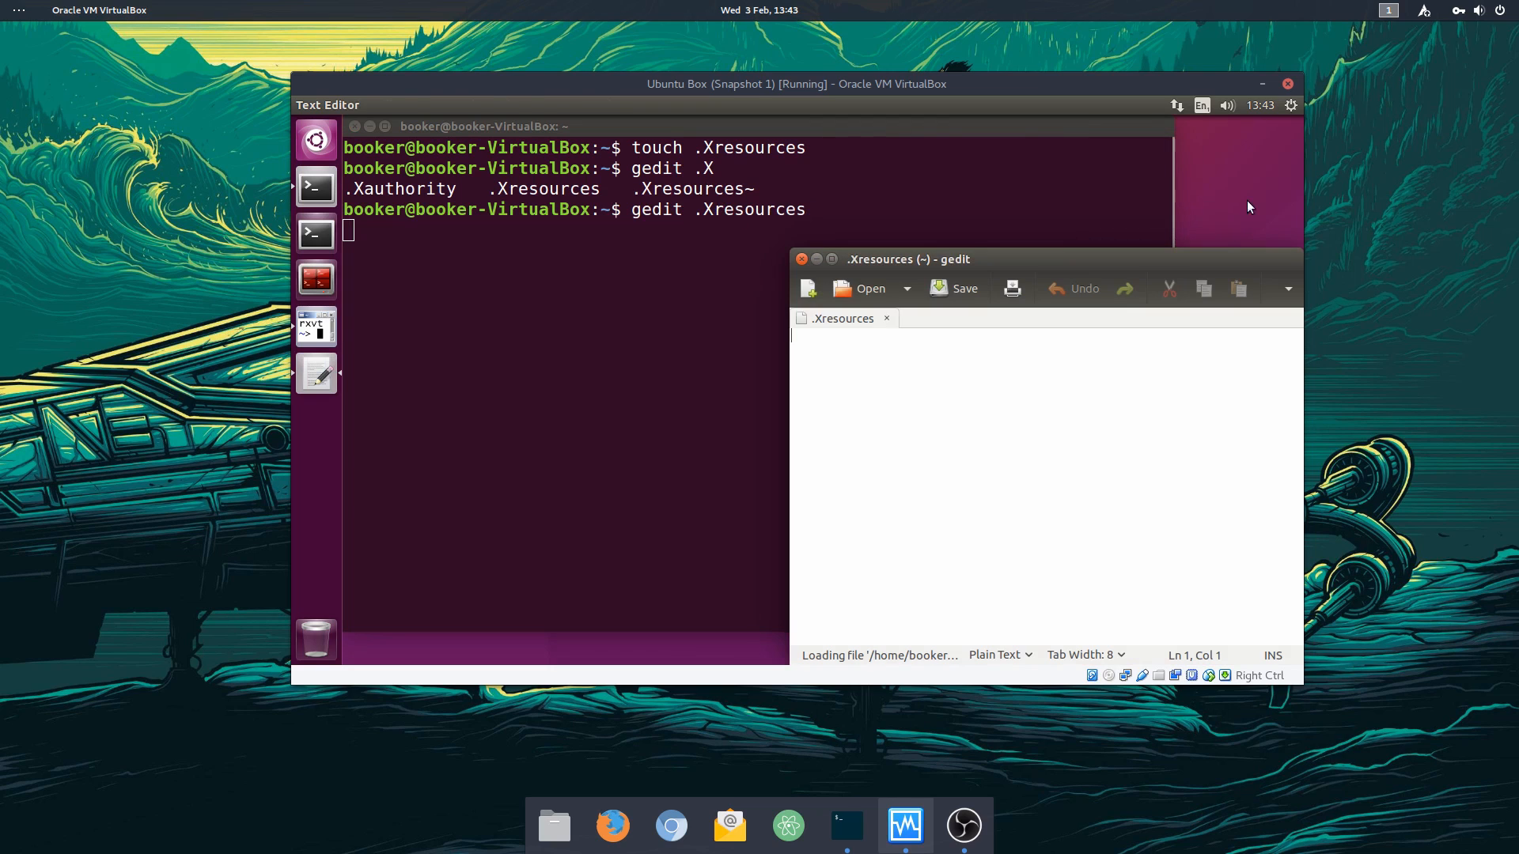
text(sdfsadfsadf)
click(758, 230)
text(vi)
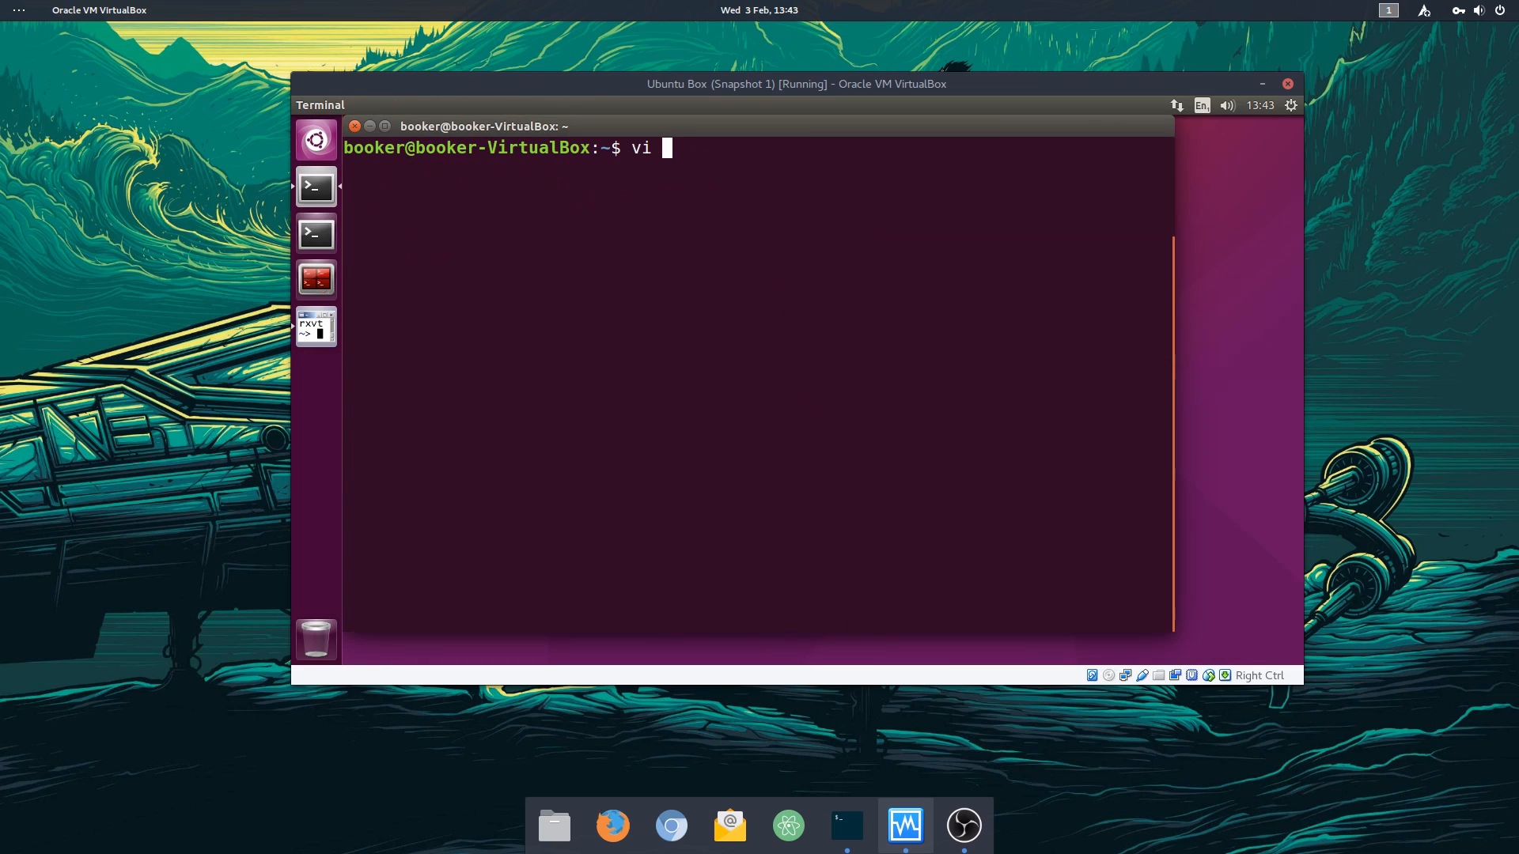
Step: Open .Xresources in vi and quit back to the shell prompt
text(.Xresources)
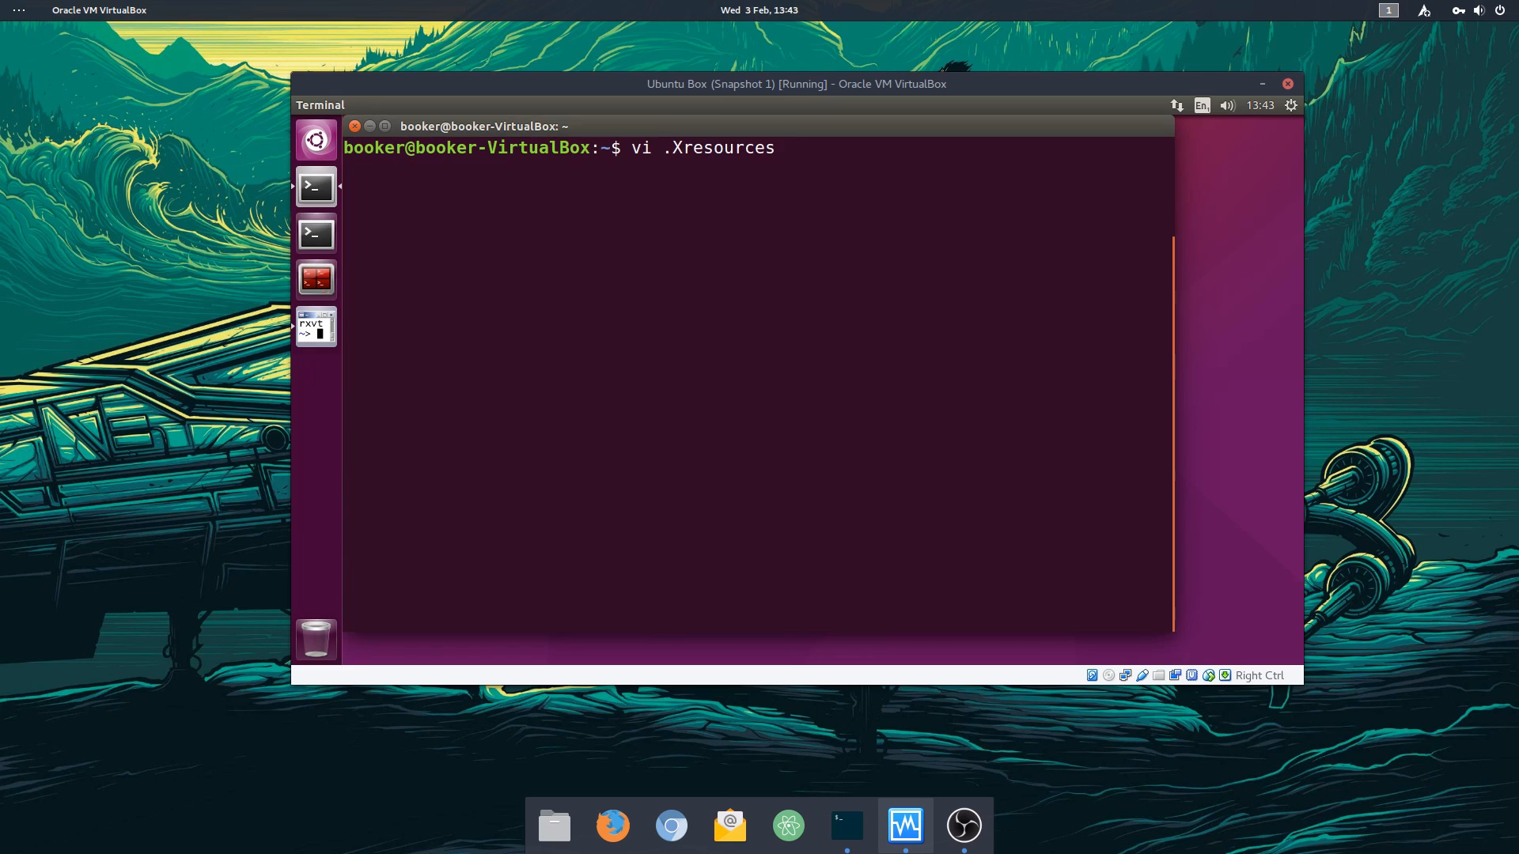
key(Return)
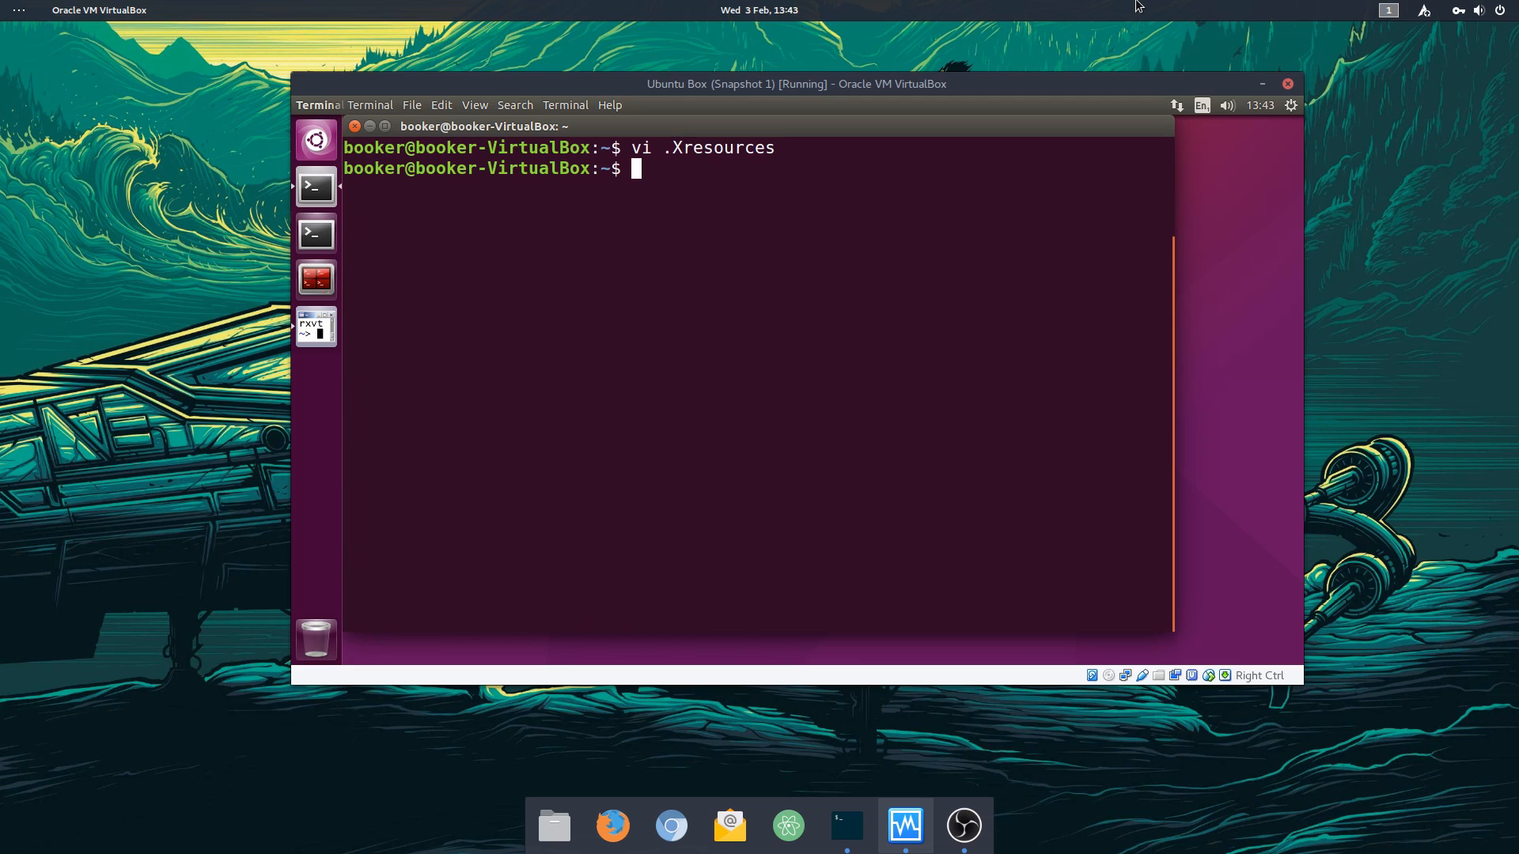
Step: Print urxvt's help list of resource options and scroll through it
text(ur)
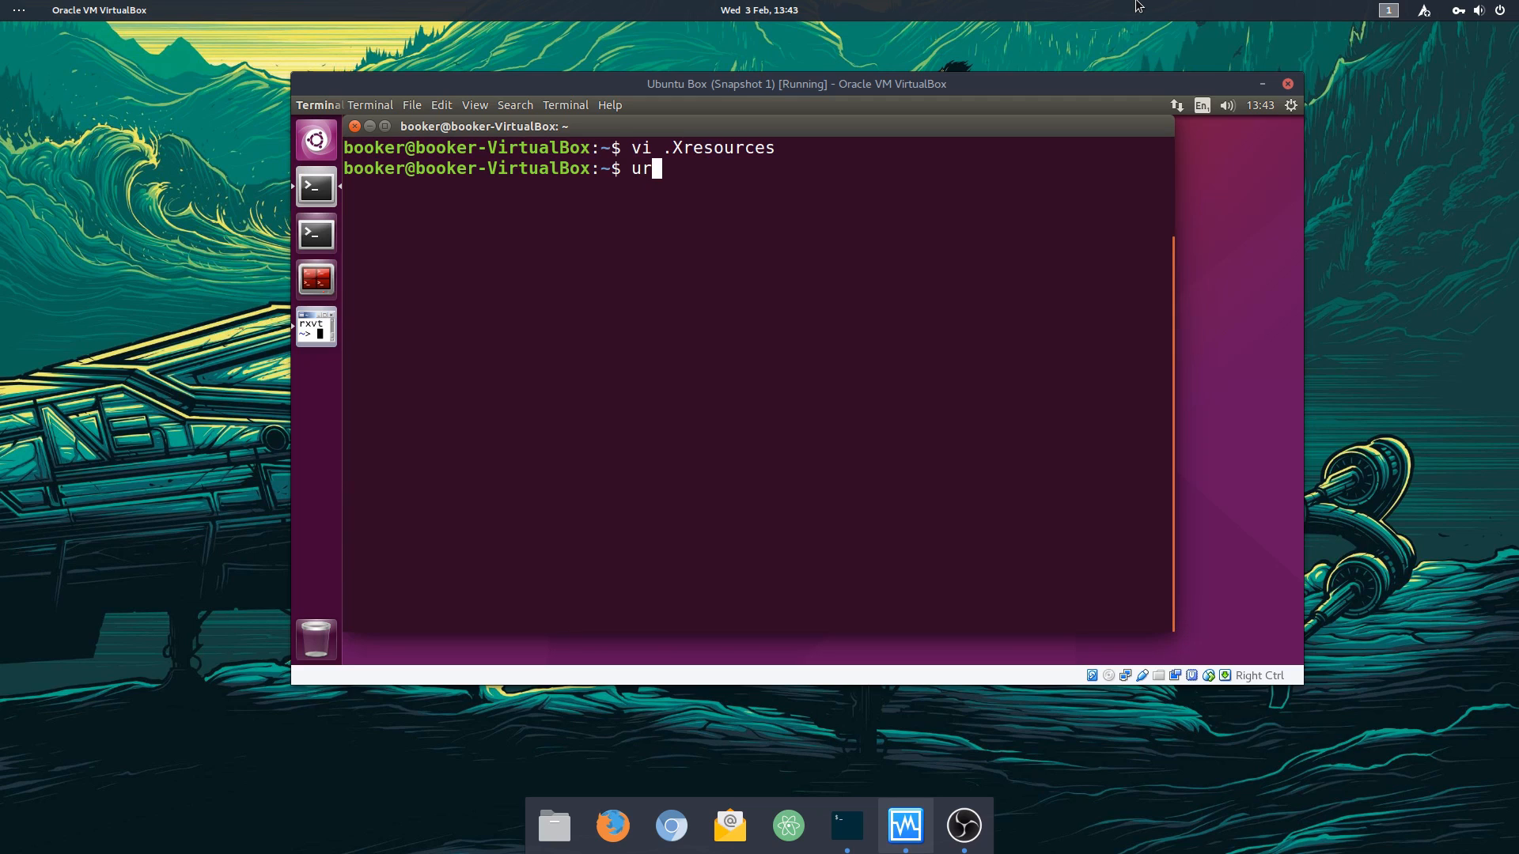
key(Return)
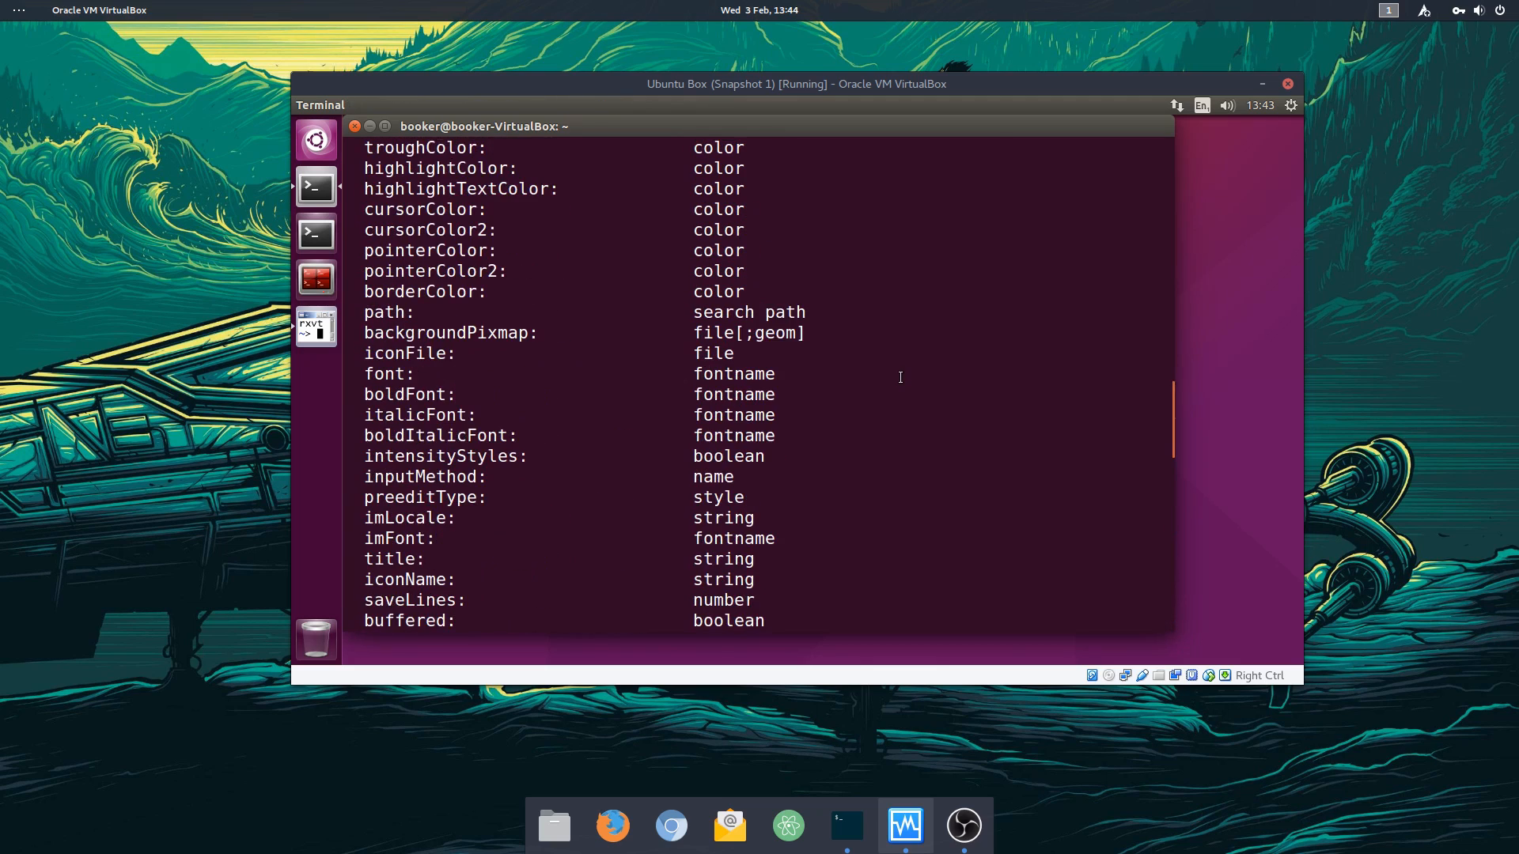
scroll(down, 3)
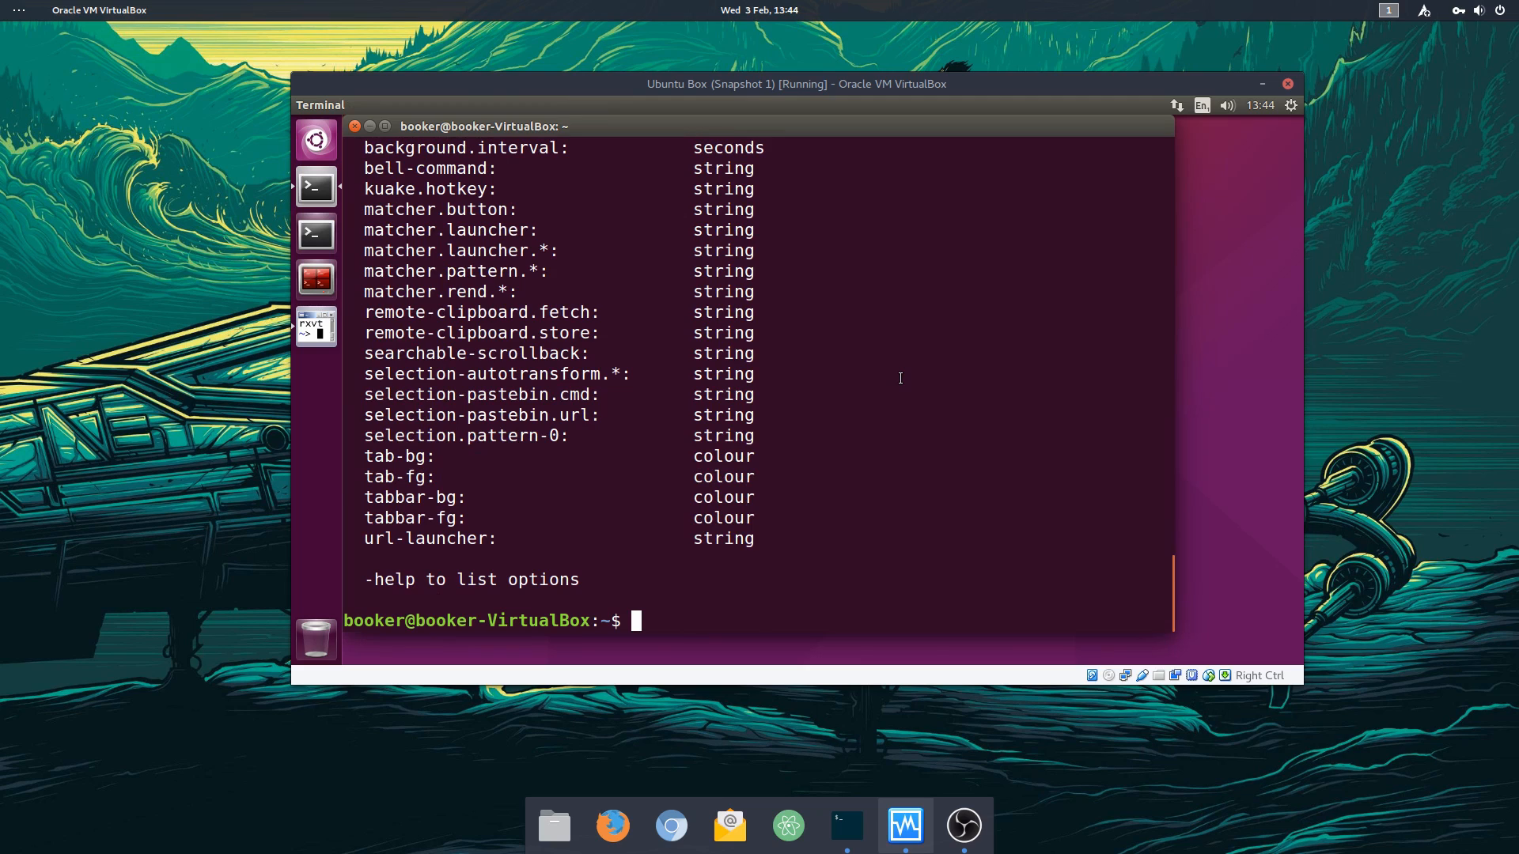
Step: Filter 'urxvt --help 2>&1' through 'grep font', then bring up the rxvt-unicode wiki page
text(u)
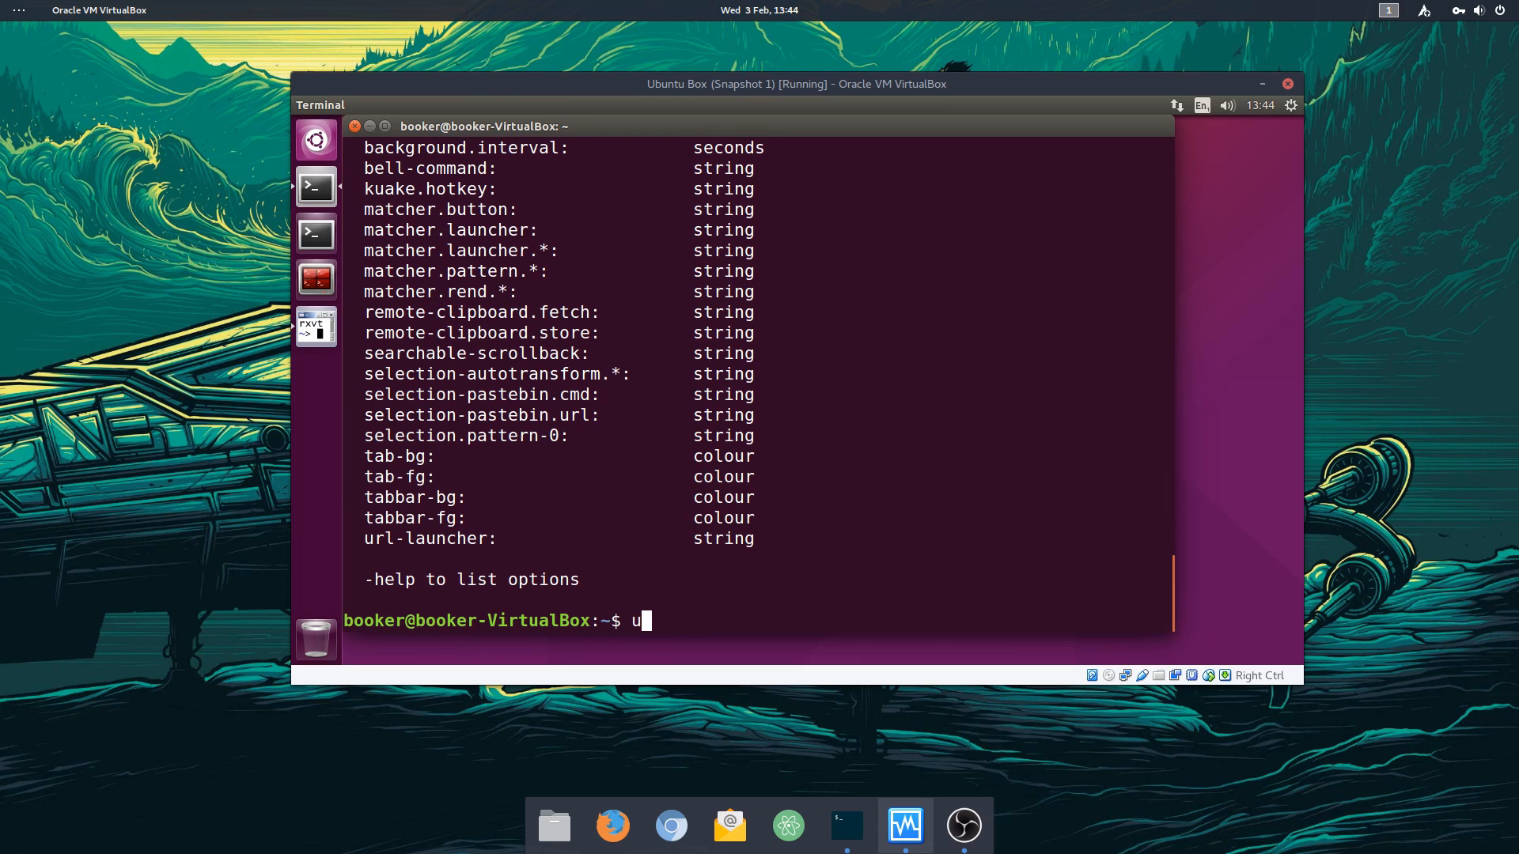
text(rxvt --help 2)
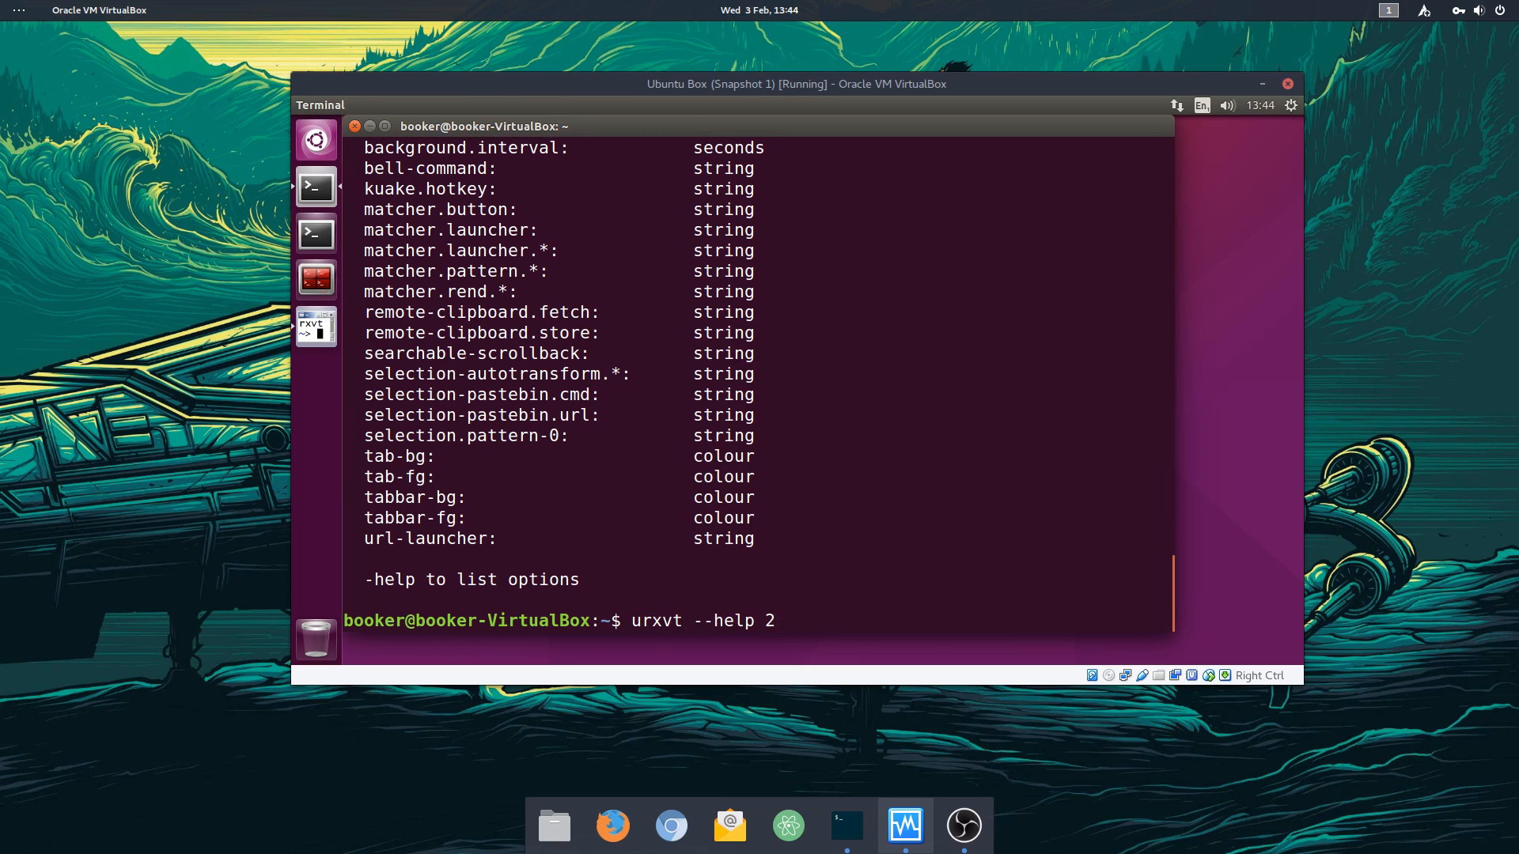
text(>&1 | grep font)
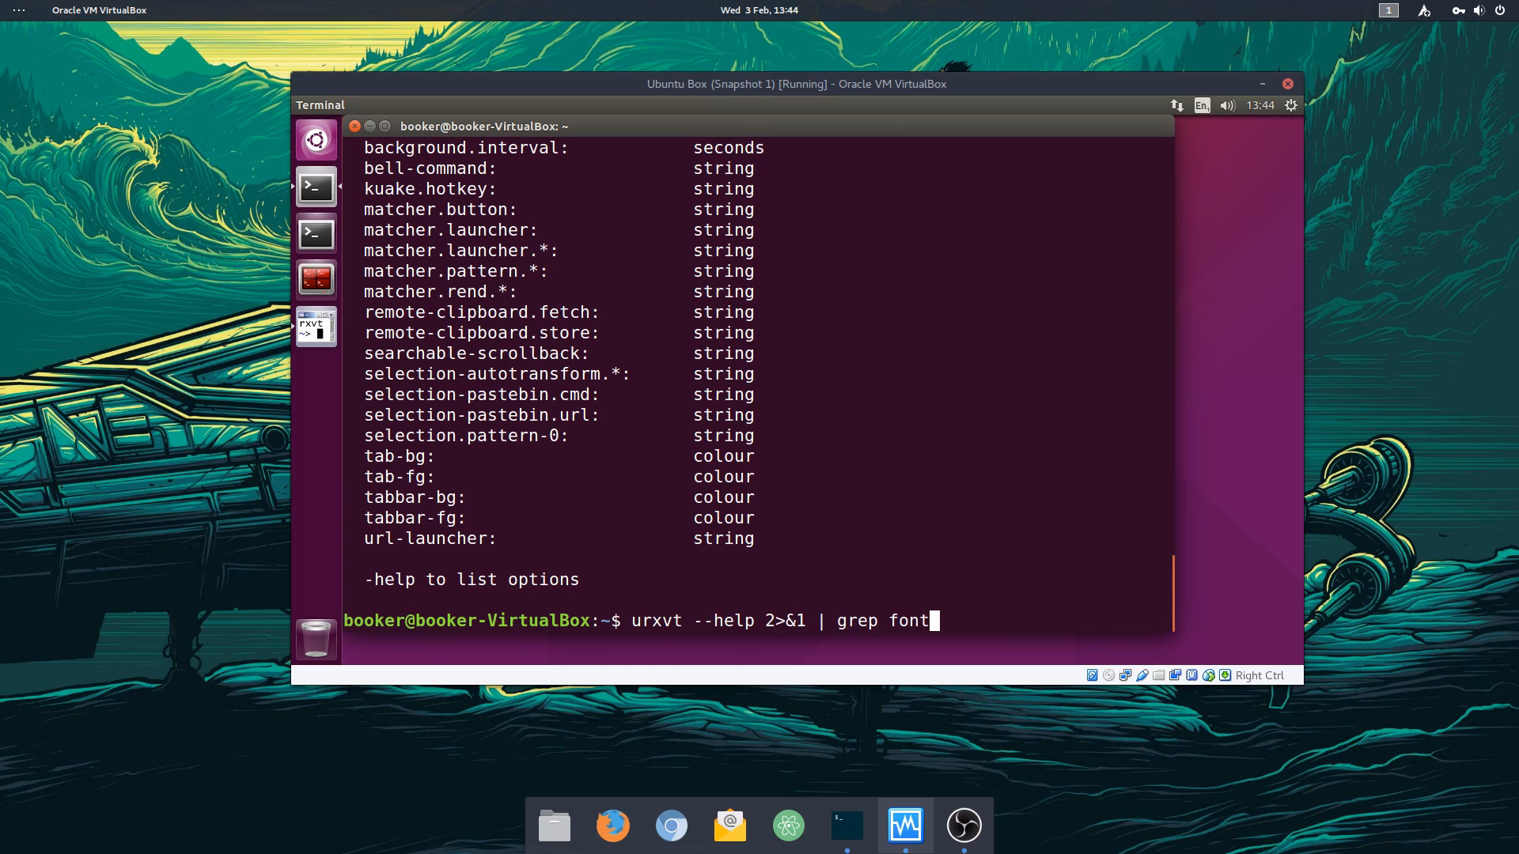
key(Return)
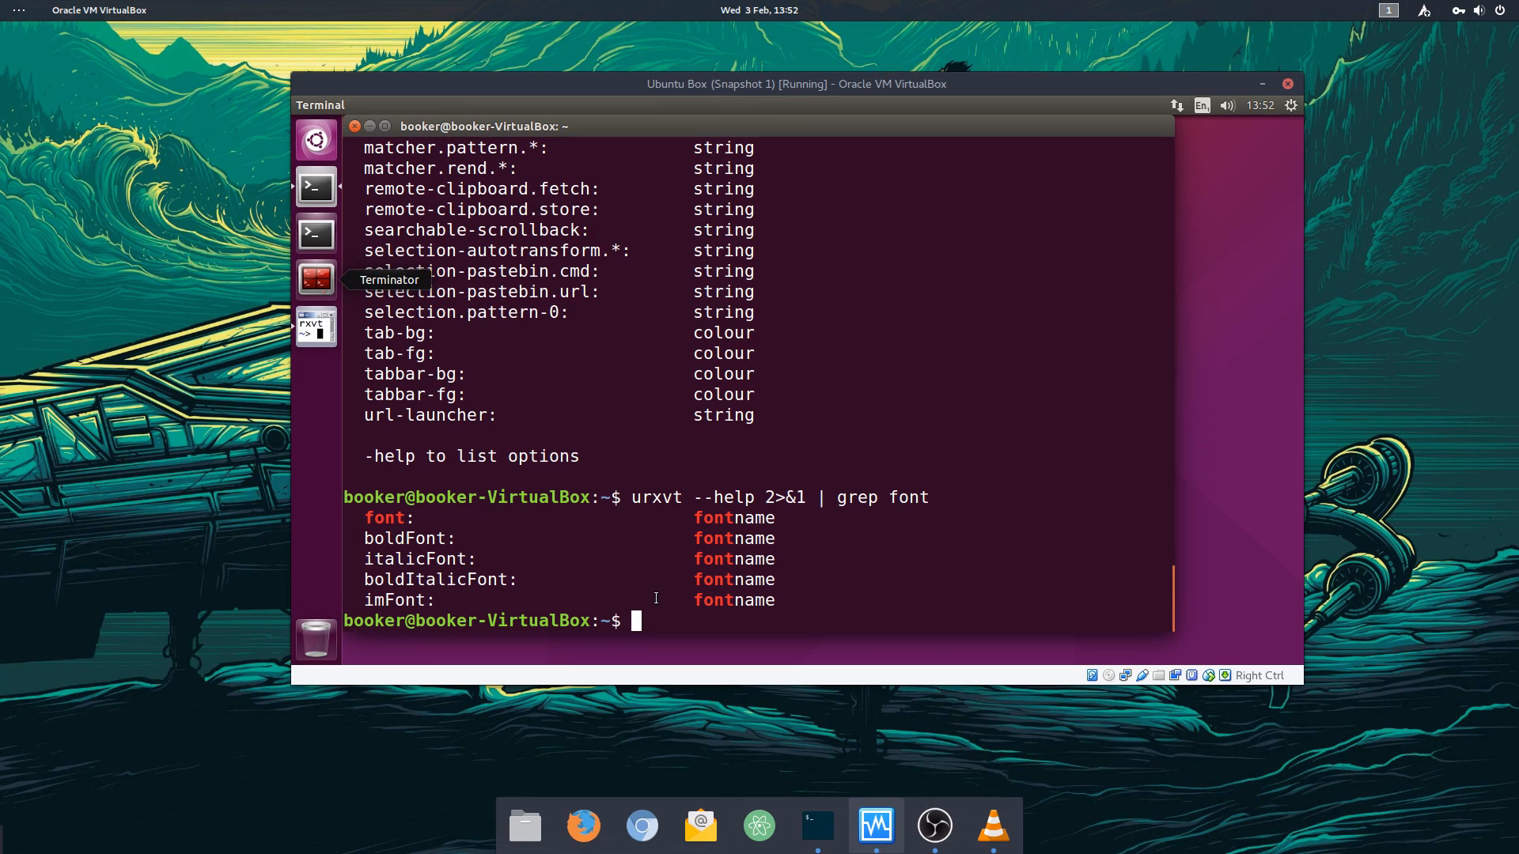
mouse_move(455, 548)
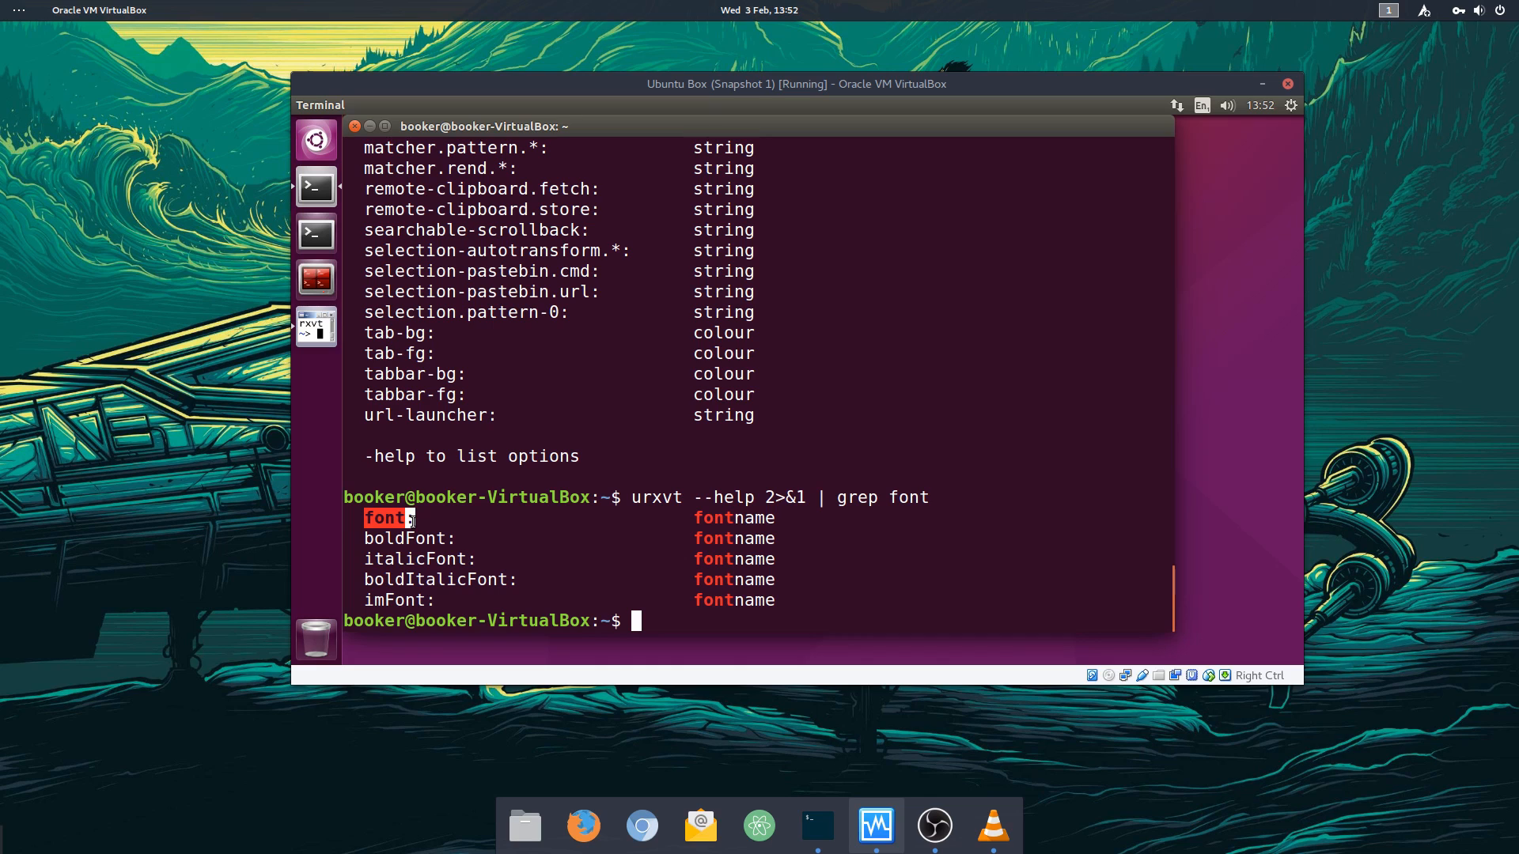
mouse_move(544, 515)
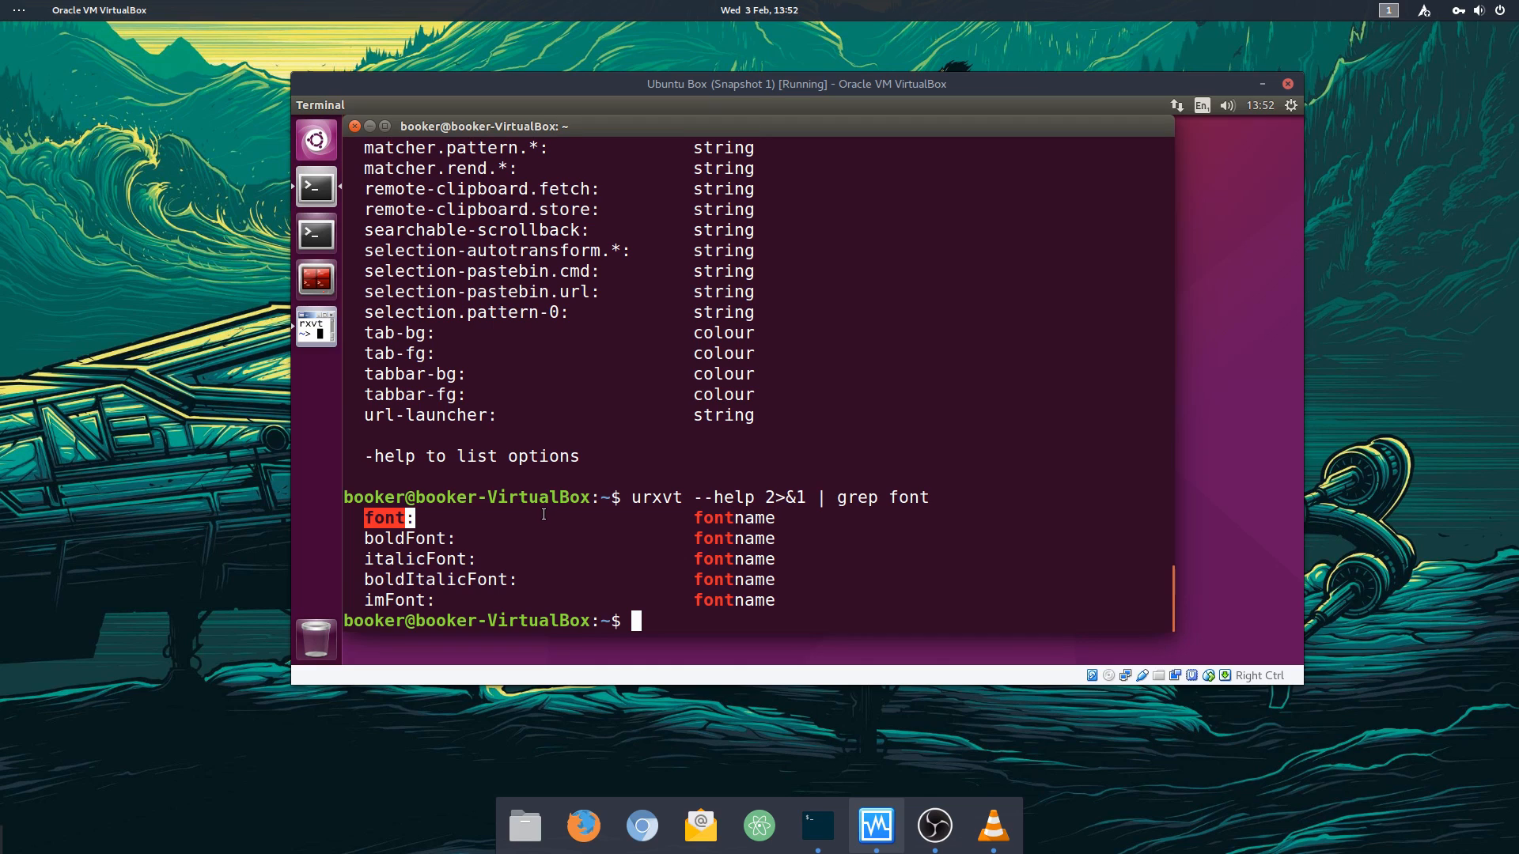
mouse_move(465, 179)
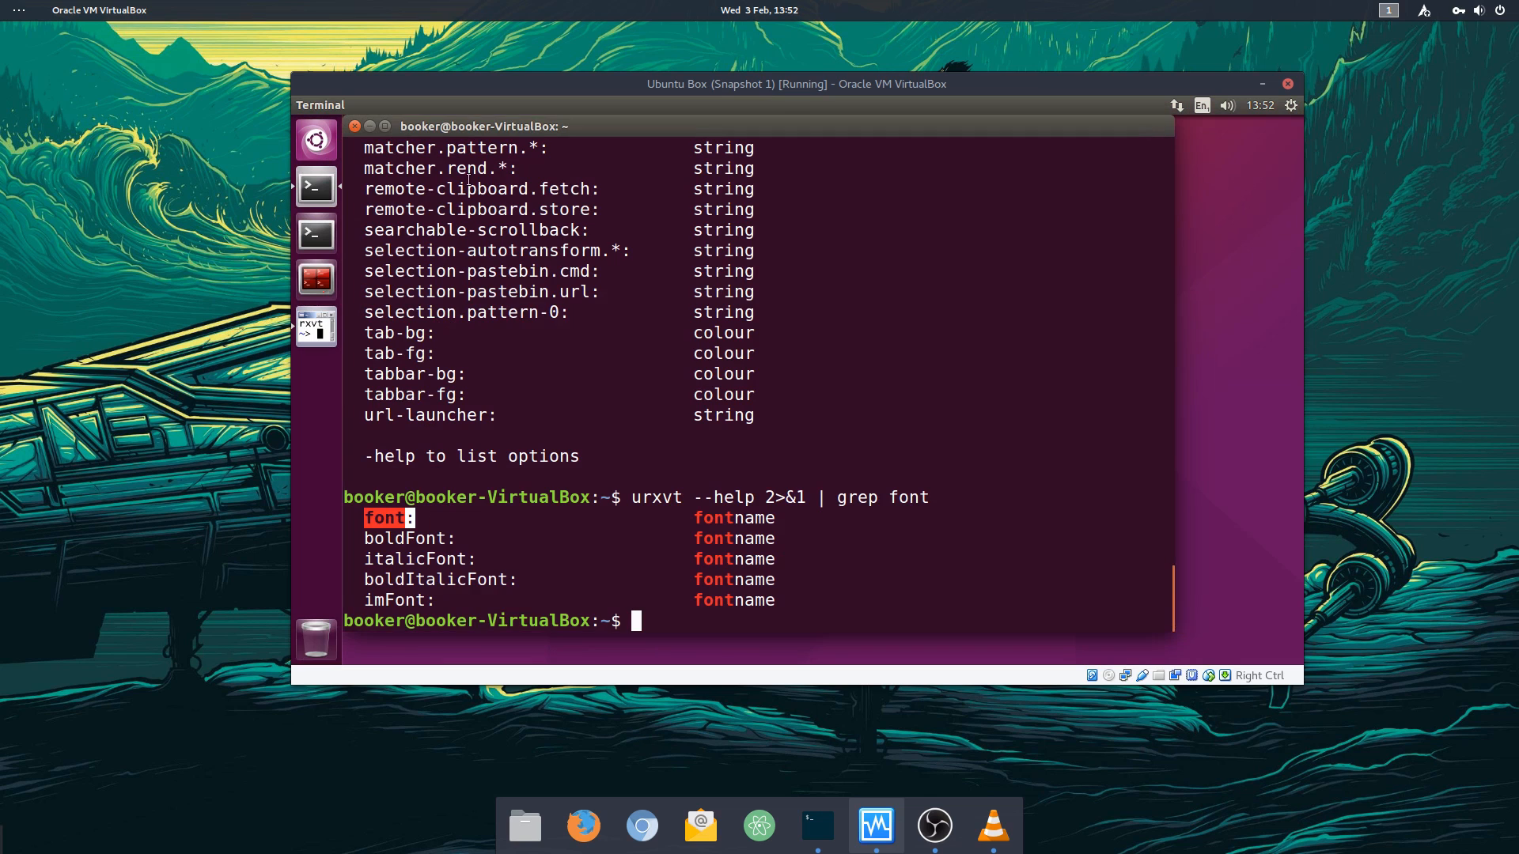
click(315, 374)
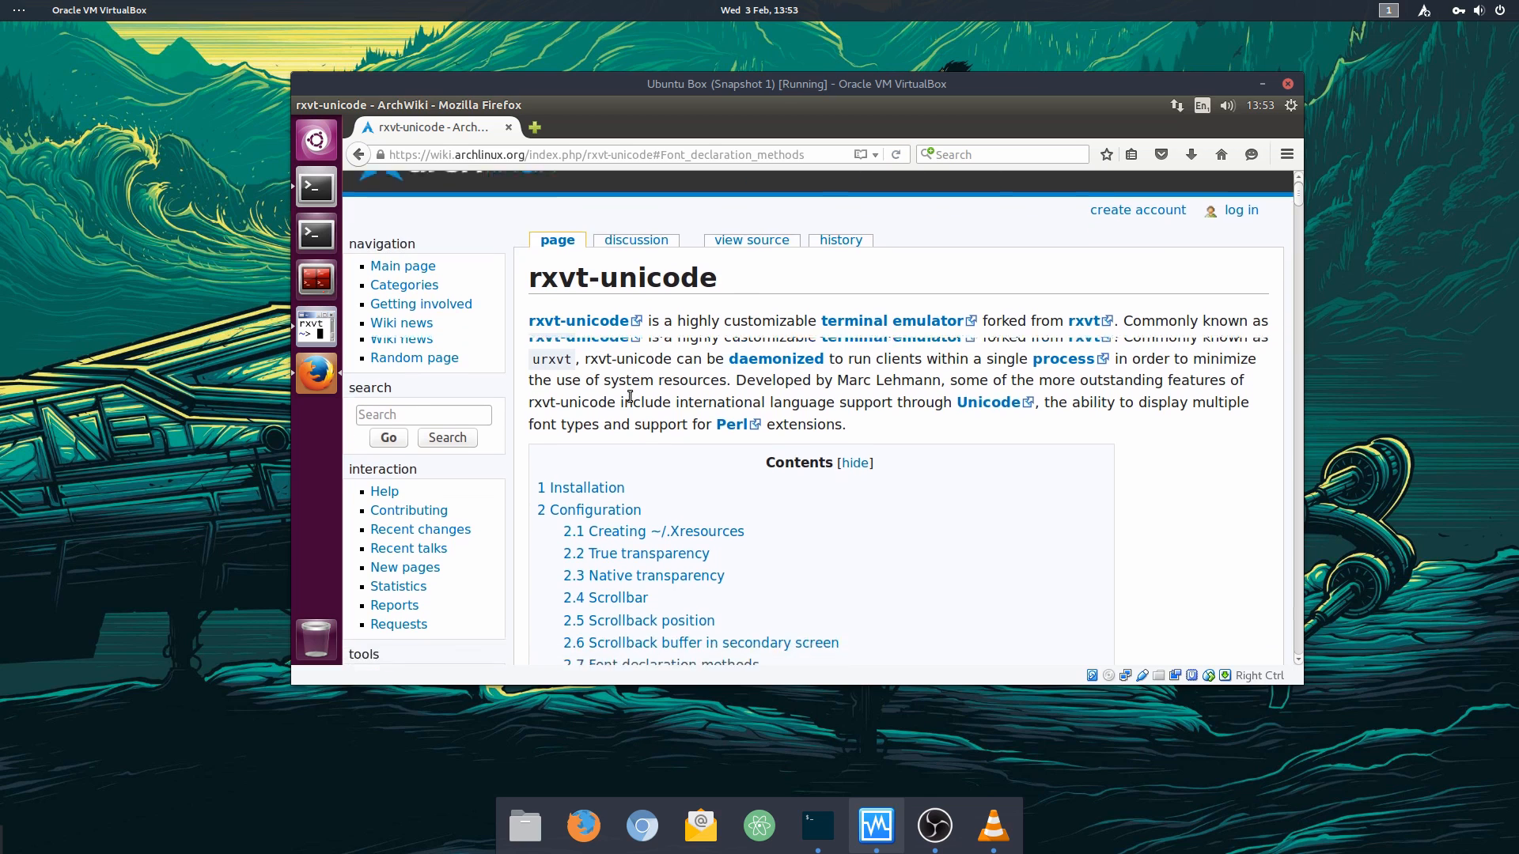
Step: Scroll the ArchWiki page to the Font declaration methods examples
scroll(down, 3)
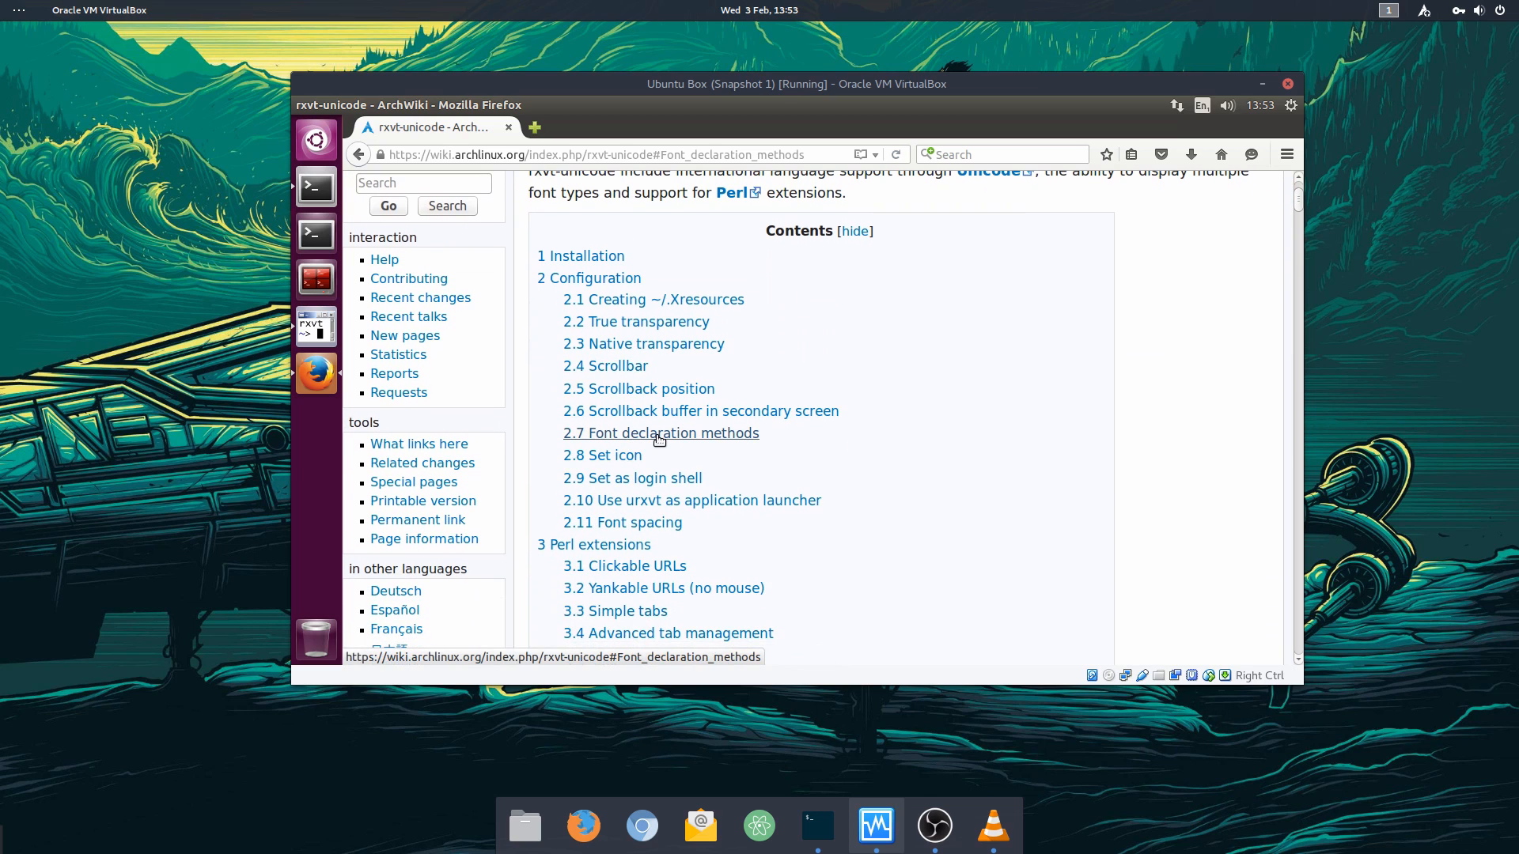
click(662, 433)
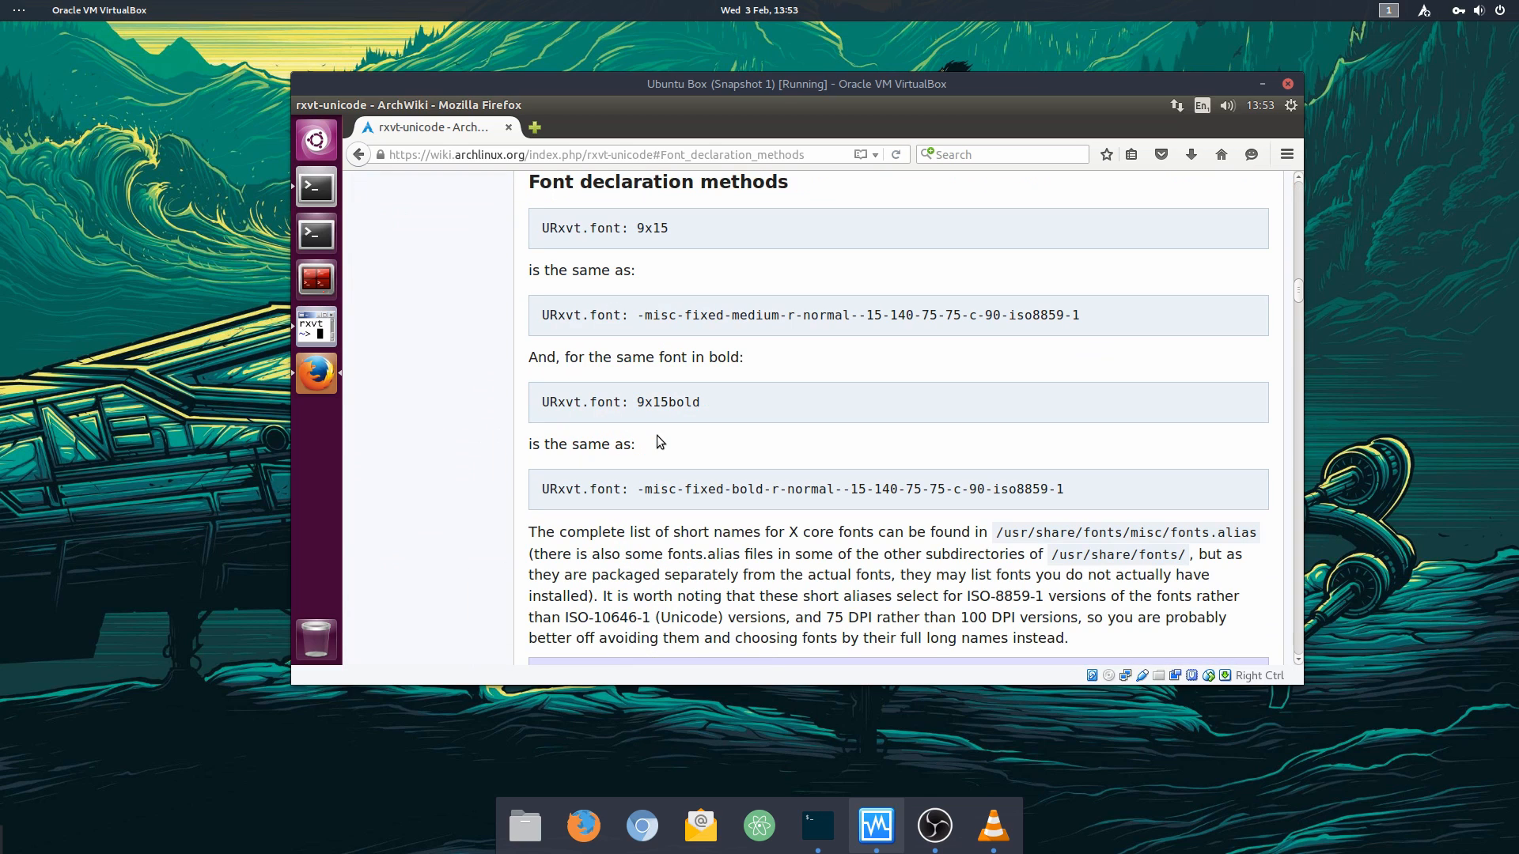
scroll(down, 3)
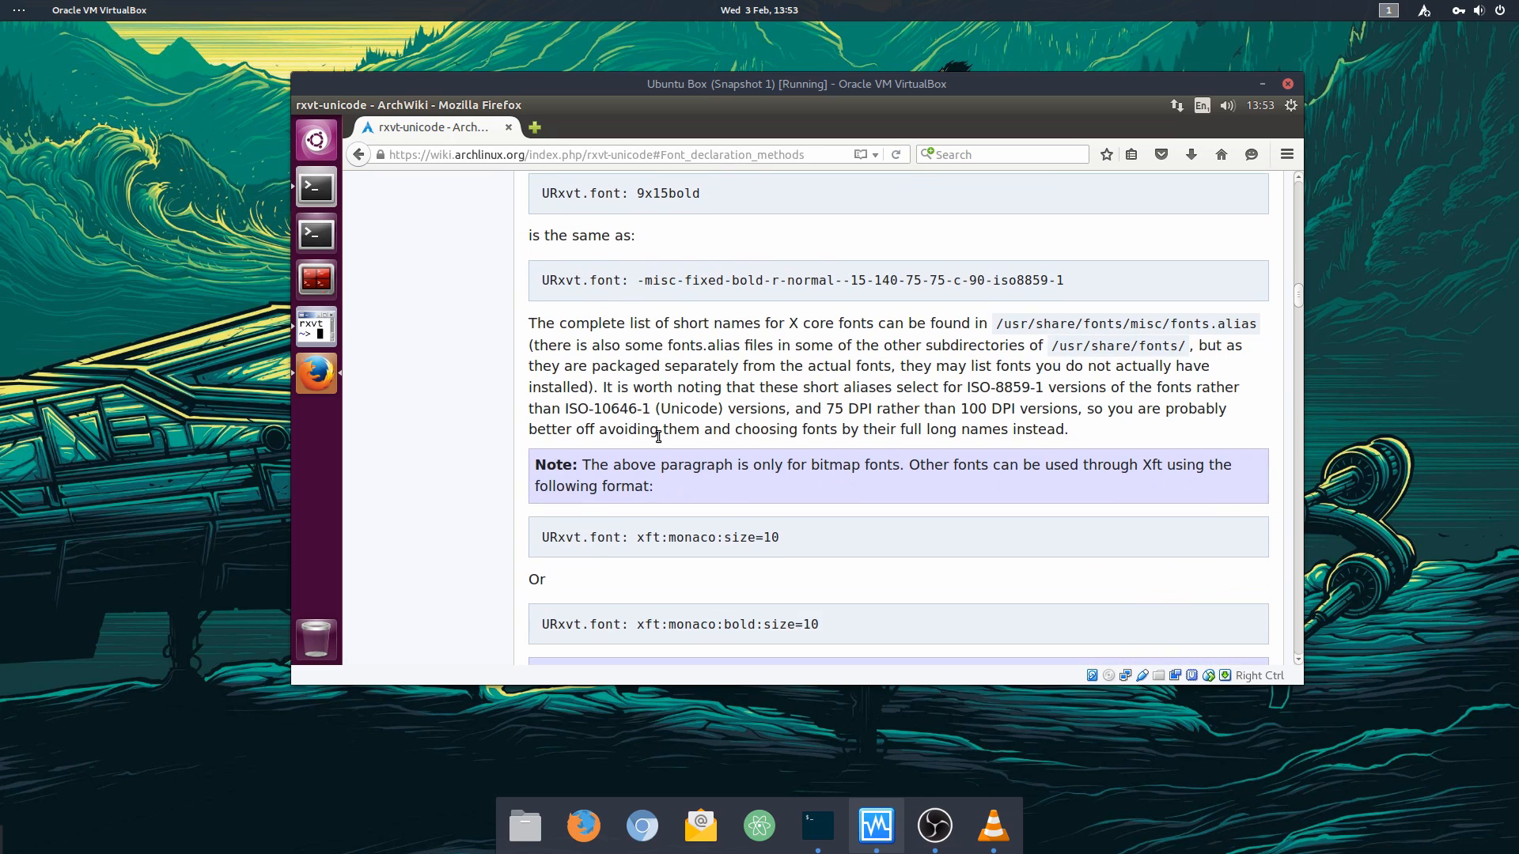
mouse_move(544, 527)
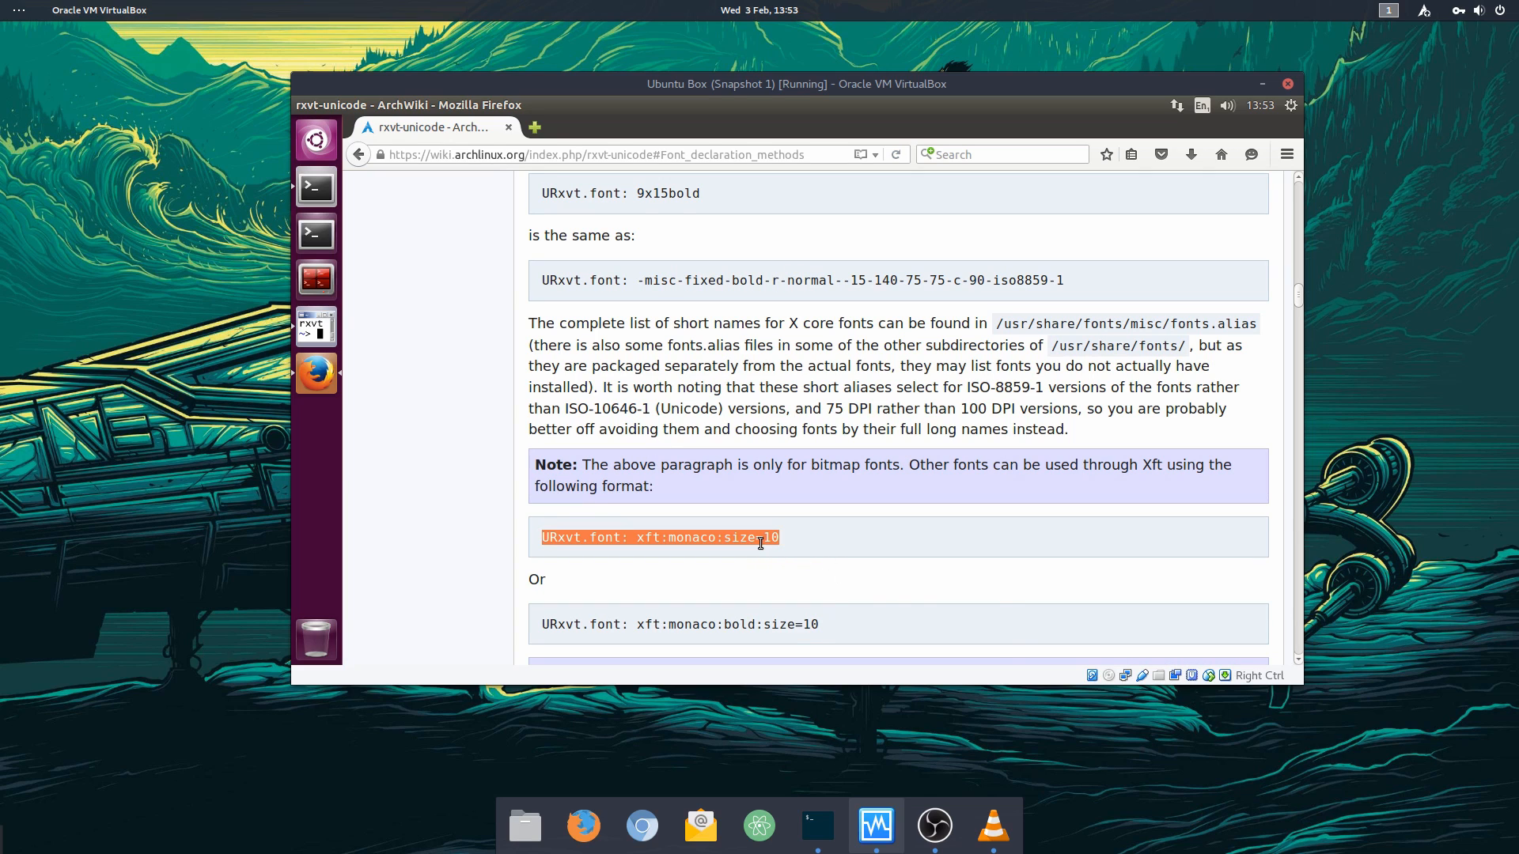
mouse_move(320, 200)
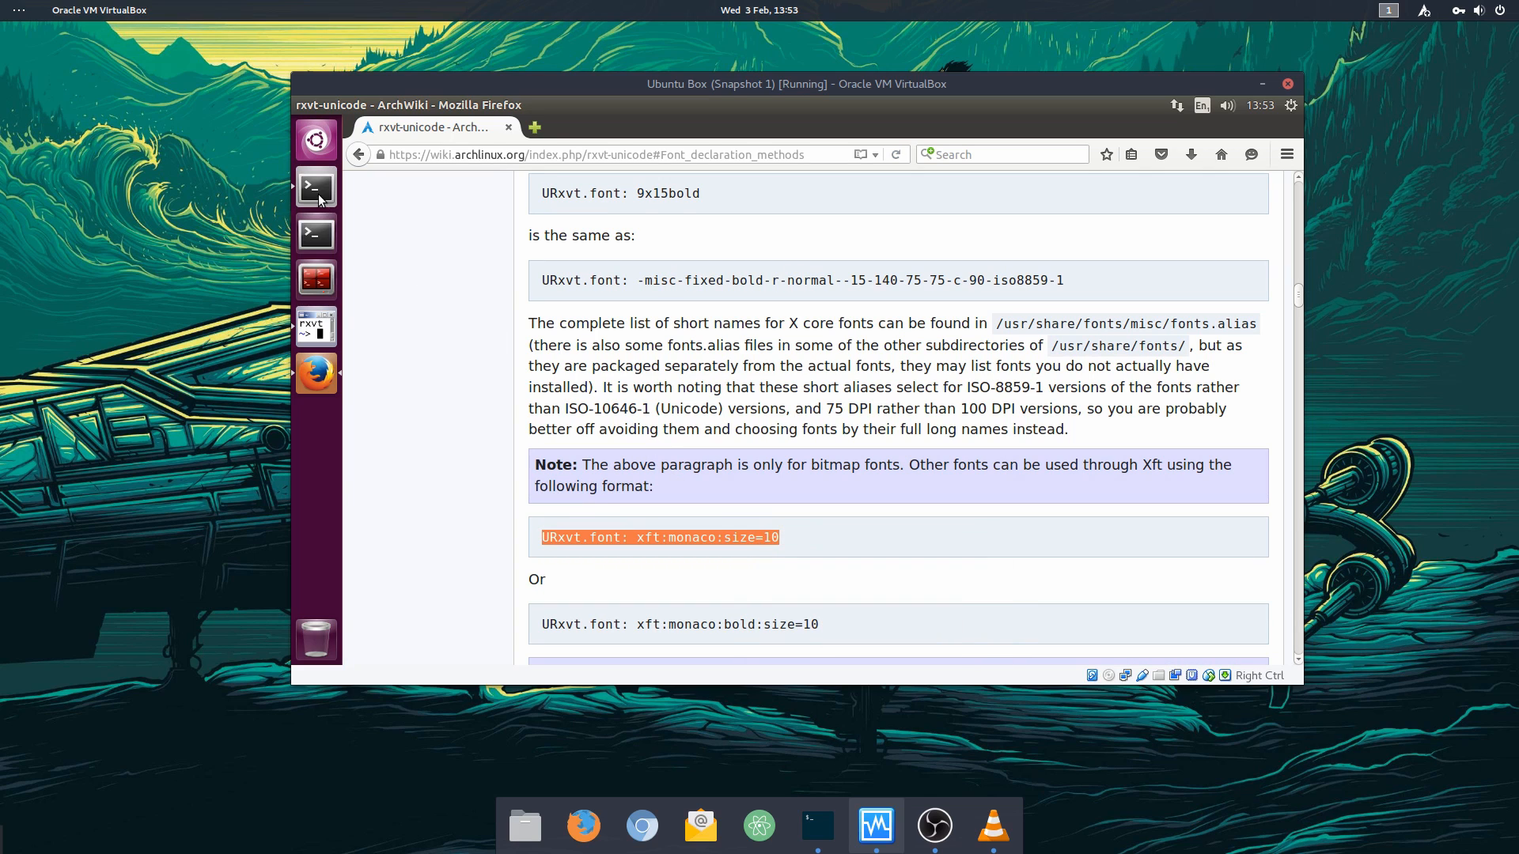
Step: Add 'URxvt.font: xft:monospace:size=16' to .Xresources and load it with xrdb
click(316, 186)
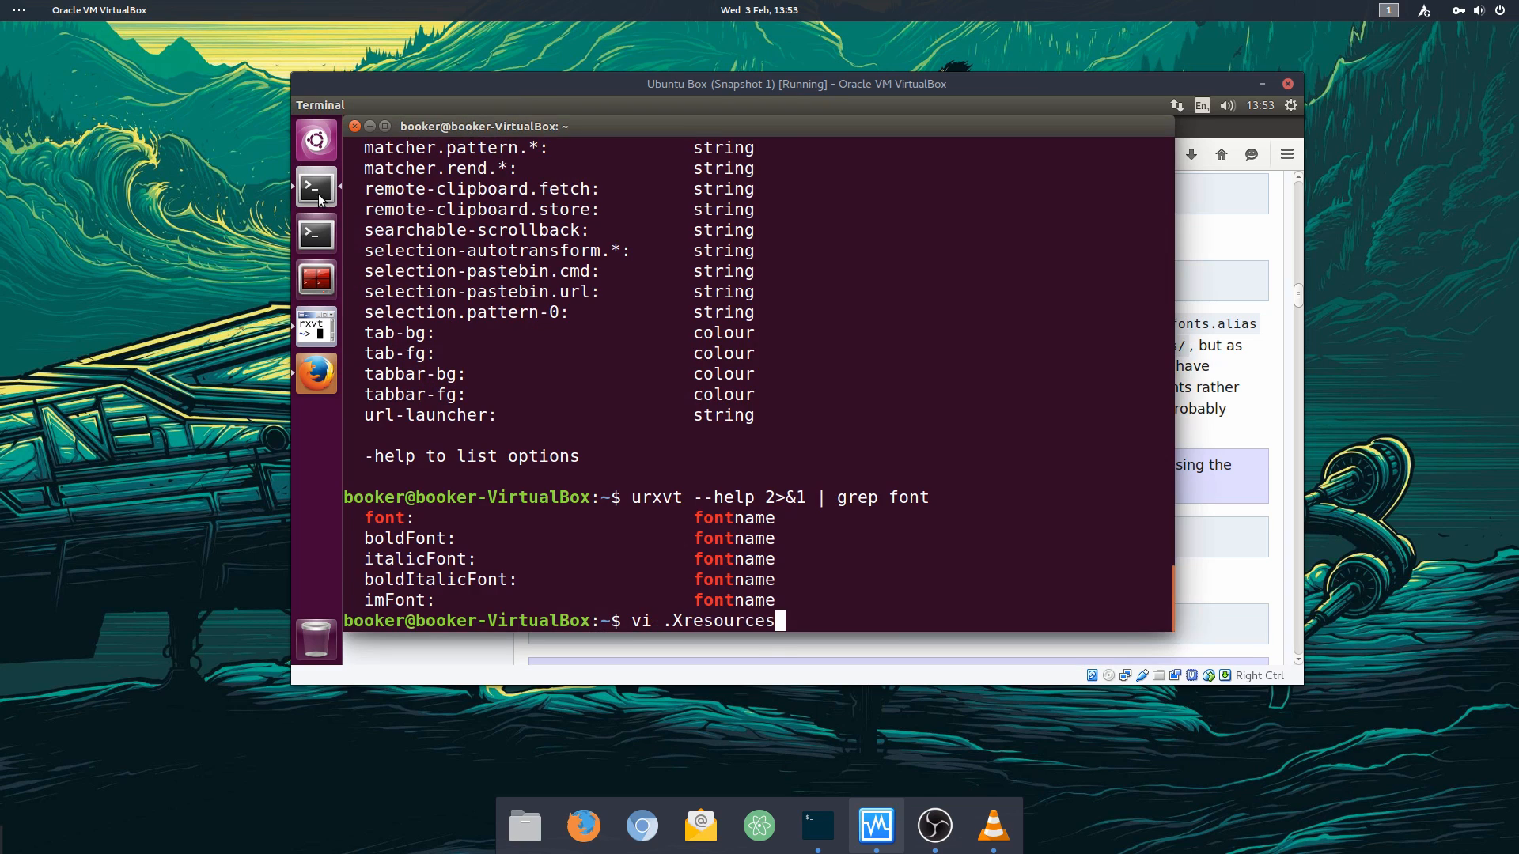
key(Return)
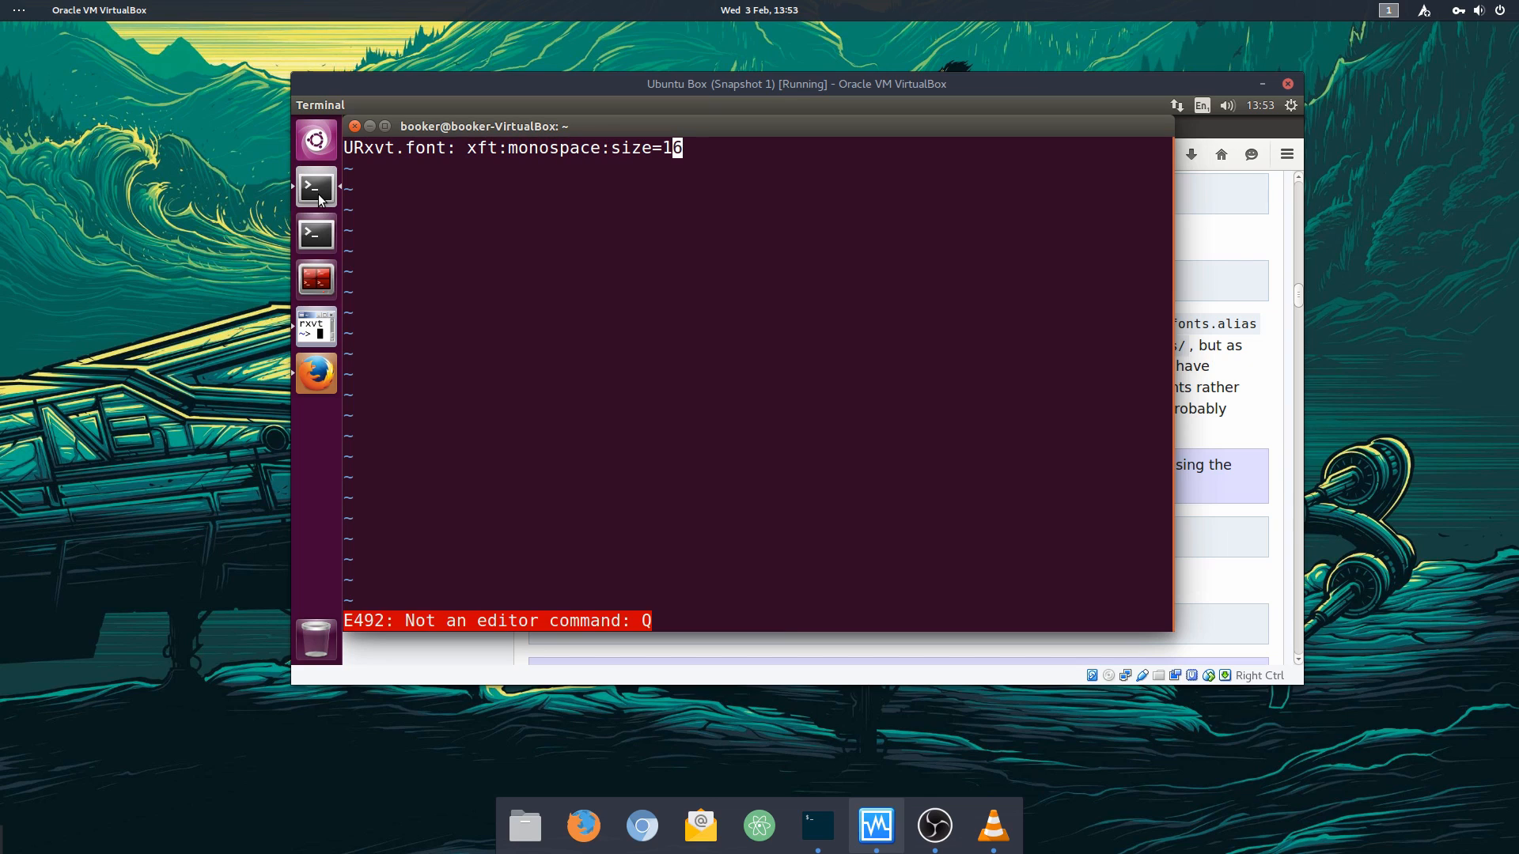
key(Return)
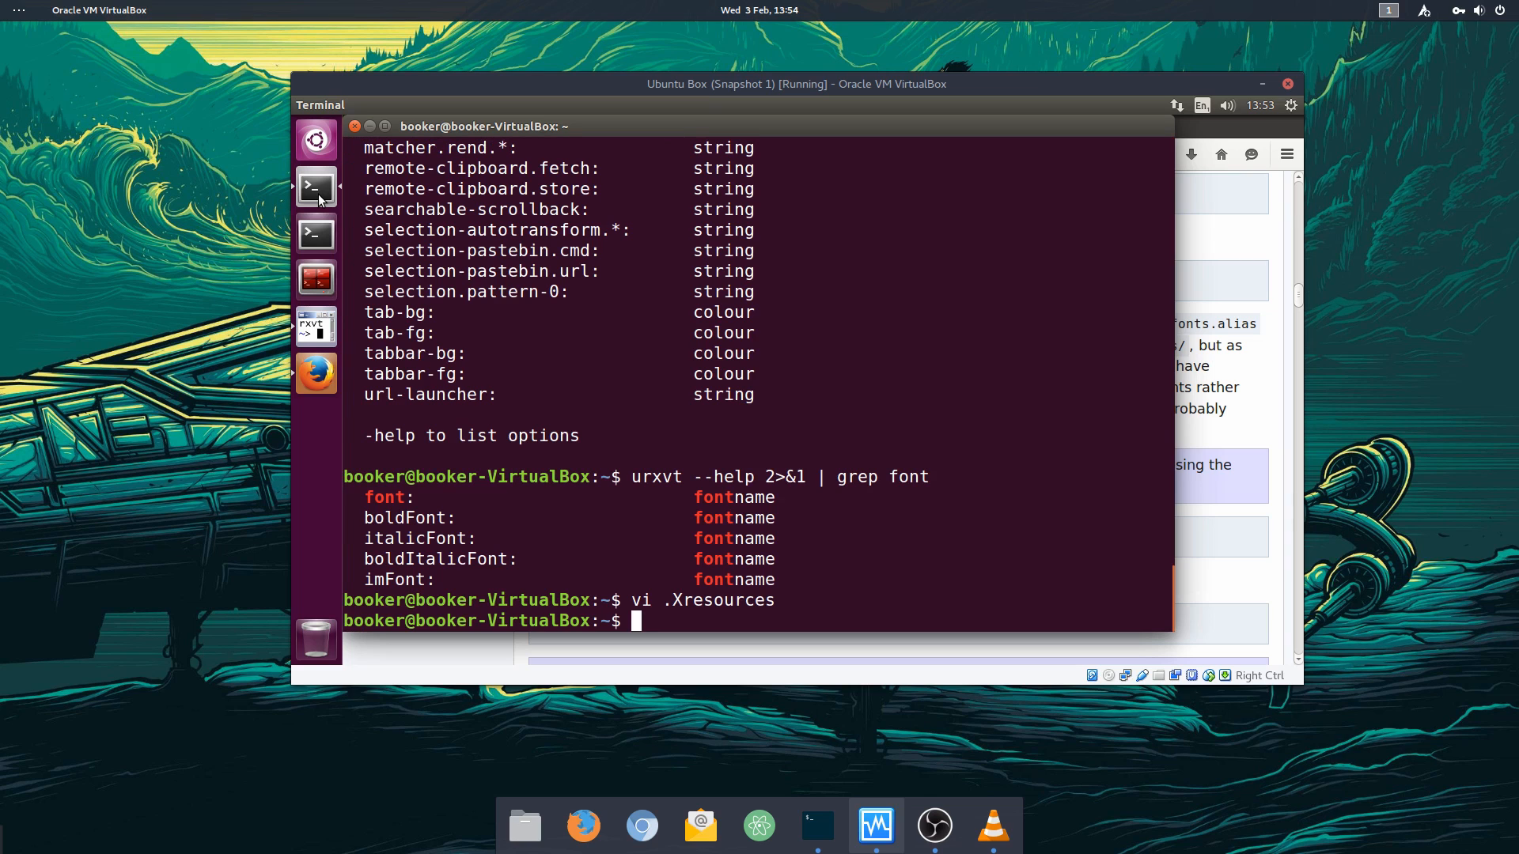
text(xrd)
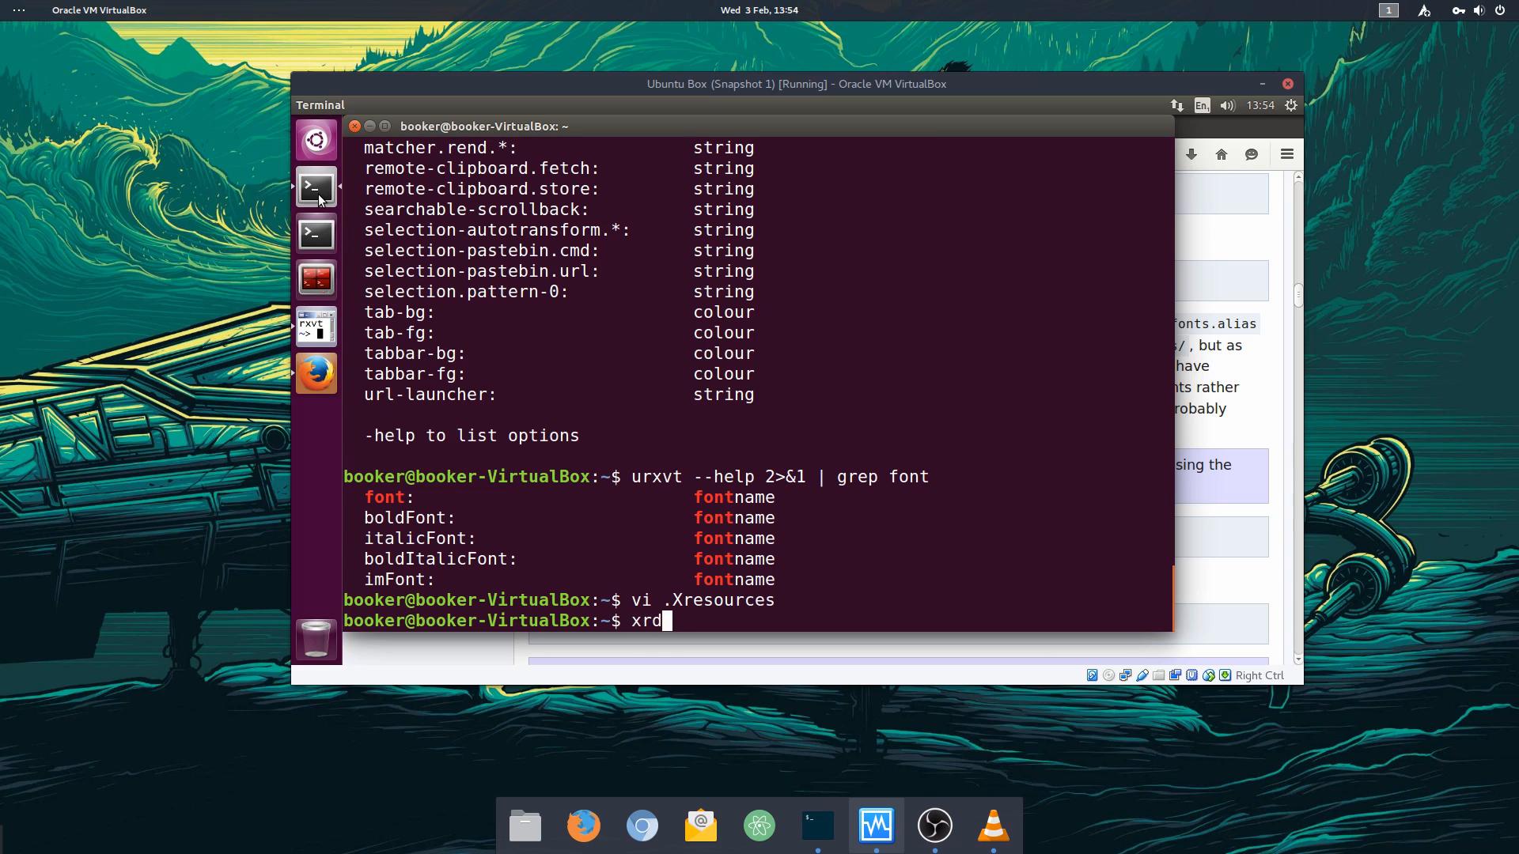
key(Return)
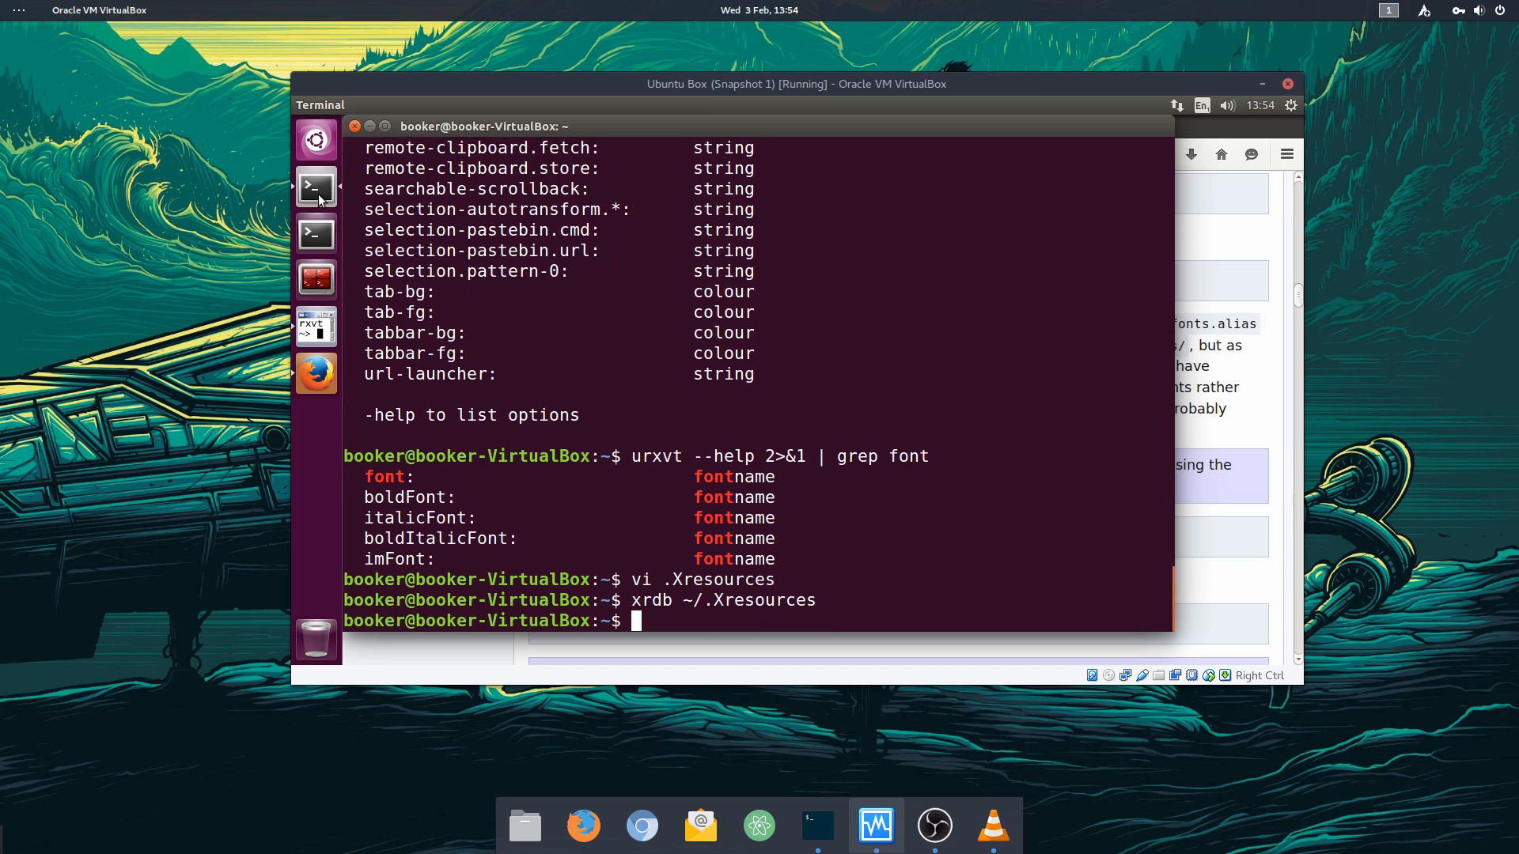
mouse_move(315, 327)
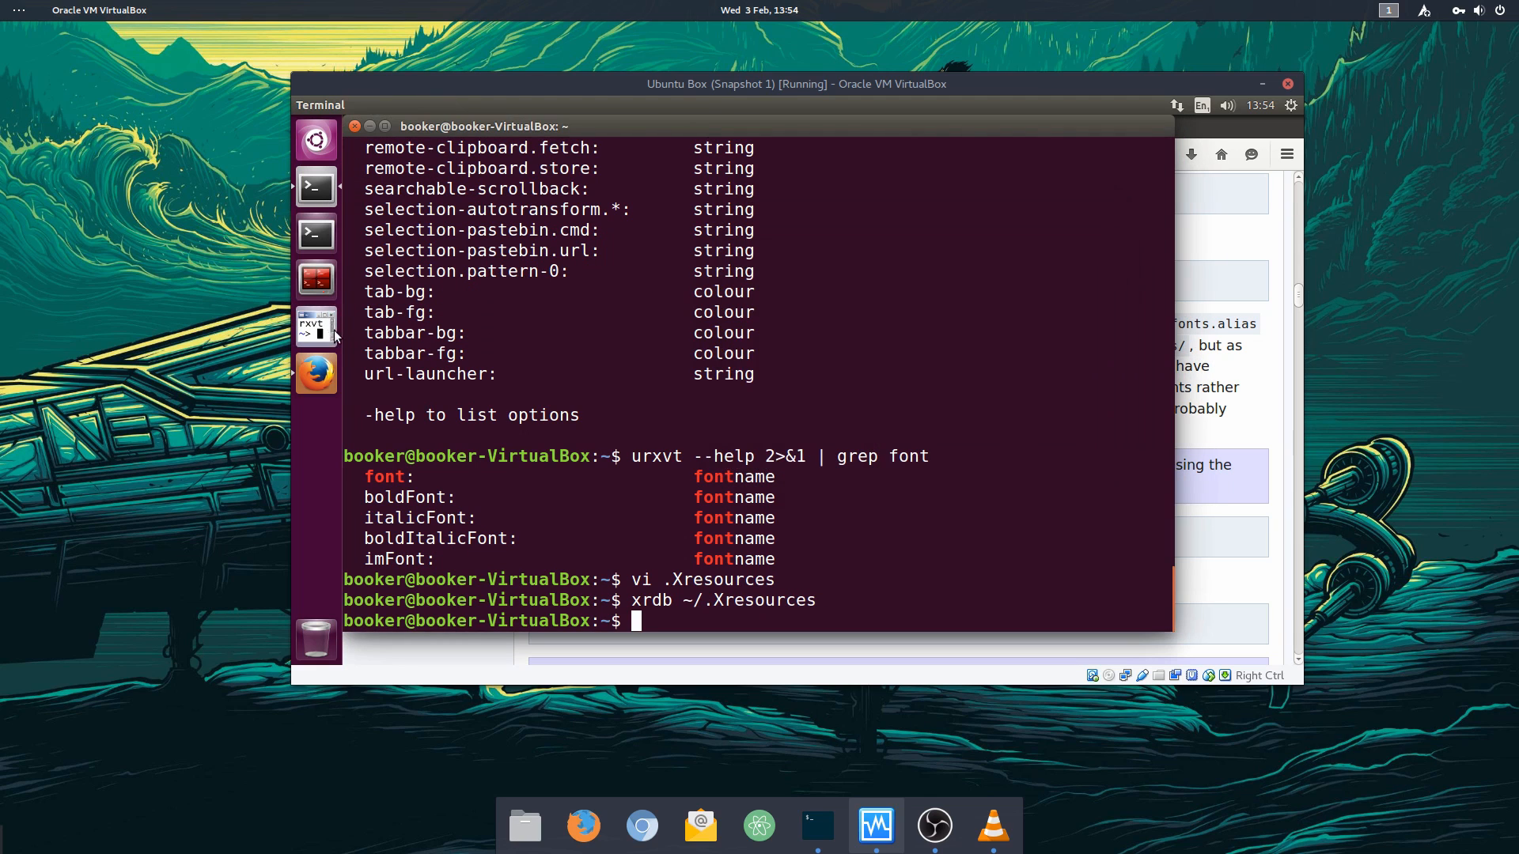
Step: In a new urxvt window, run 'urxvt --help 2>&1' to find scroll-related options
click(315, 325)
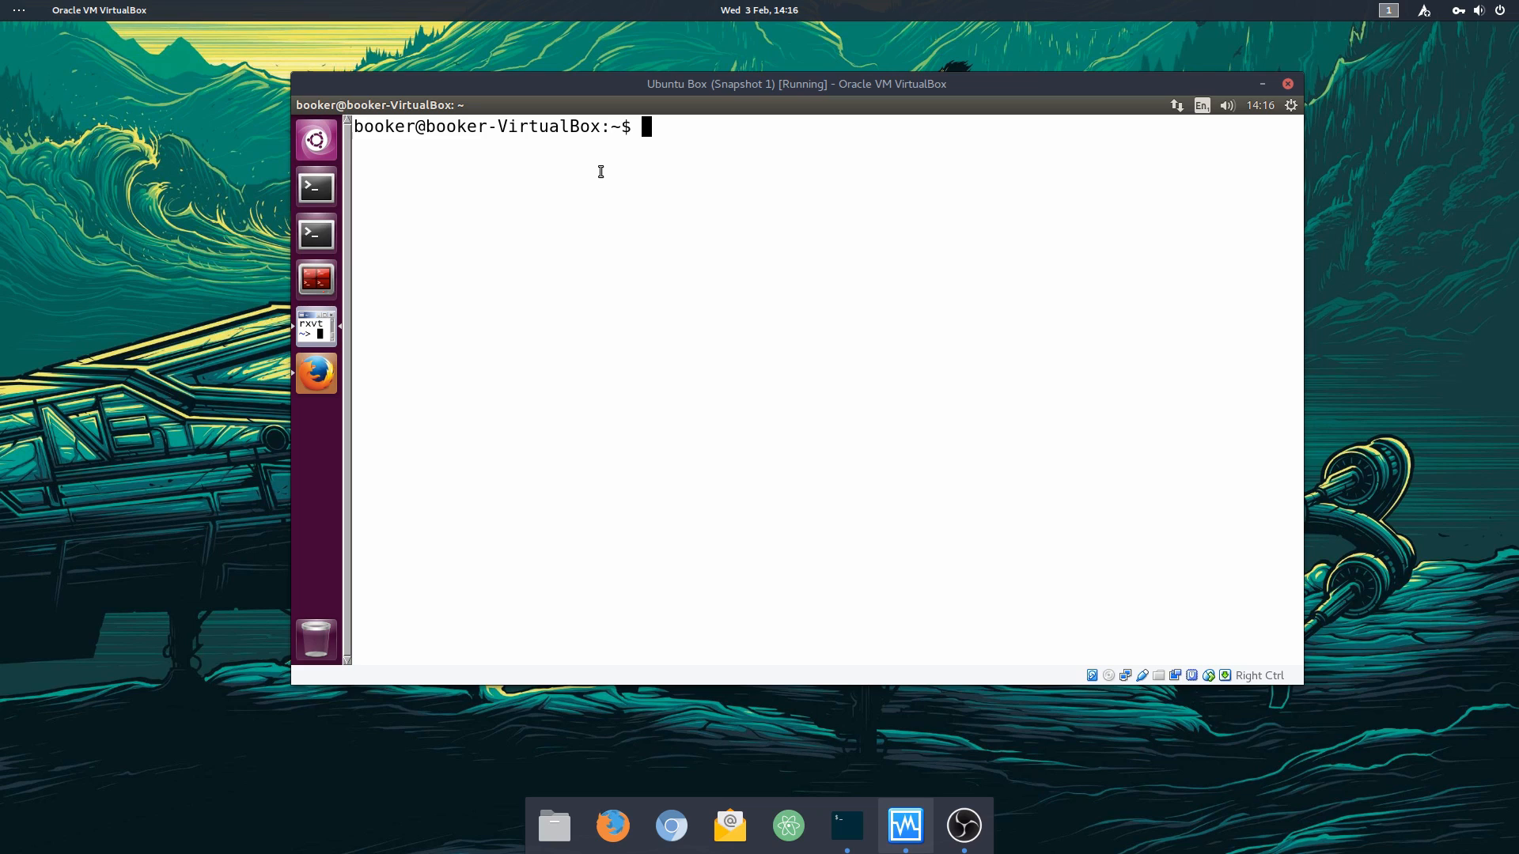
text(urxvt)
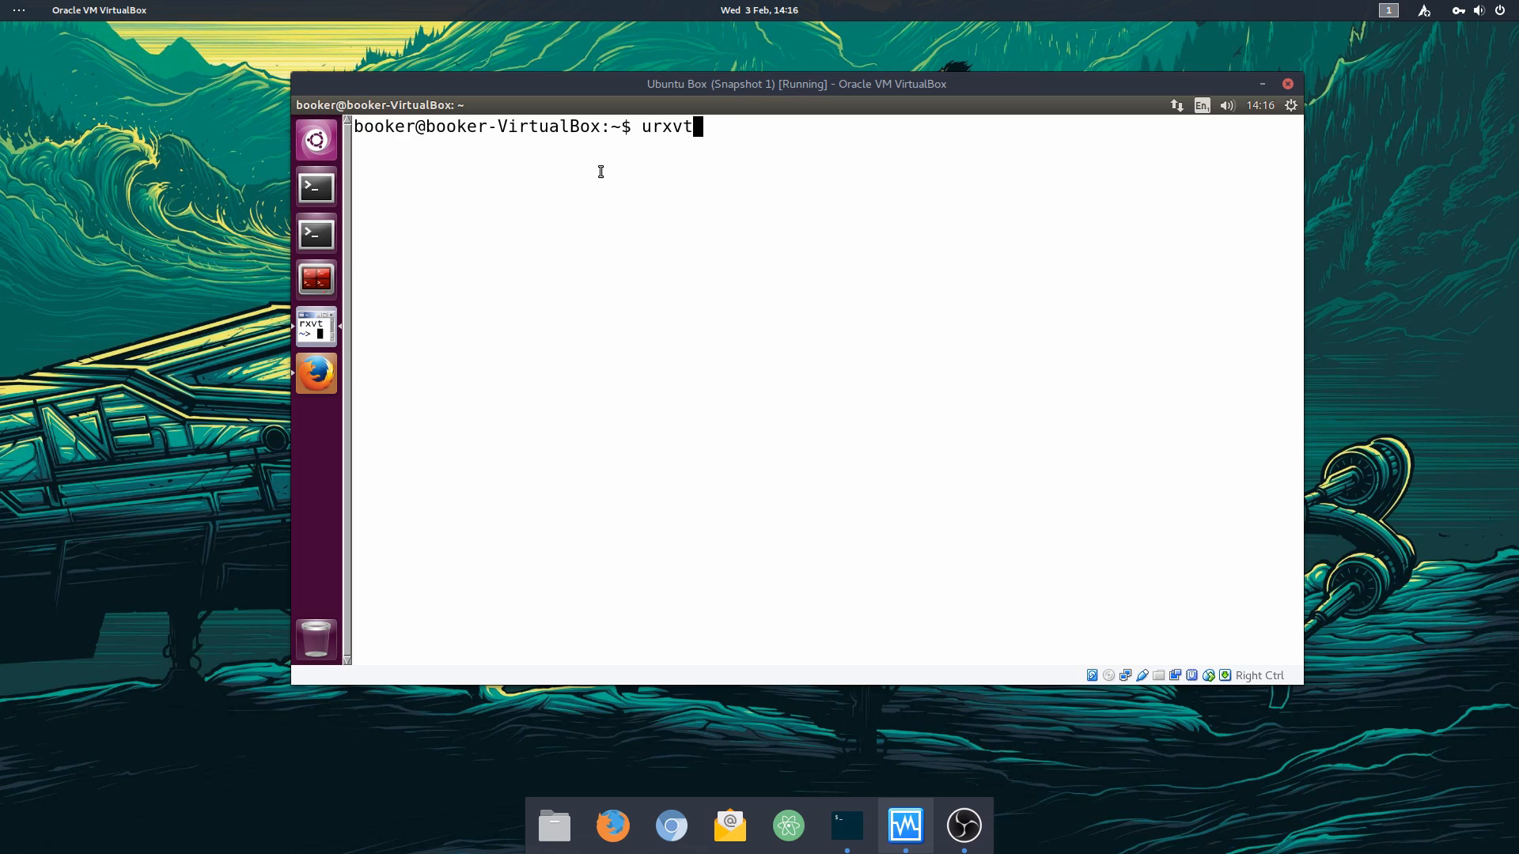
text(--help 2>&1)
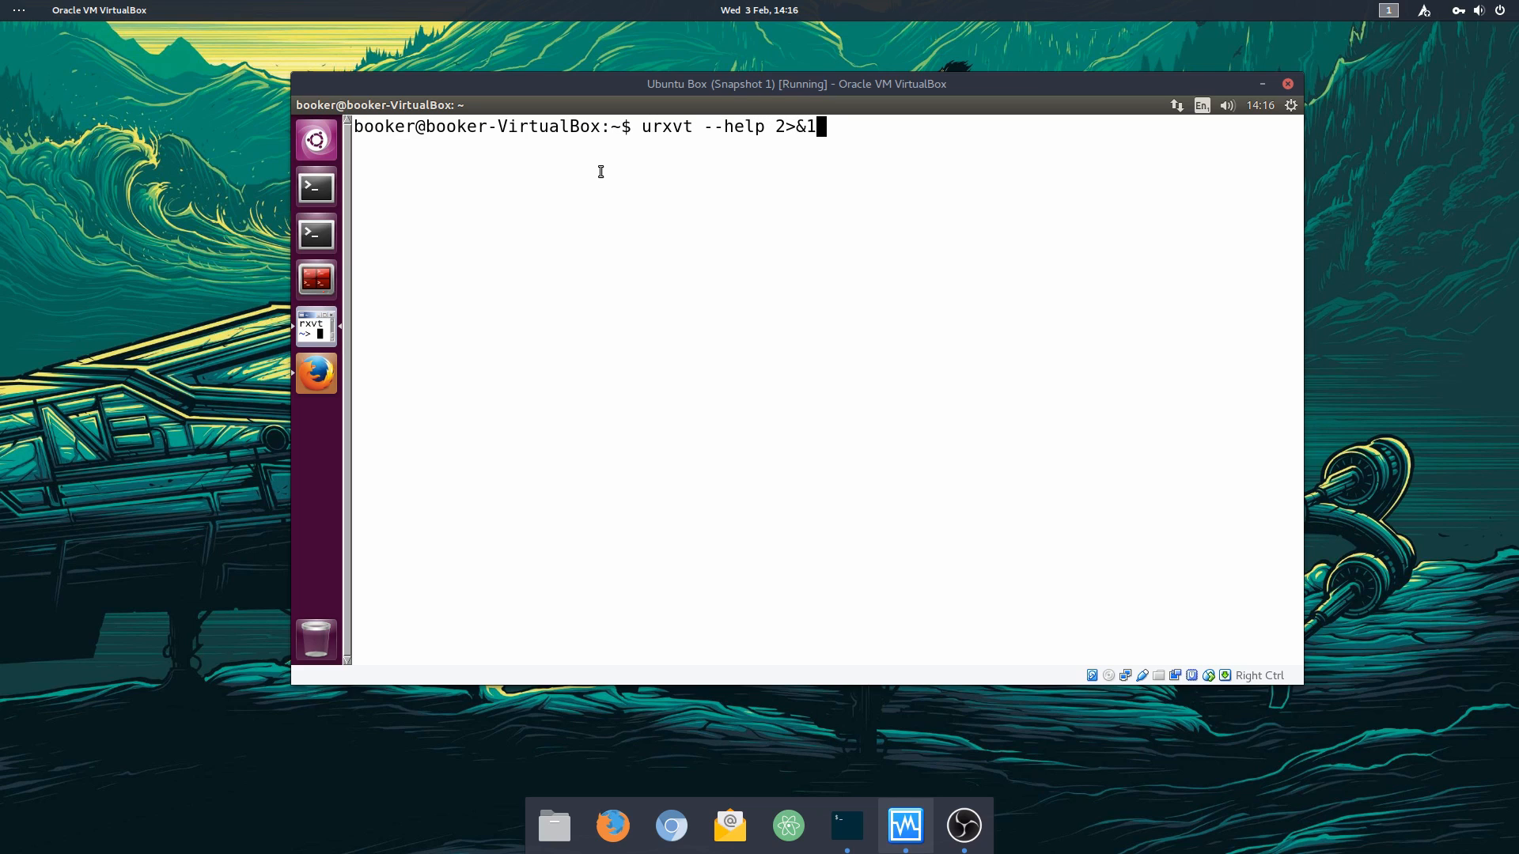
key(Return)
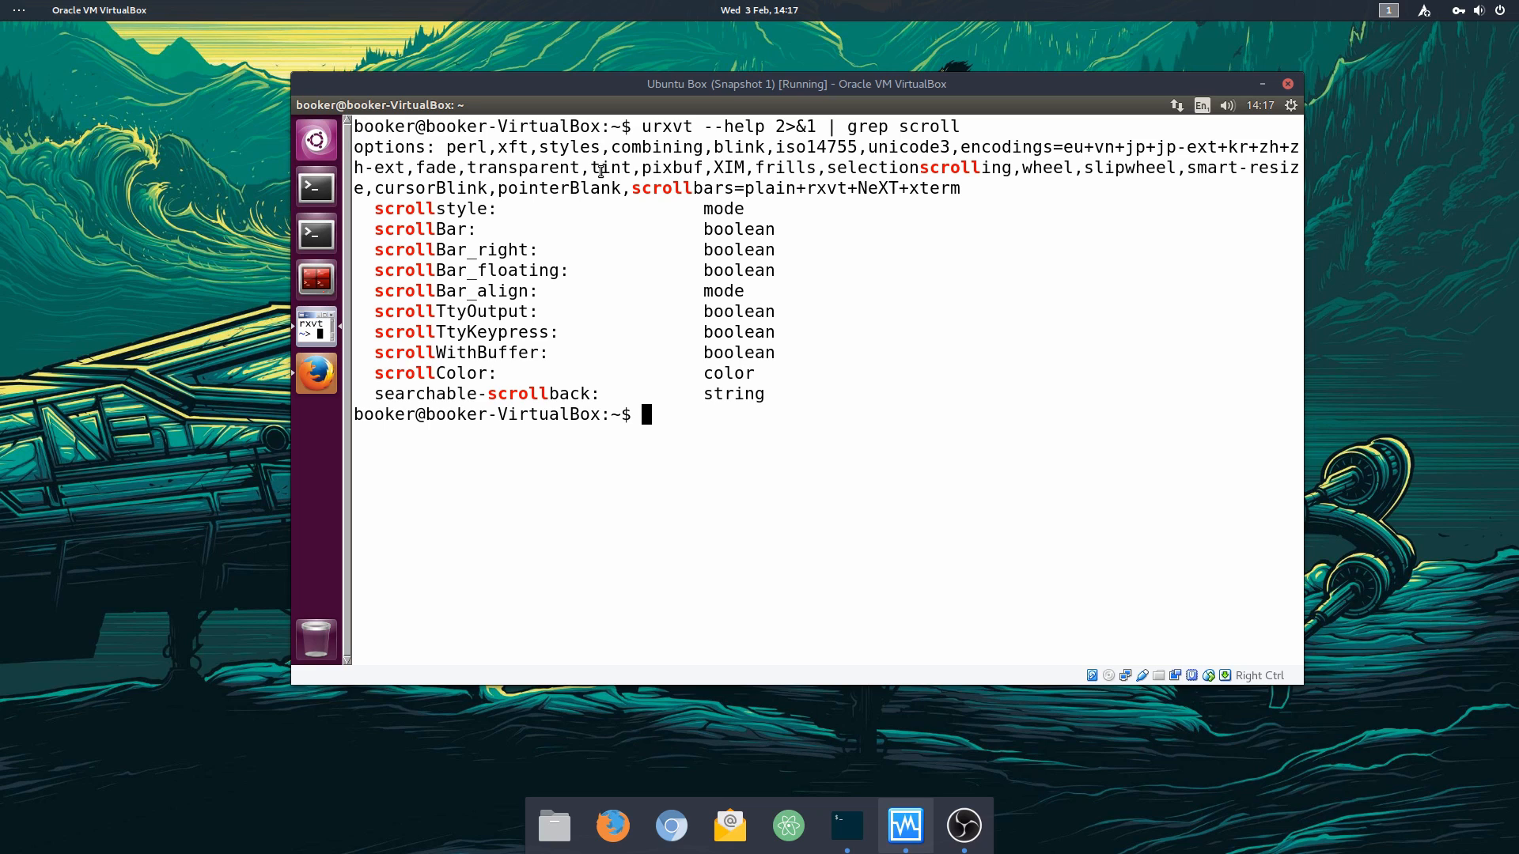
mouse_move(337, 376)
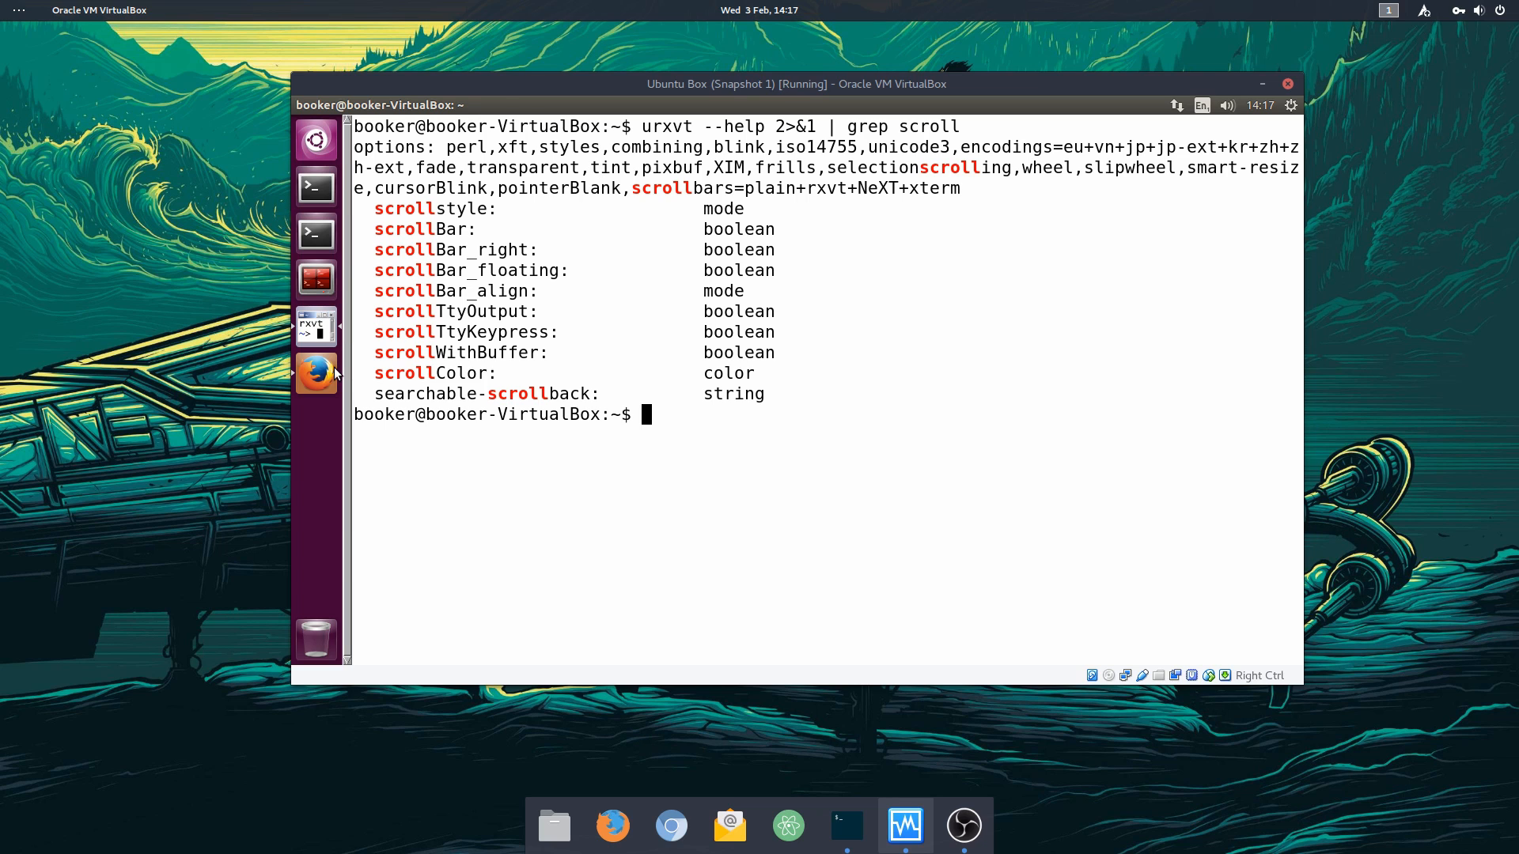
Step: Scroll the ArchWiki rxvt-unicode page to Scrollbar and mark the URxvt.scrollBar: false line
click(316, 375)
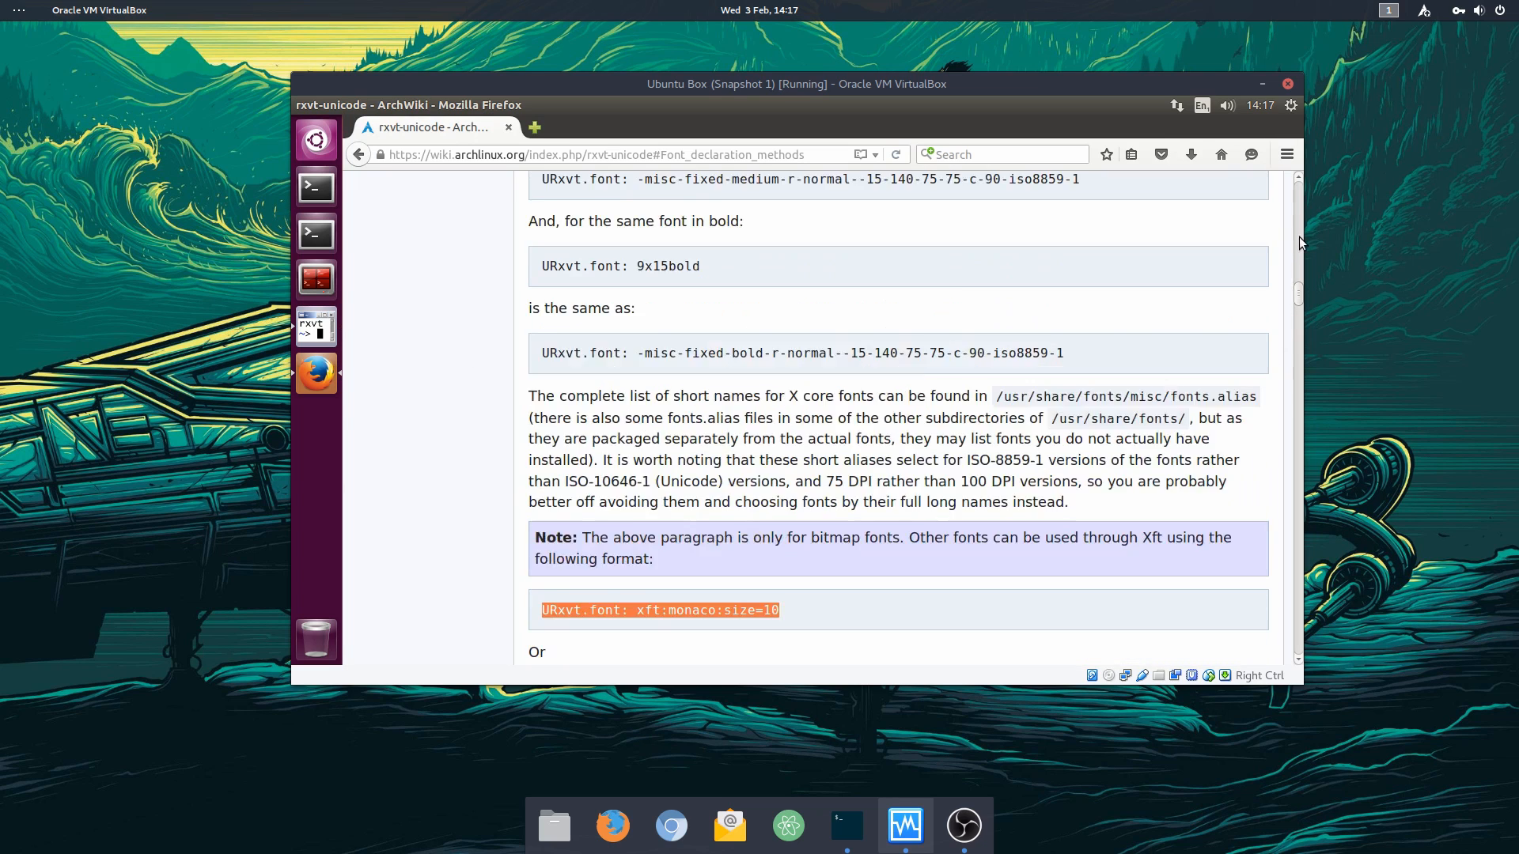
scroll(up, 3)
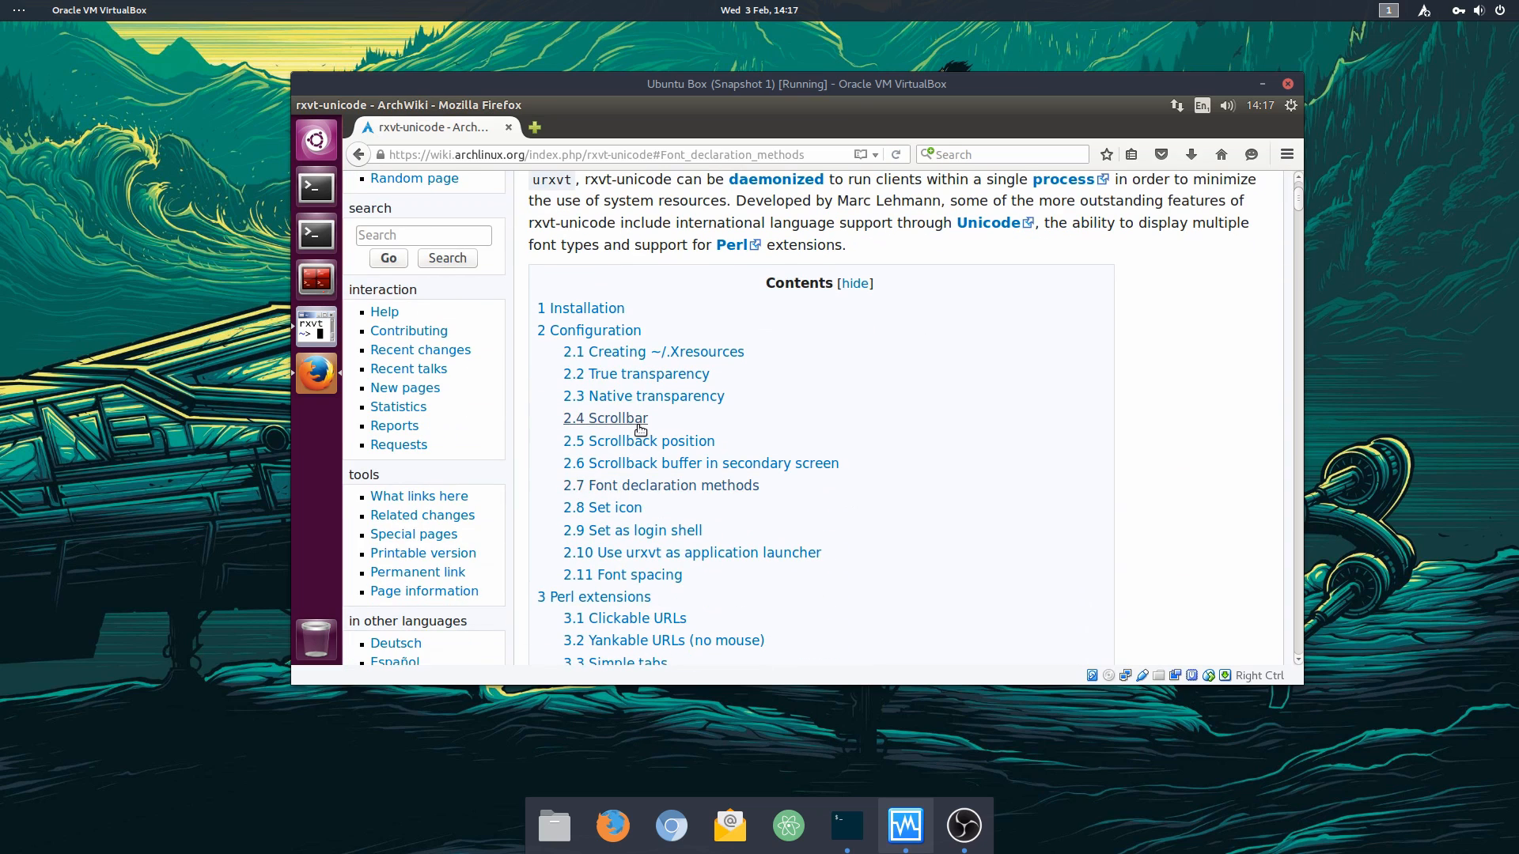
click(604, 417)
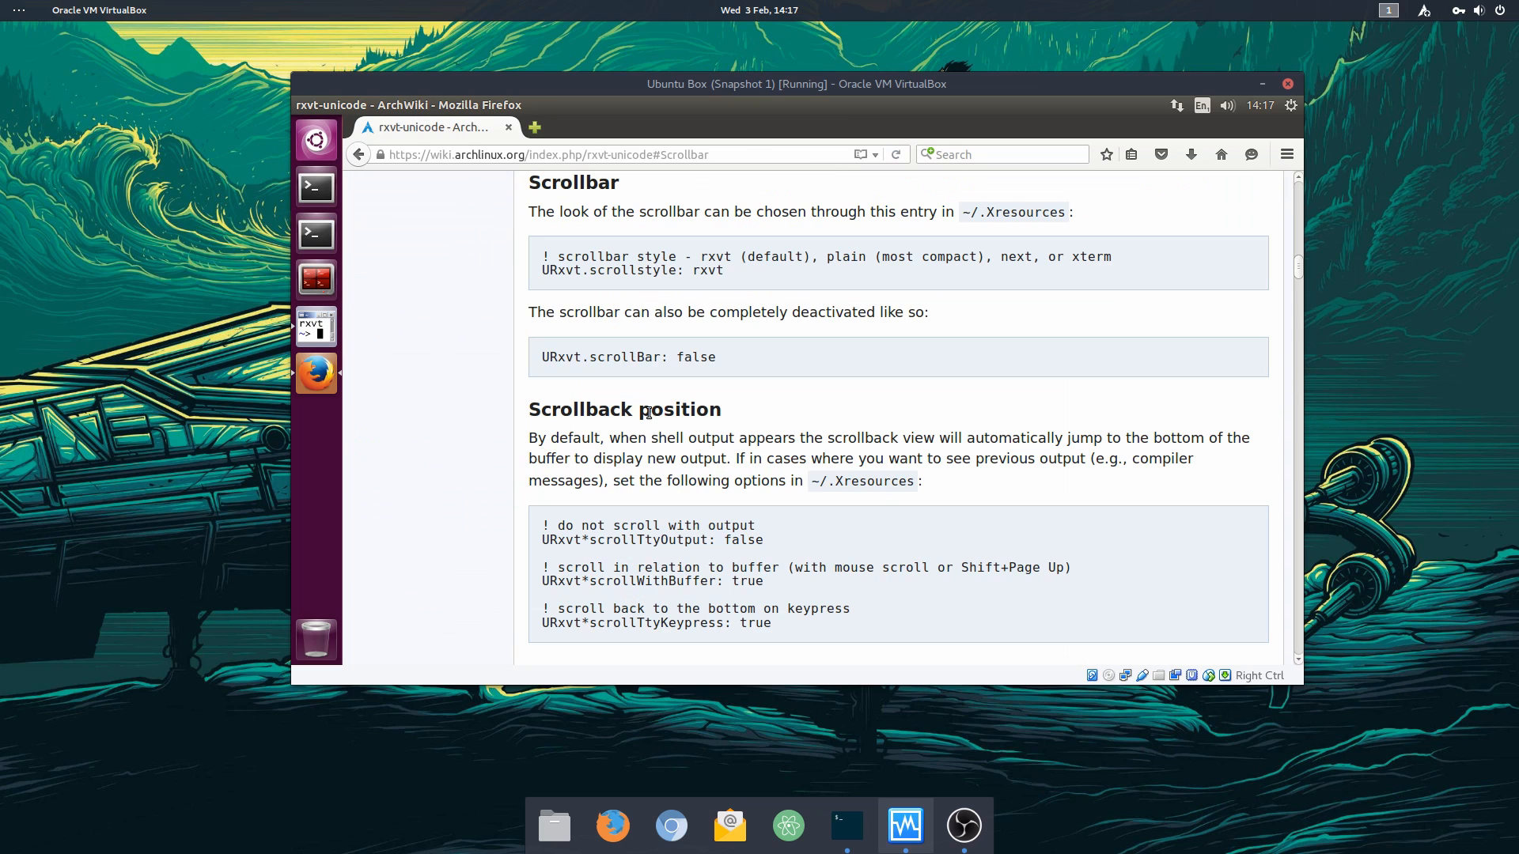
mouse_move(610, 355)
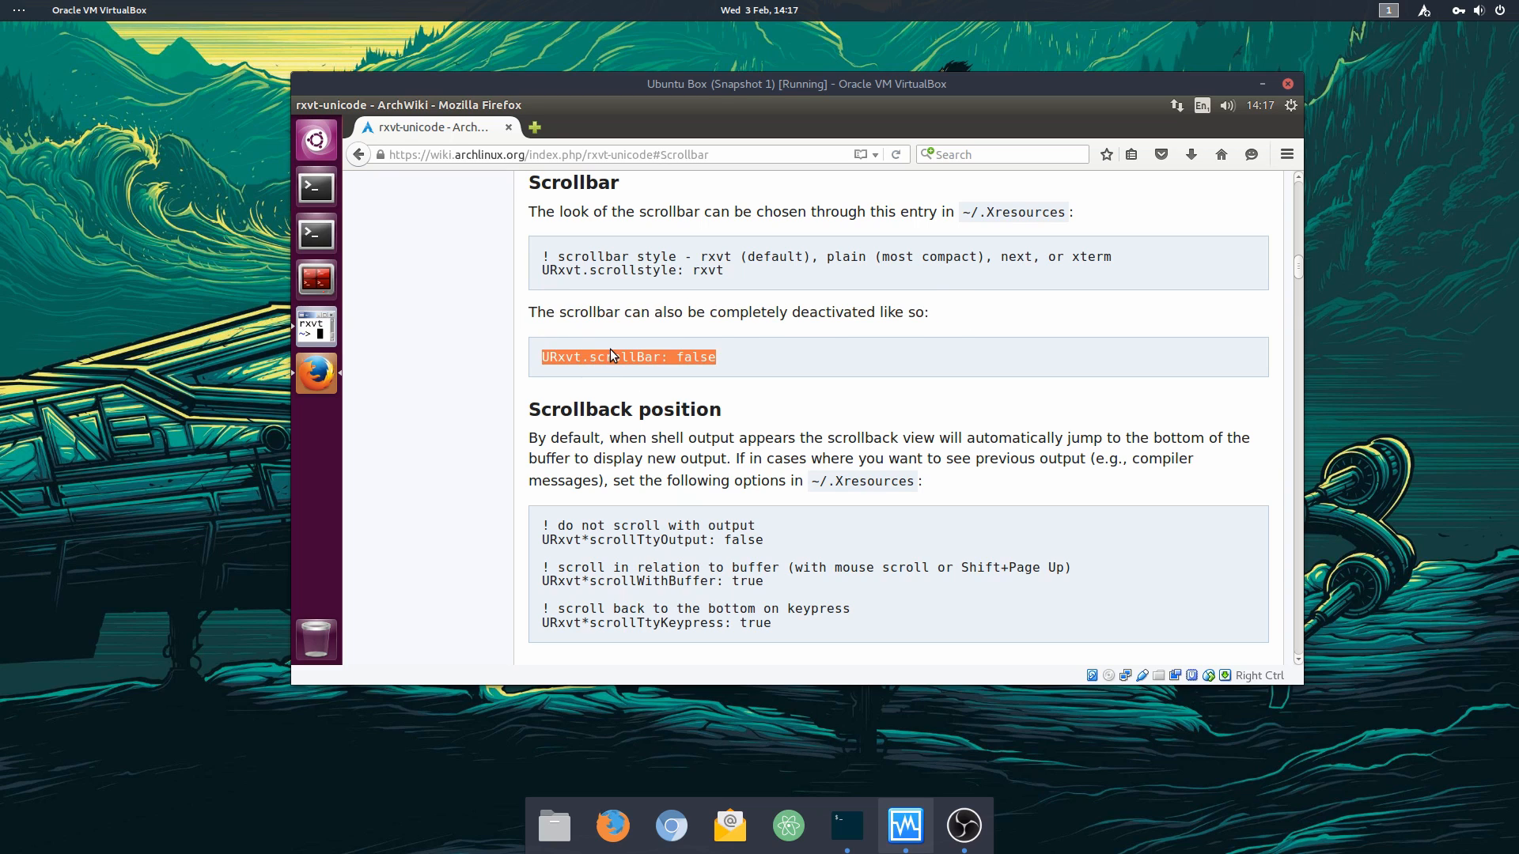
right_click(627, 357)
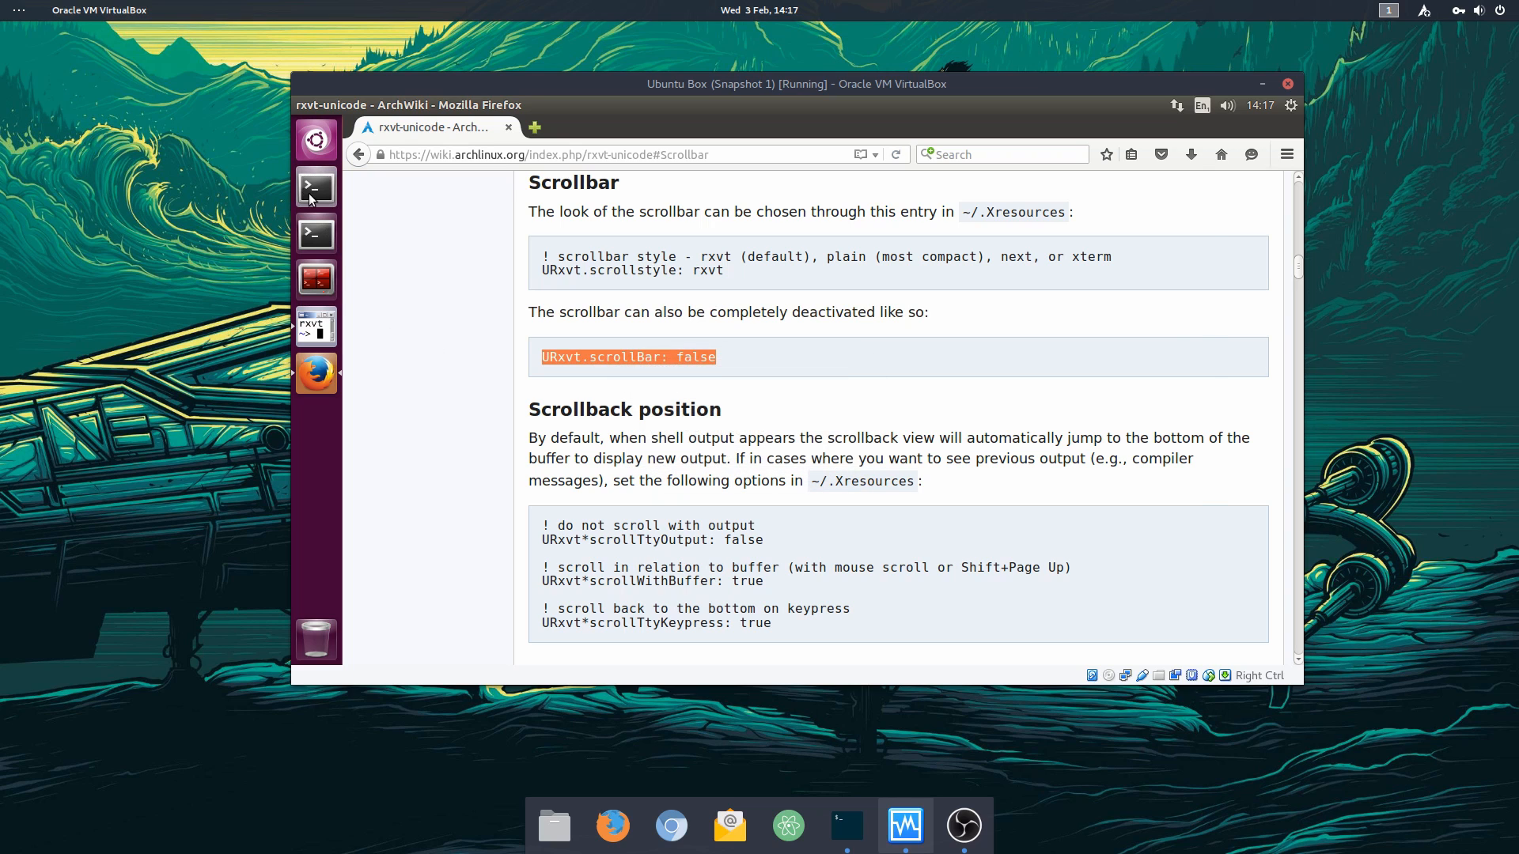
Step: Add URxvt.scrollBar: false to ~/.Xresources in vi and reload it with xrdb
click(315, 185)
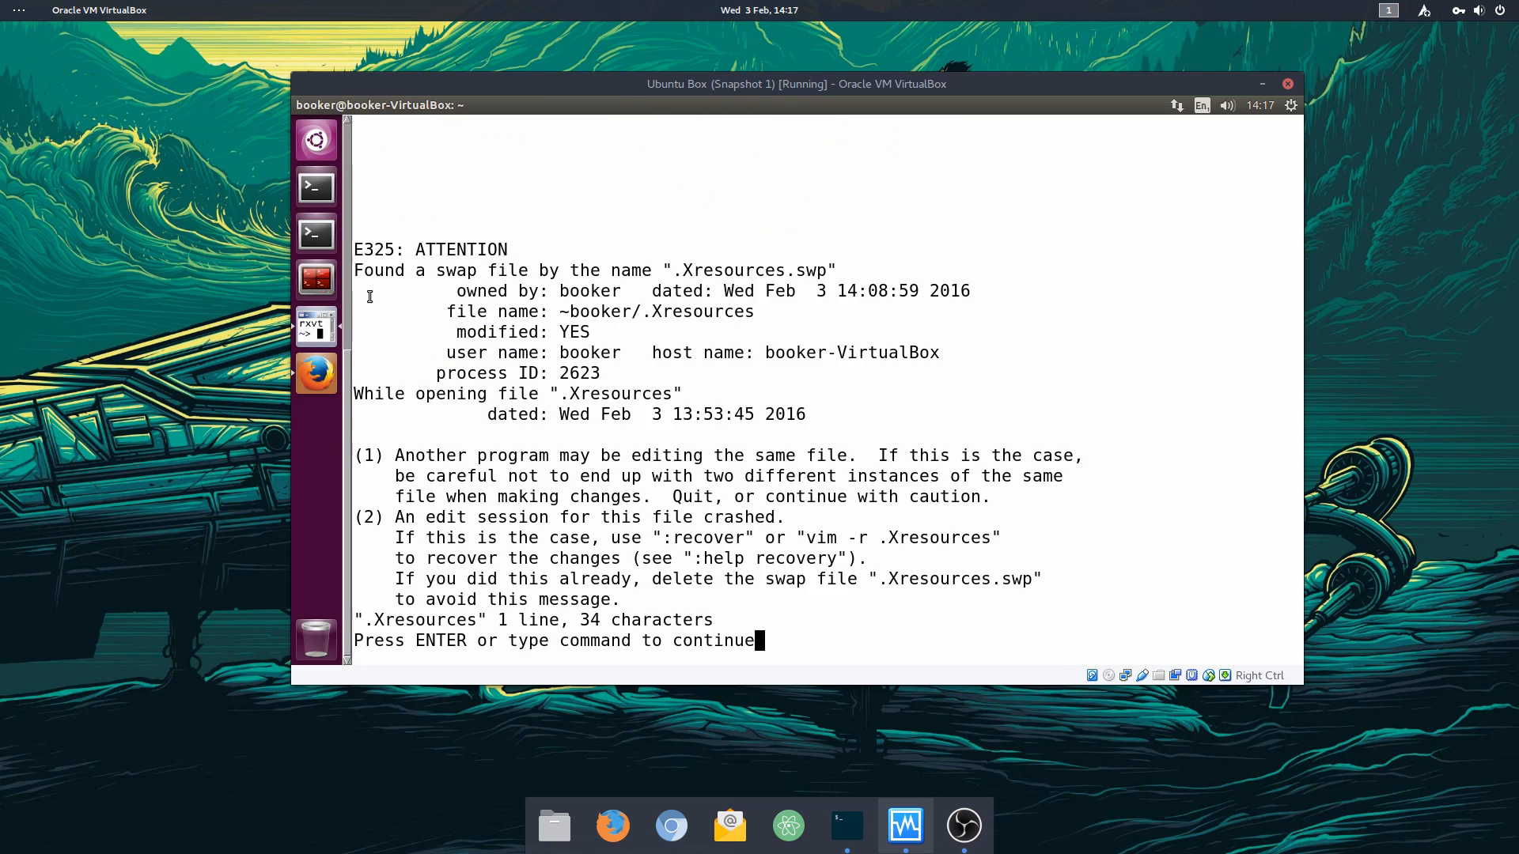
key(Return)
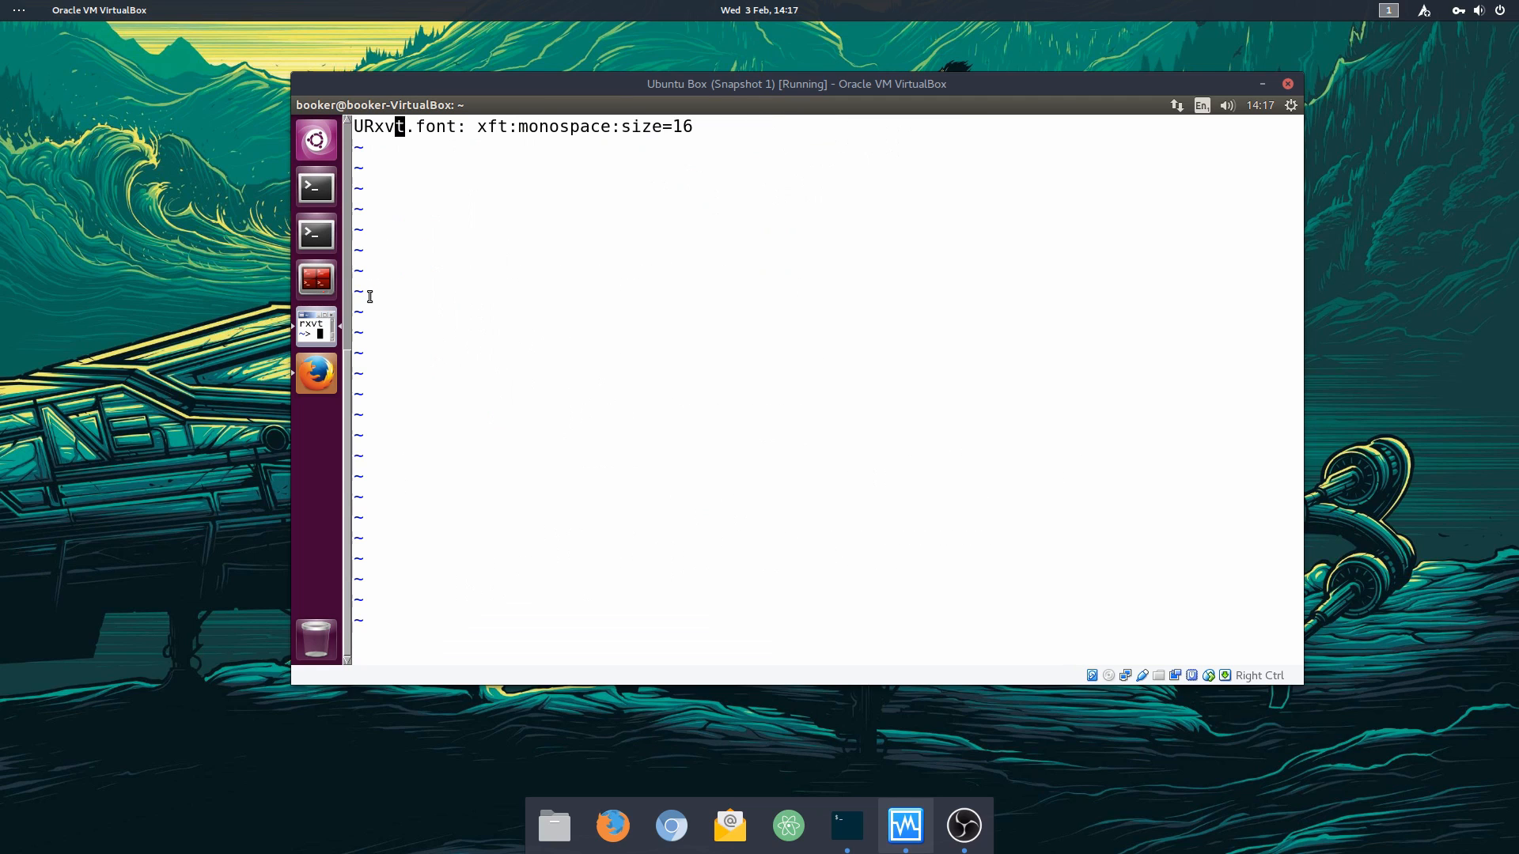
text(URxvt.scrollBar: false)
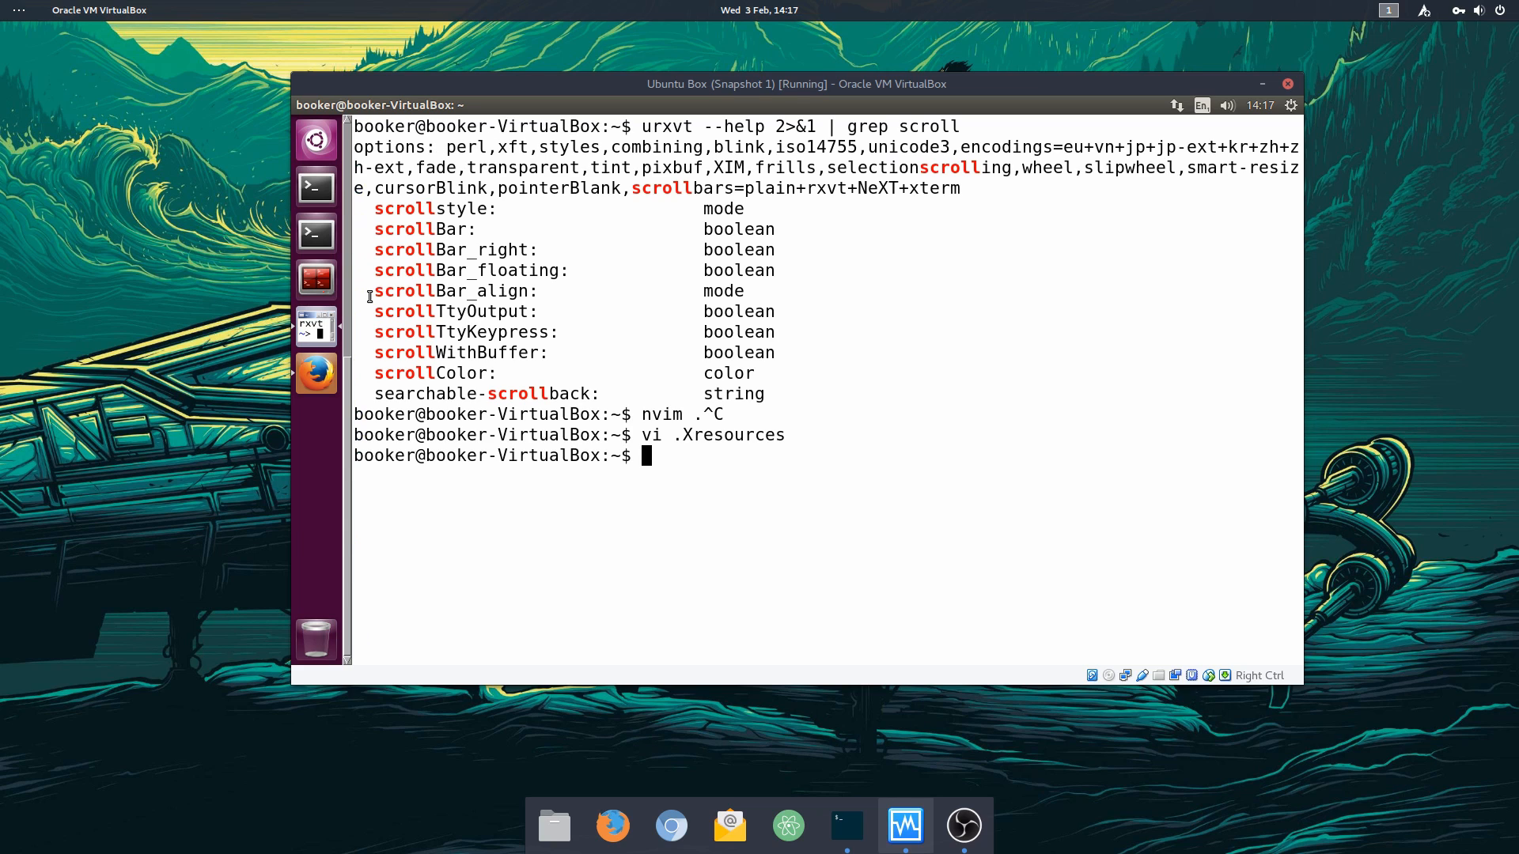
text(xrdb ~)
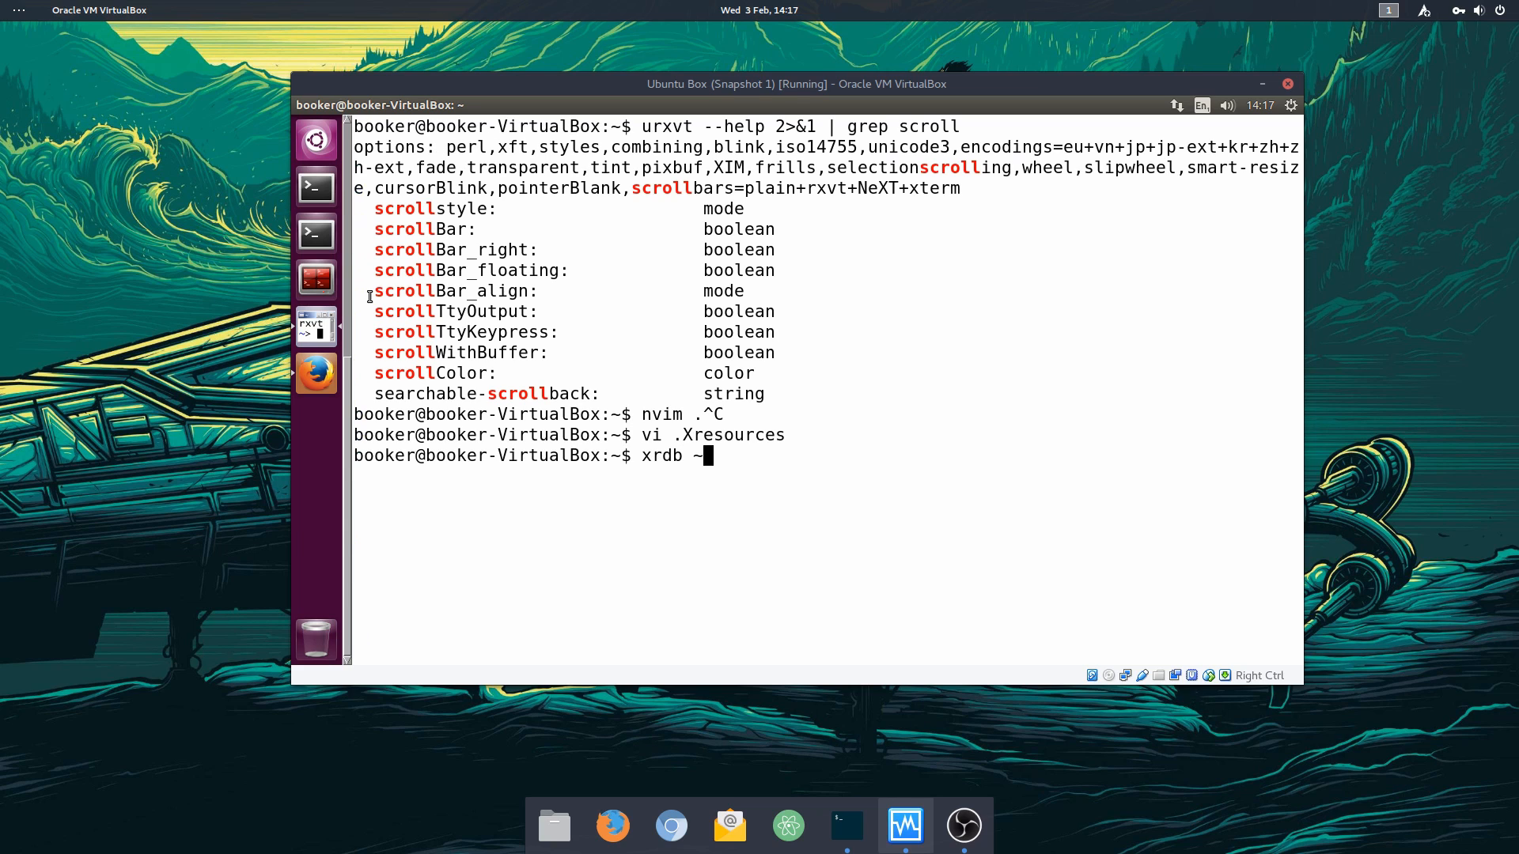
key(Return)
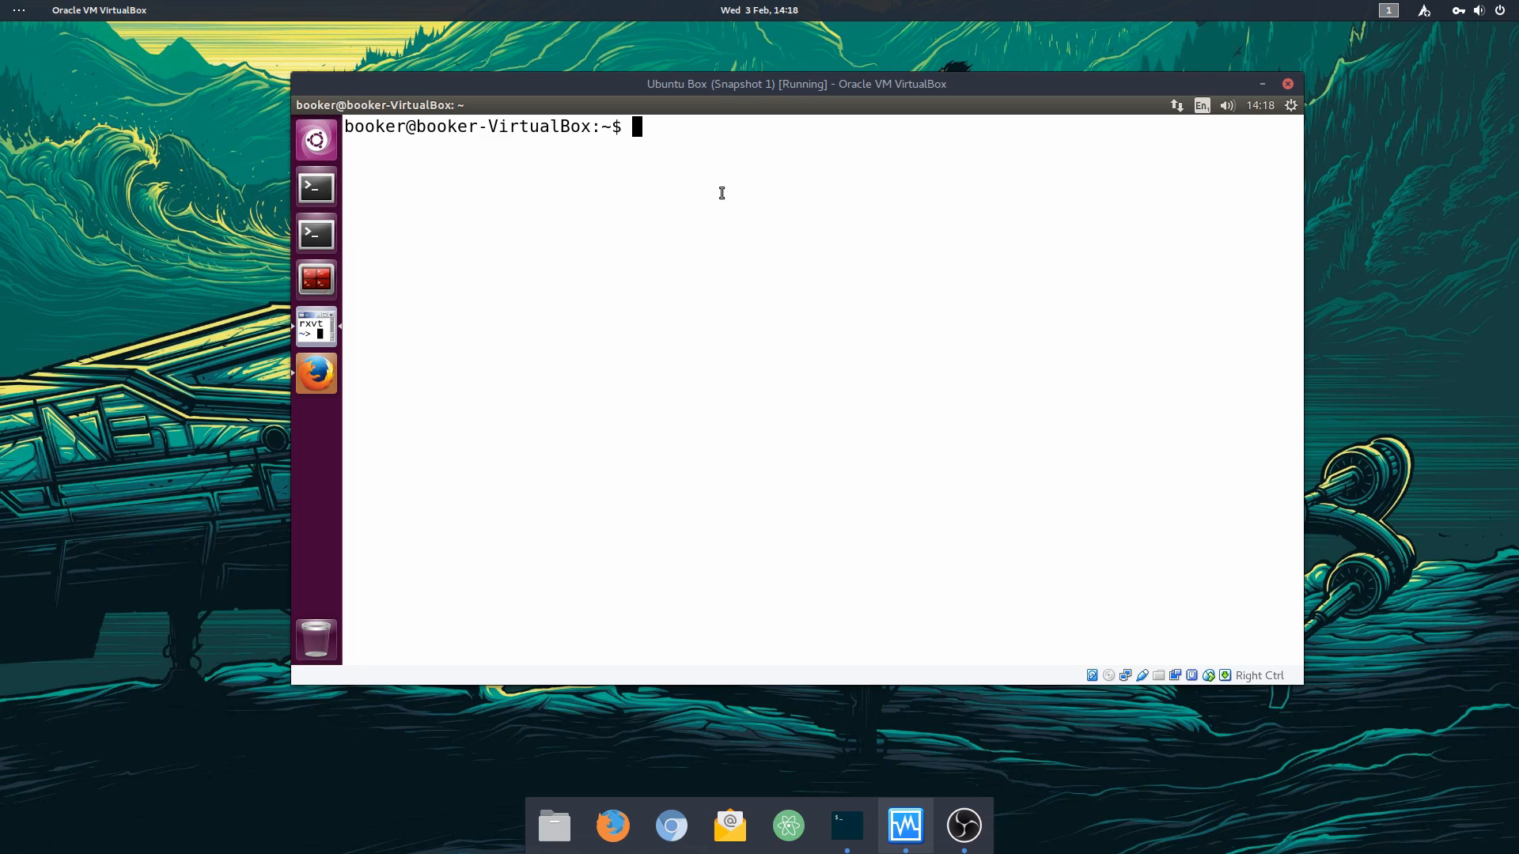
mouse_move(345, 371)
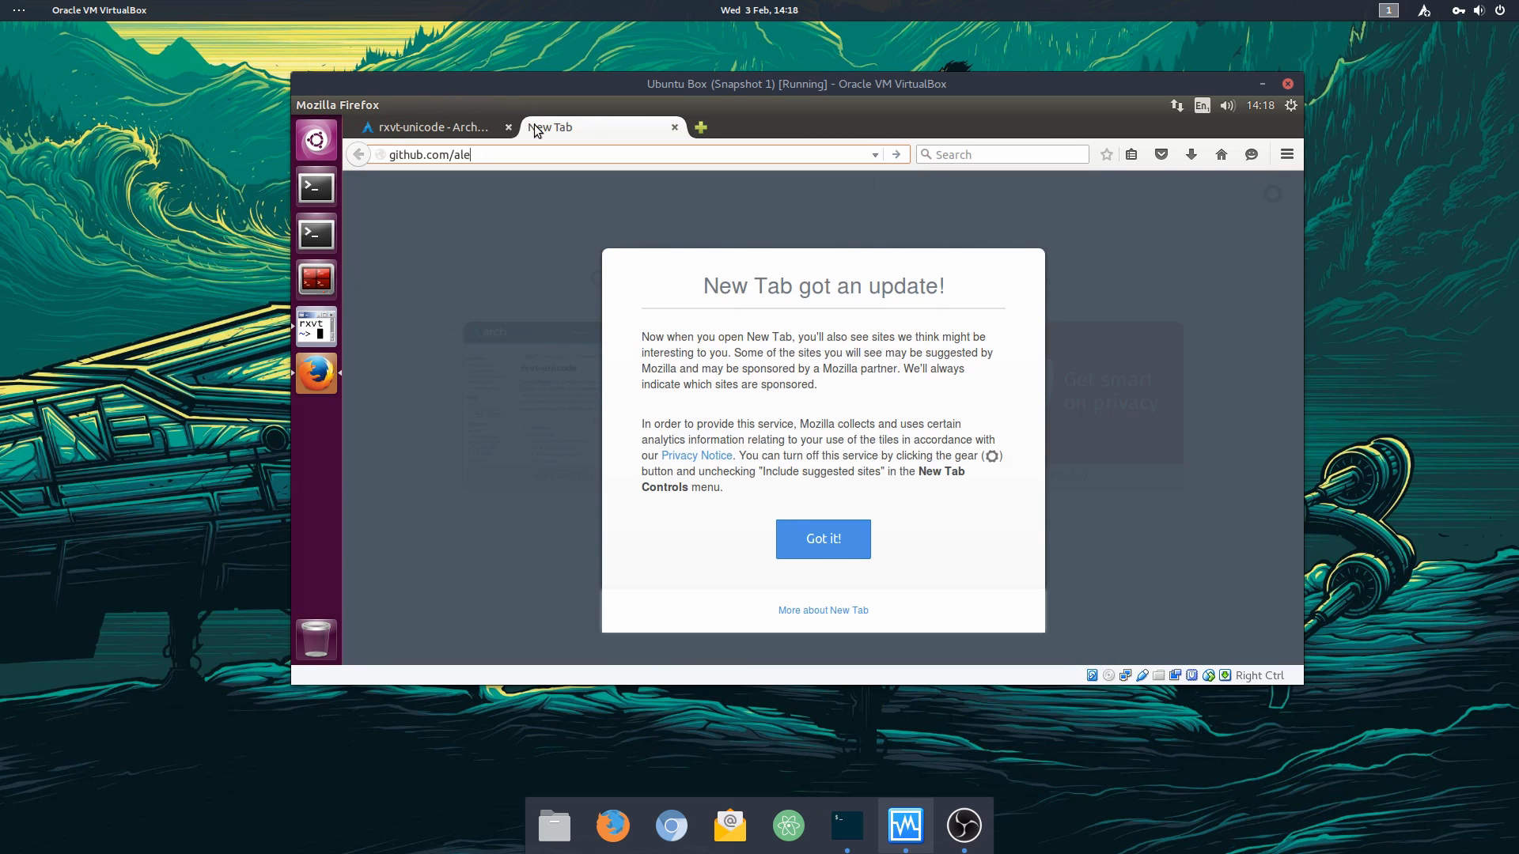
Step: Open the alexbooker/dotfiles repository on GitHub and scroll to its .Xresources entry
key(Return)
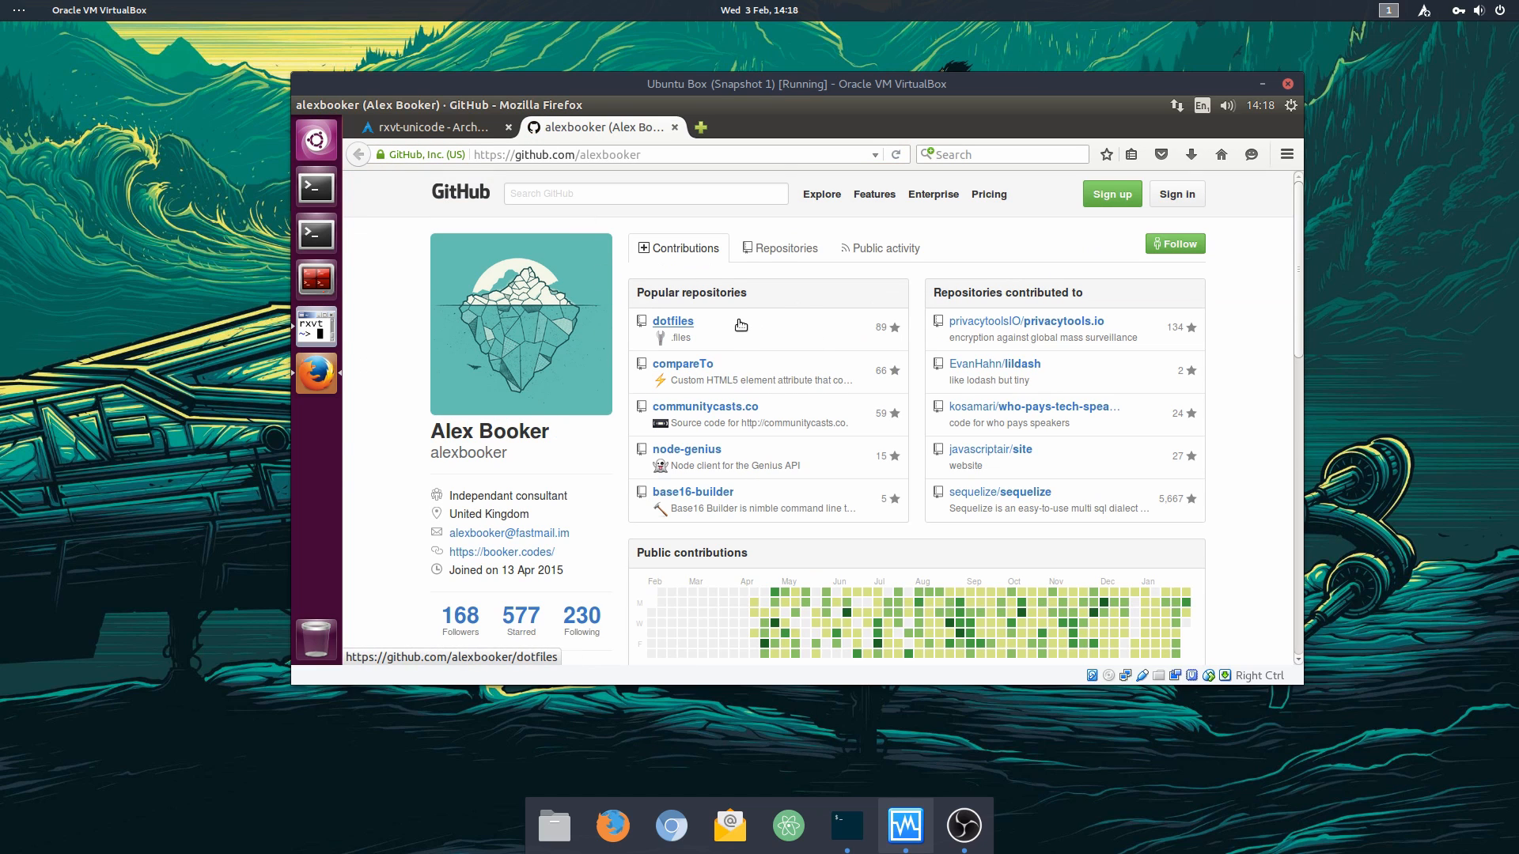
click(672, 320)
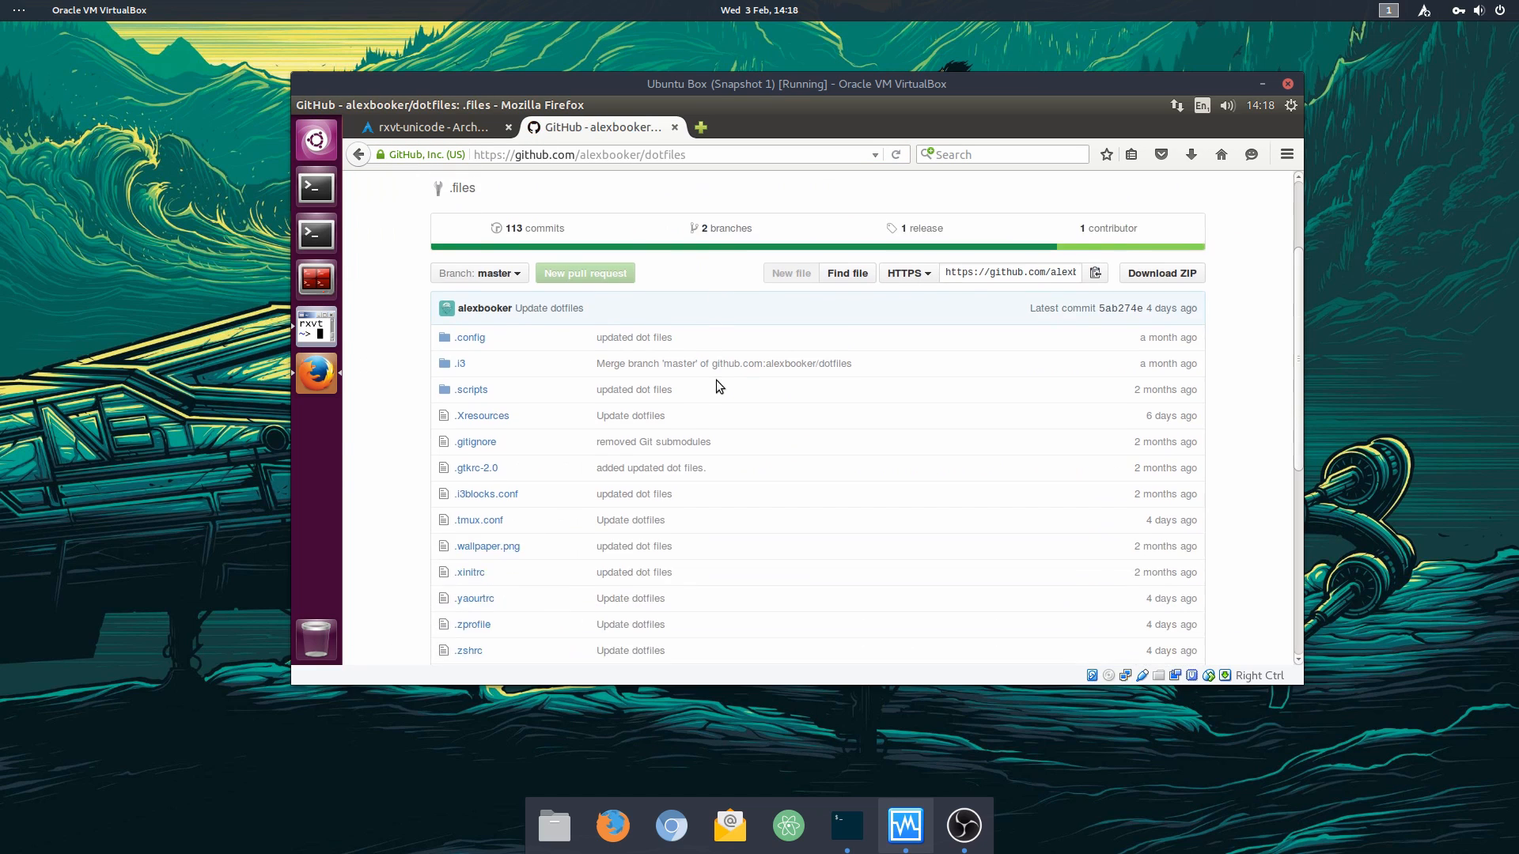
scroll(down, 3)
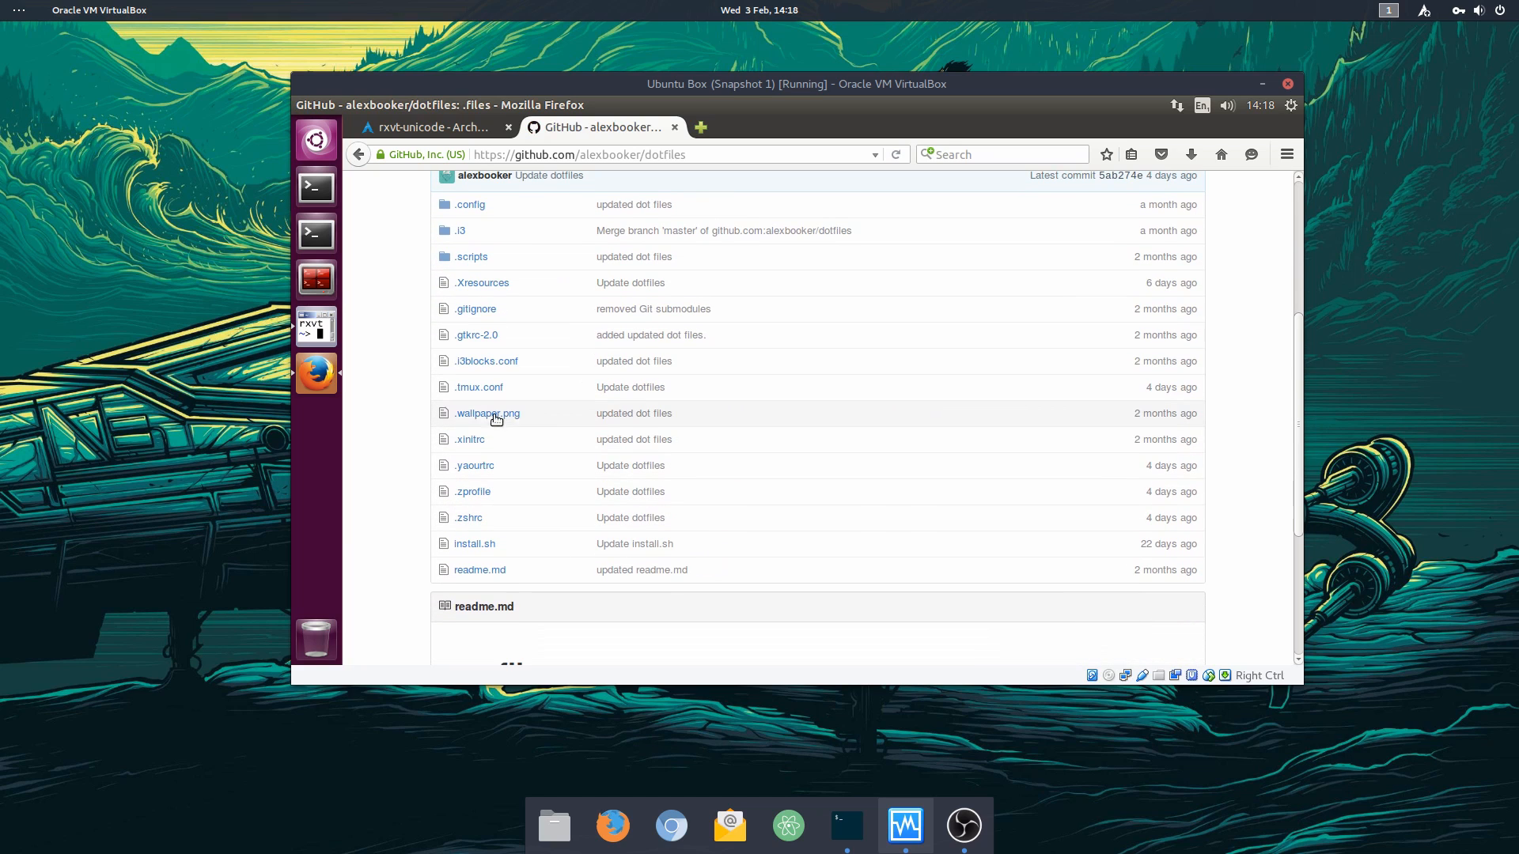
mouse_move(482, 283)
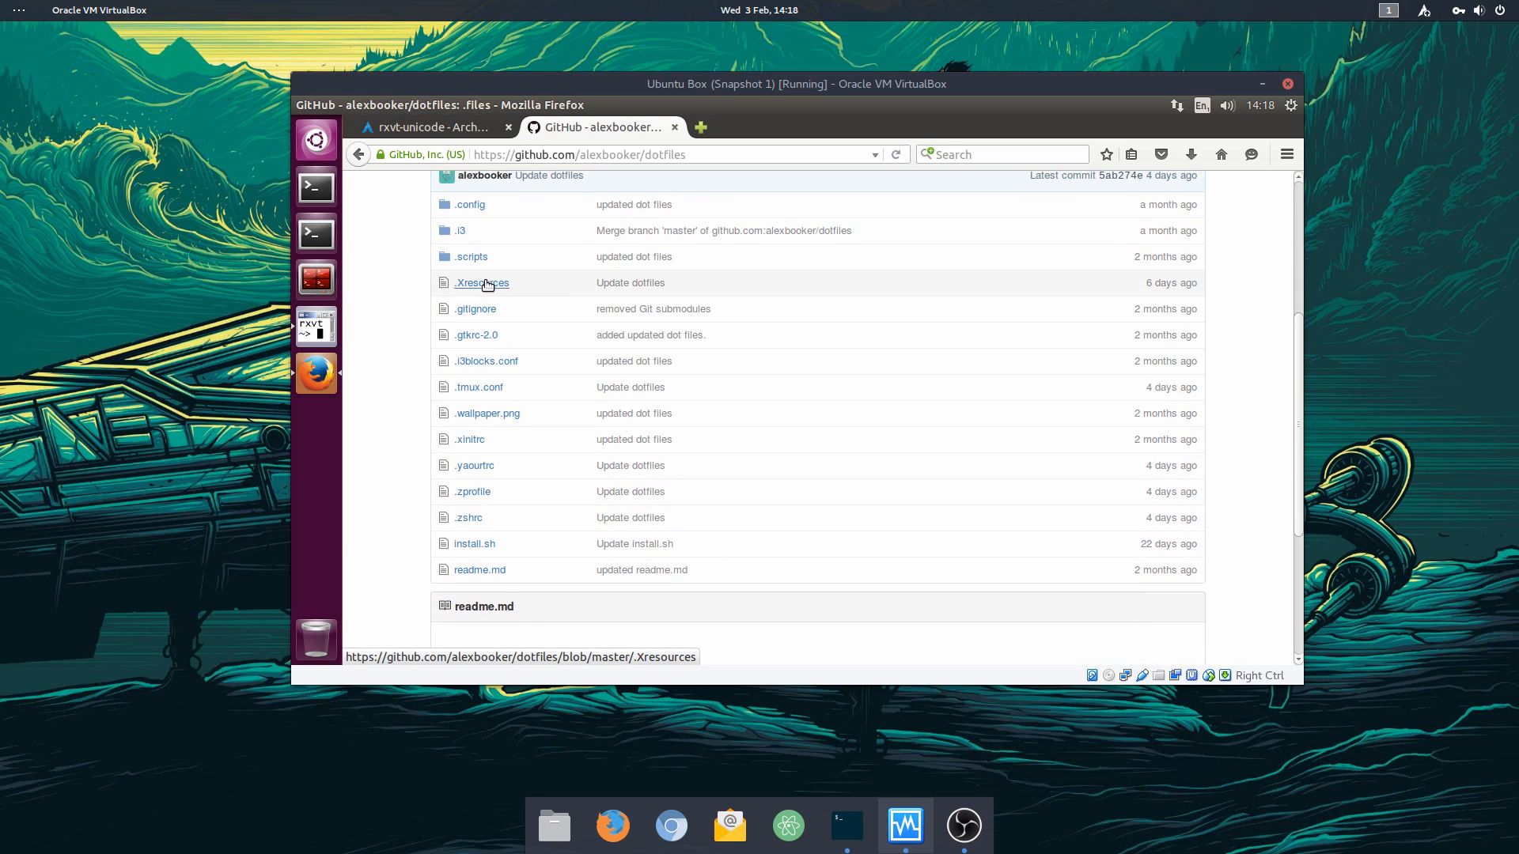
mouse_move(481, 284)
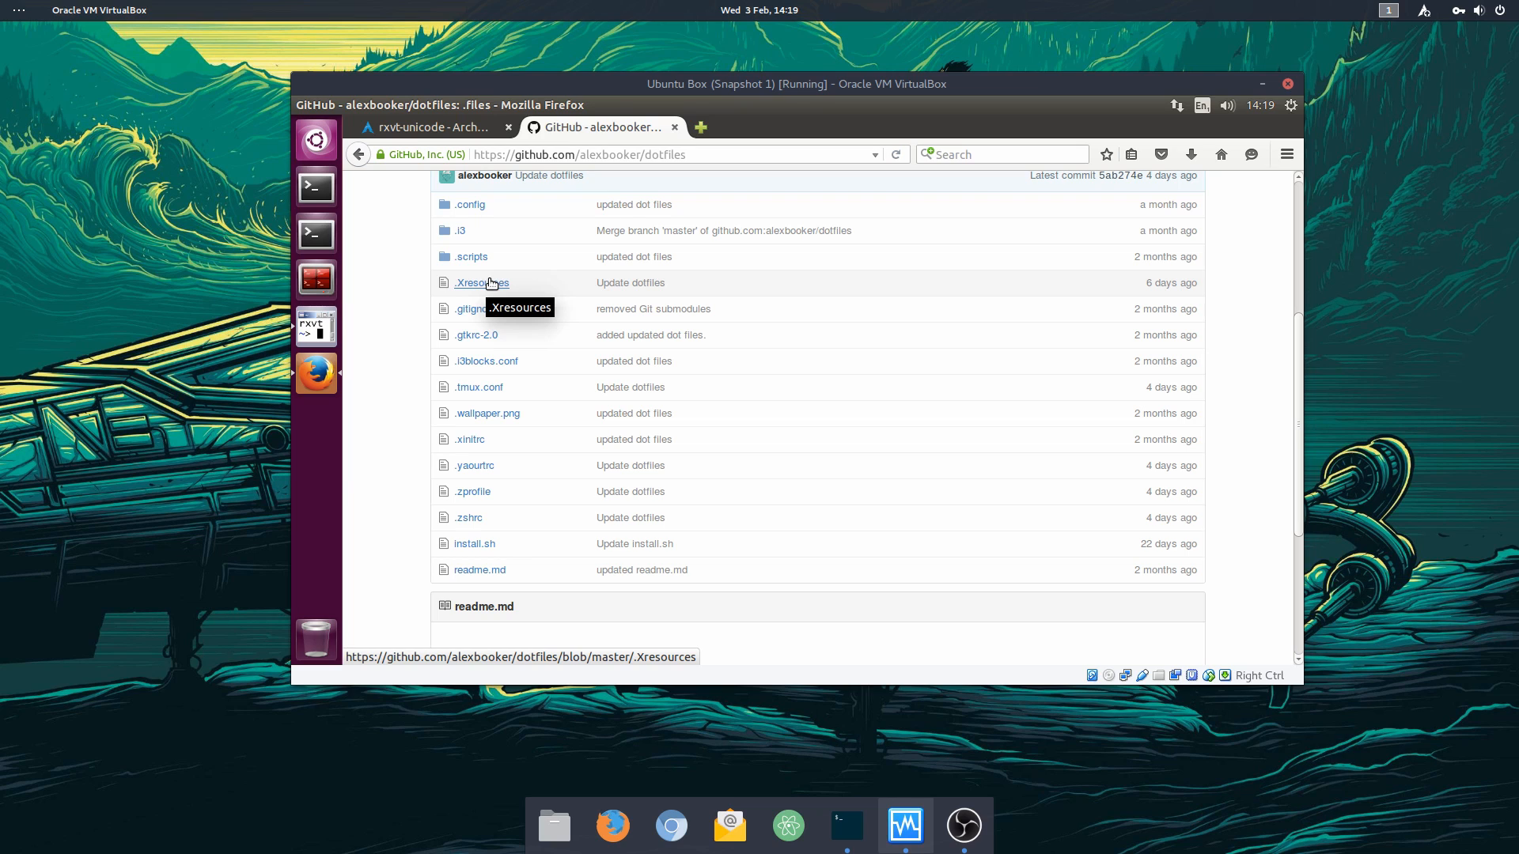
scroll(up, 3)
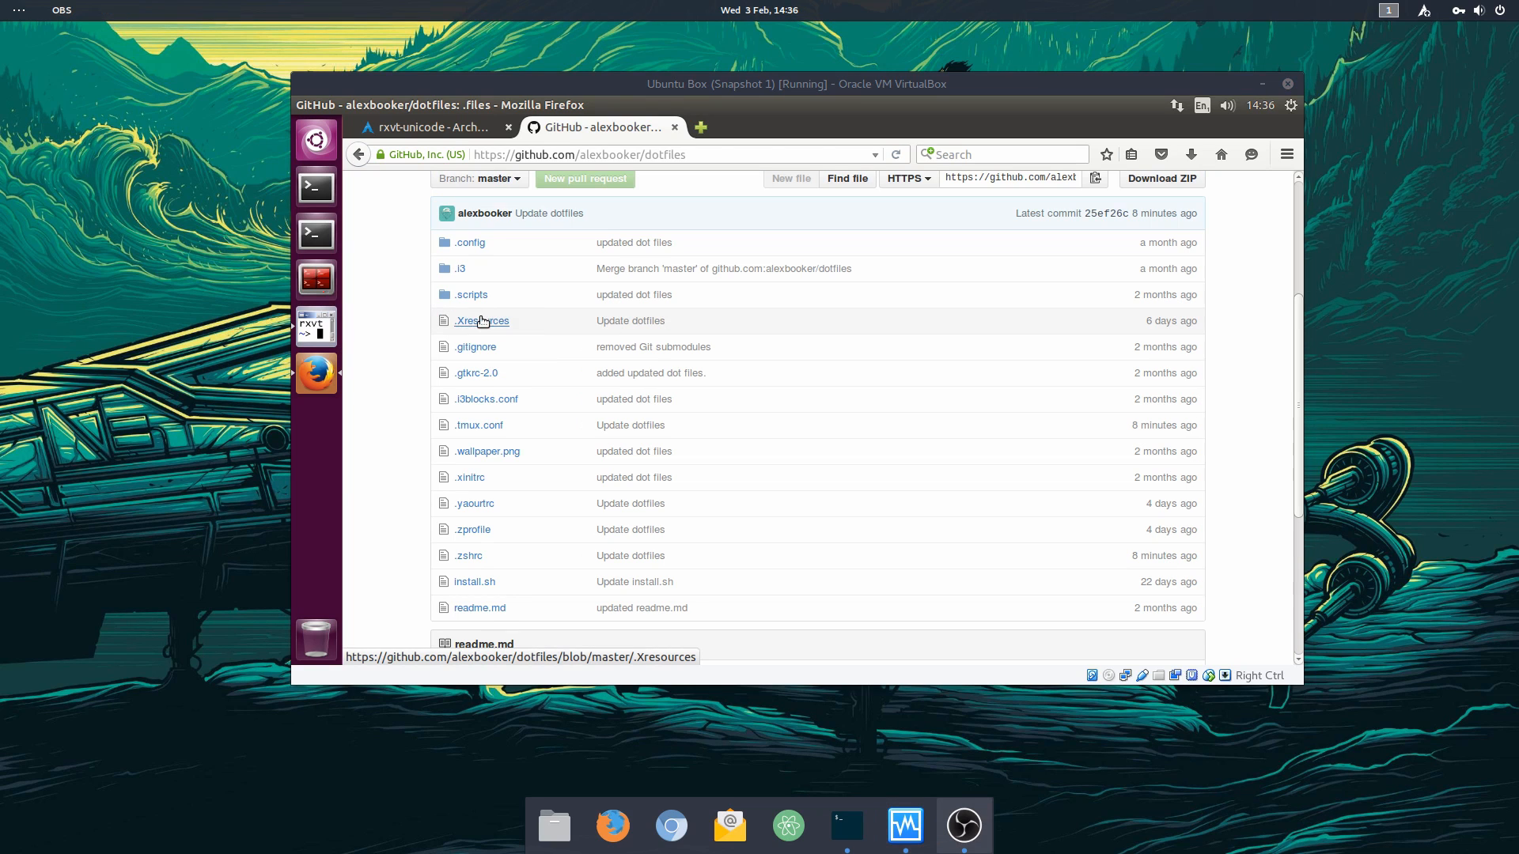
mouse_move(477, 327)
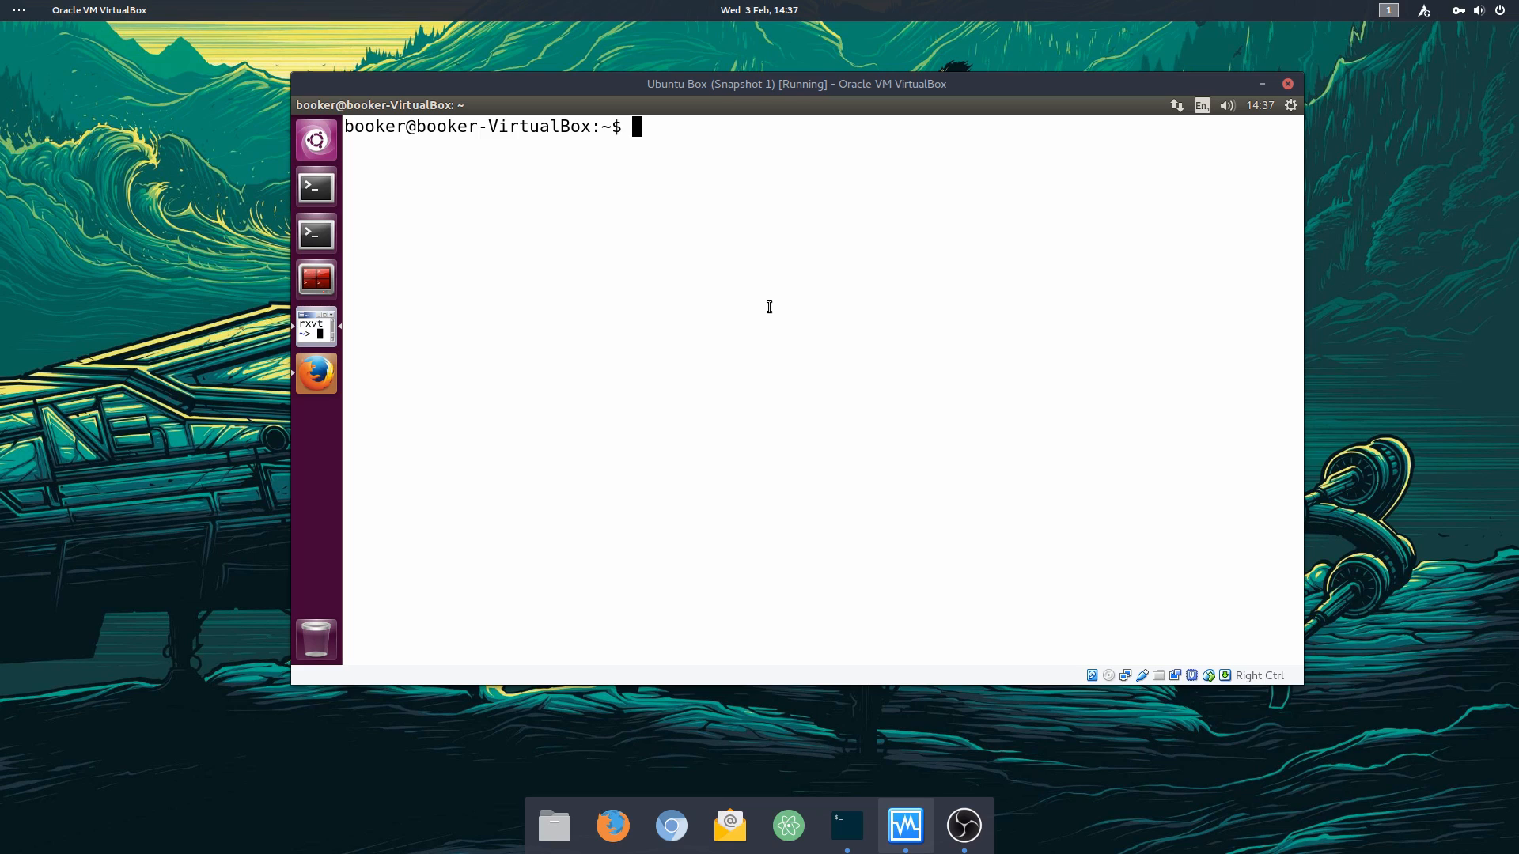
mouse_move(659, 320)
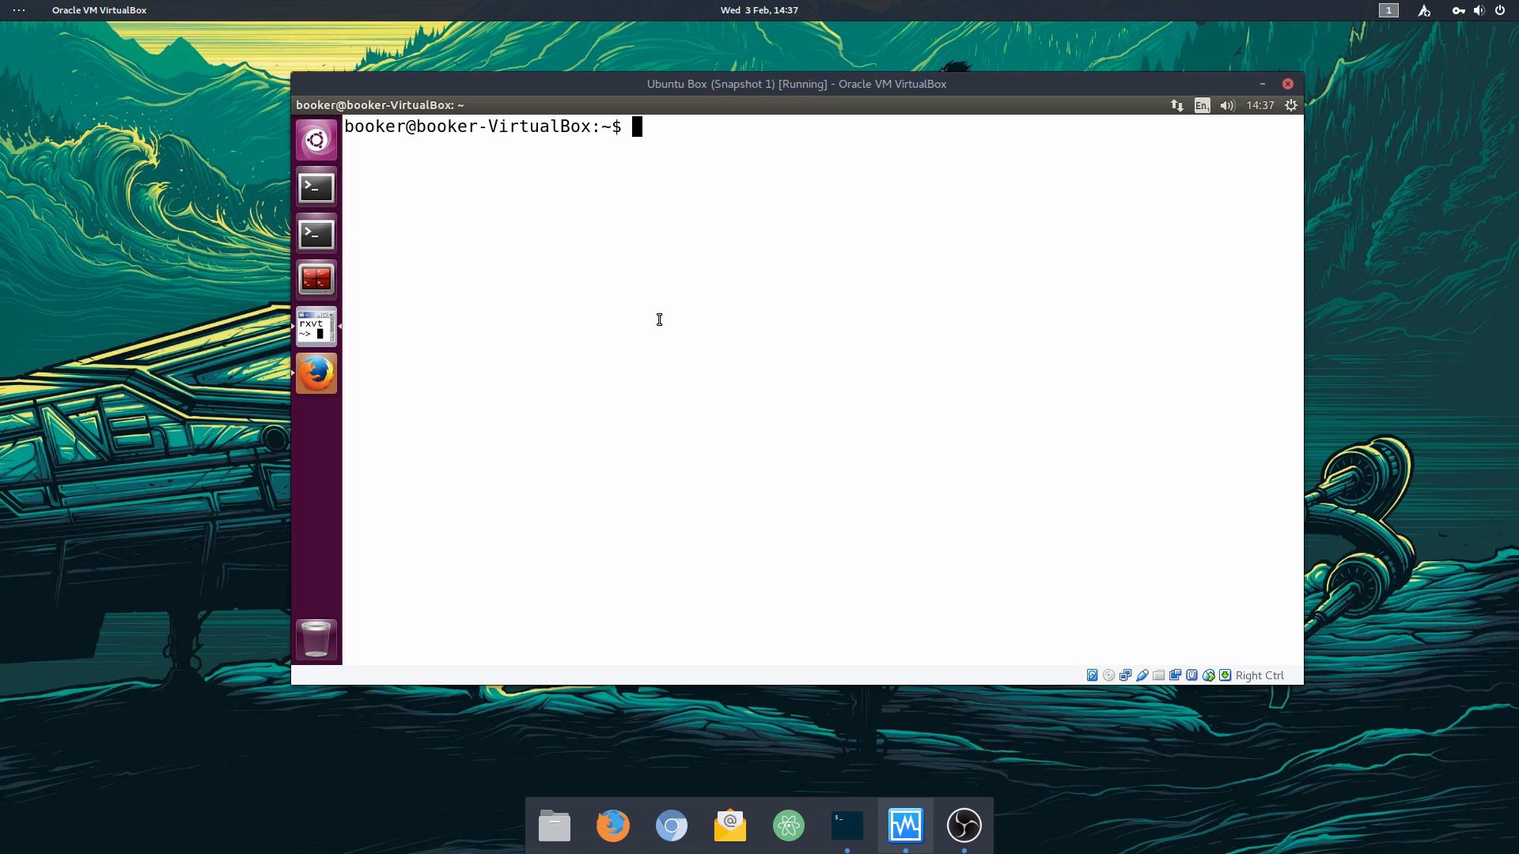
mouse_move(316, 233)
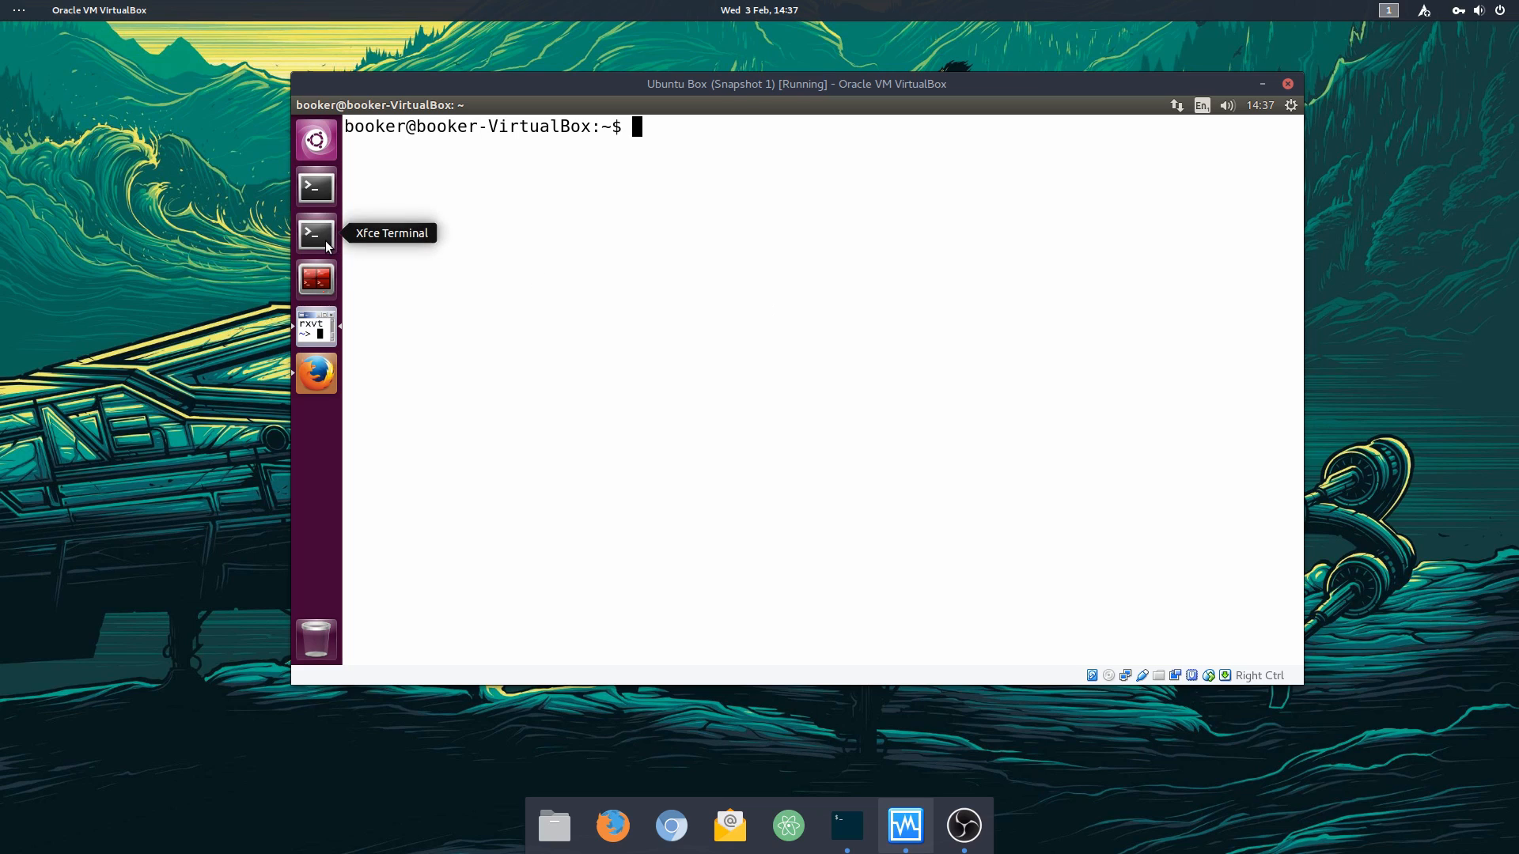
Step: Open Xfce Terminal Preferences on the Colours tab and drag the dialog left
click(315, 233)
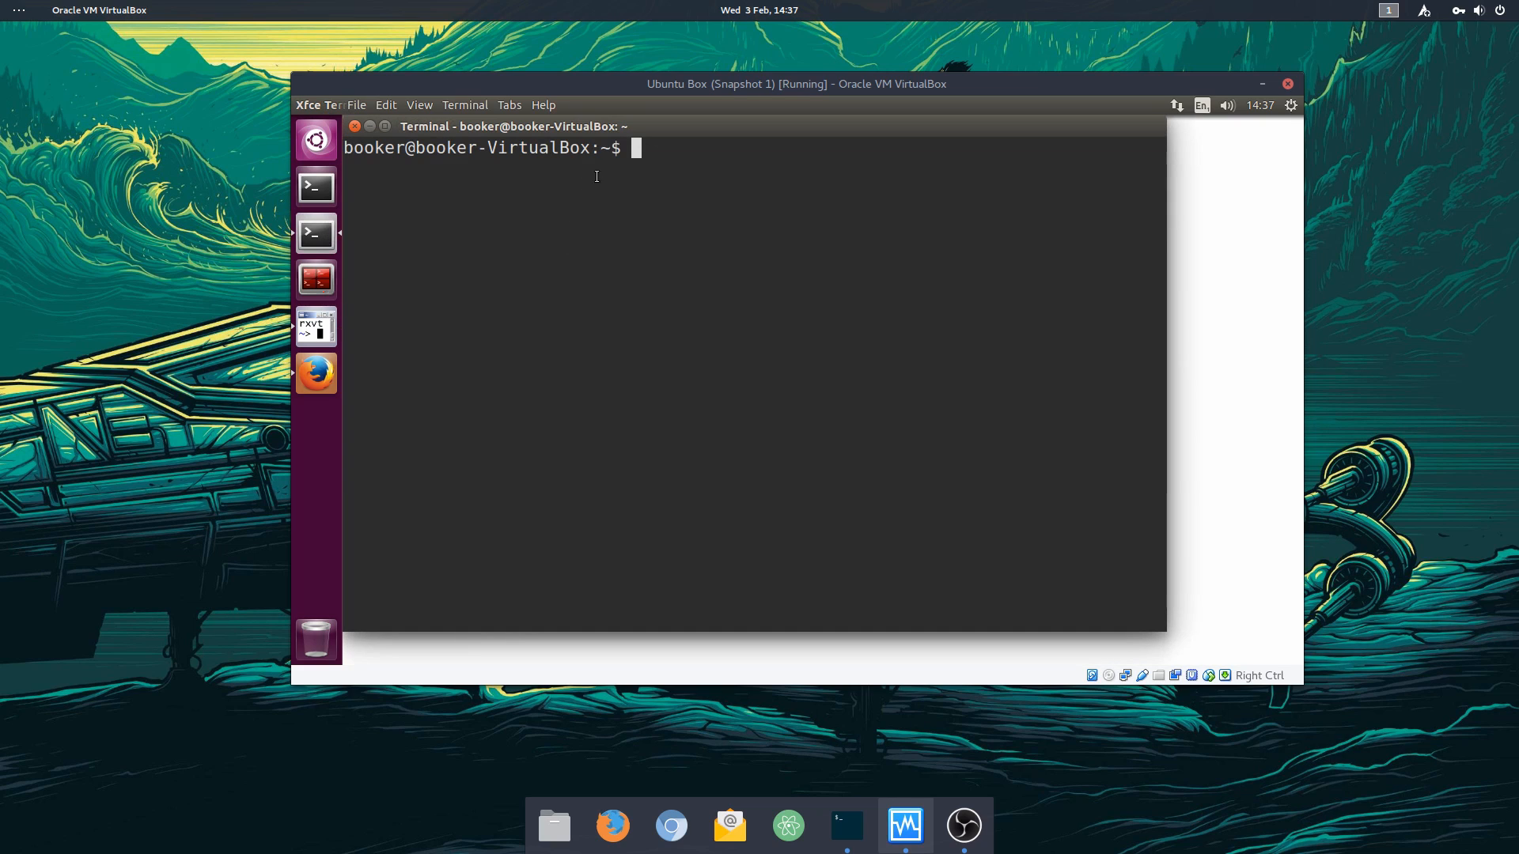
right_click(630, 174)
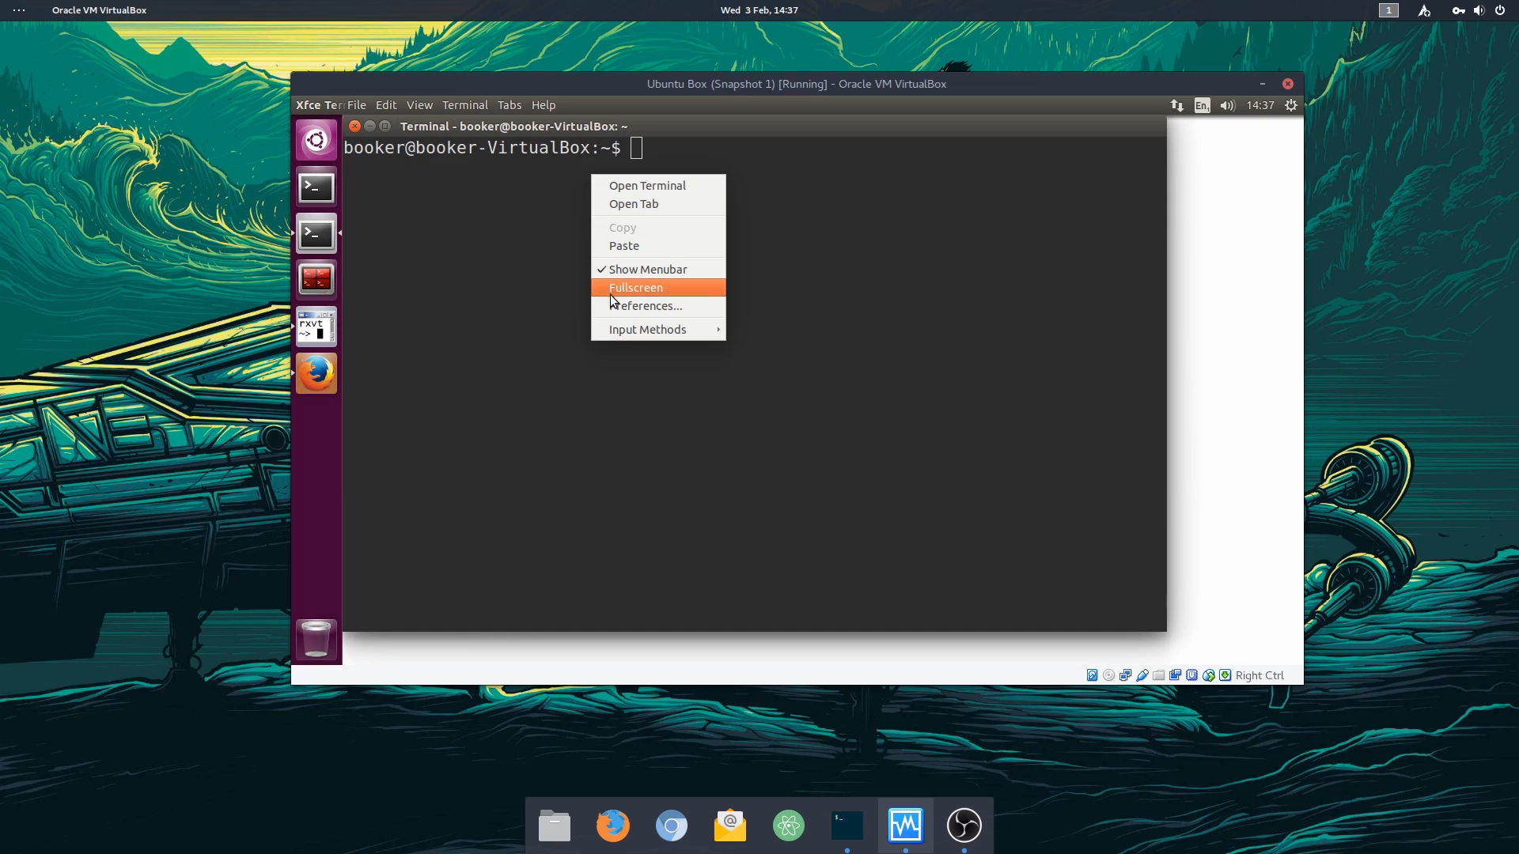
click(648, 305)
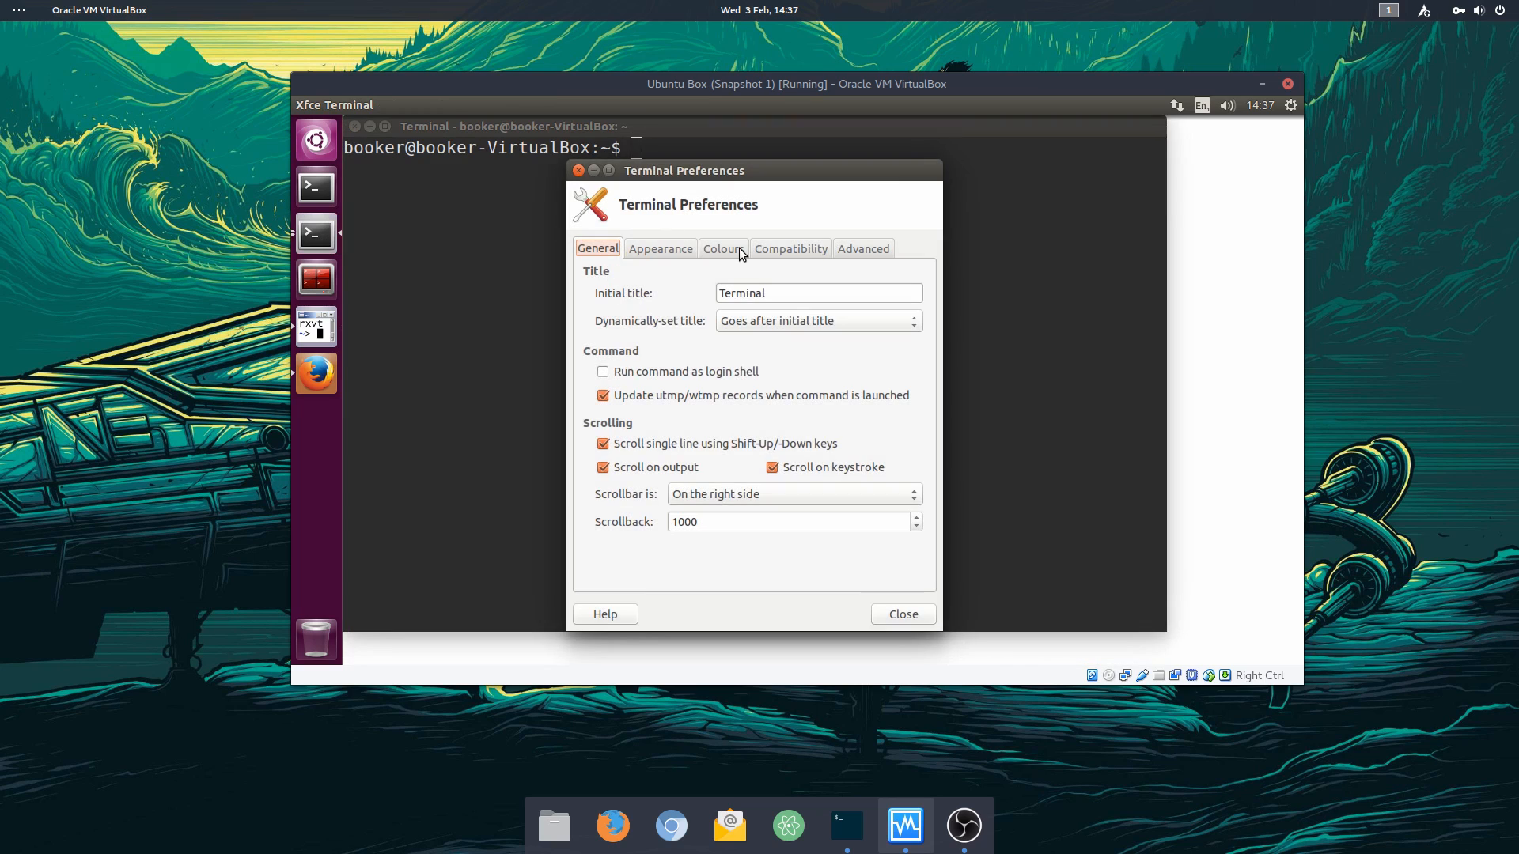
click(722, 248)
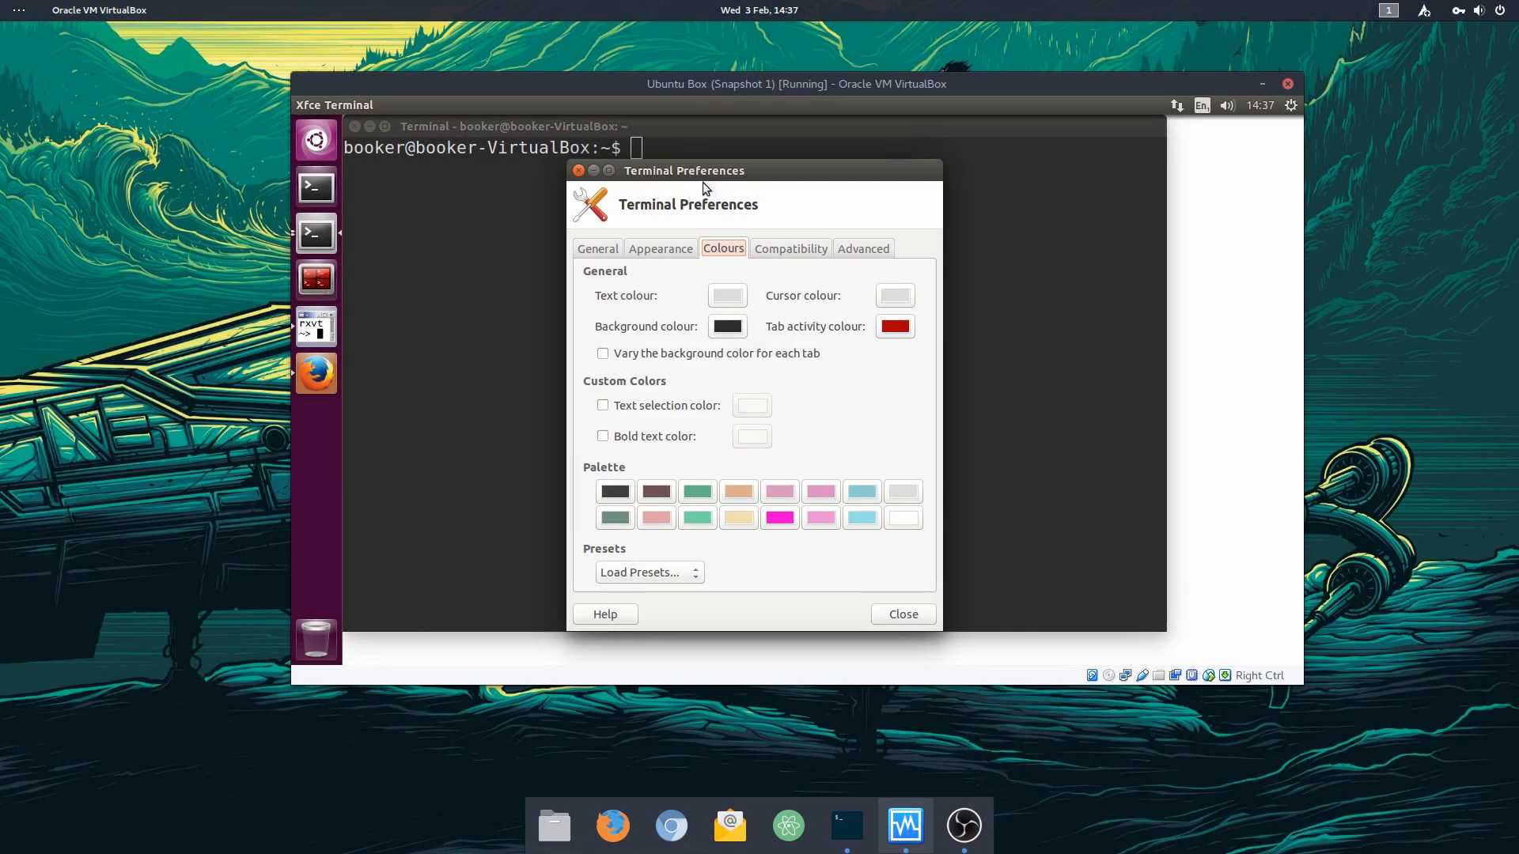
drag(683, 170, 485, 173)
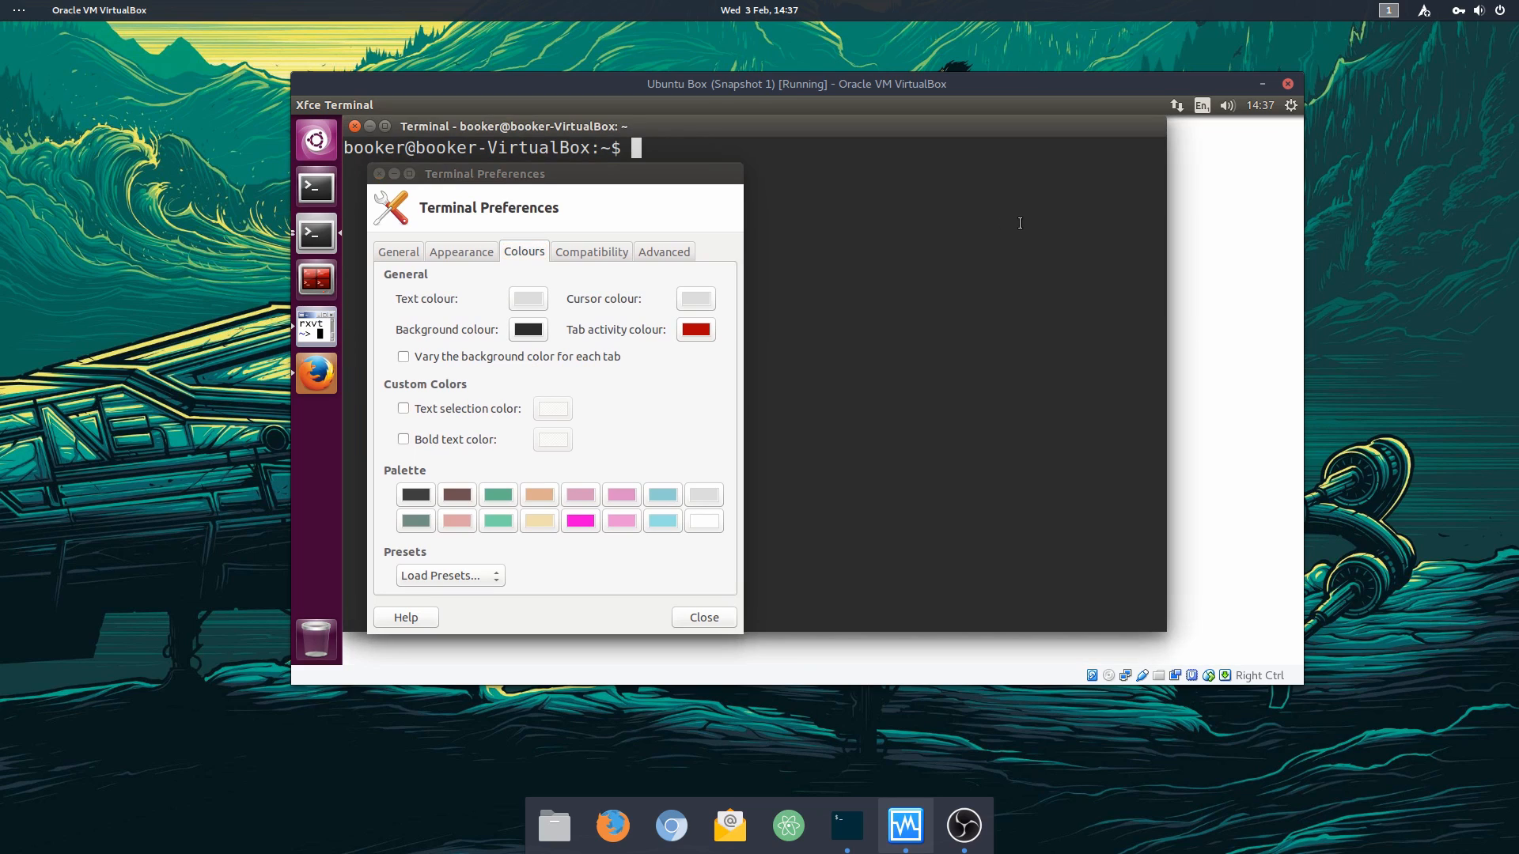
Step: List the root directory with ls -al / and confirm a new green palette colour
text(ls -al /)
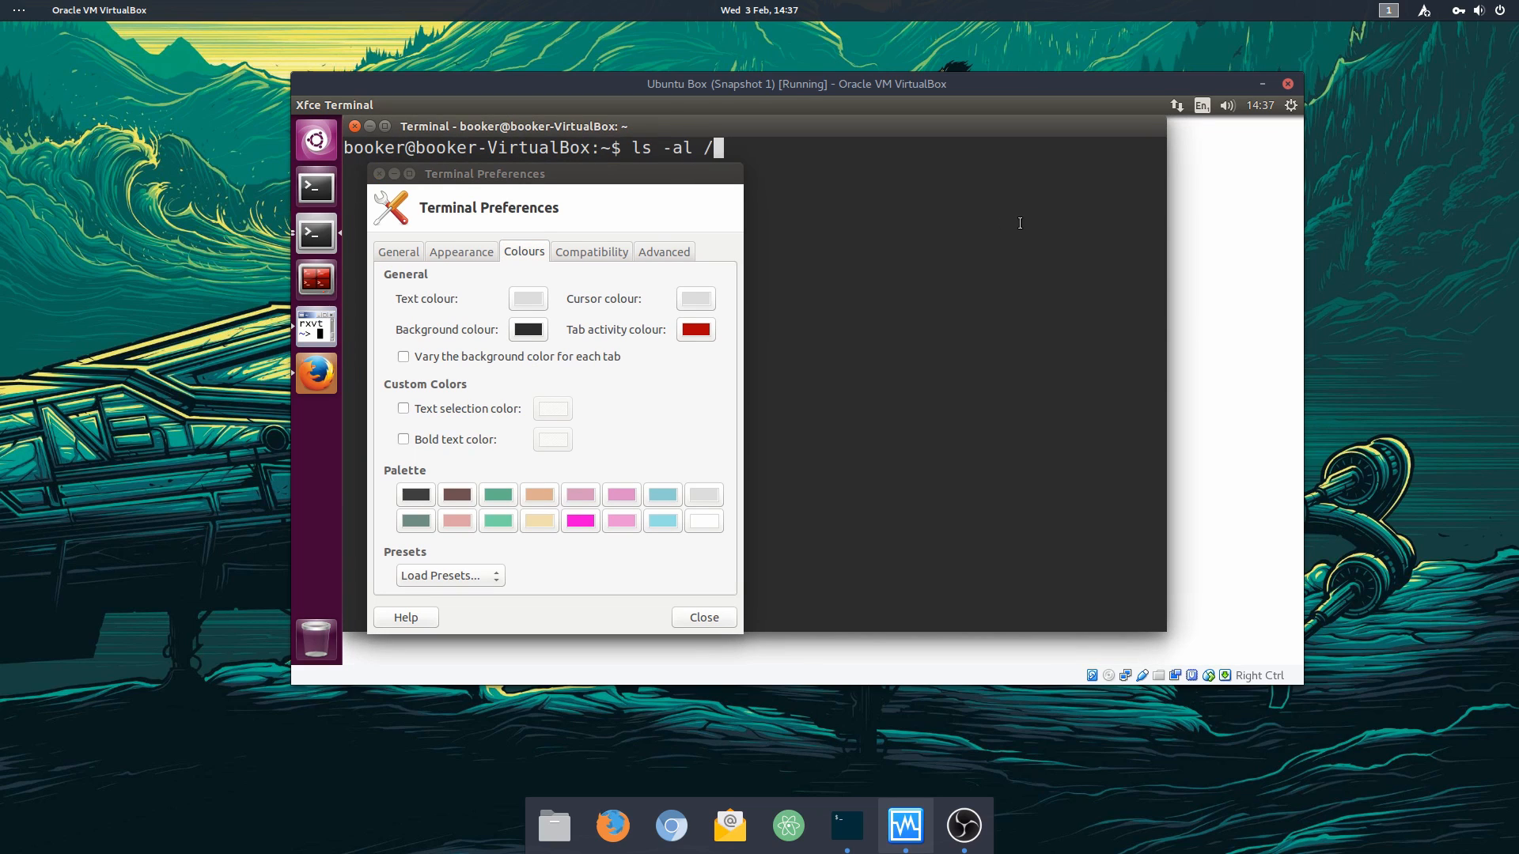
key(Return)
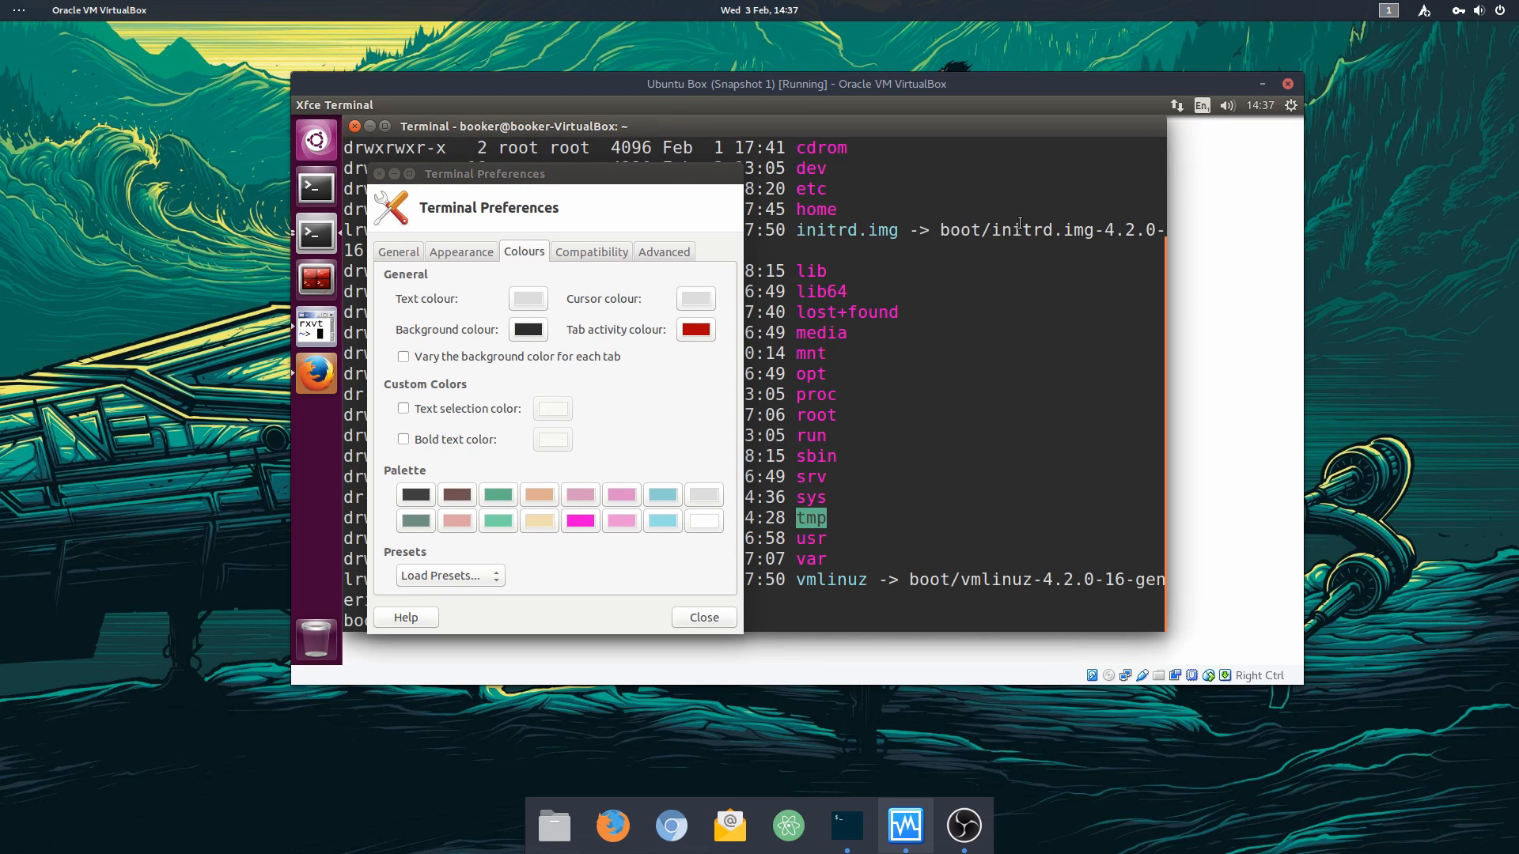
mouse_move(877, 346)
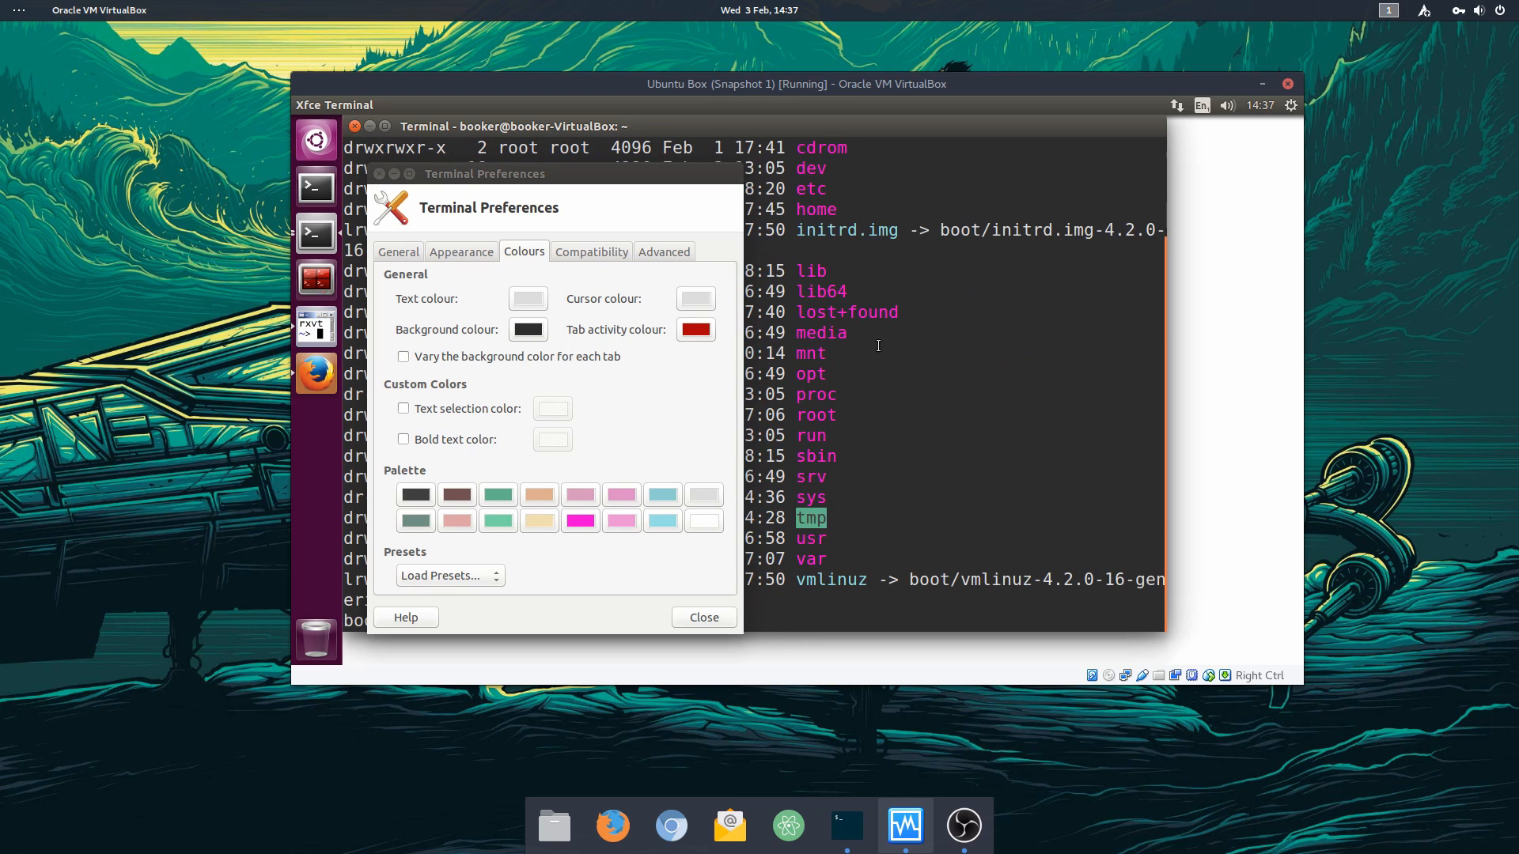
mouse_move(631, 492)
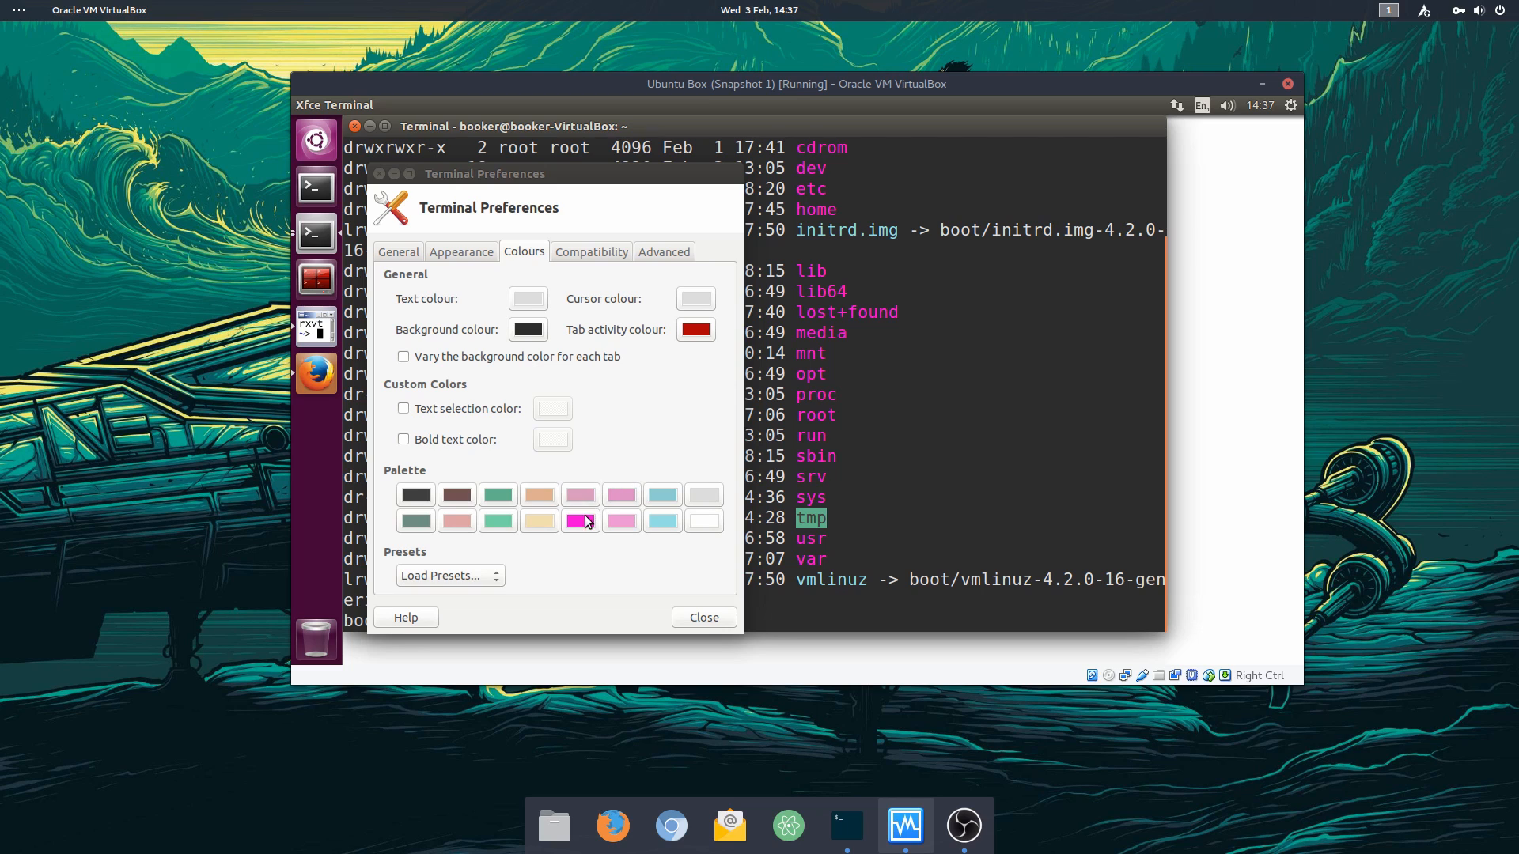
mouse_move(581, 522)
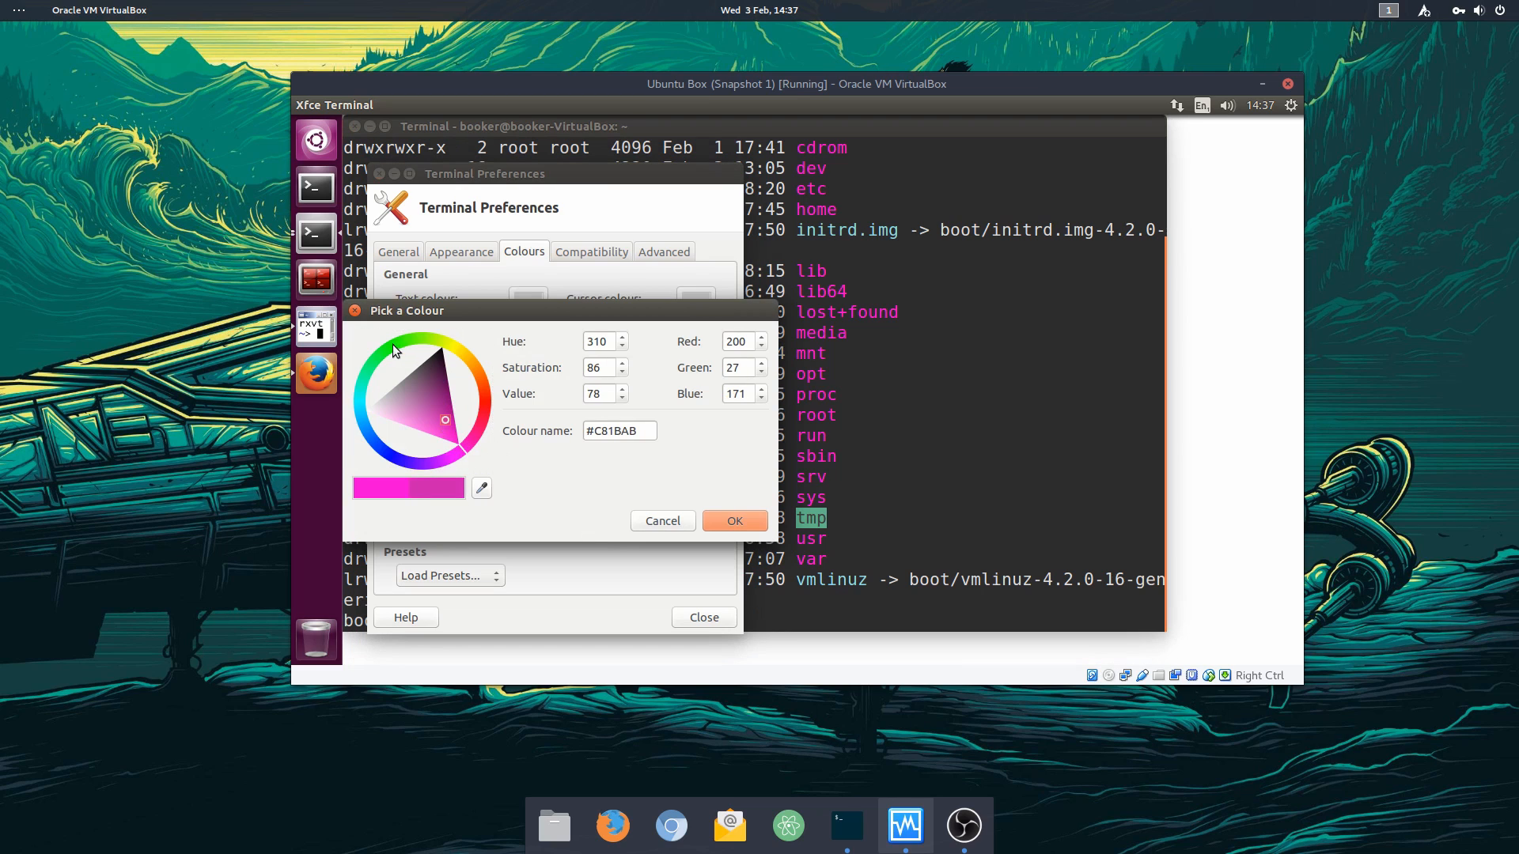
click(663, 521)
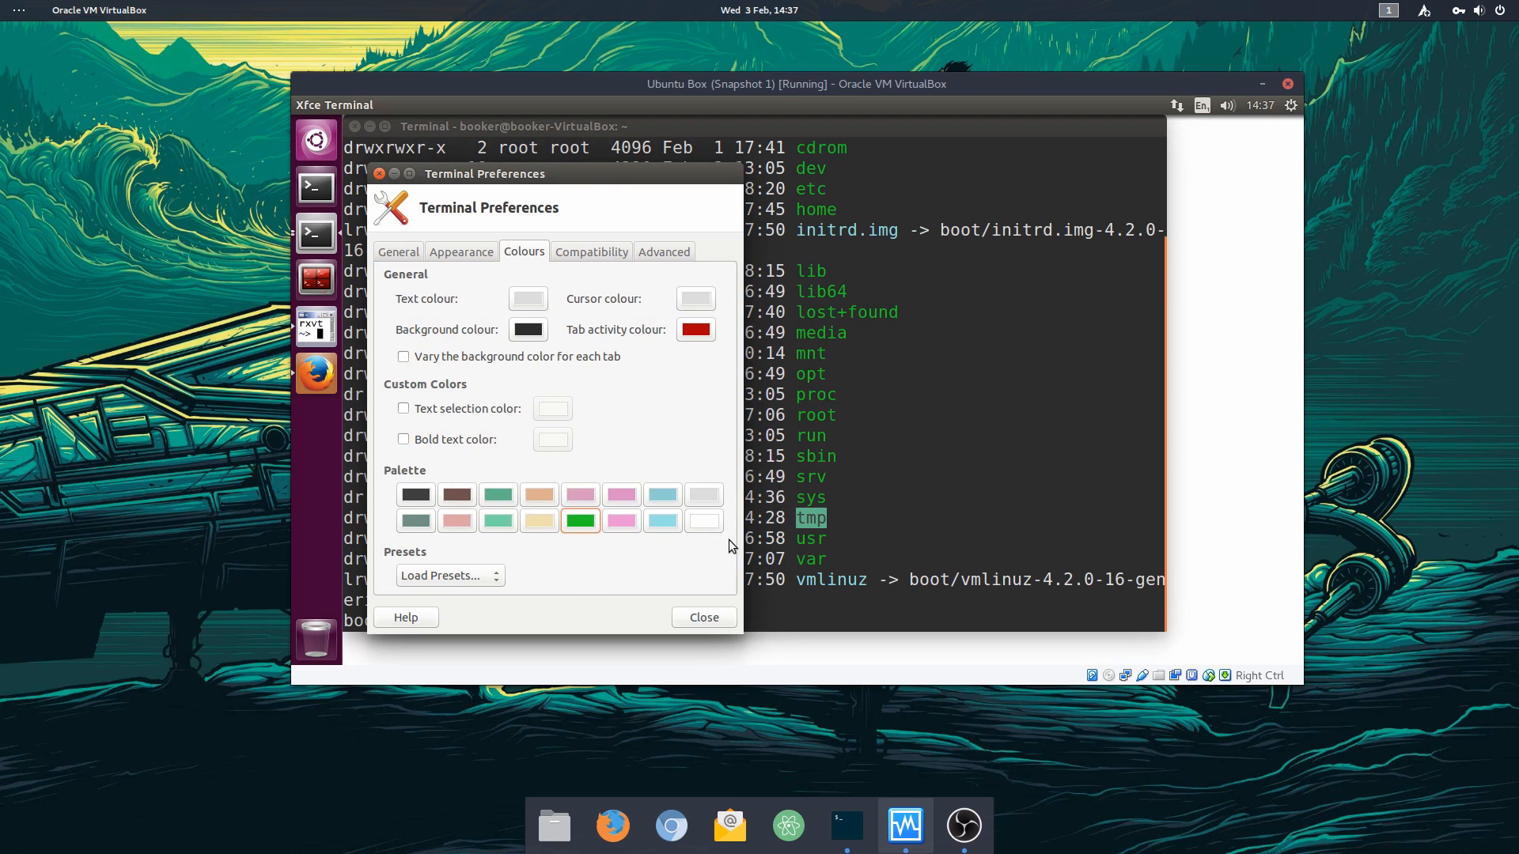
mouse_move(920, 475)
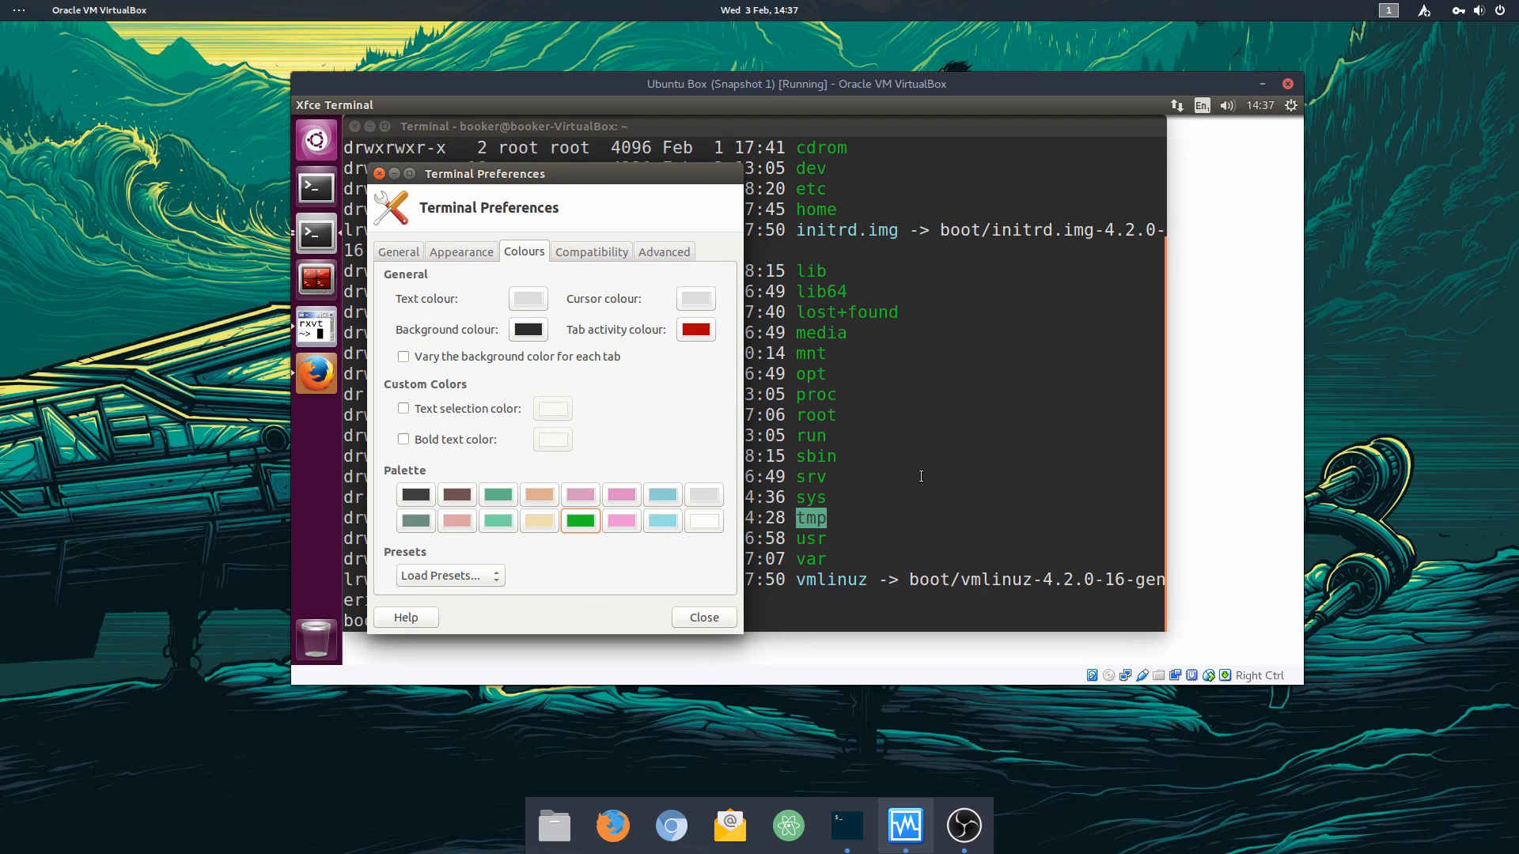
mouse_move(649, 571)
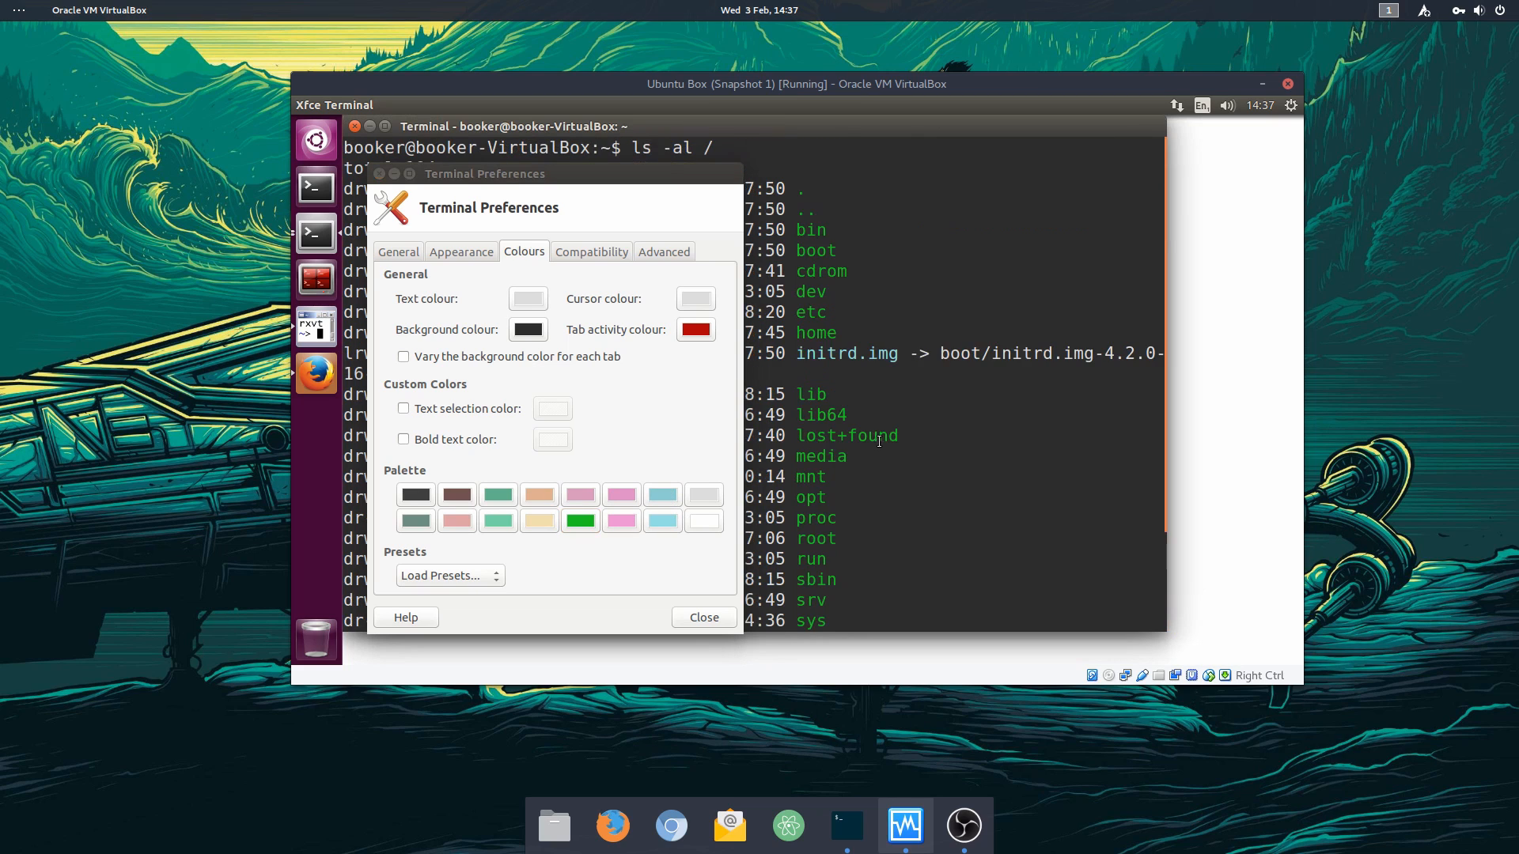
Step: Set the third palette colour to muted red #B46260
scroll(down, 3)
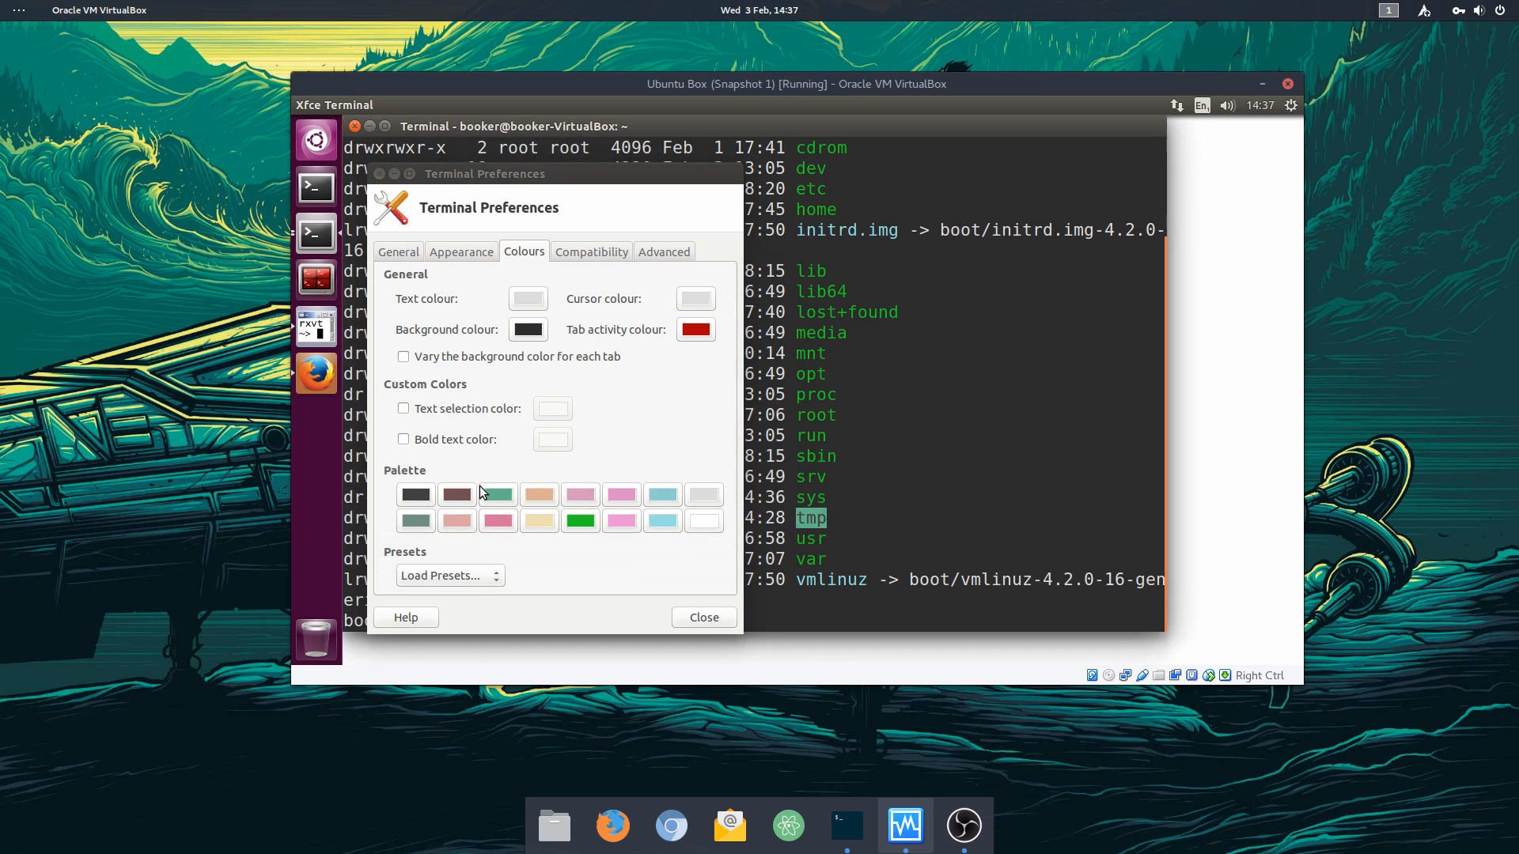
click(694, 329)
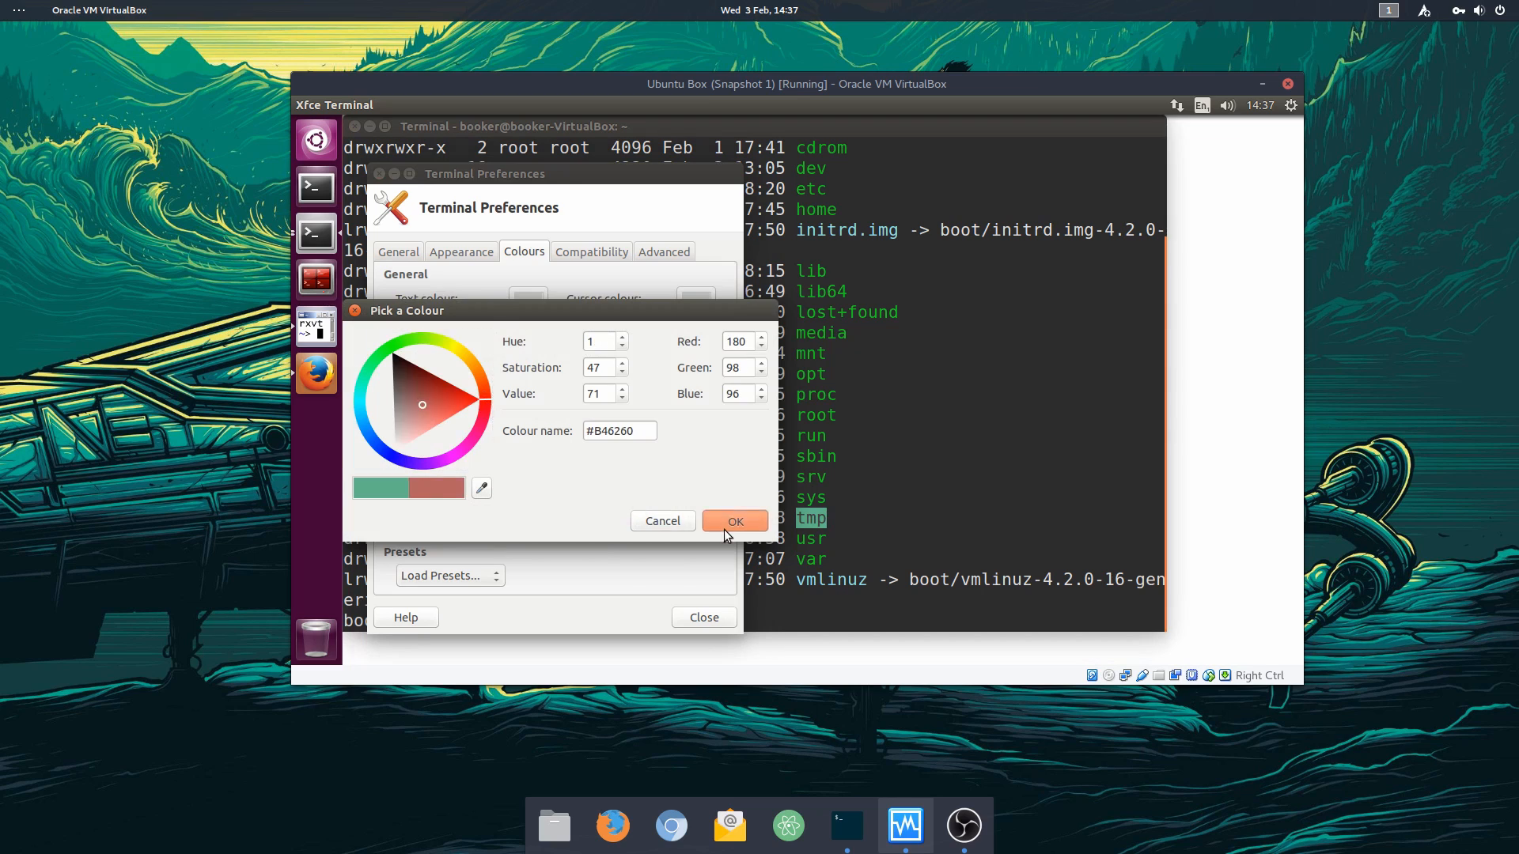
click(734, 521)
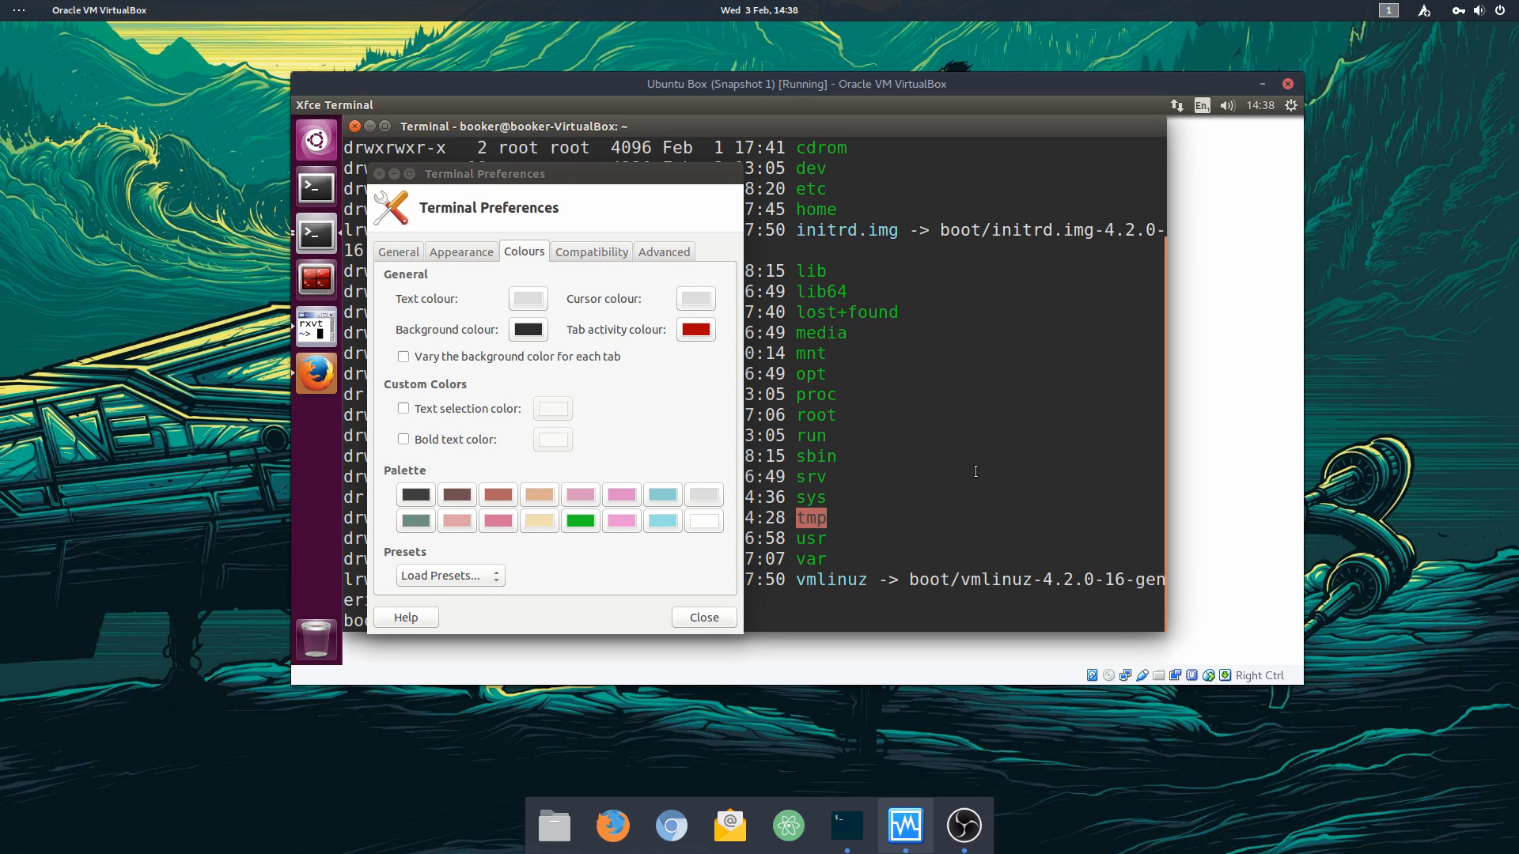
mouse_move(500, 238)
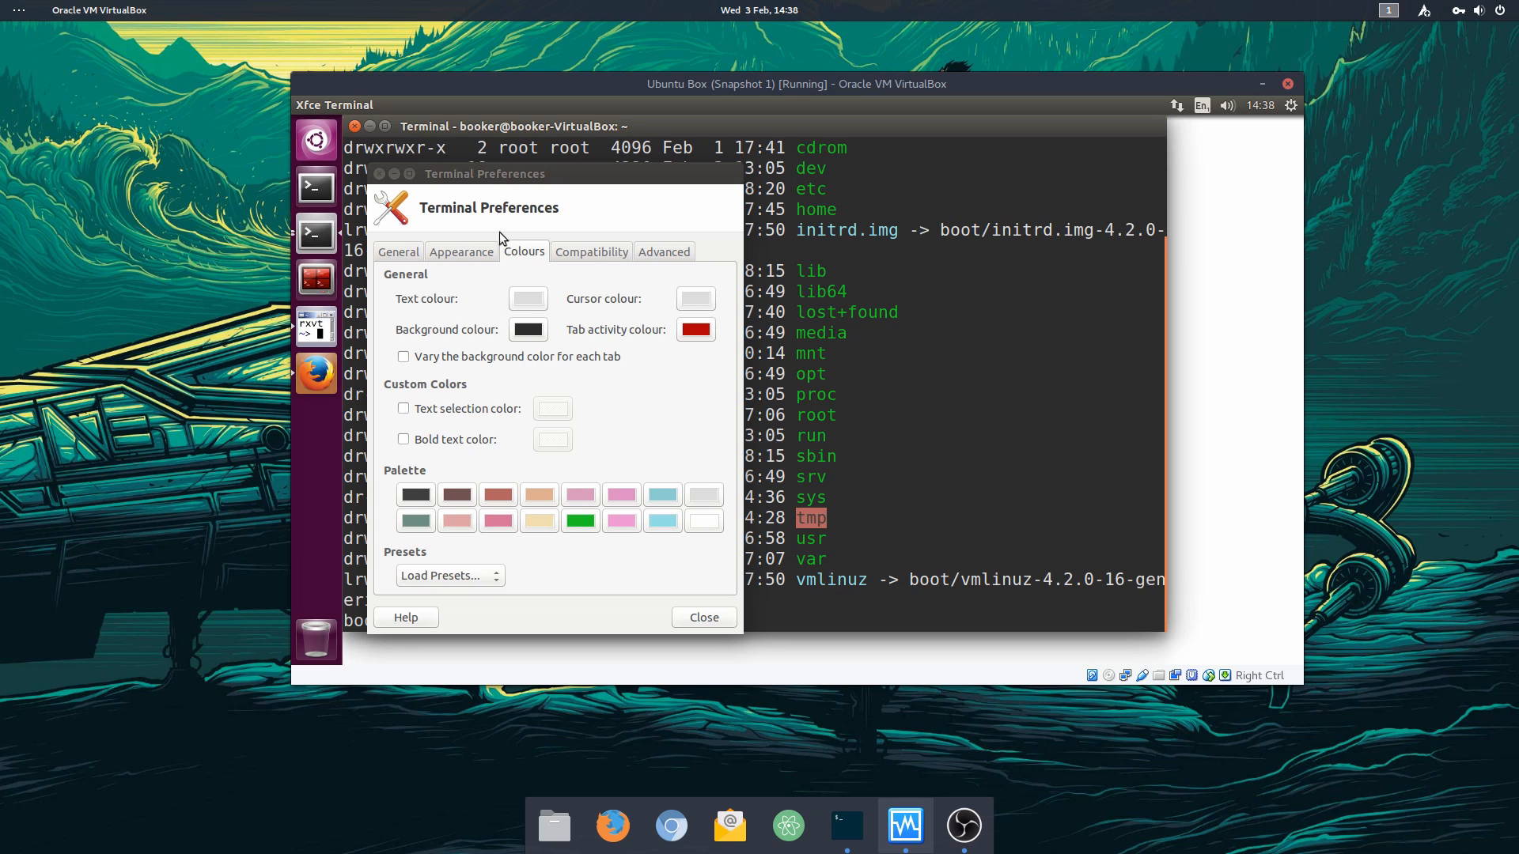
click(702, 617)
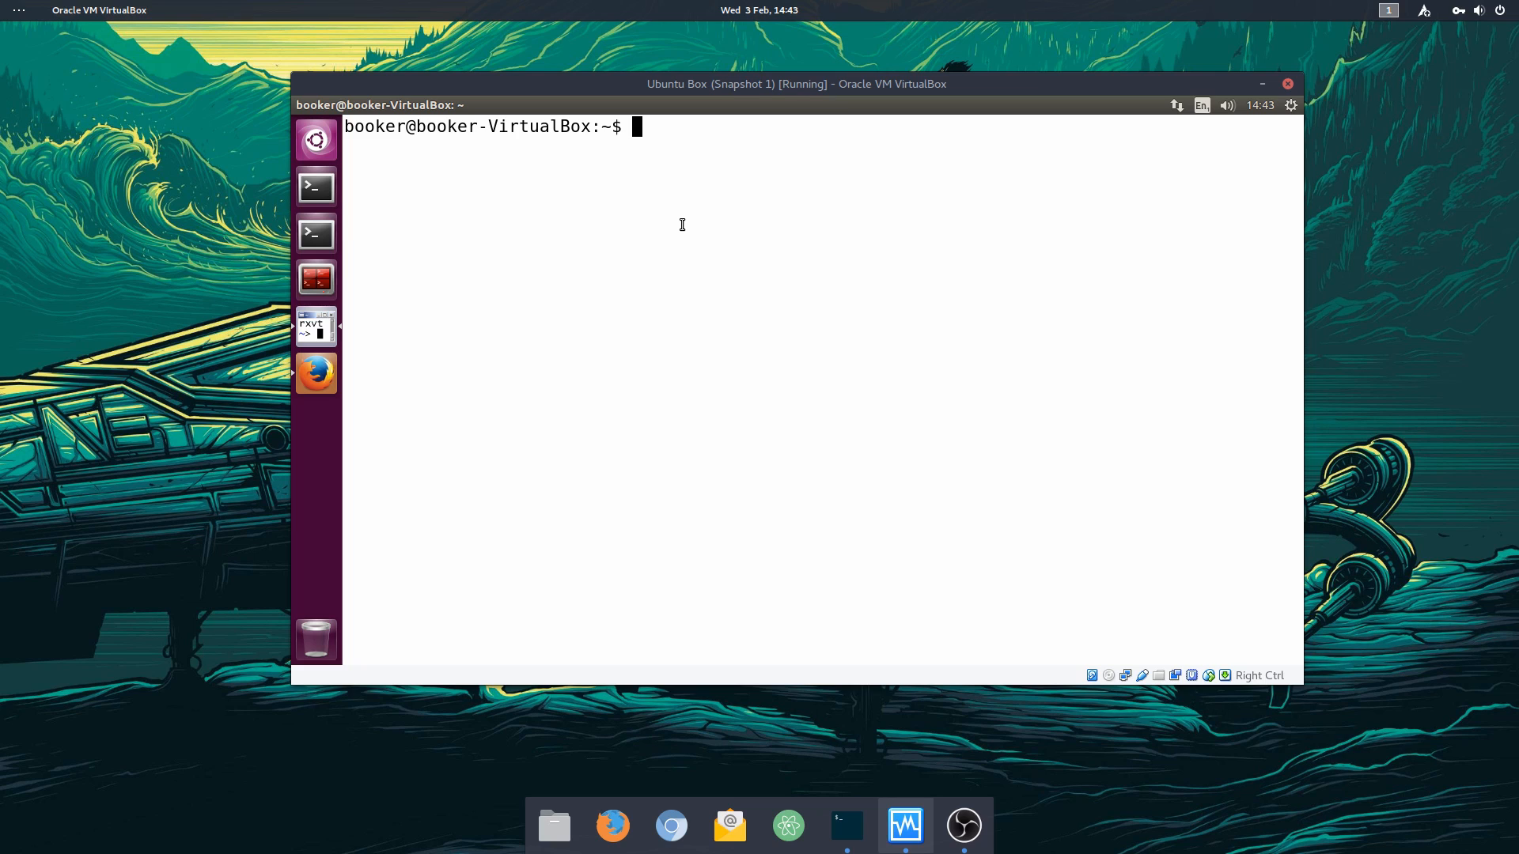
mouse_move(414, 385)
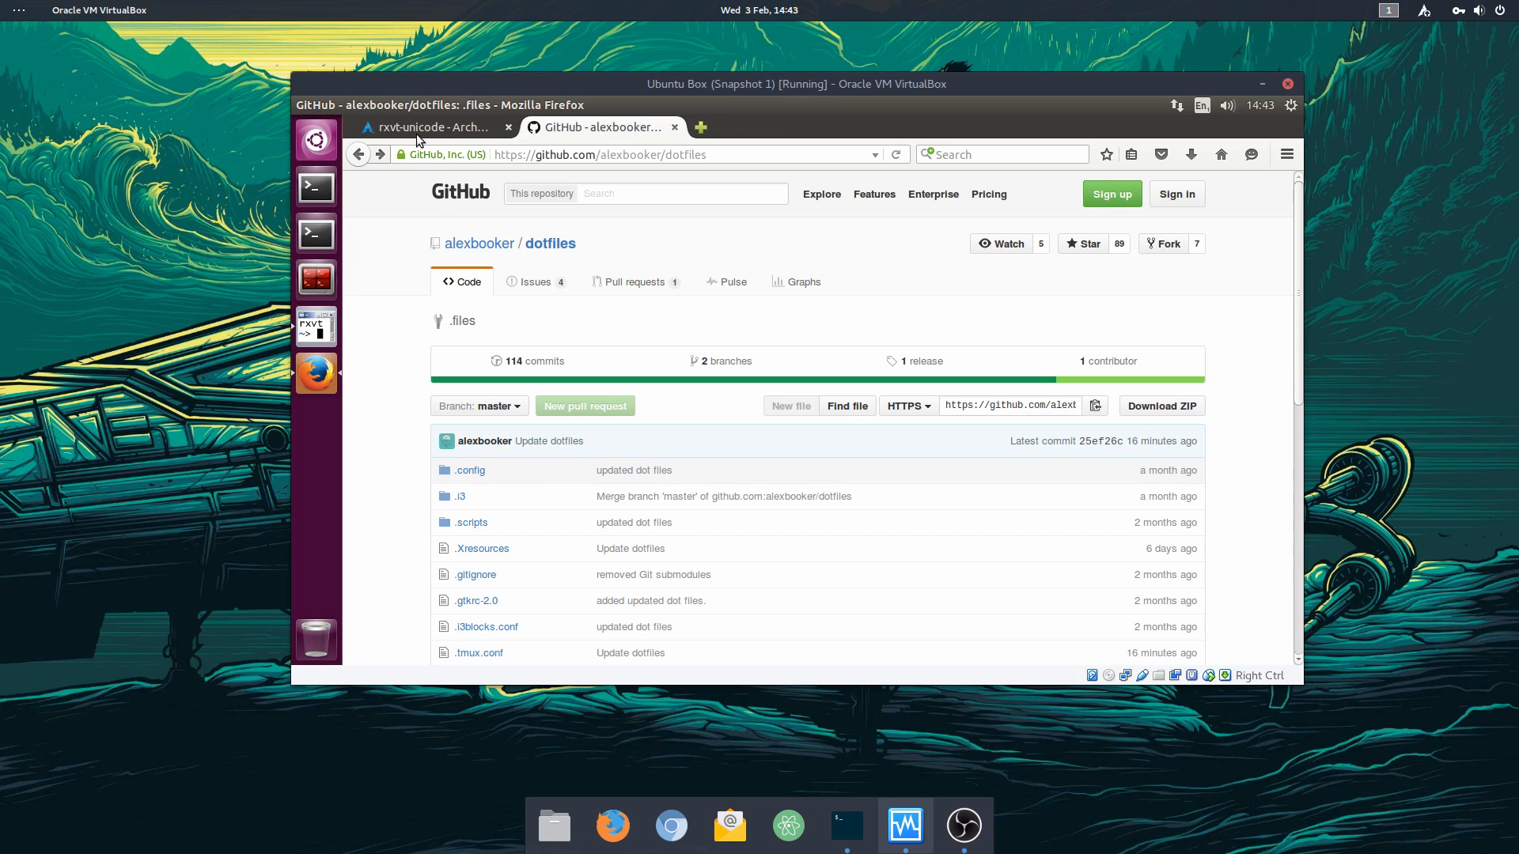
Step: Browse the ArchWiki sample colour definitions, selecting yellow3, then return to the GitHub dotfiles tab
click(431, 127)
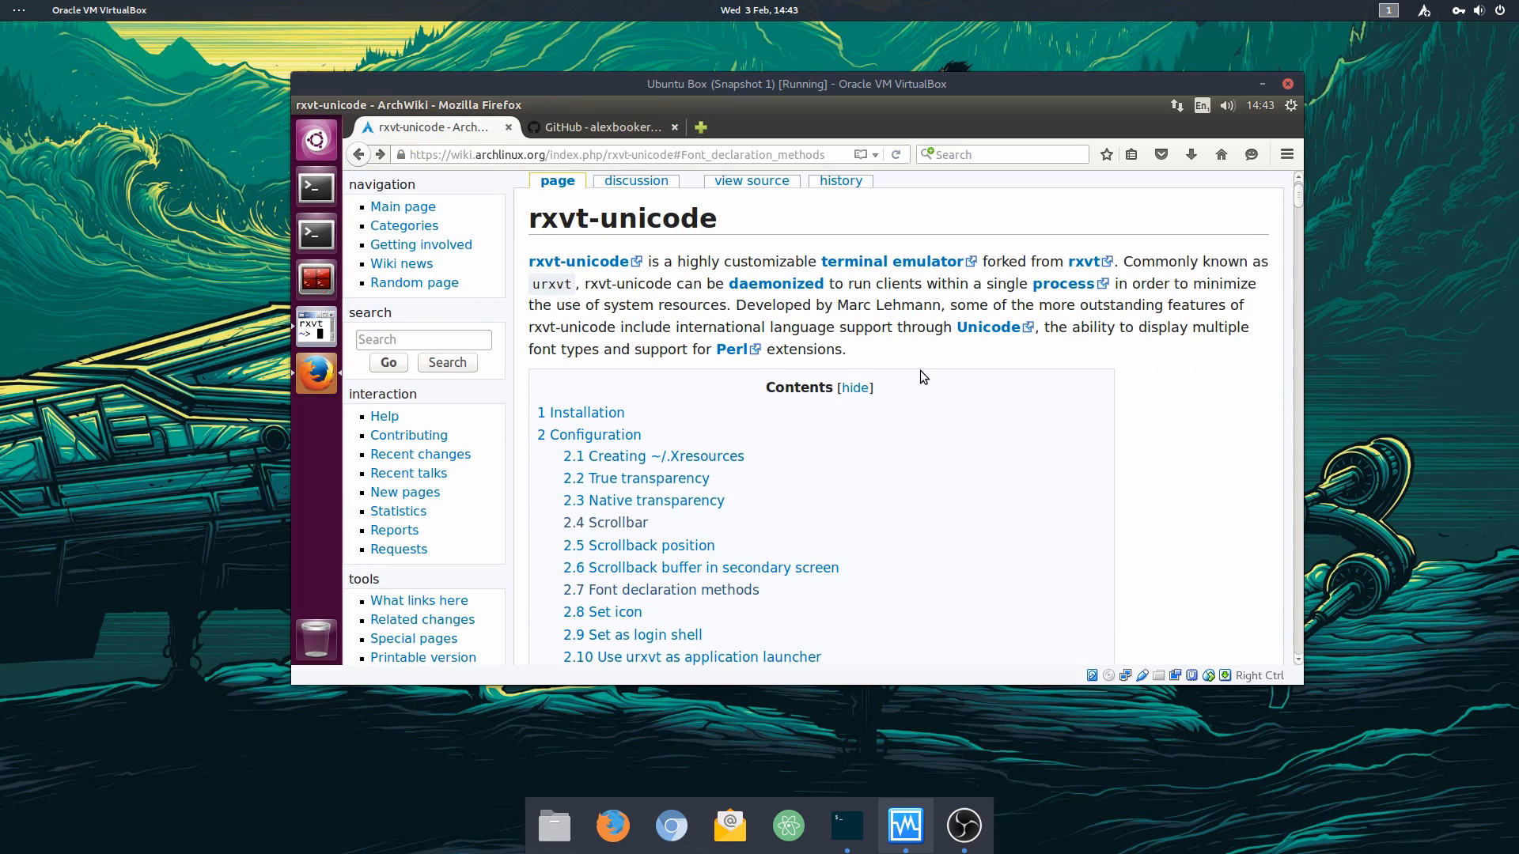
scroll(down, 3)
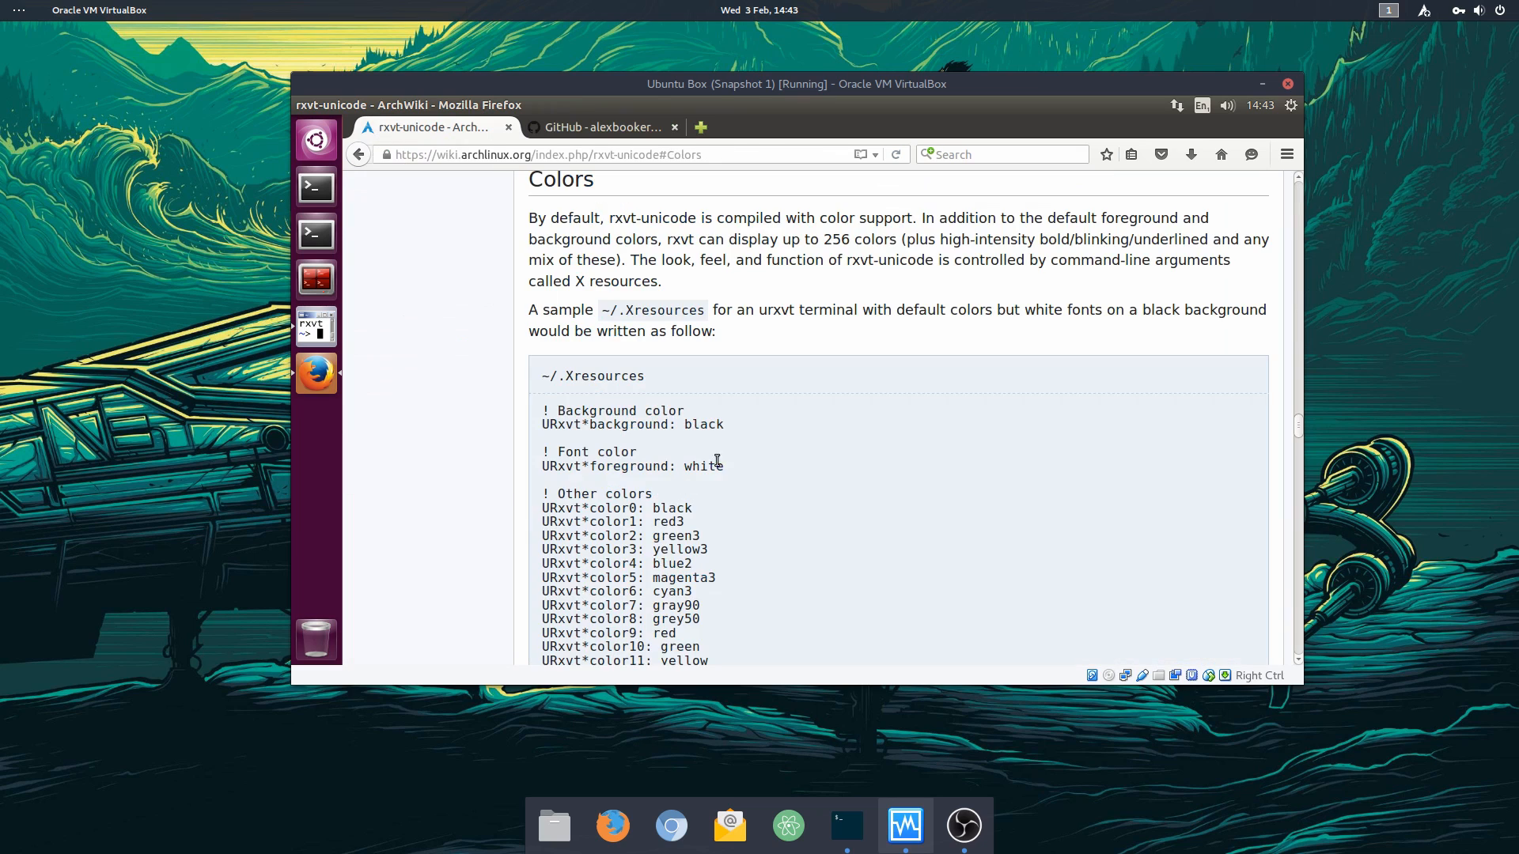
scroll(down, 3)
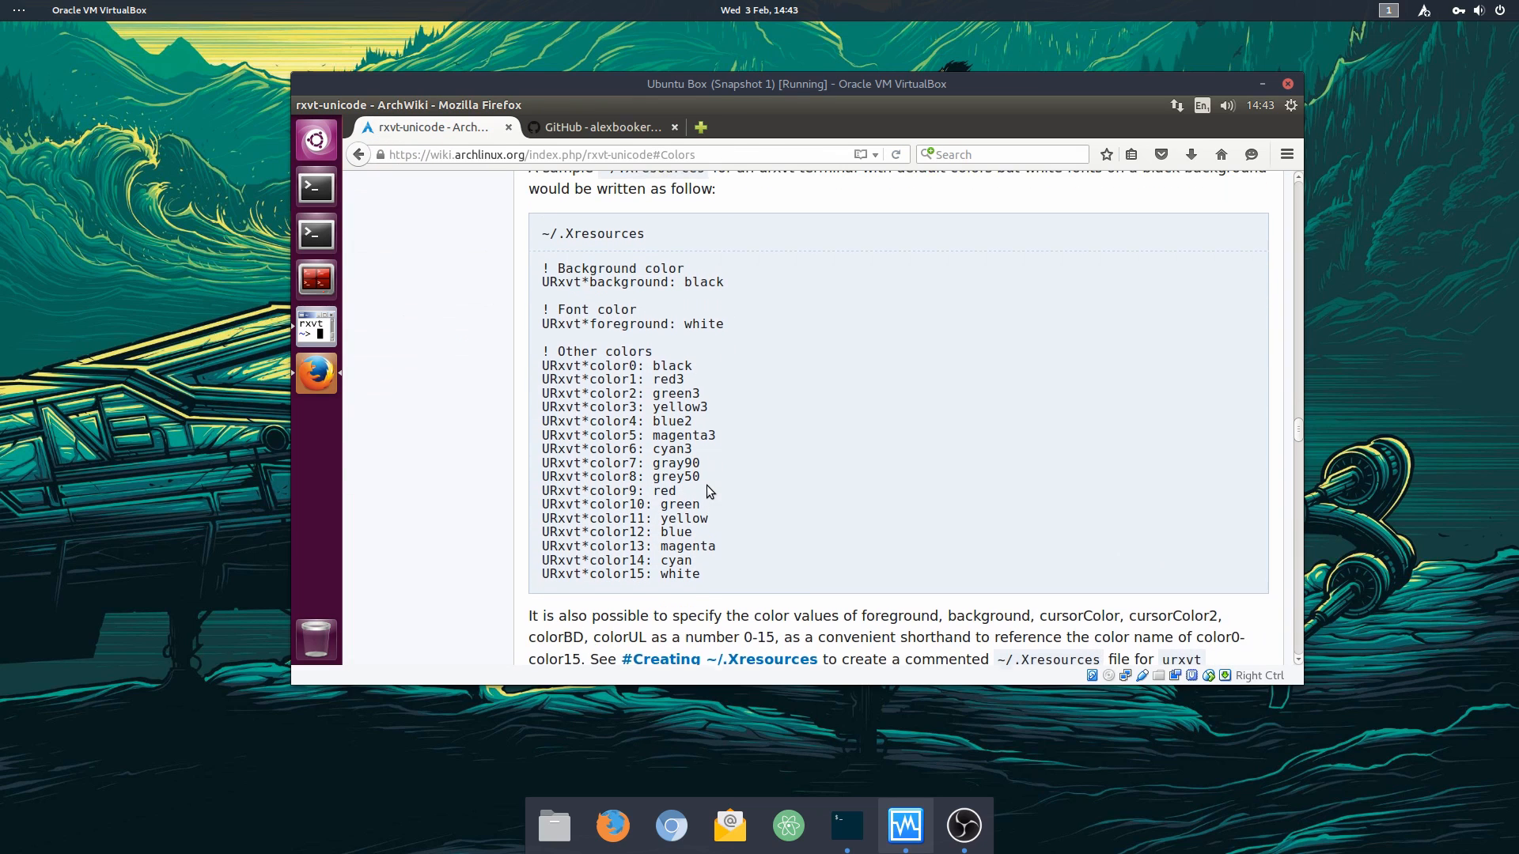
scroll(up, 3)
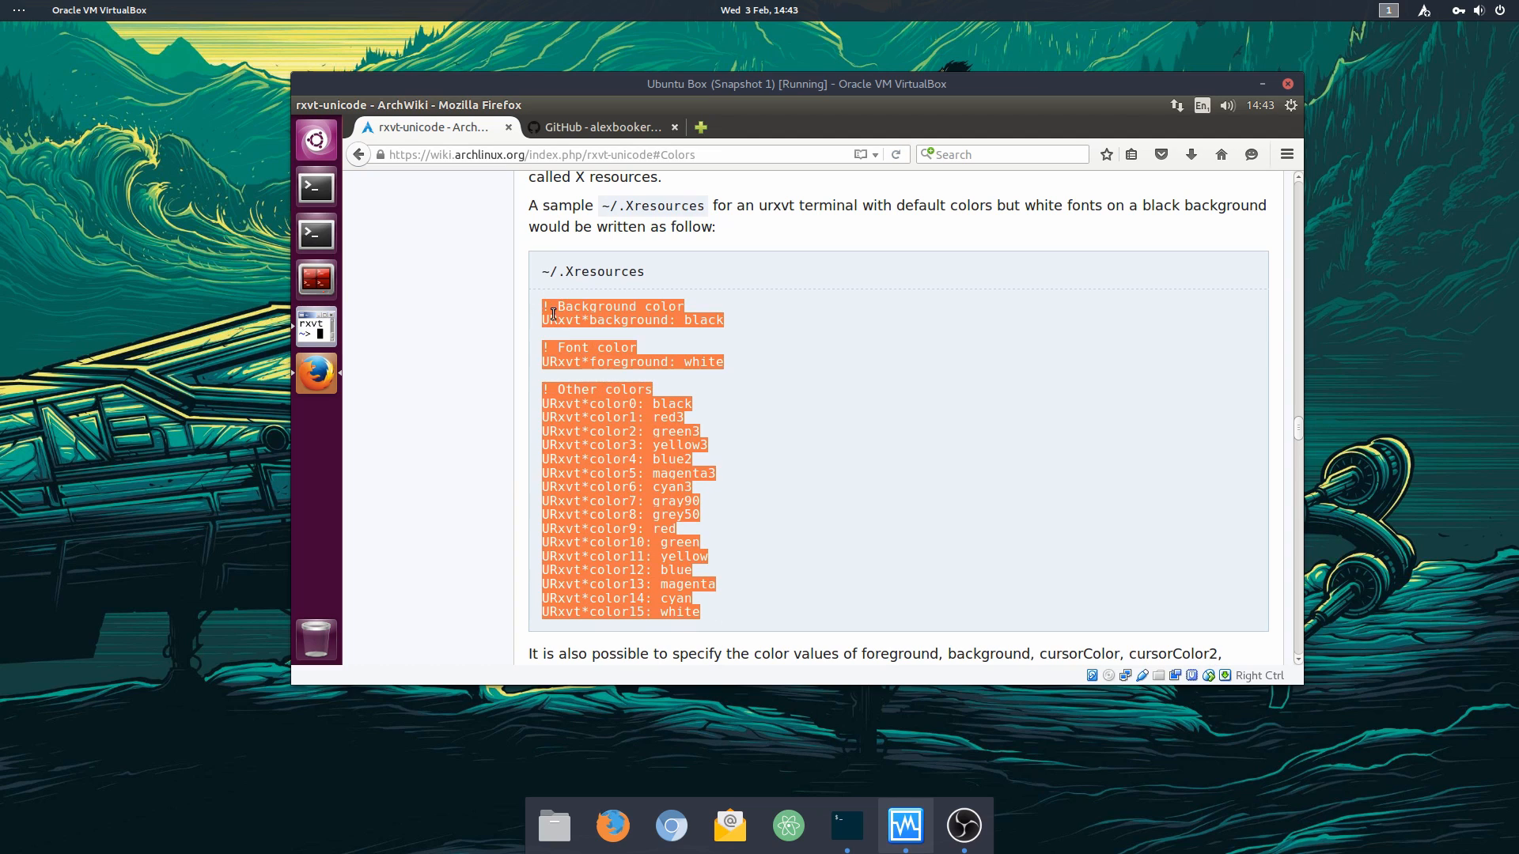
click(638, 336)
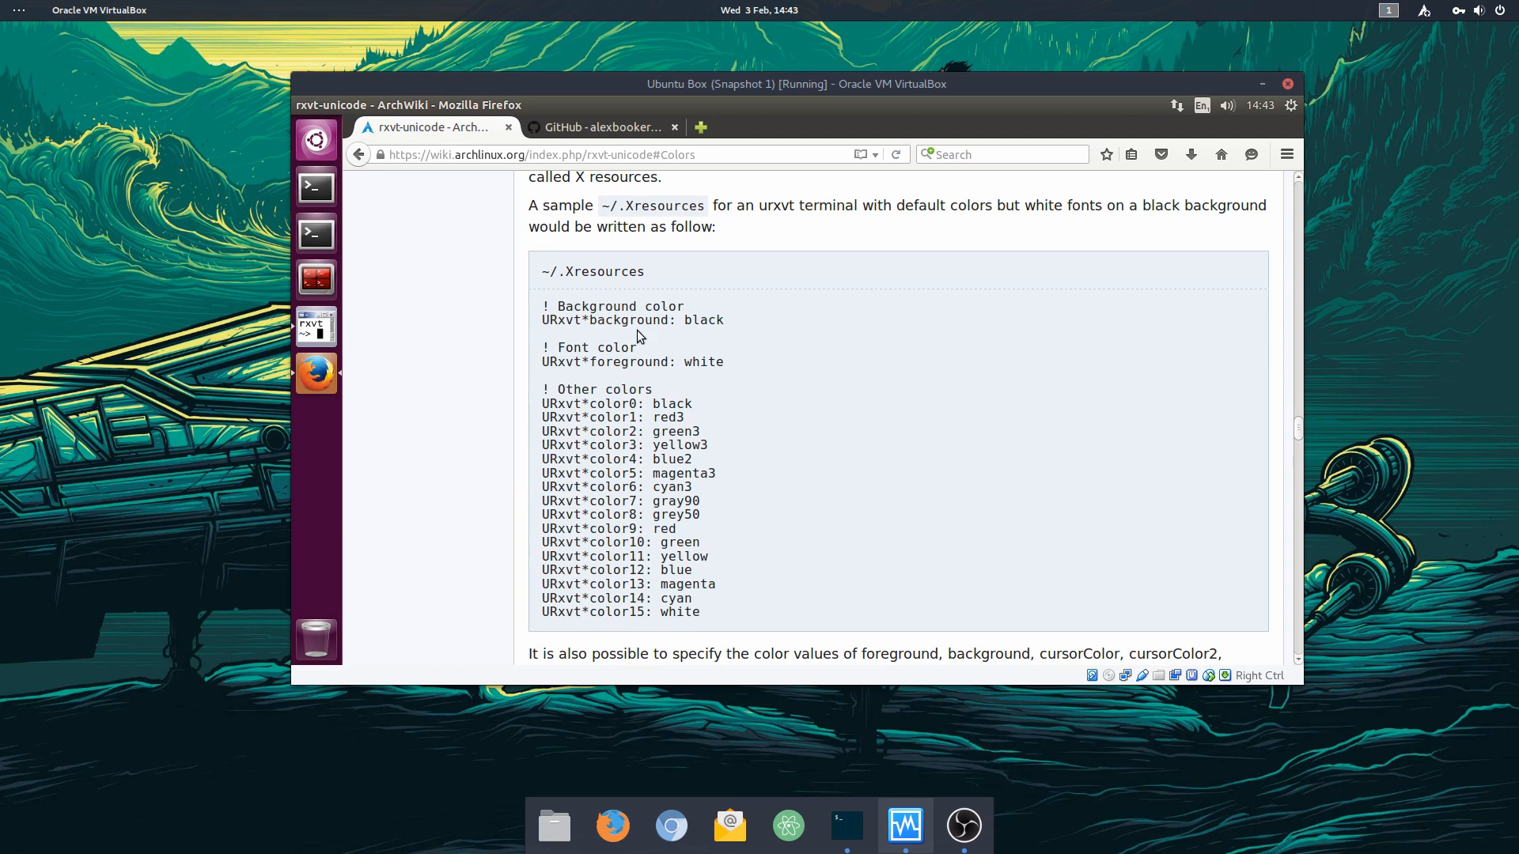
double_click(649, 361)
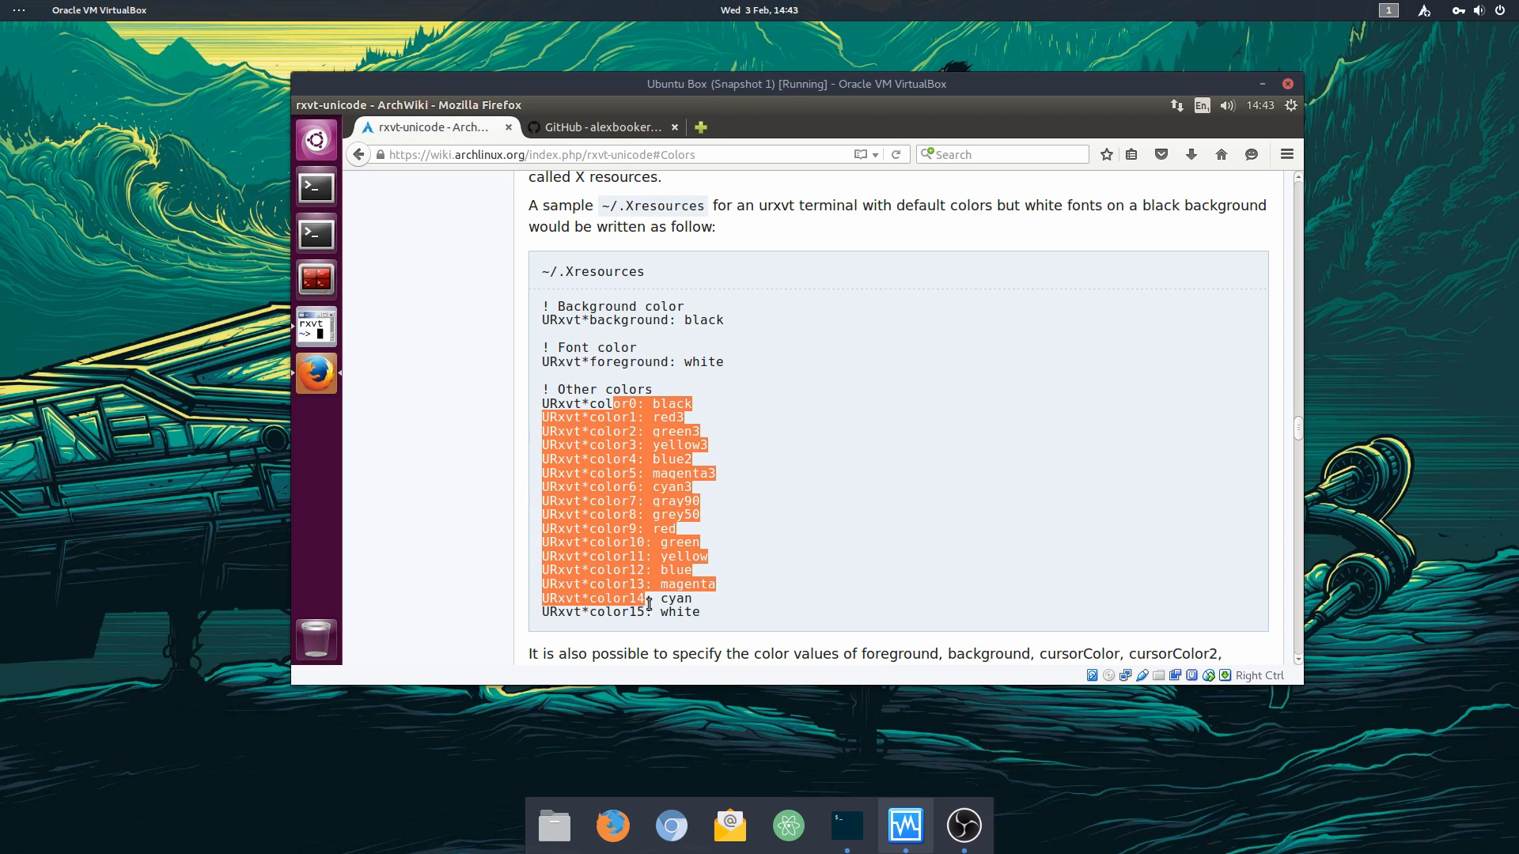
click(675, 431)
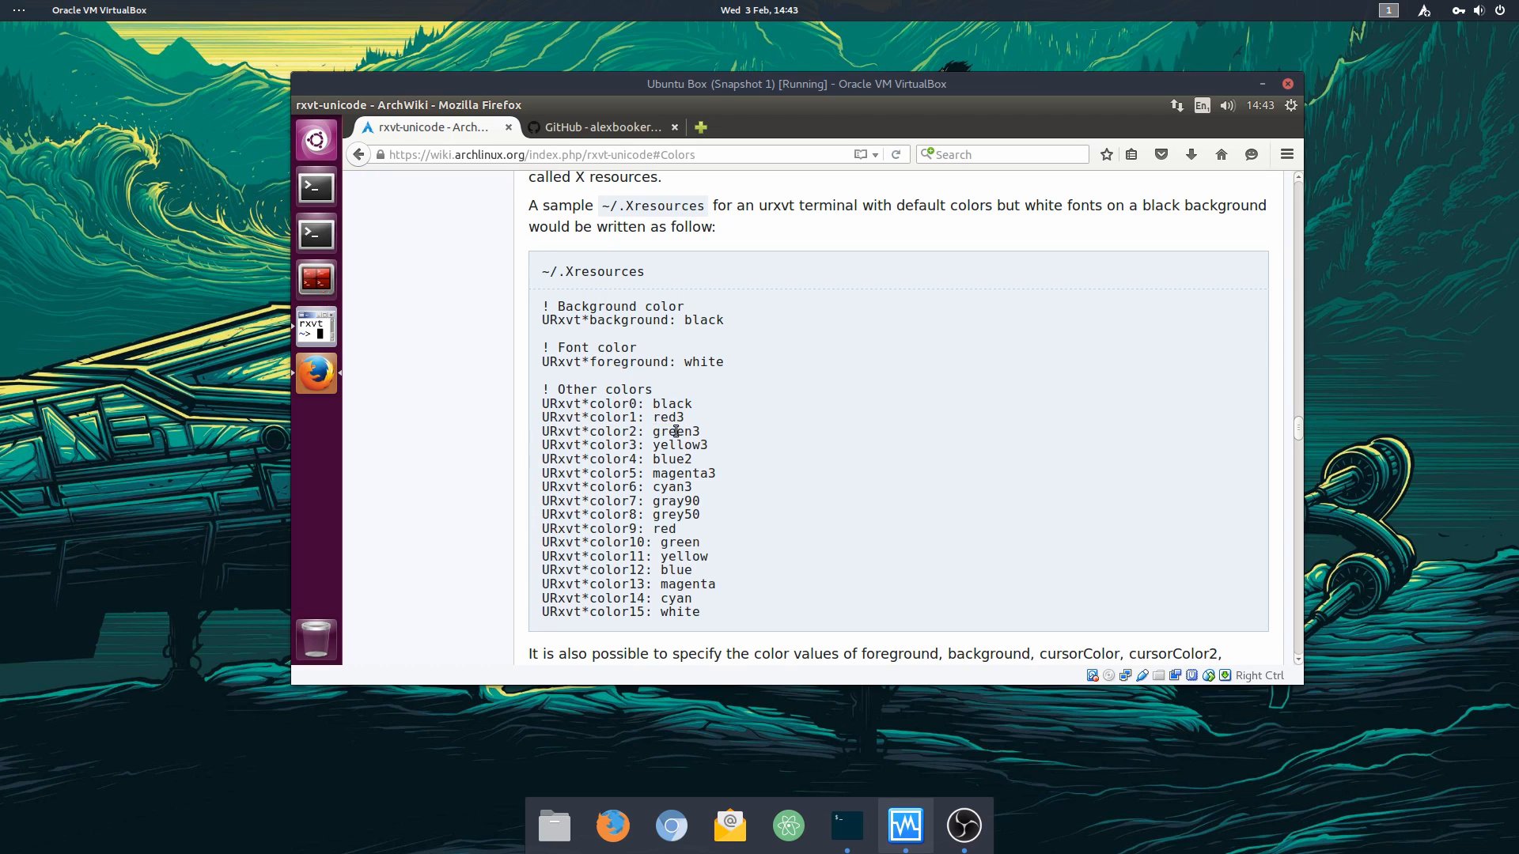
double_click(678, 445)
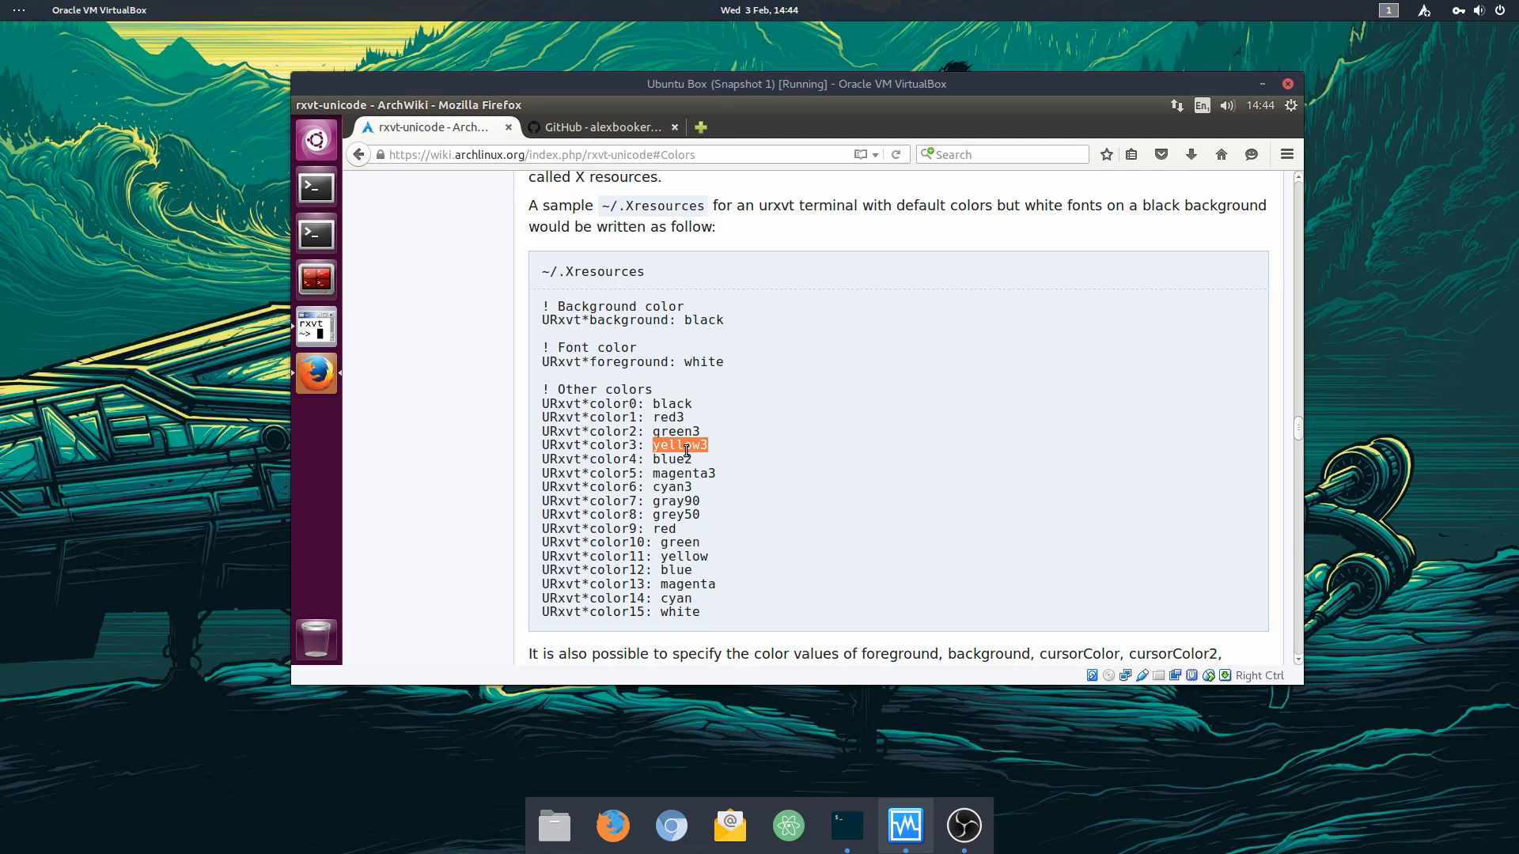
mouse_move(716, 385)
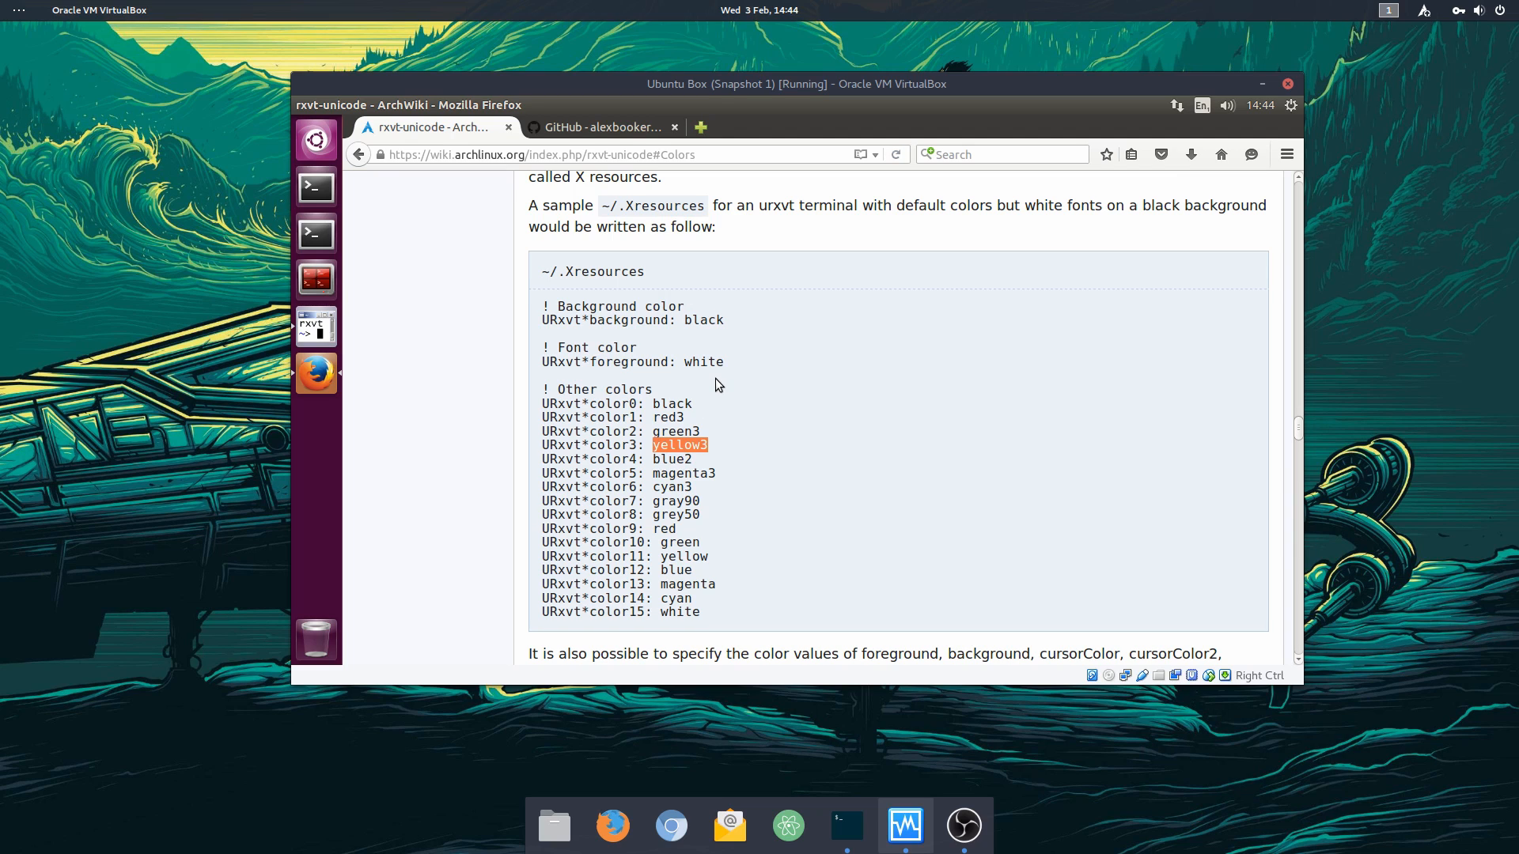
click(600, 126)
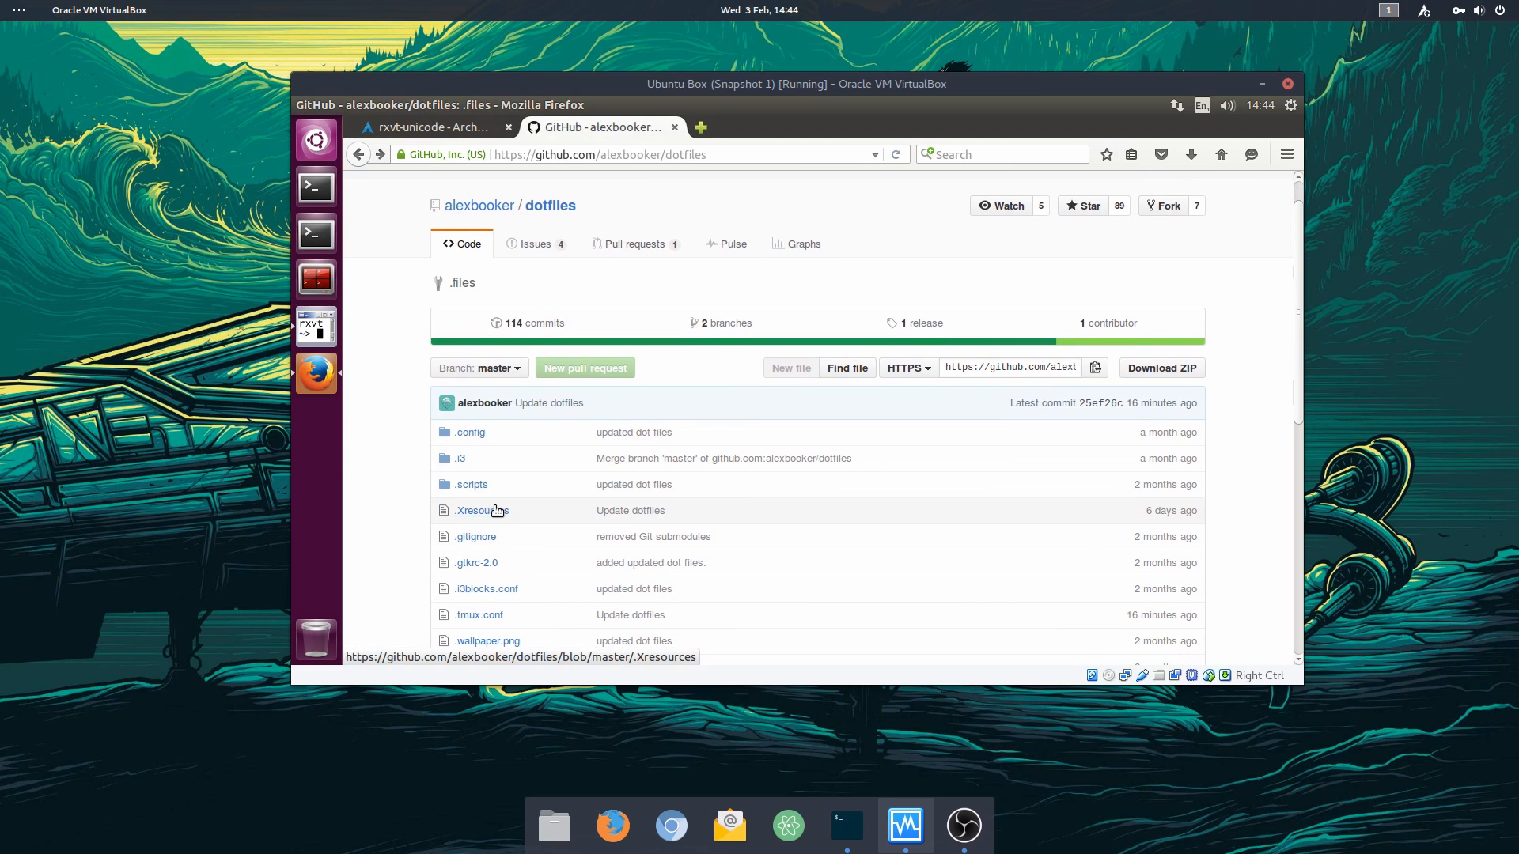
mouse_move(482, 510)
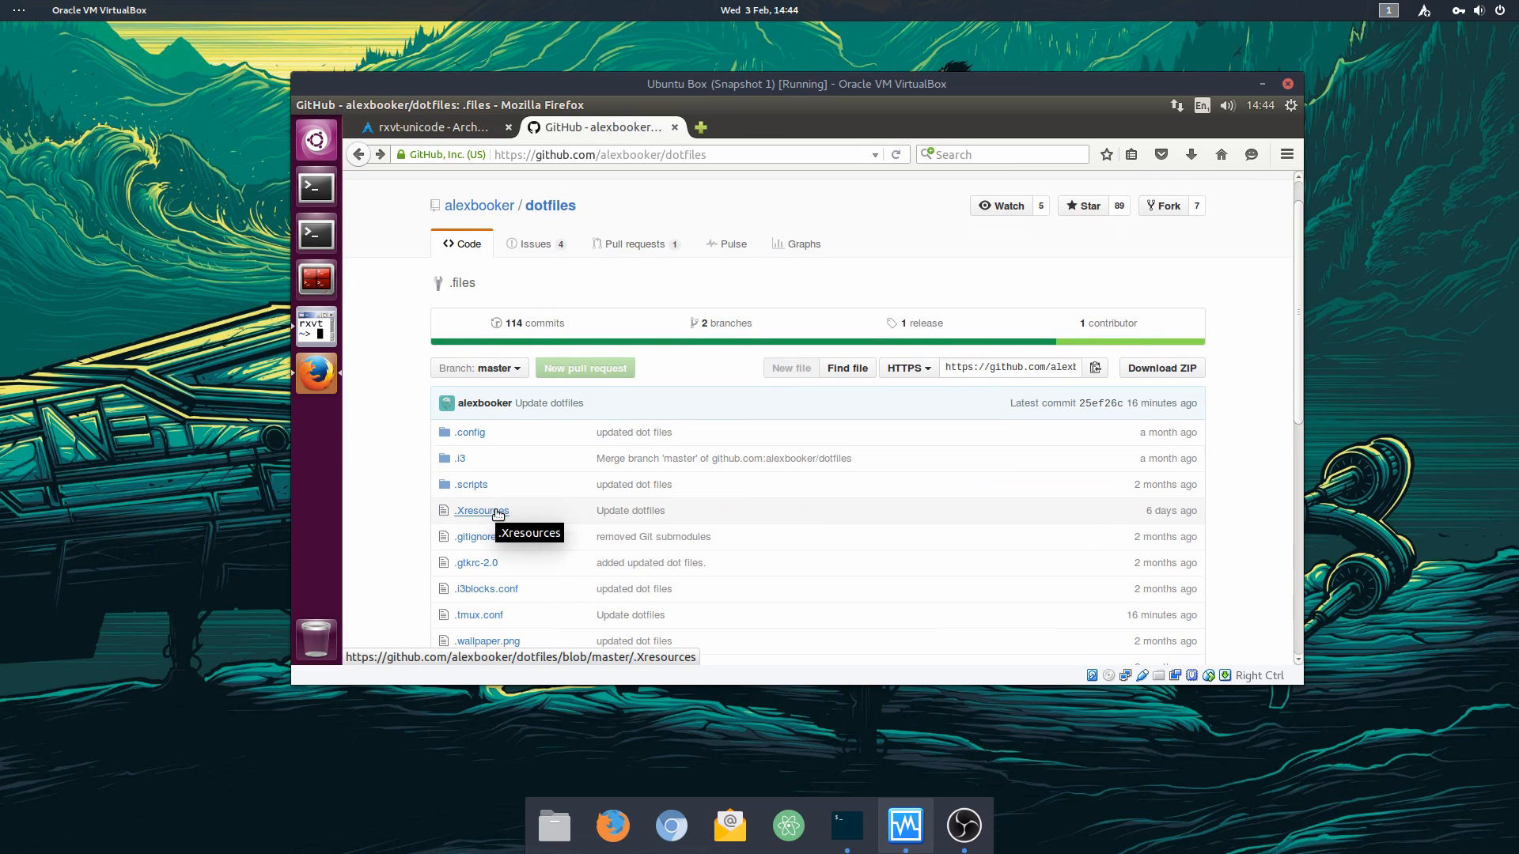
Step: Open dotfiles .Xresources on GitHub and select colour lines from URxvt*background onward
click(480, 510)
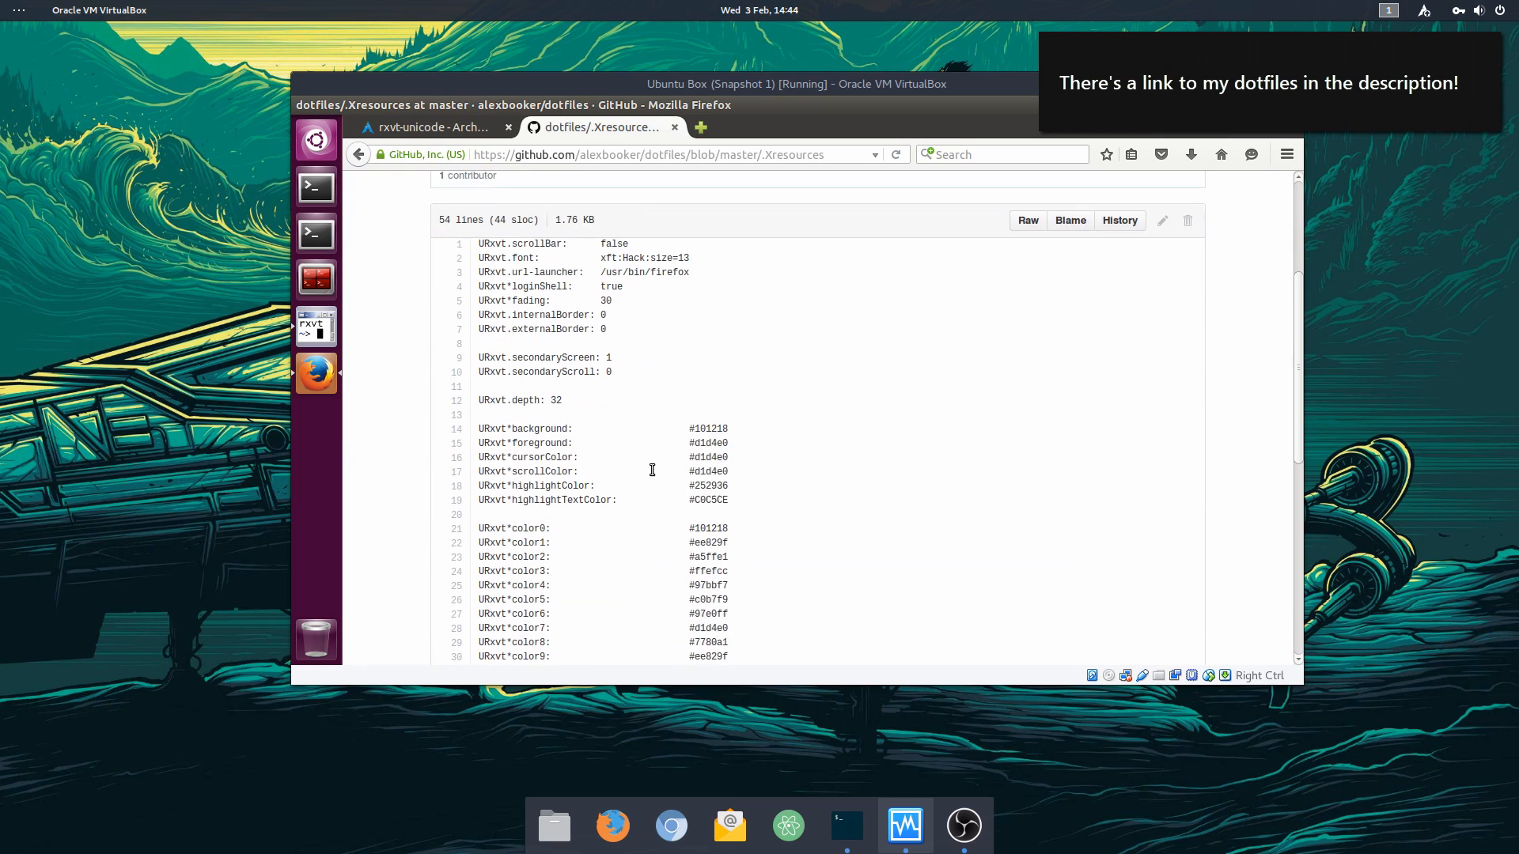
scroll(down, 3)
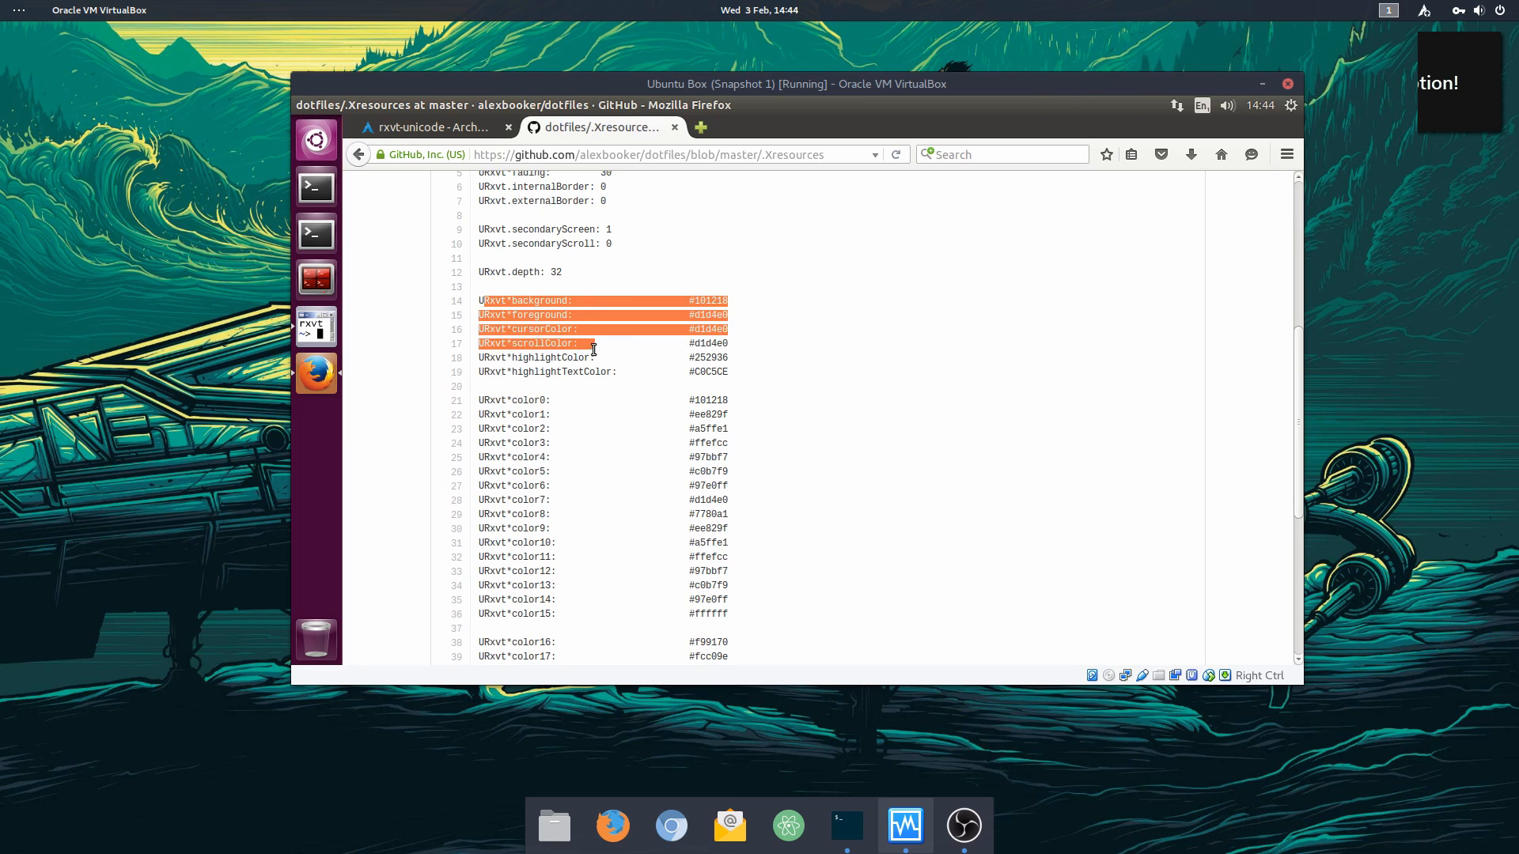
click(482, 299)
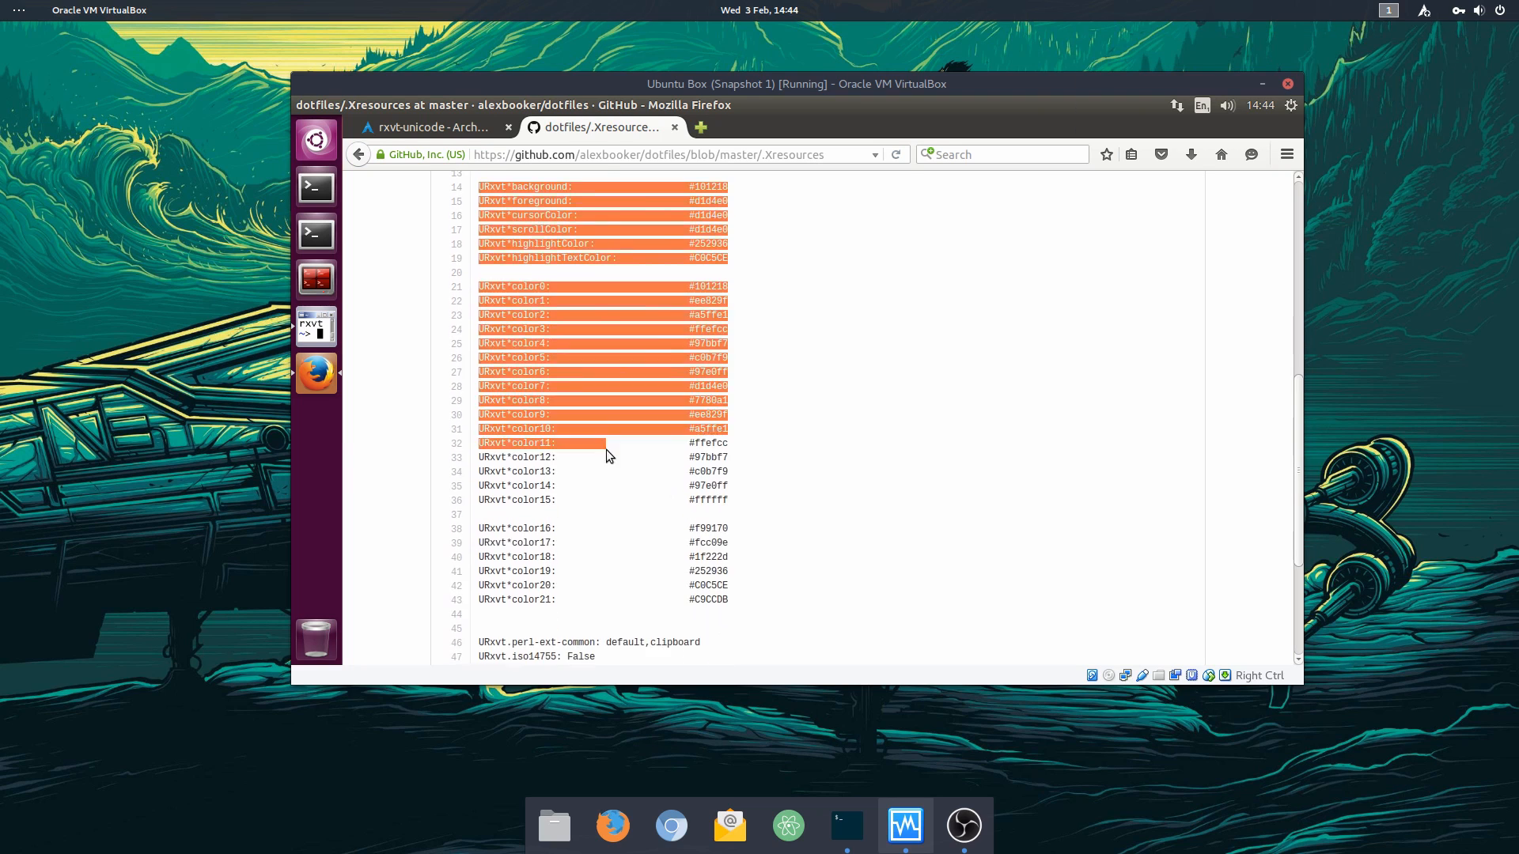
scroll(down, 3)
text(reddit.com/r/unixporn)
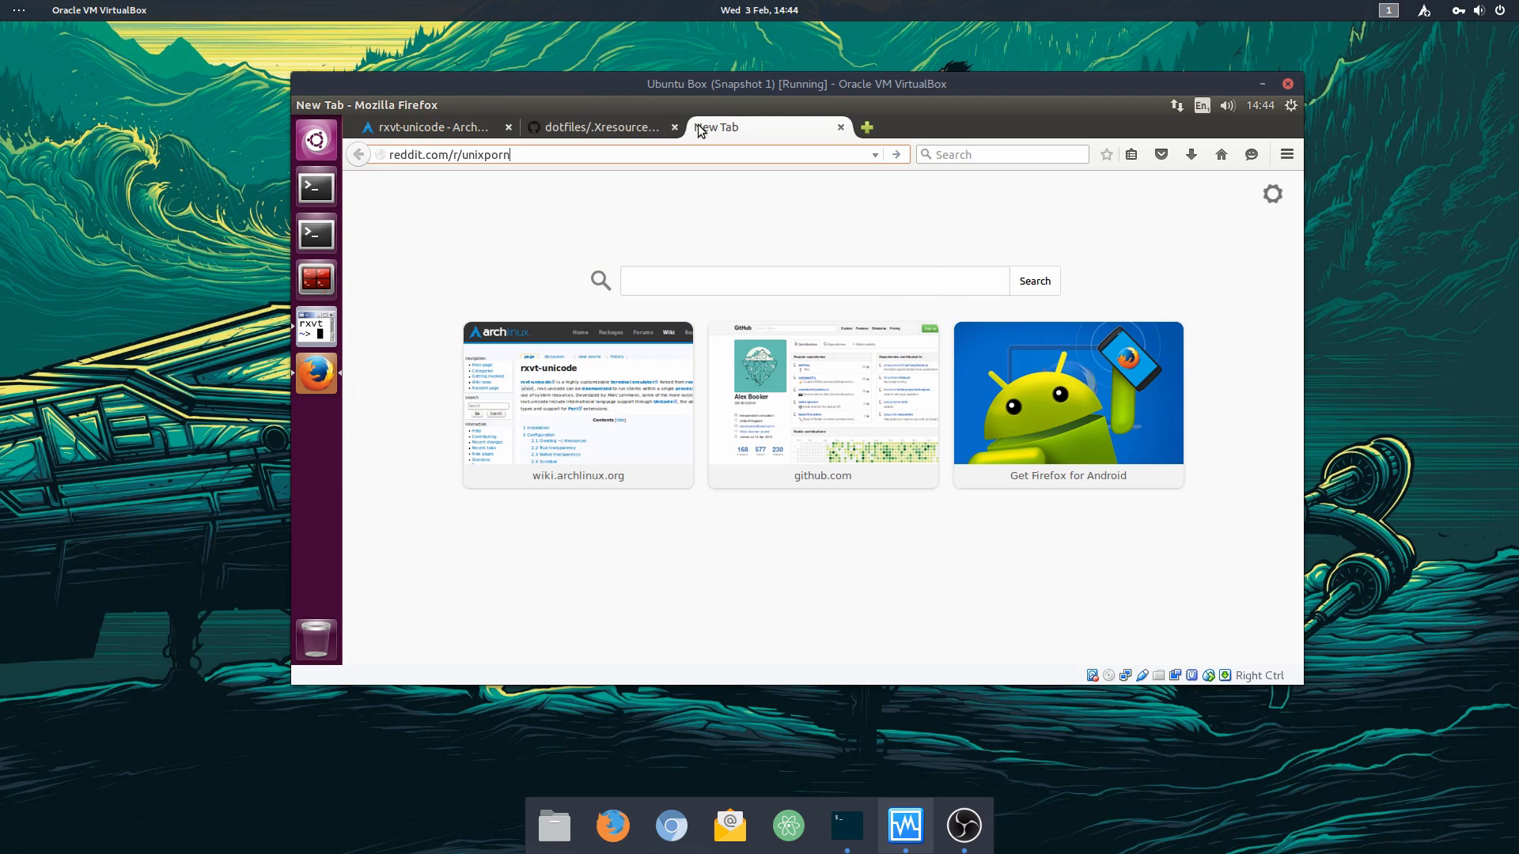
Step: Load reddit.com/r/unixporn in a new Firefox tab
key(Return)
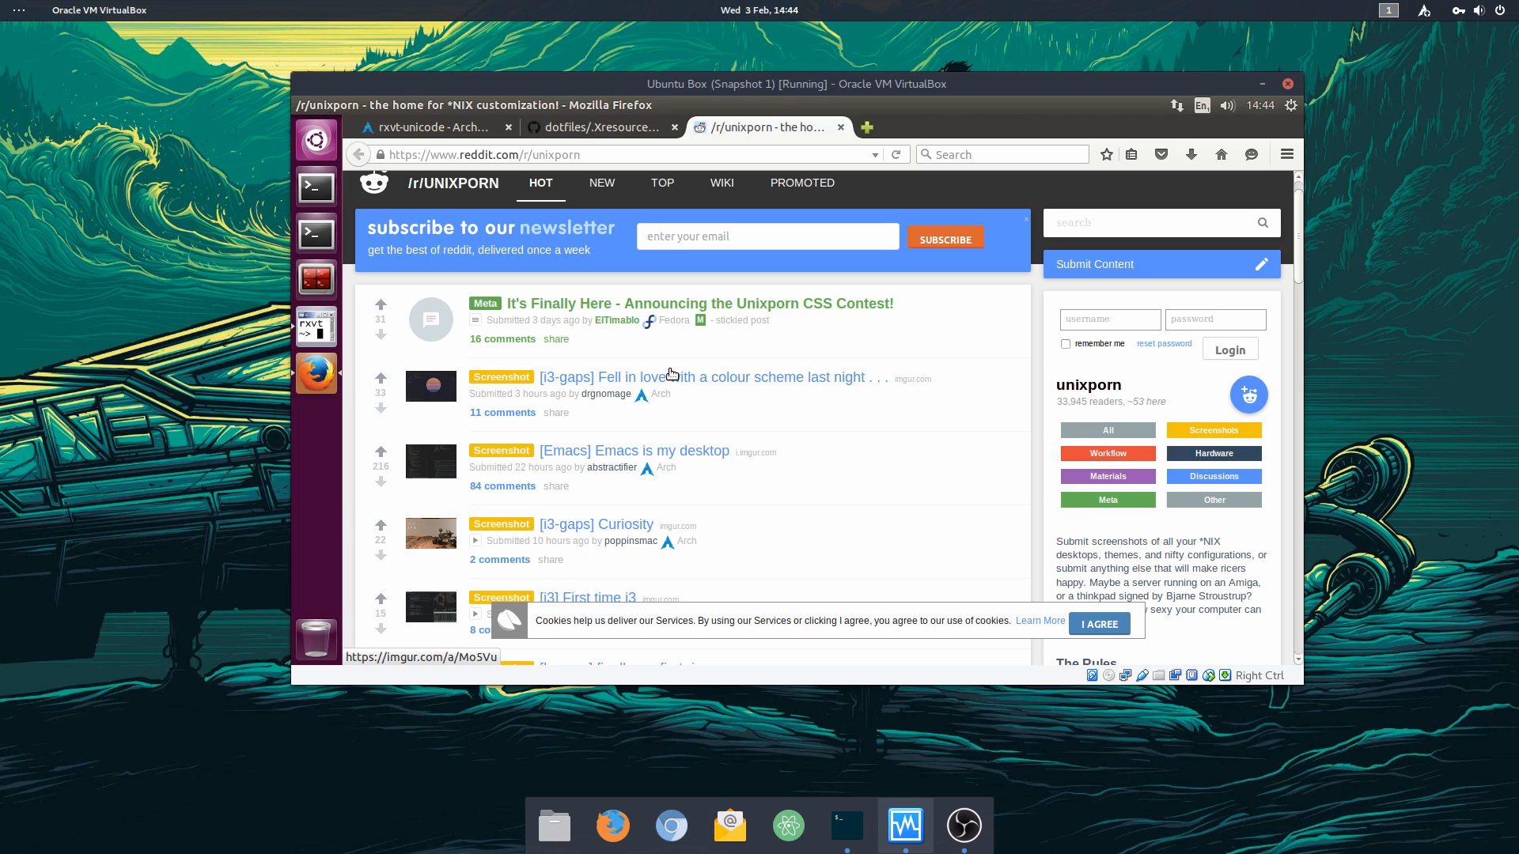
click(600, 127)
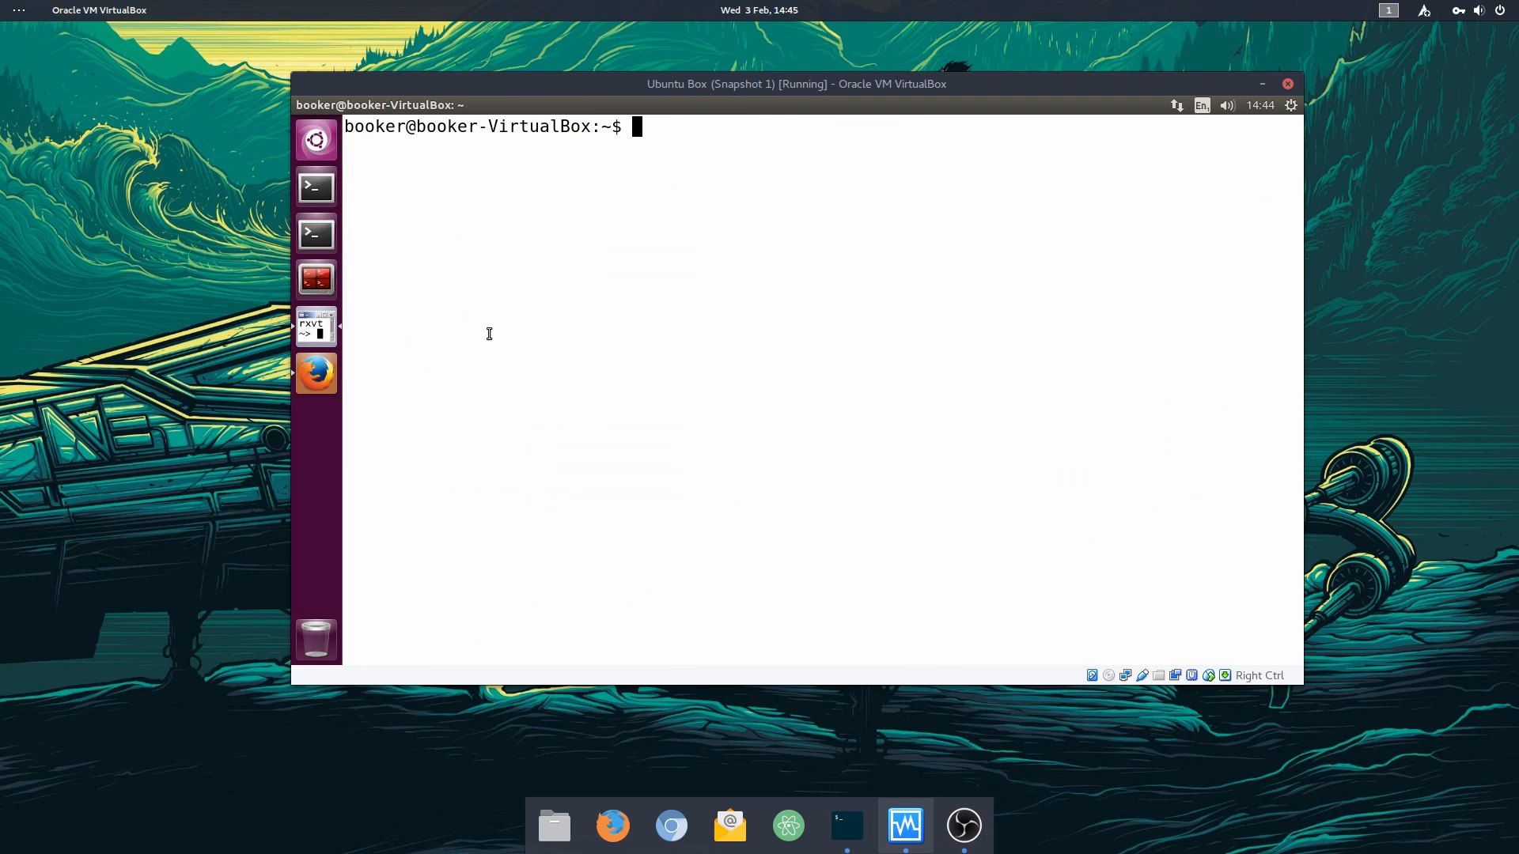
Step: Check the font and scrollBar lines in .Xresources with vi, then type xrdb .Xresources
text(vi .X)
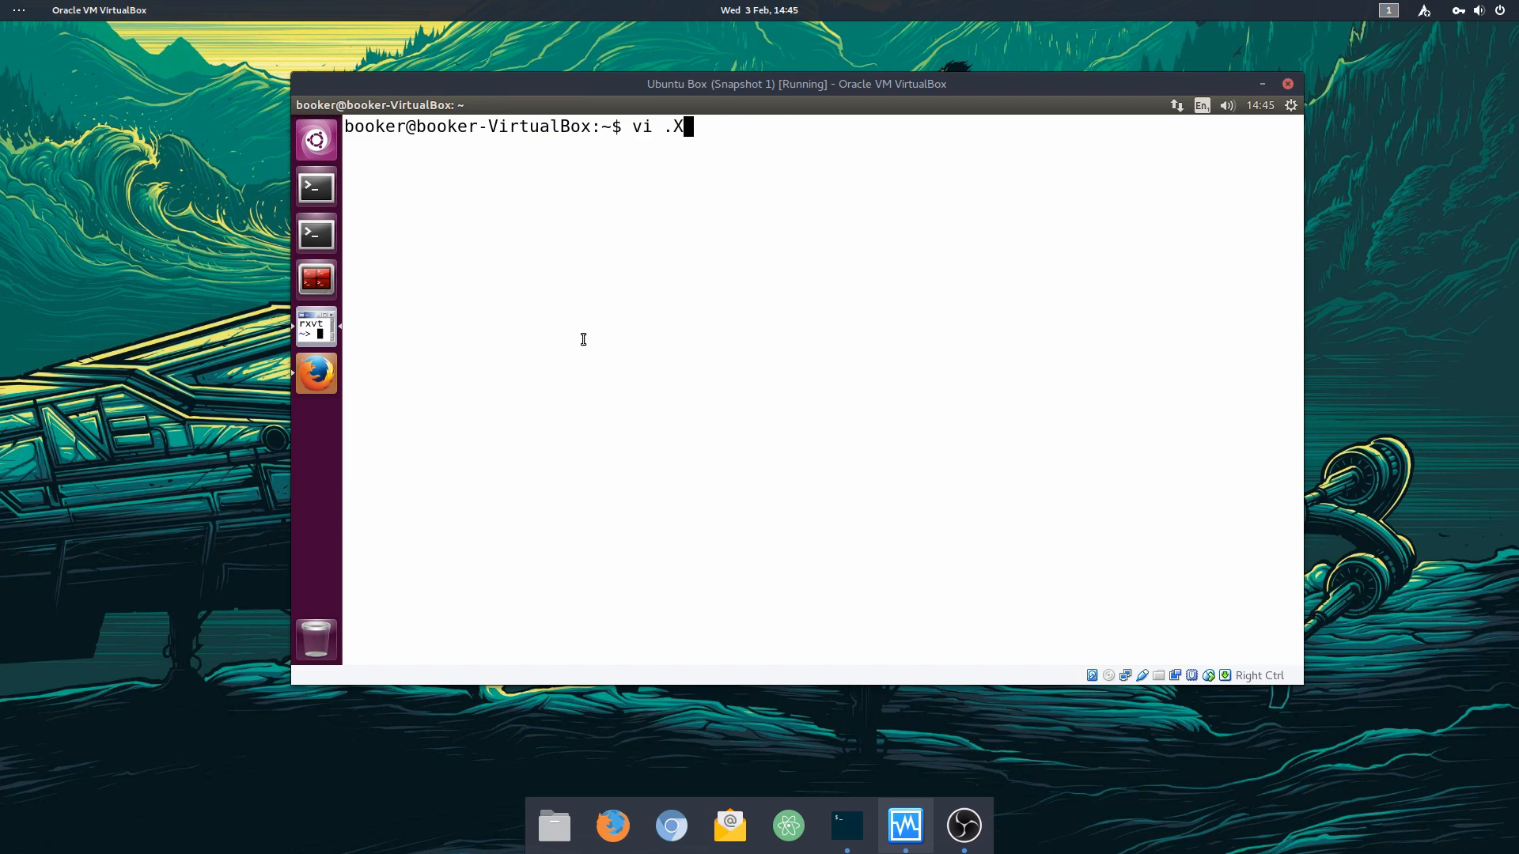
key(Return)
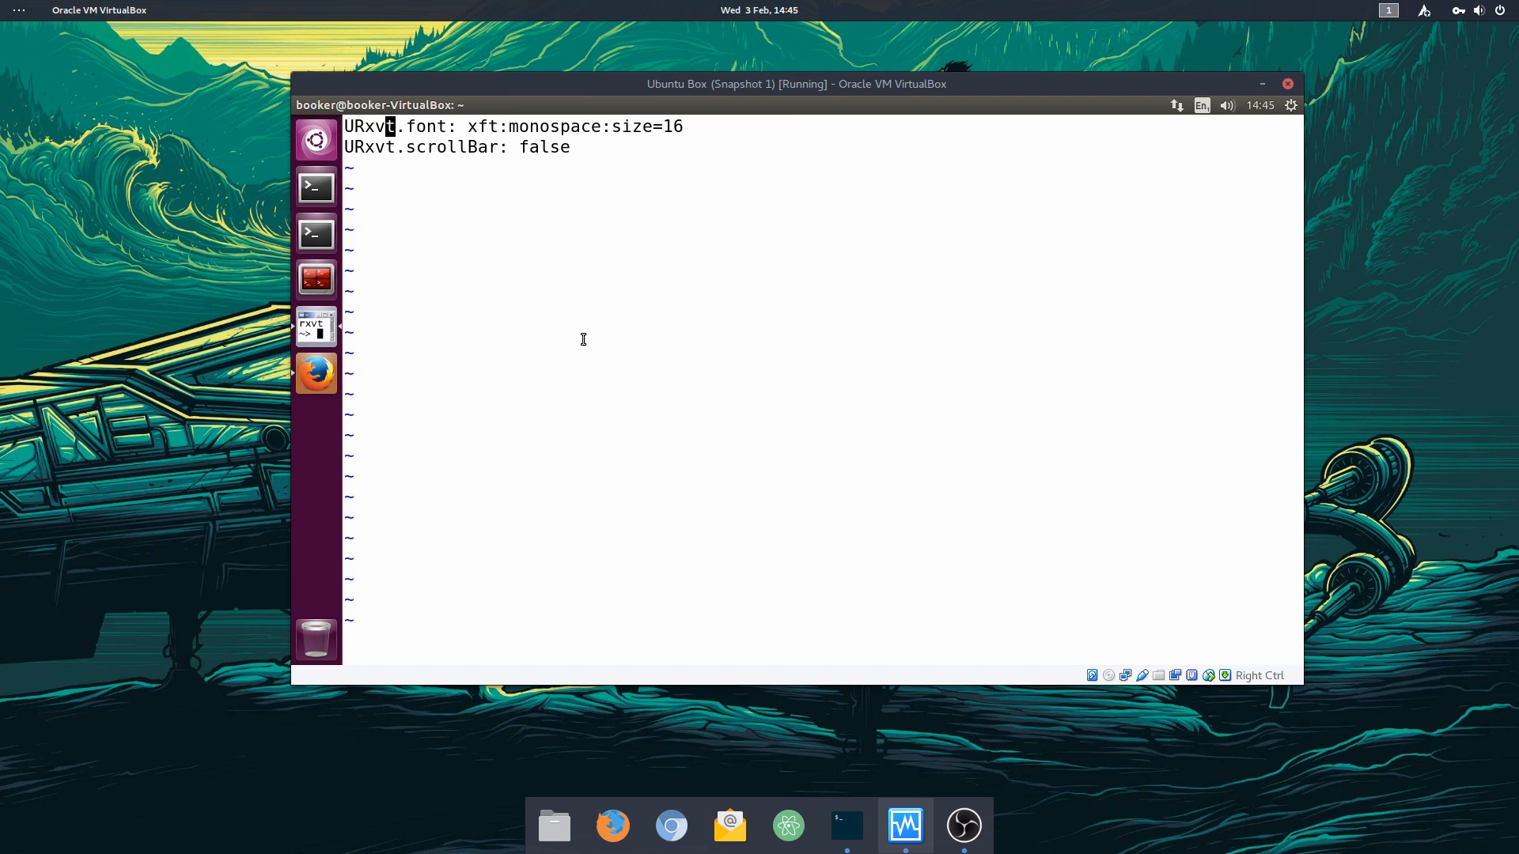
key(Return)
text(xrdb)
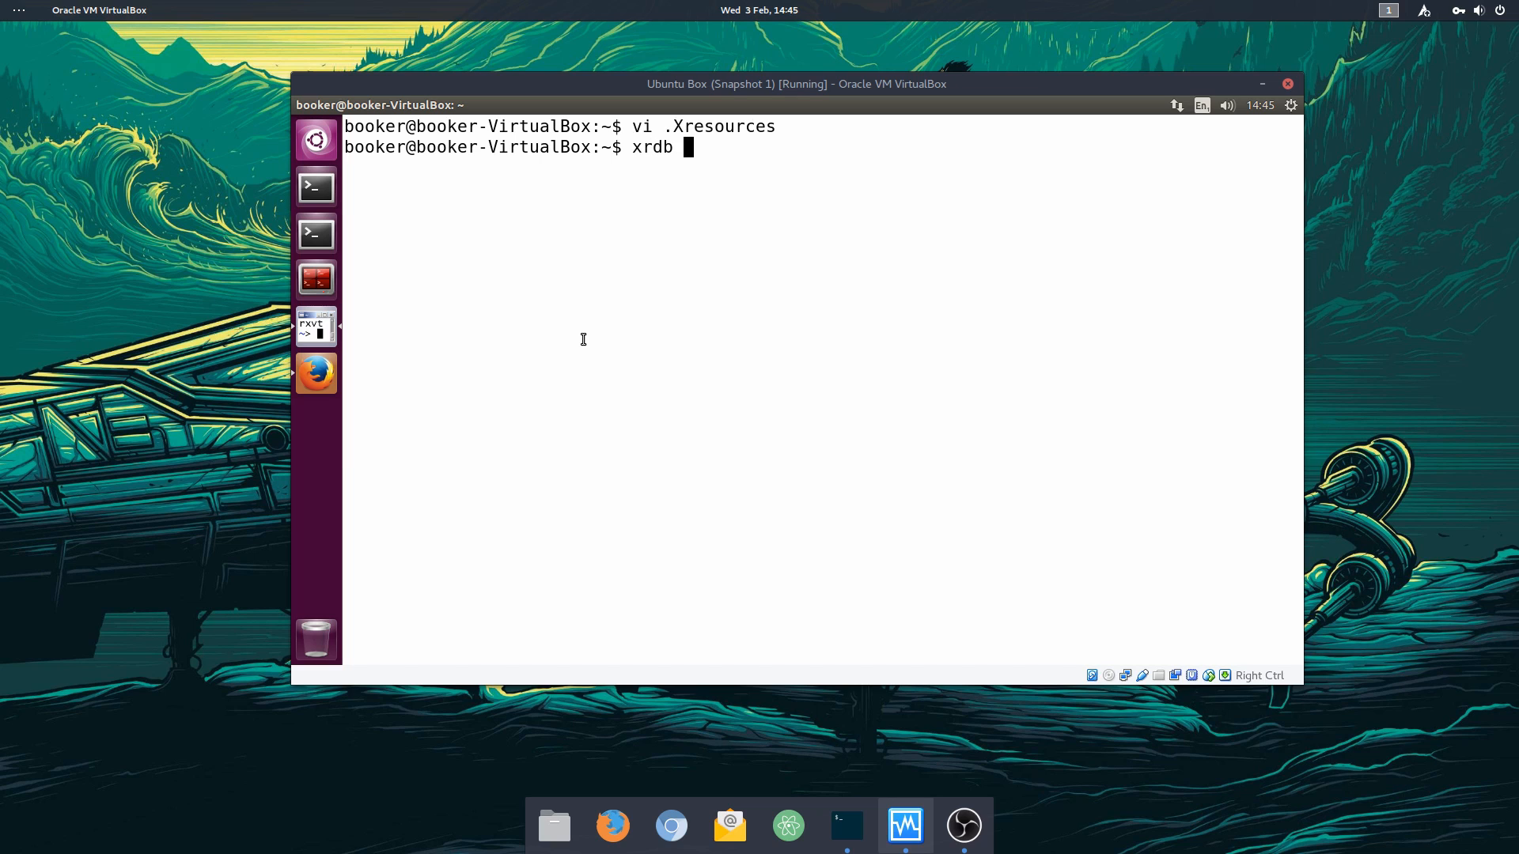
text(.Xresources)
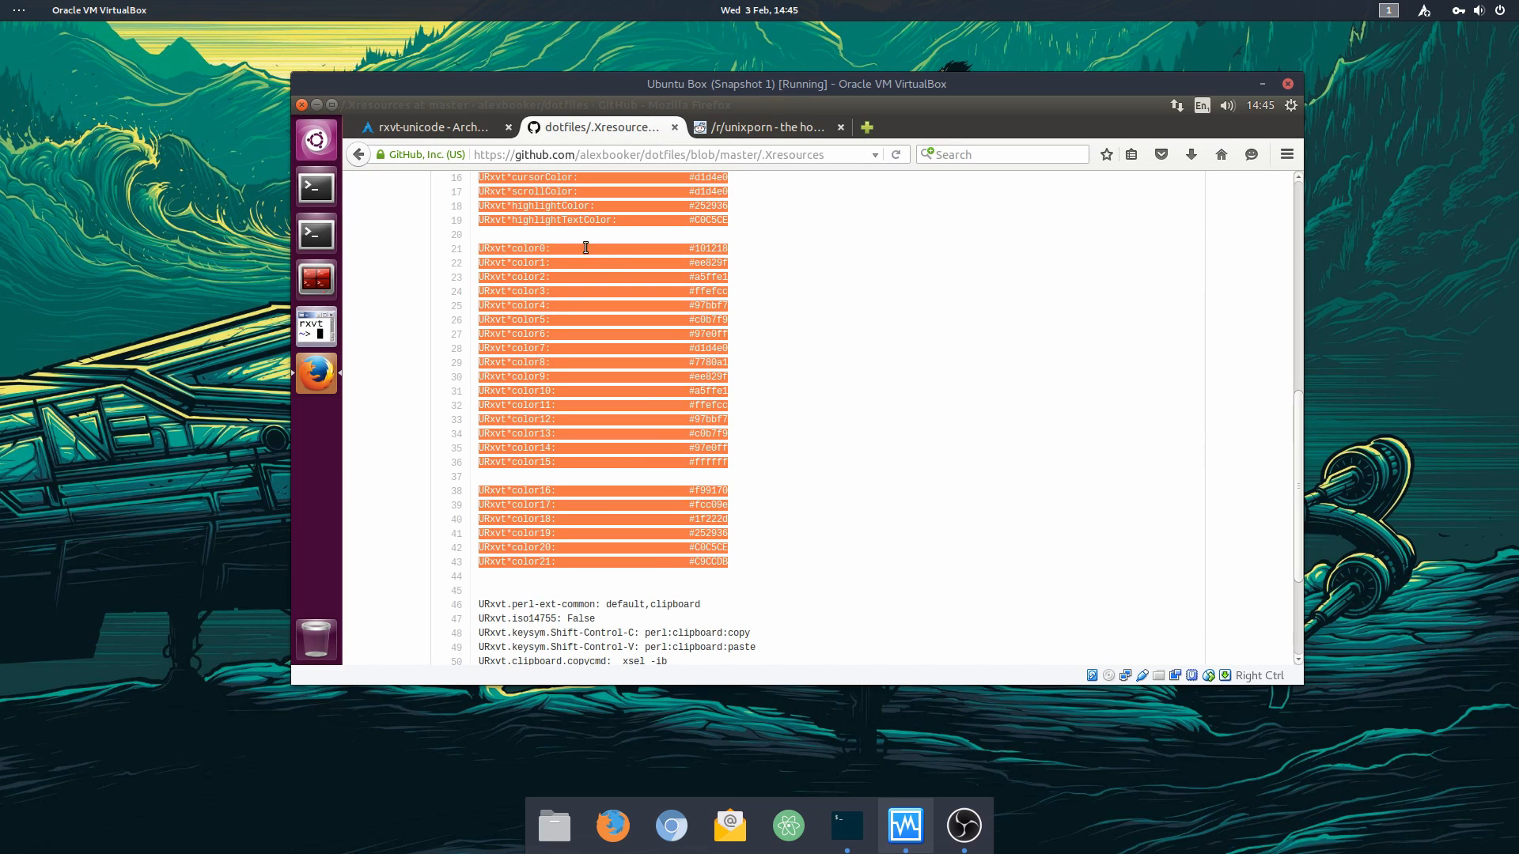
Step: Run ls -al / in urxvt and scroll through the coloured root listing
click(315, 327)
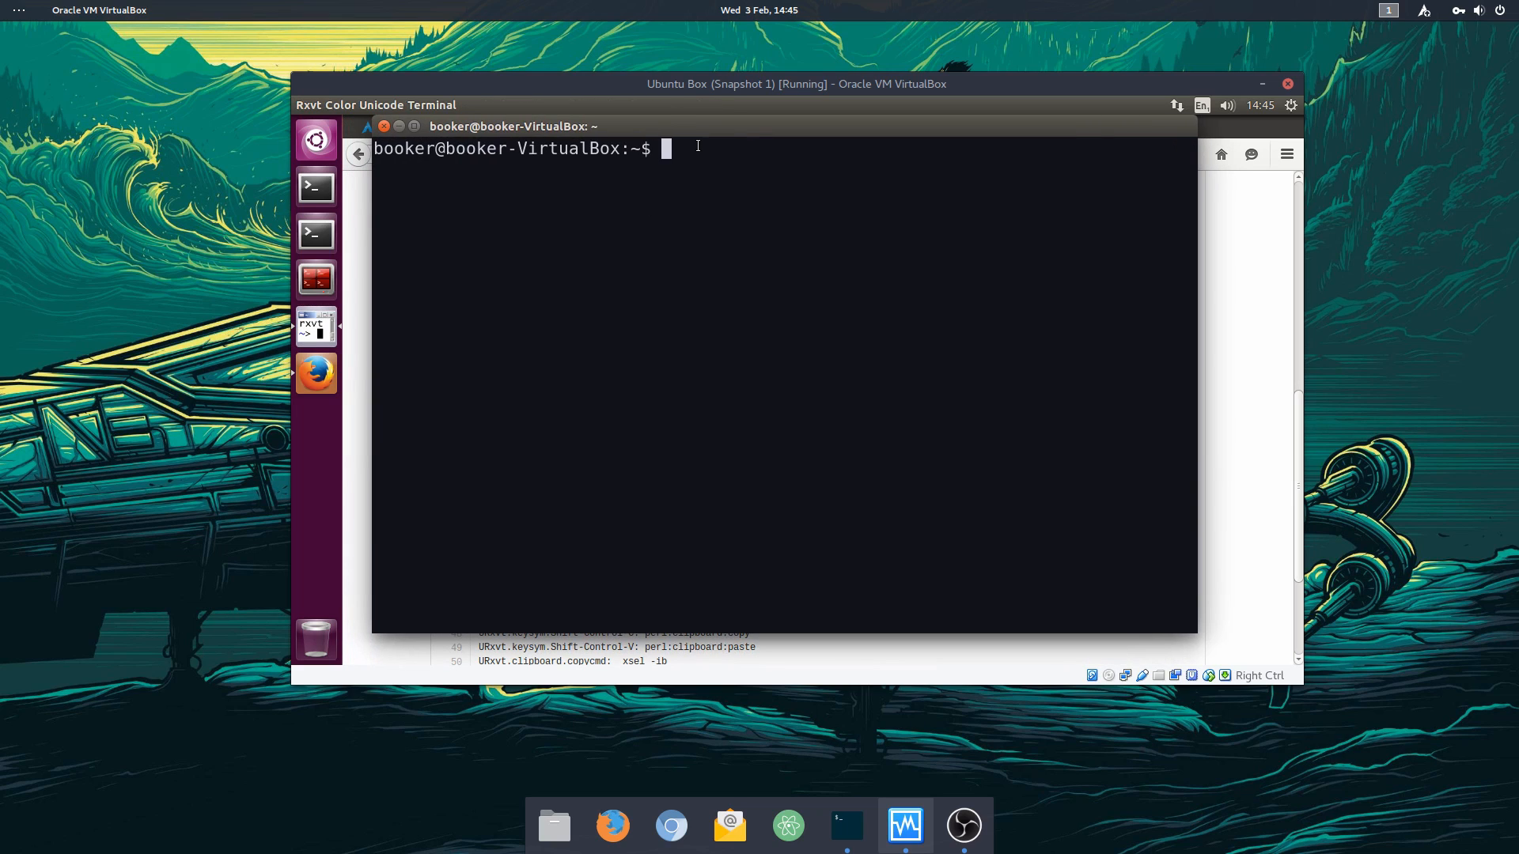
text(ls -al /)
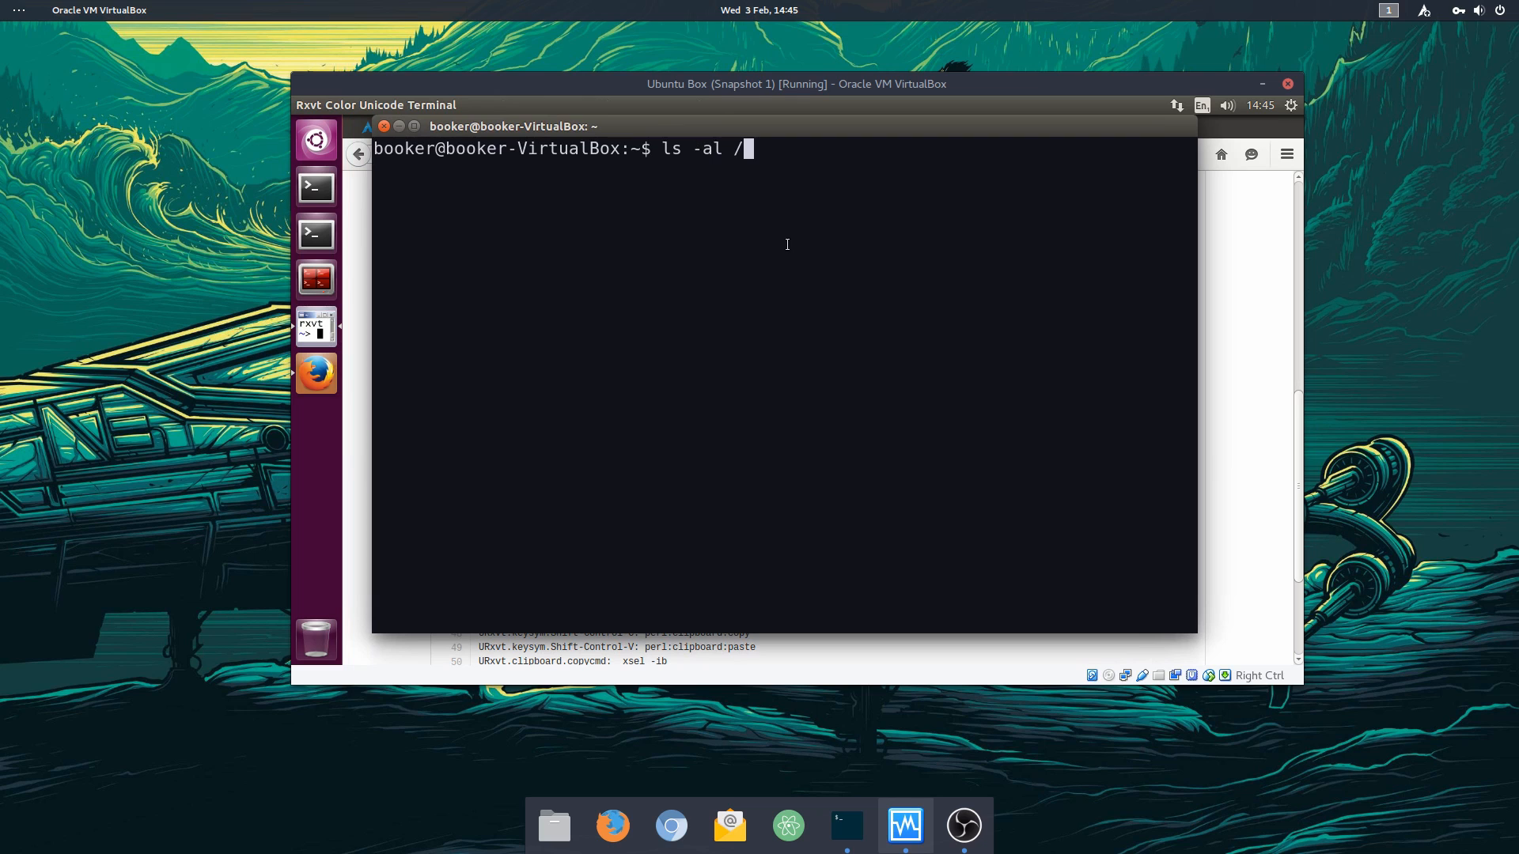
key(Return)
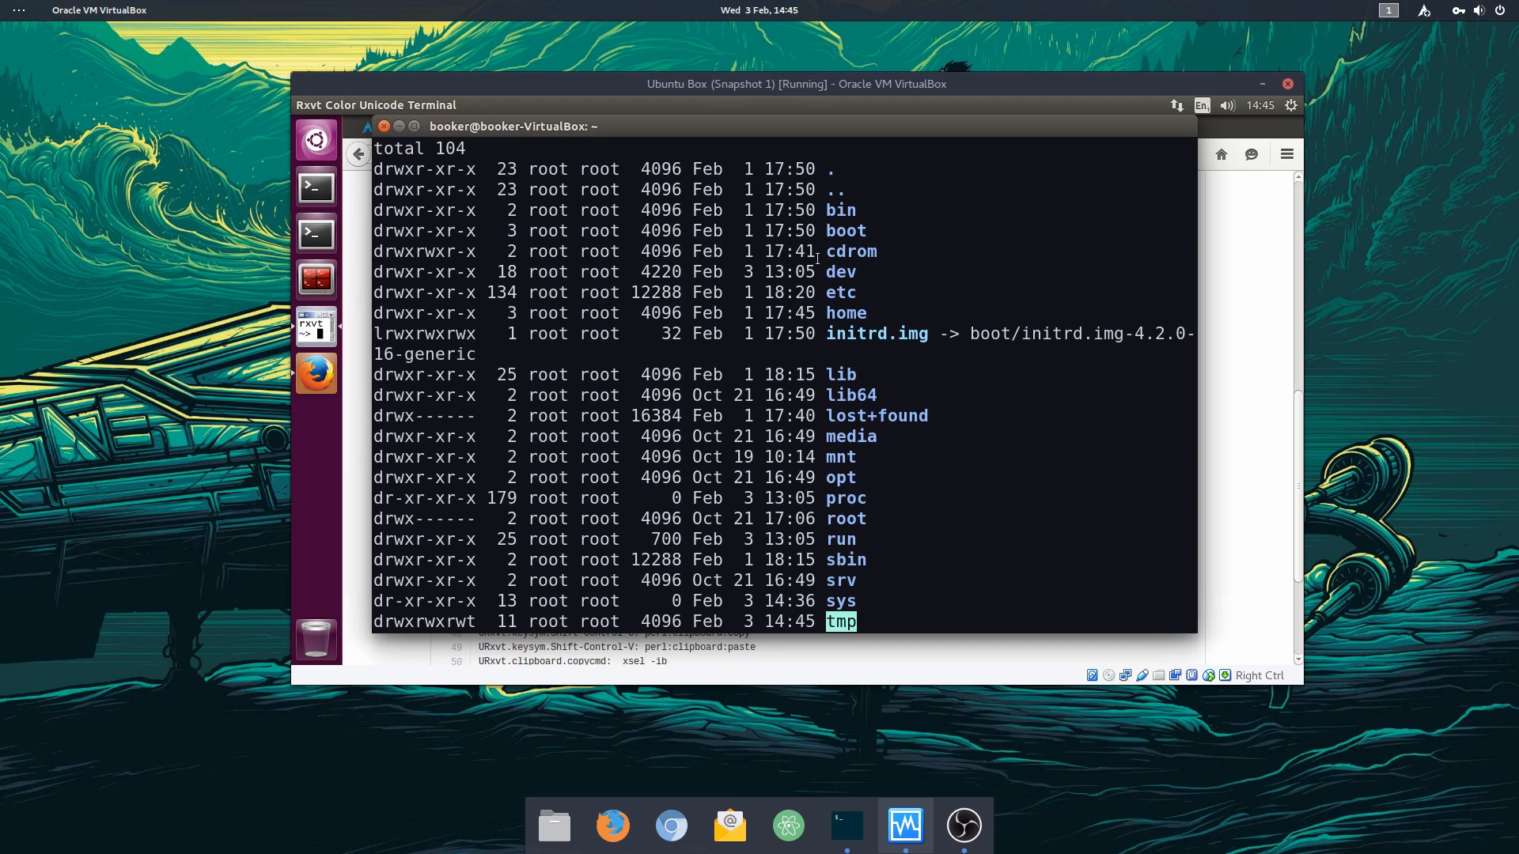
scroll(down, 3)
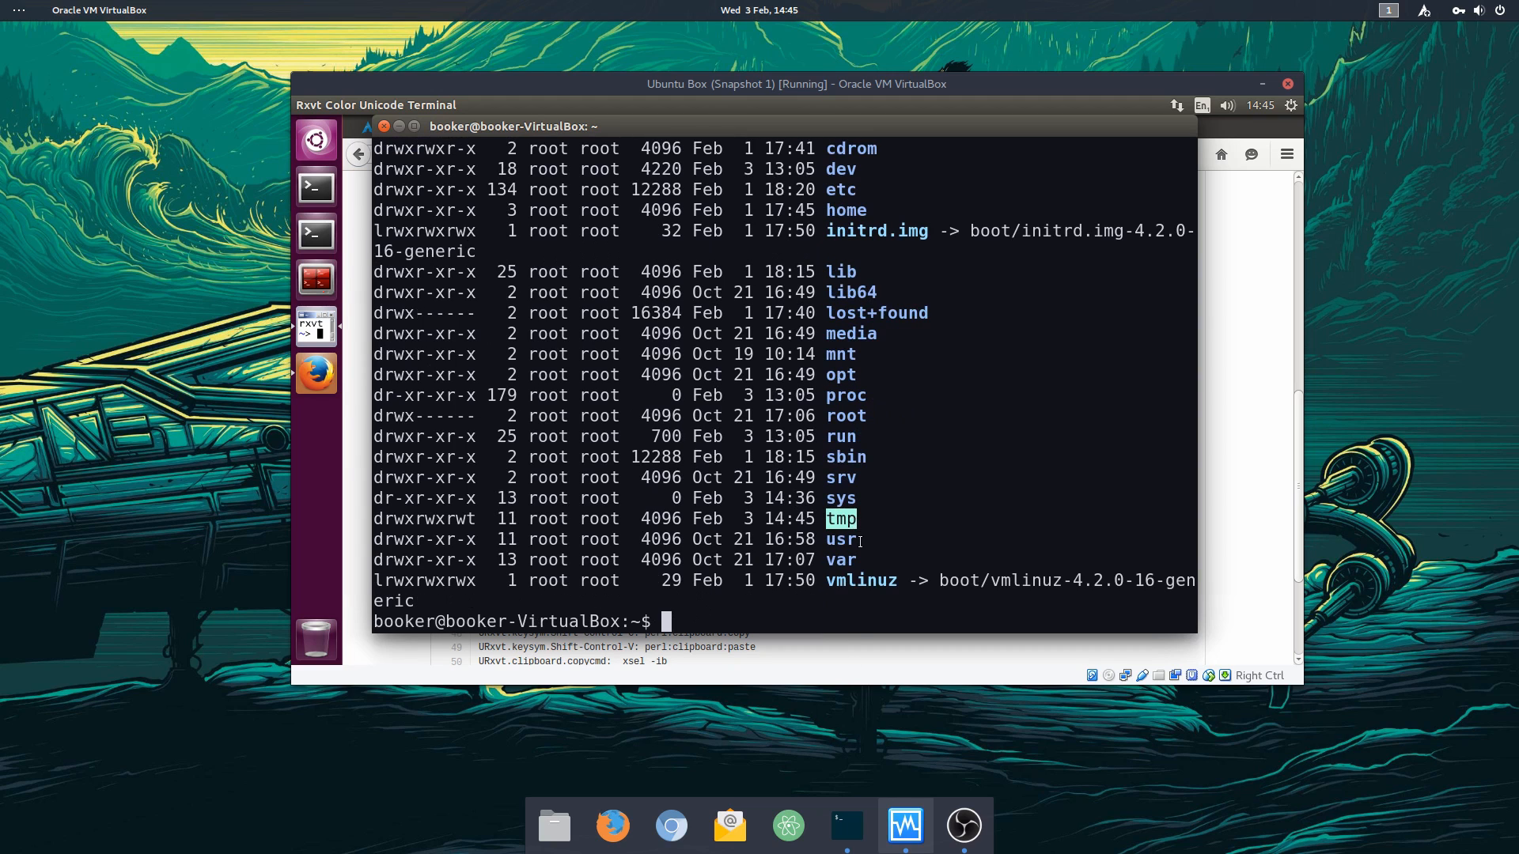
mouse_move(1217, 262)
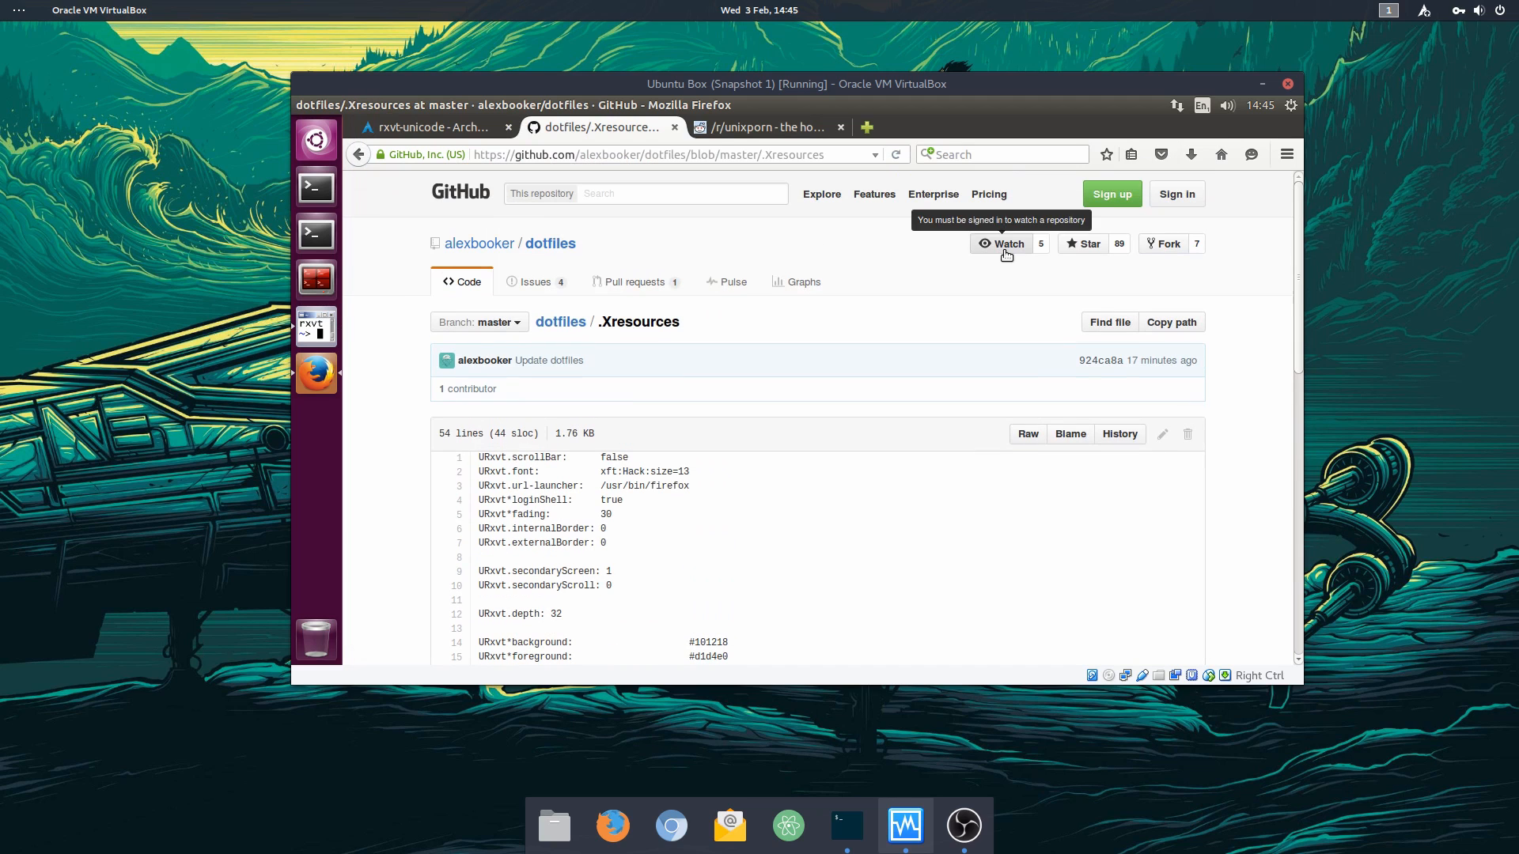
Step: Go from the owner's profile into base16-builder and browse its db/templates folder
click(478, 243)
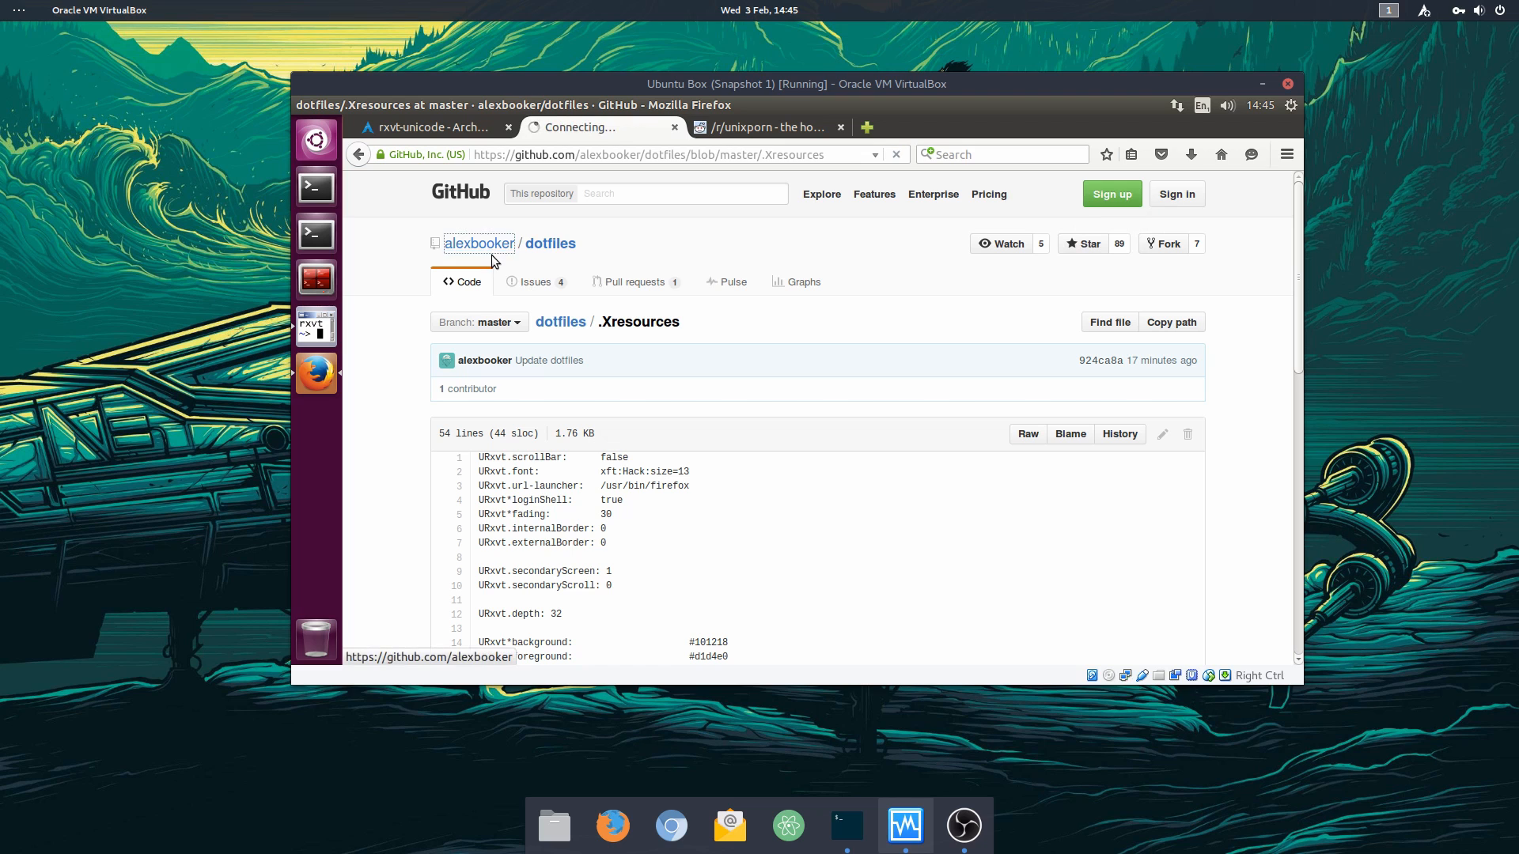
click(478, 243)
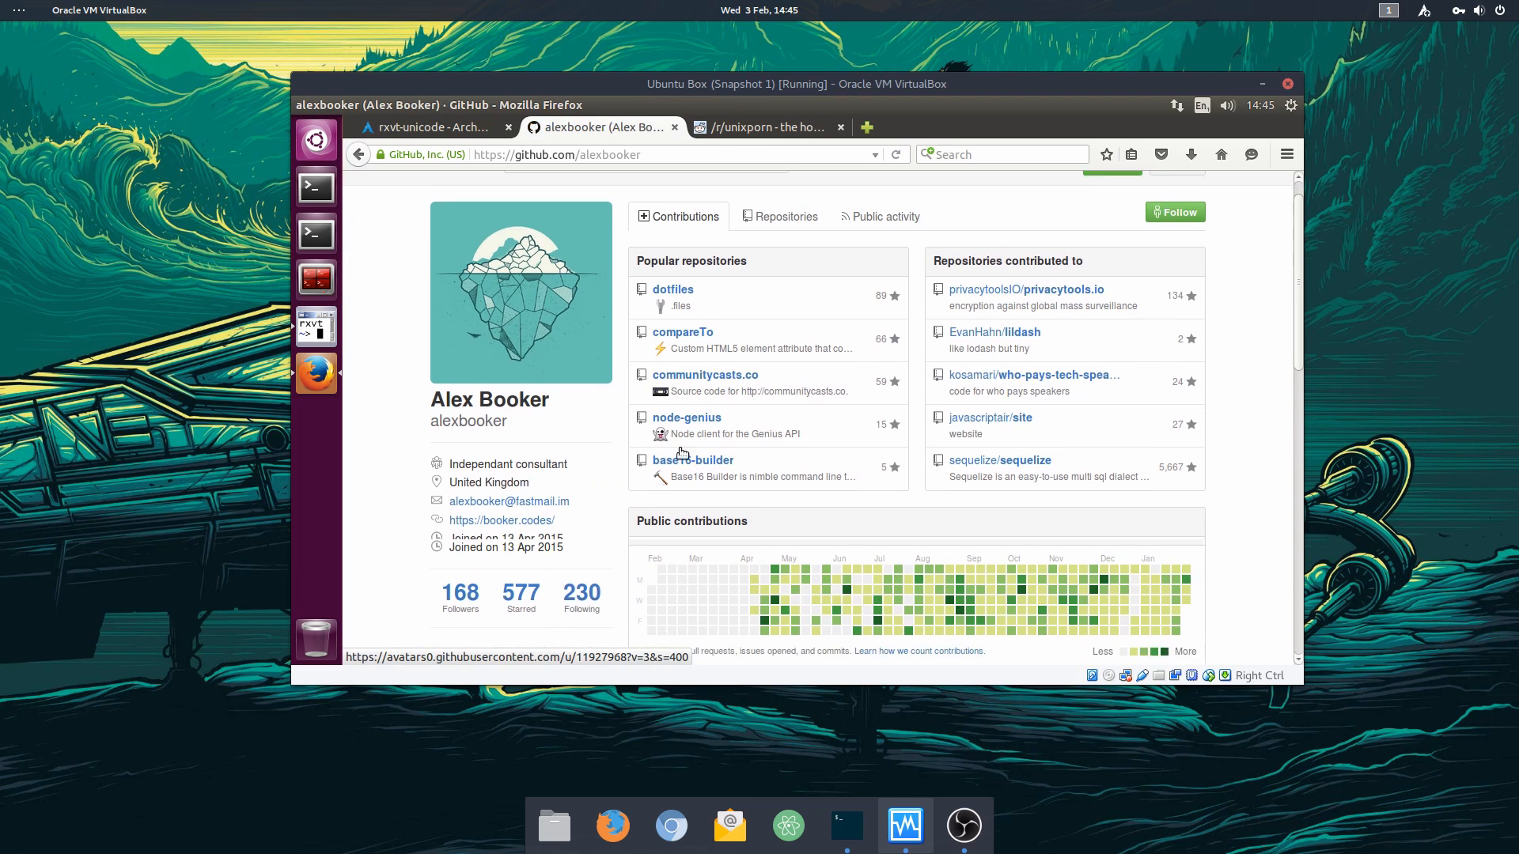
click(693, 460)
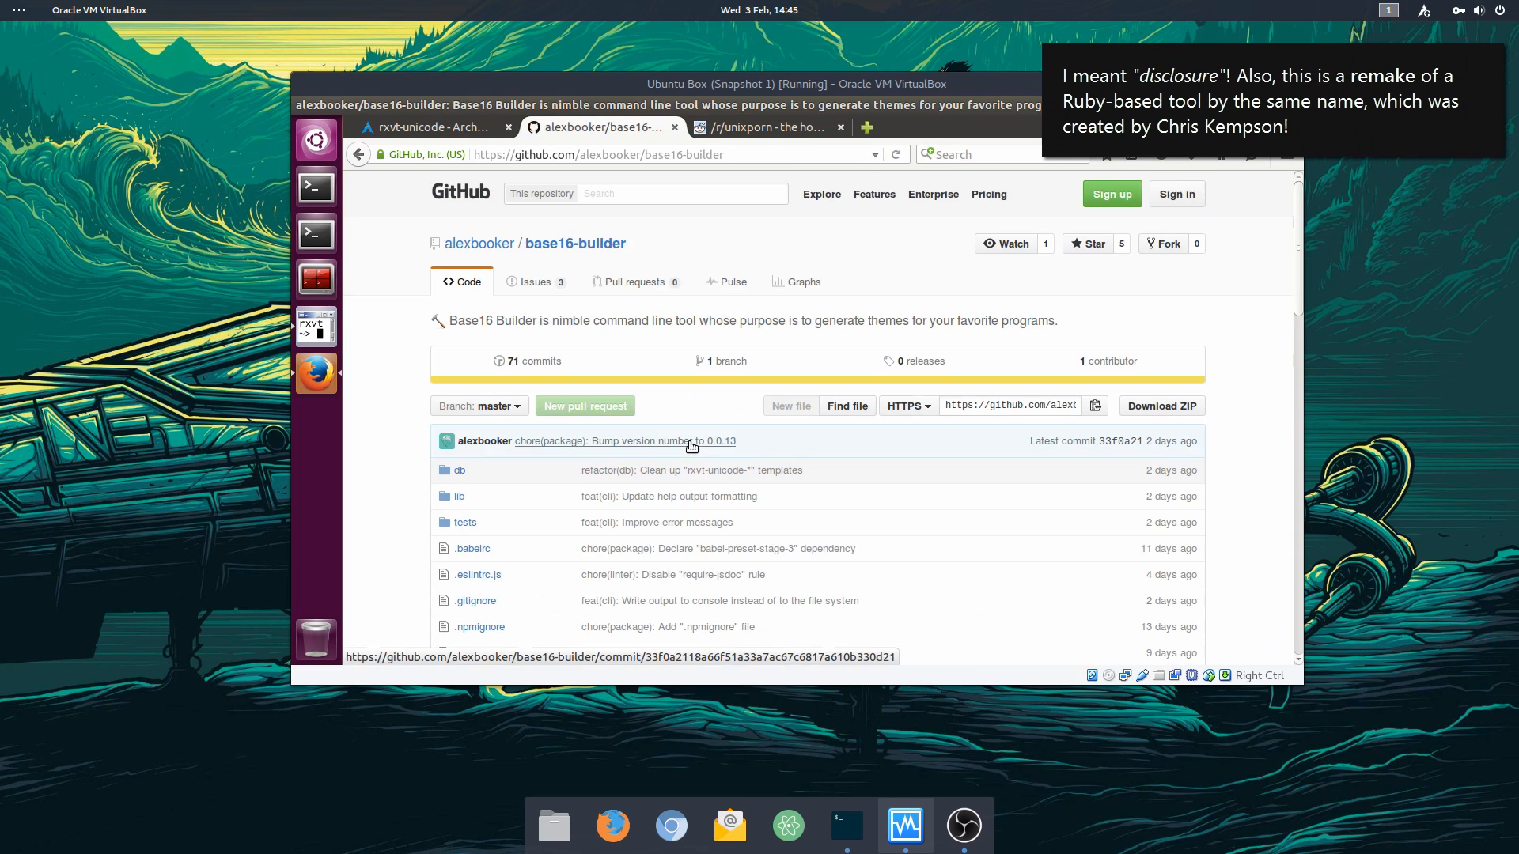
scroll(down, 3)
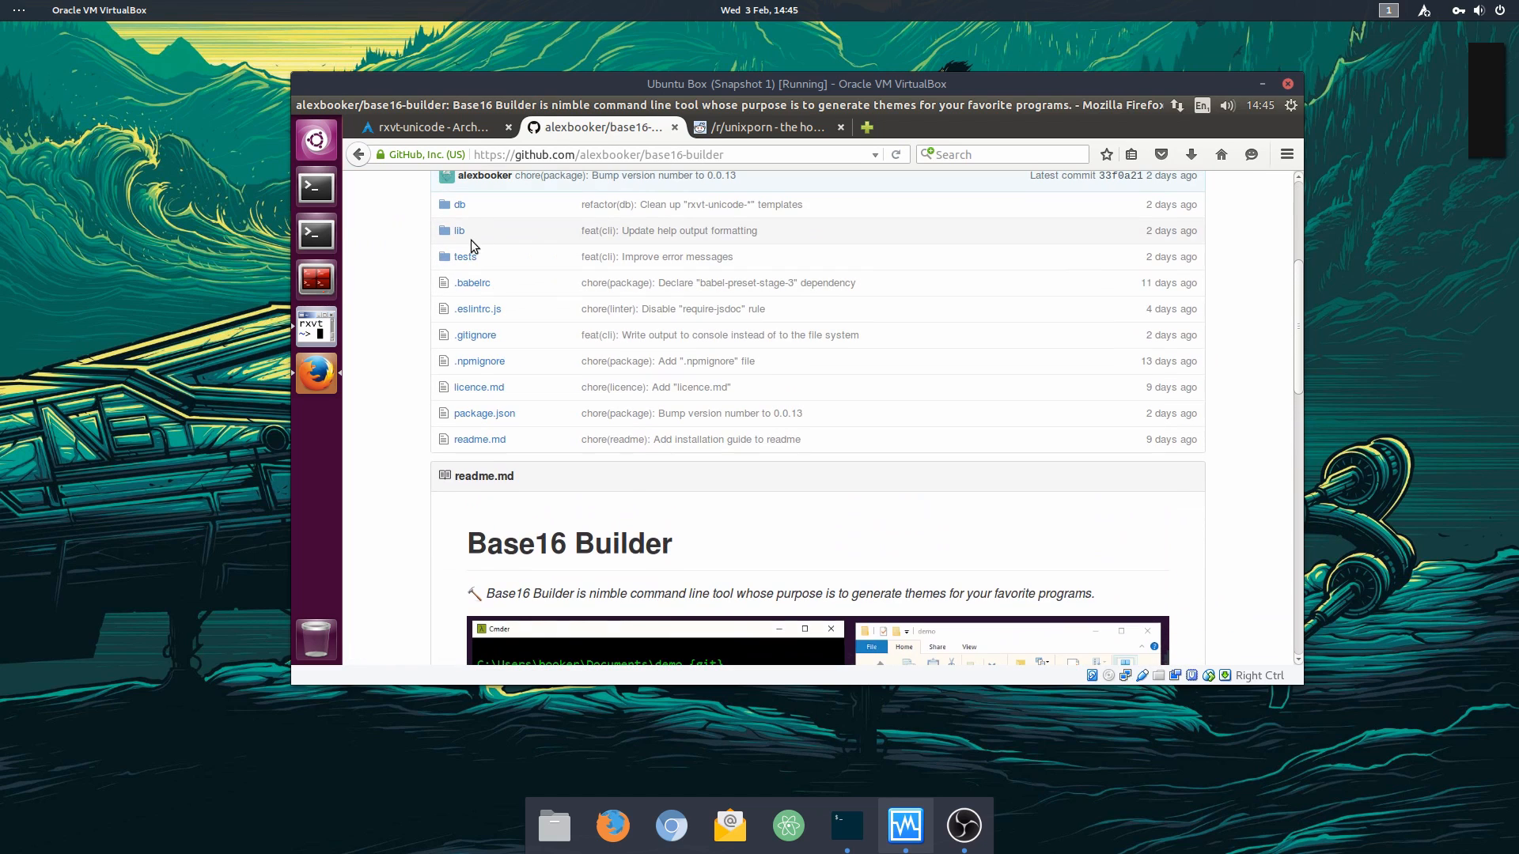
click(459, 204)
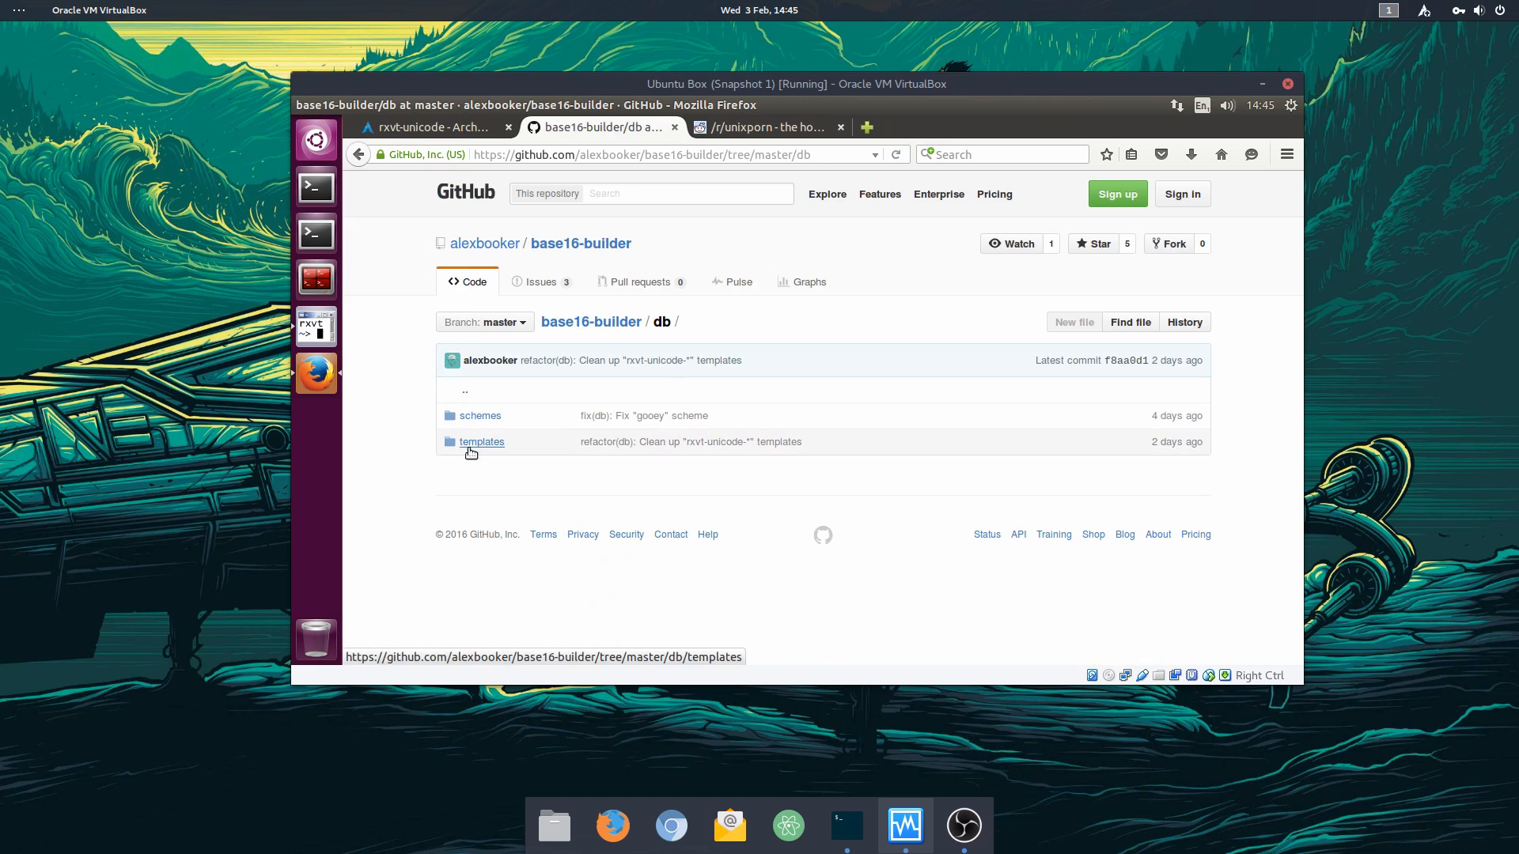
click(482, 442)
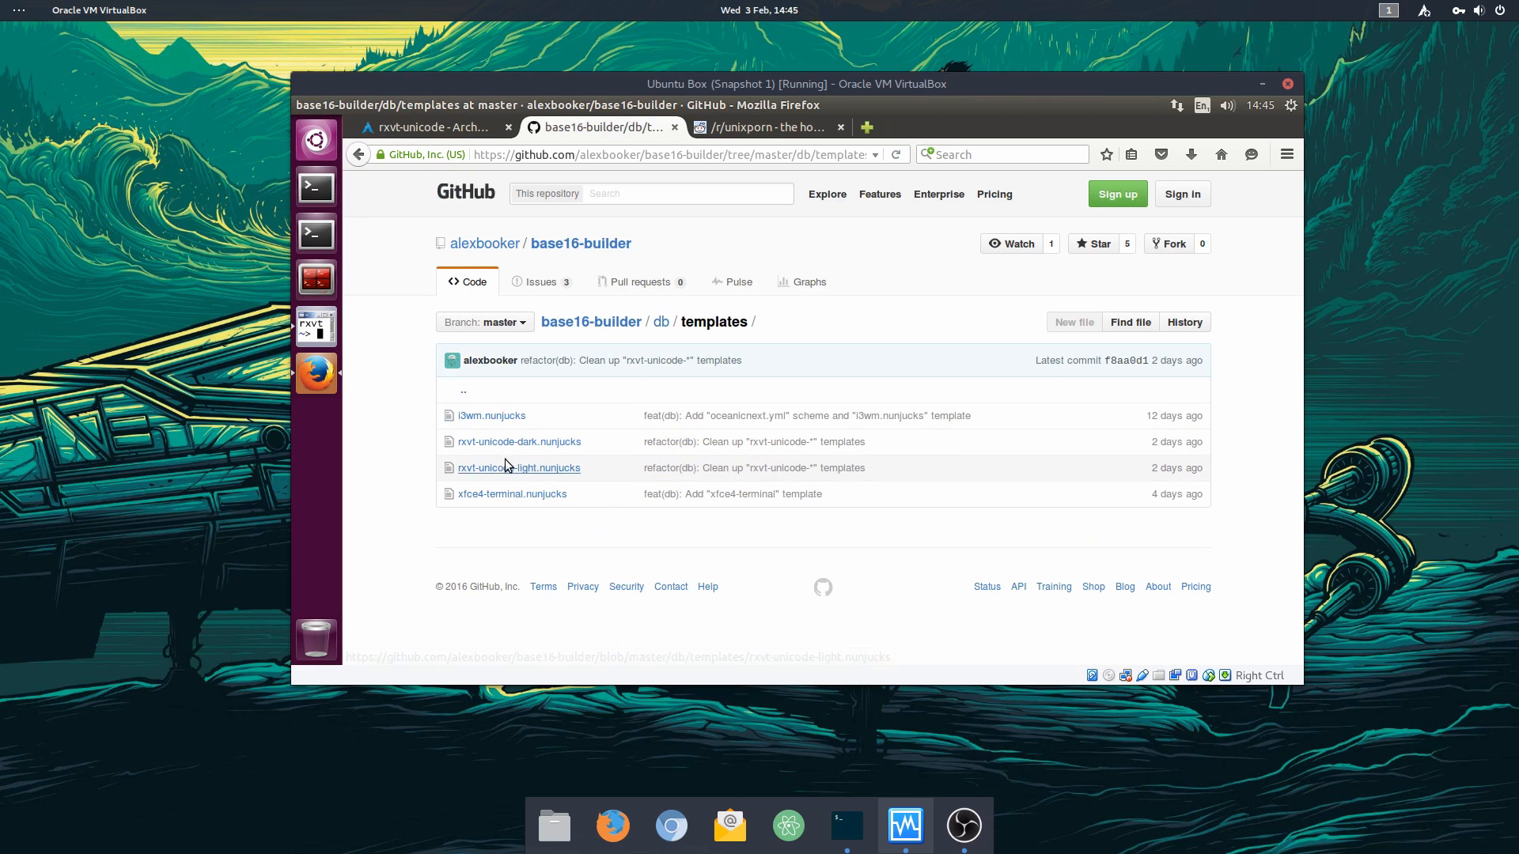
mouse_move(491, 448)
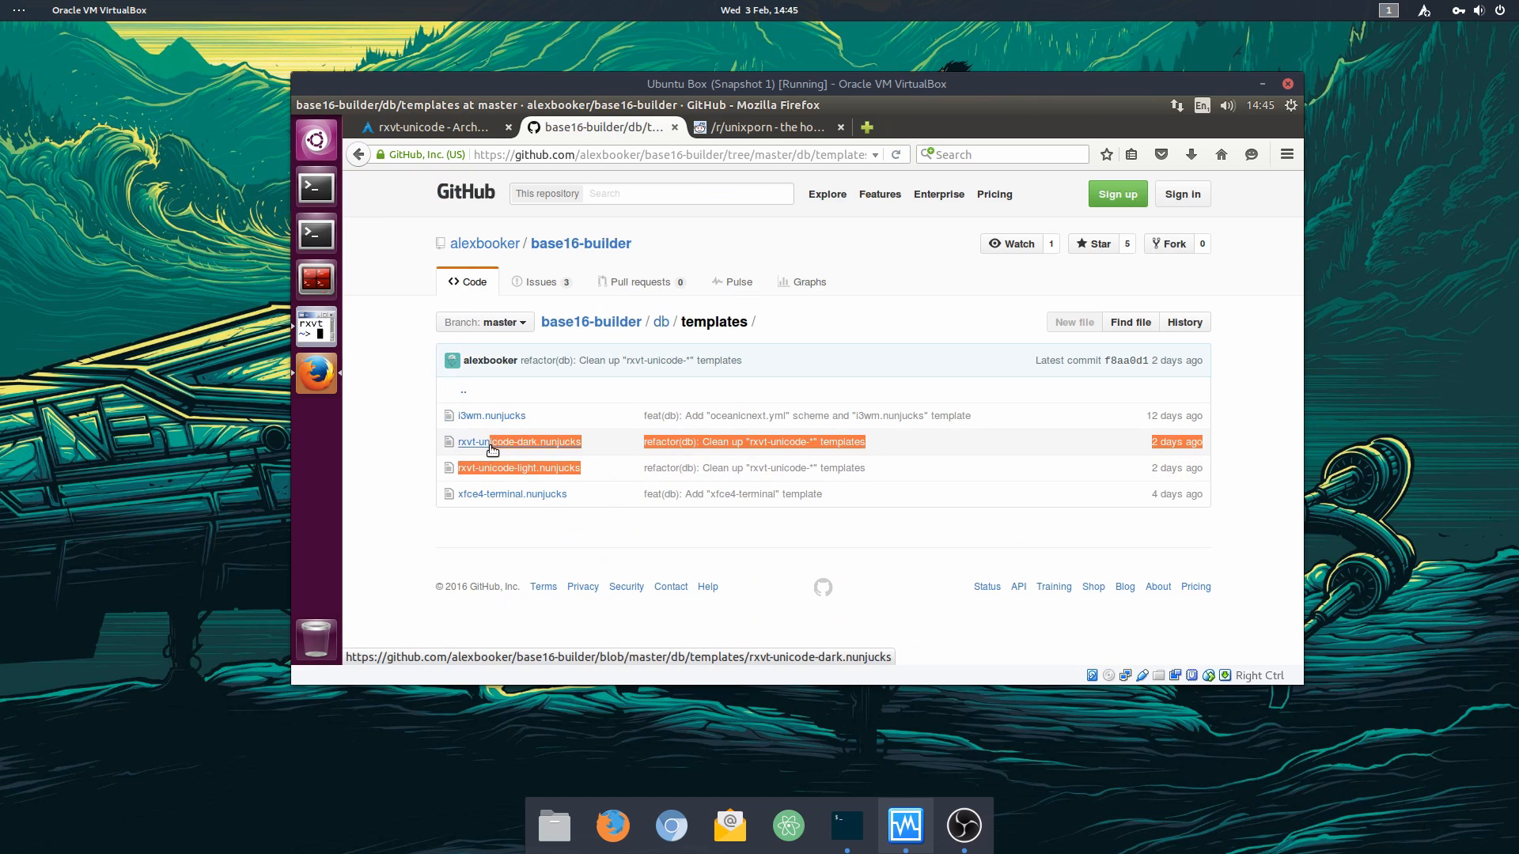
mouse_move(586, 355)
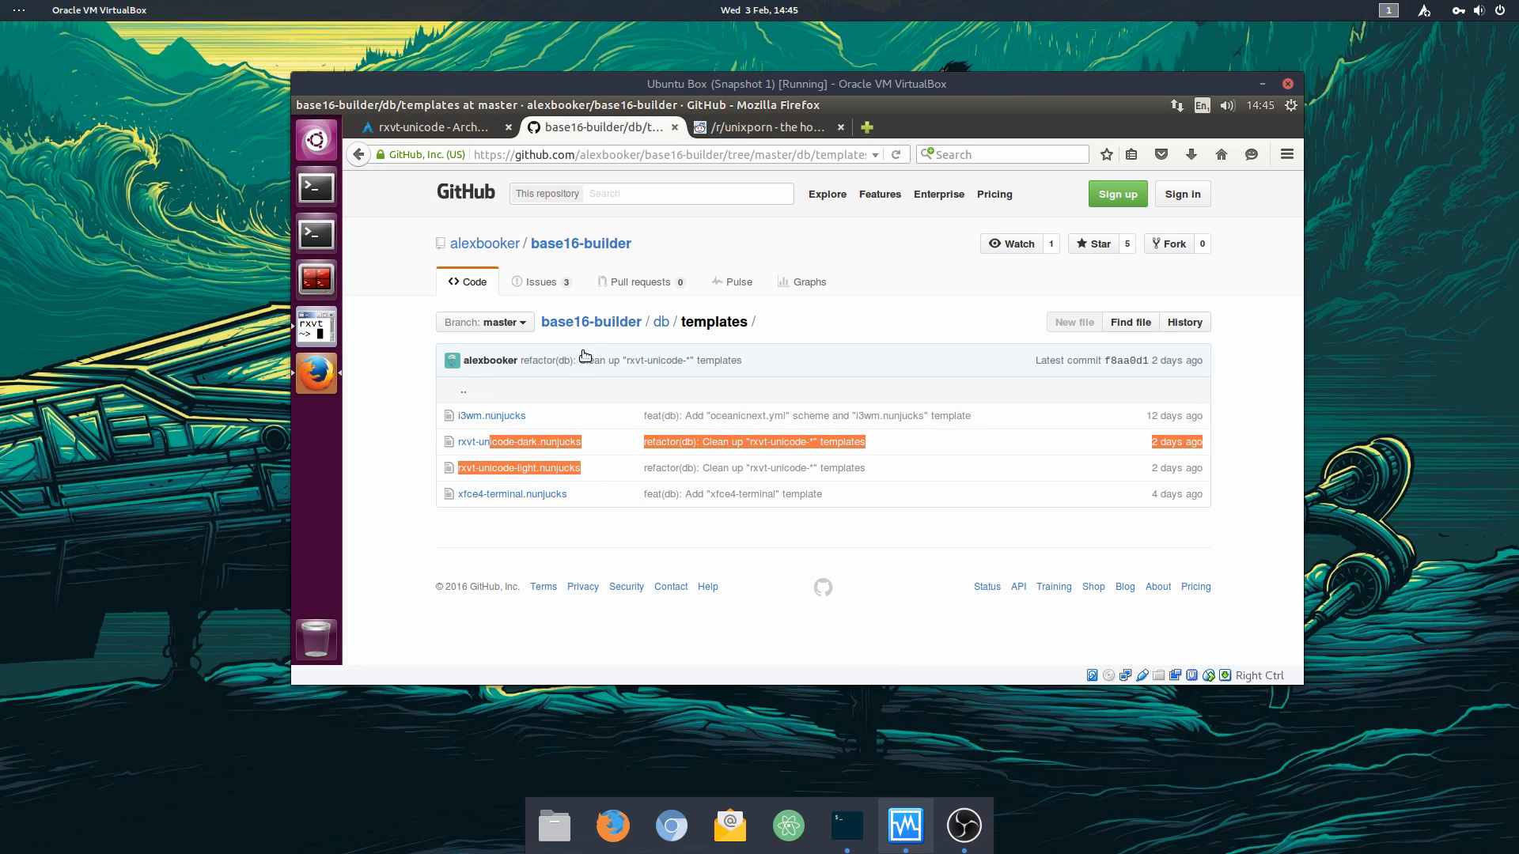
mouse_move(594, 401)
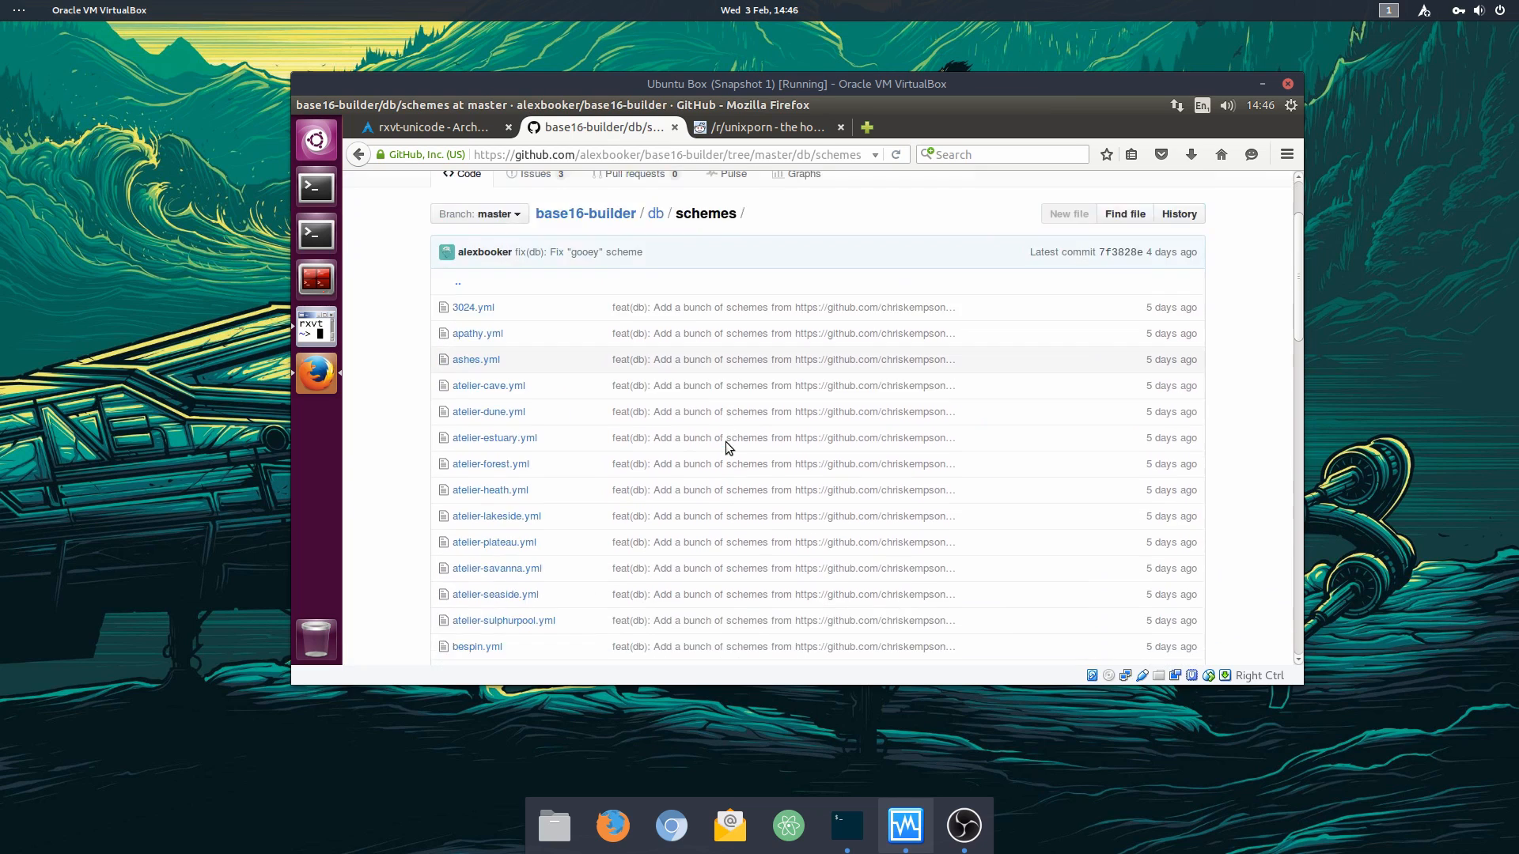
Step: Read through the brewer.yml colour scheme, then go back to base16-builder's main page
scroll(down, 3)
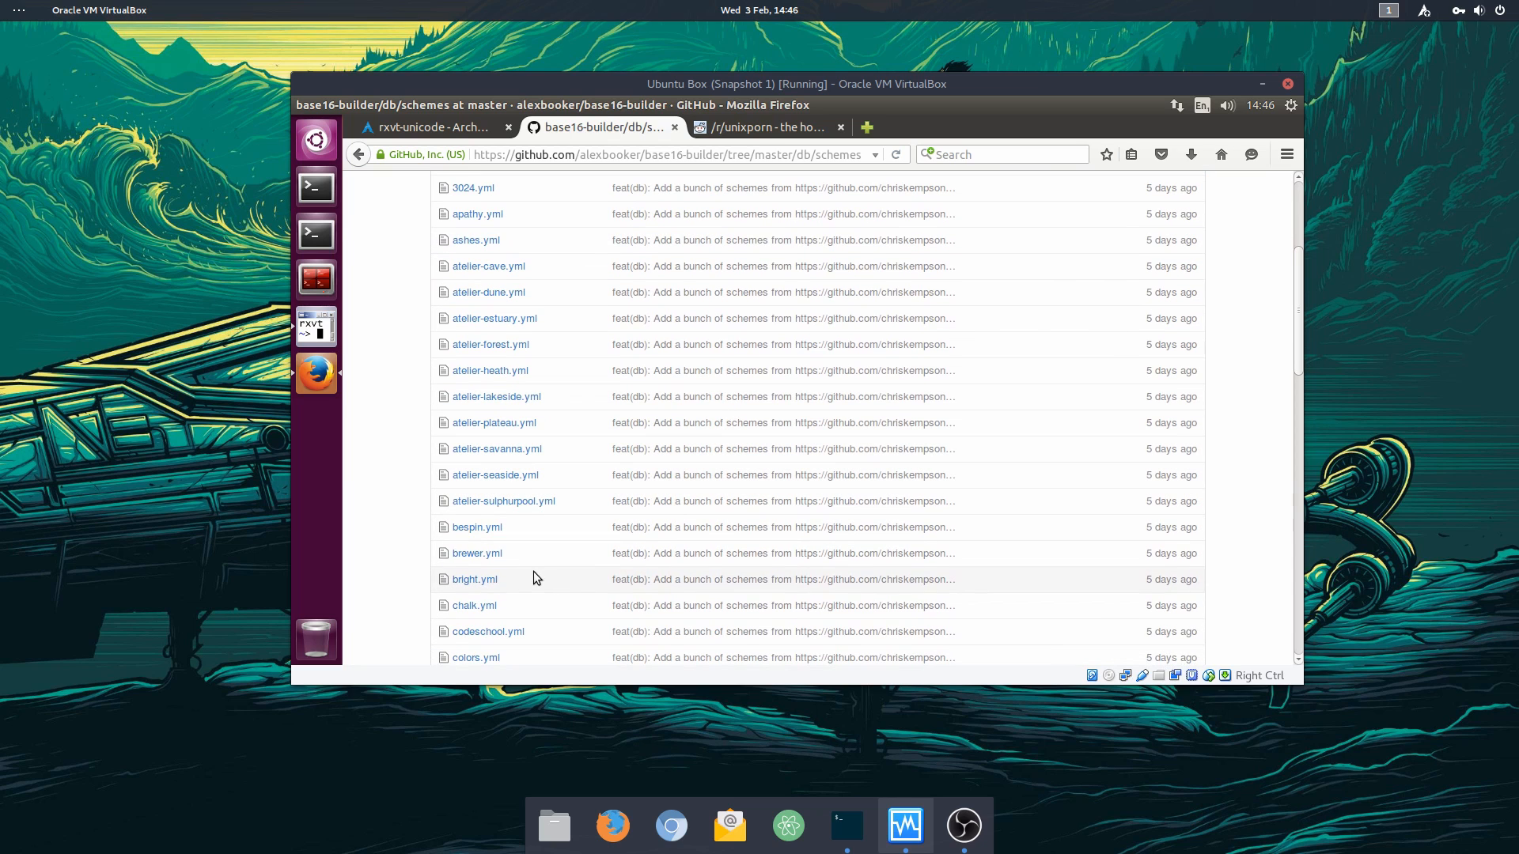
click(477, 553)
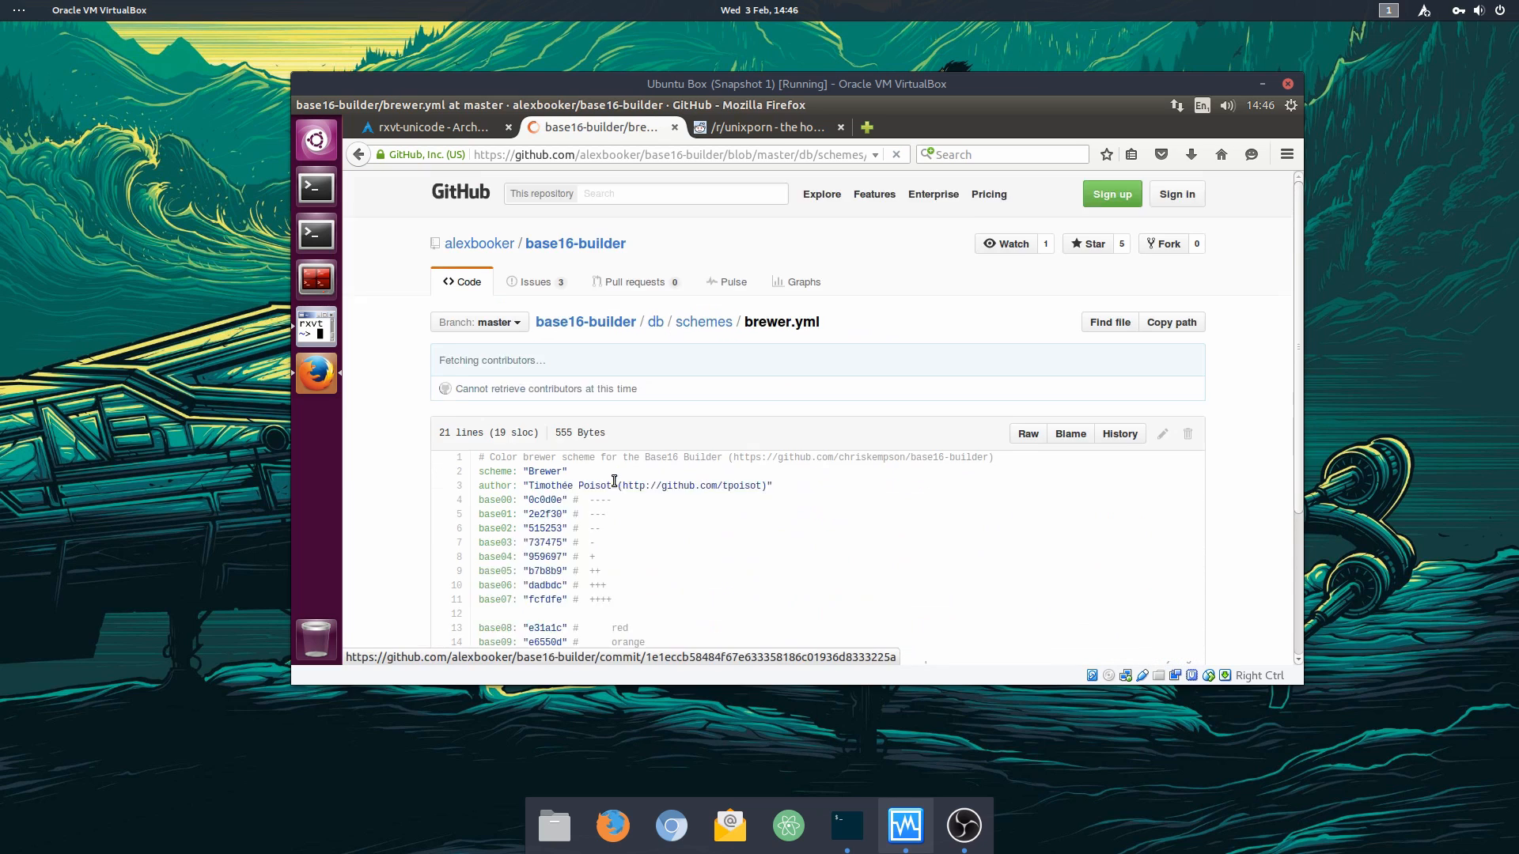
scroll(down, 3)
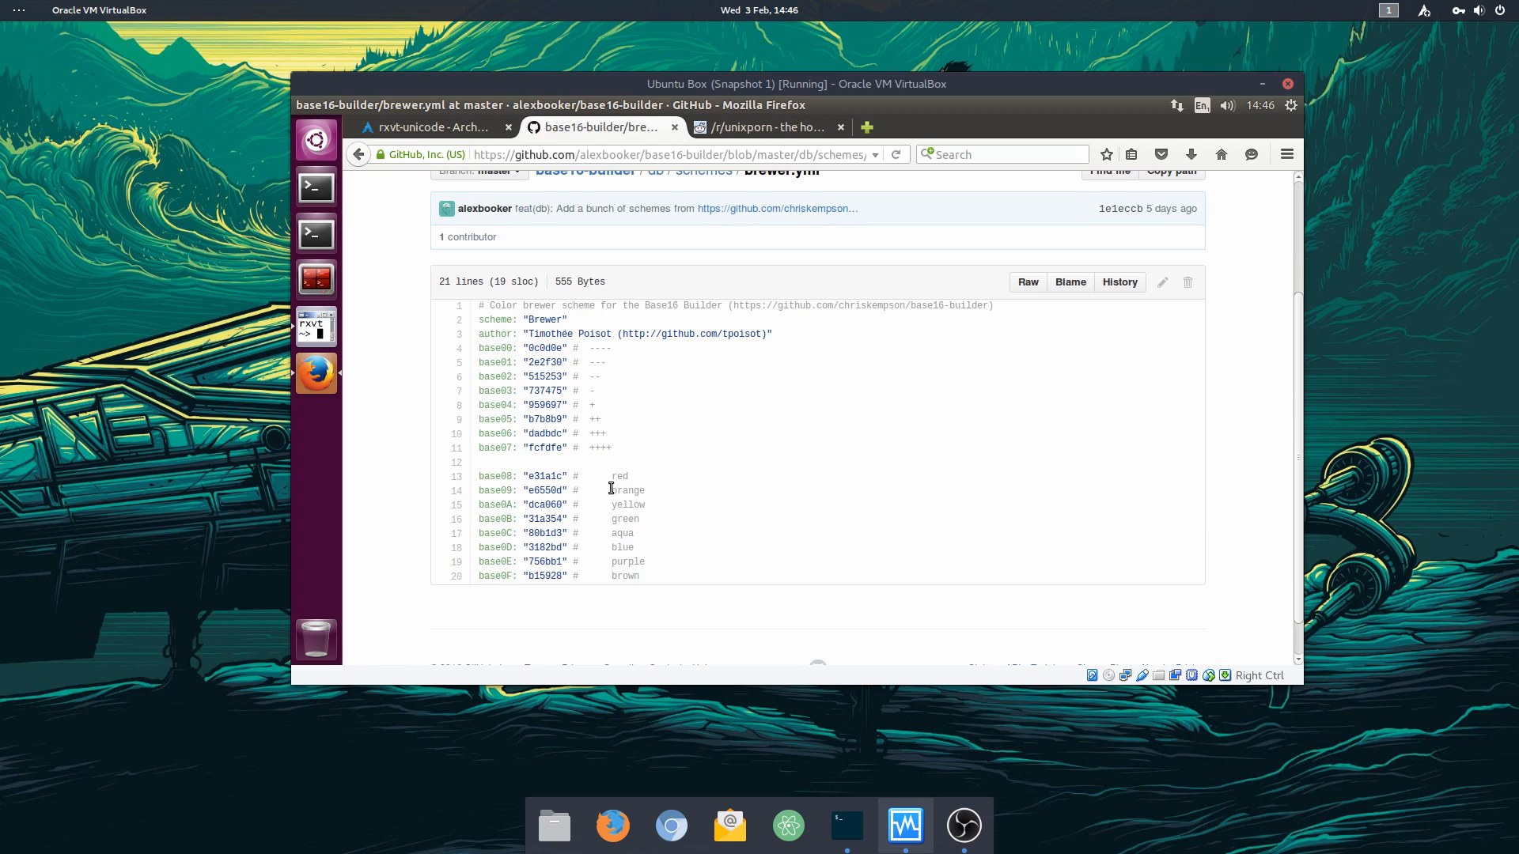
mouse_move(680, 548)
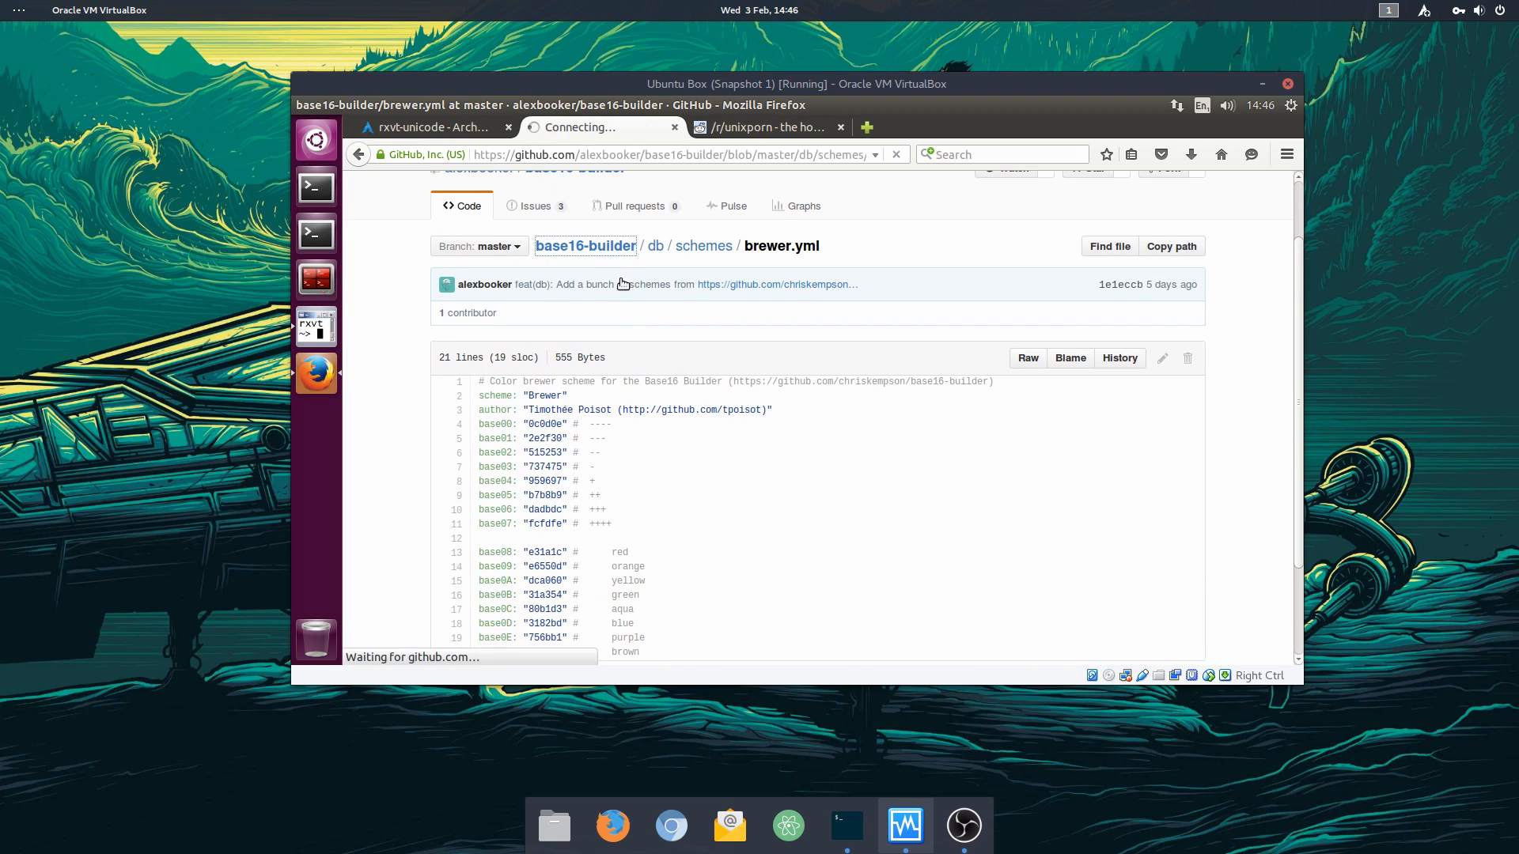
click(585, 246)
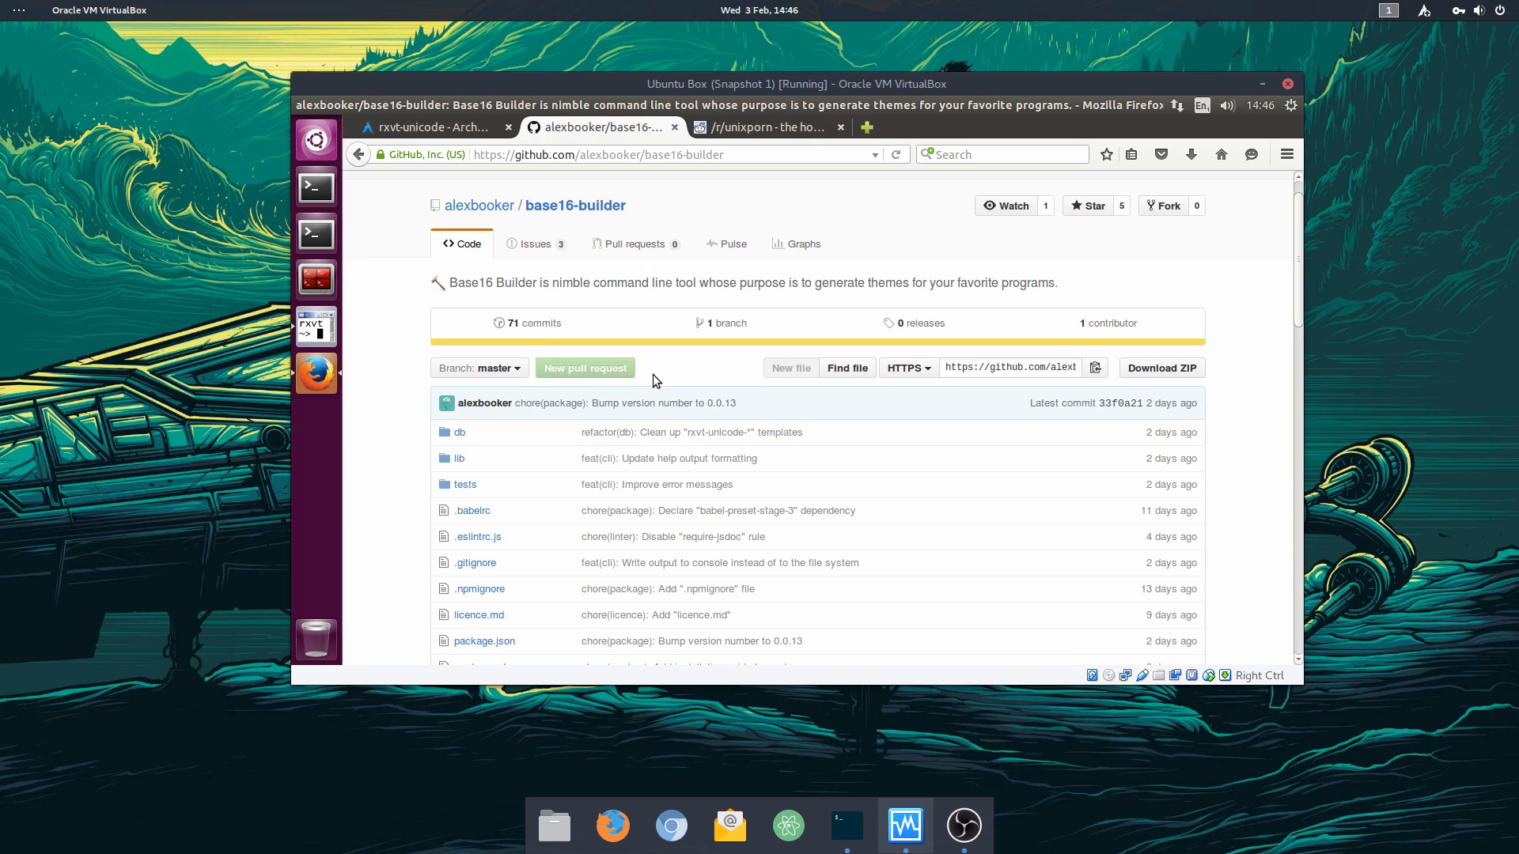
Step: Watch the readme demo ('base16-builder -s oceanicnext -t'), then return to the ArchWiki rxvt-unicode tab
scroll(up, 3)
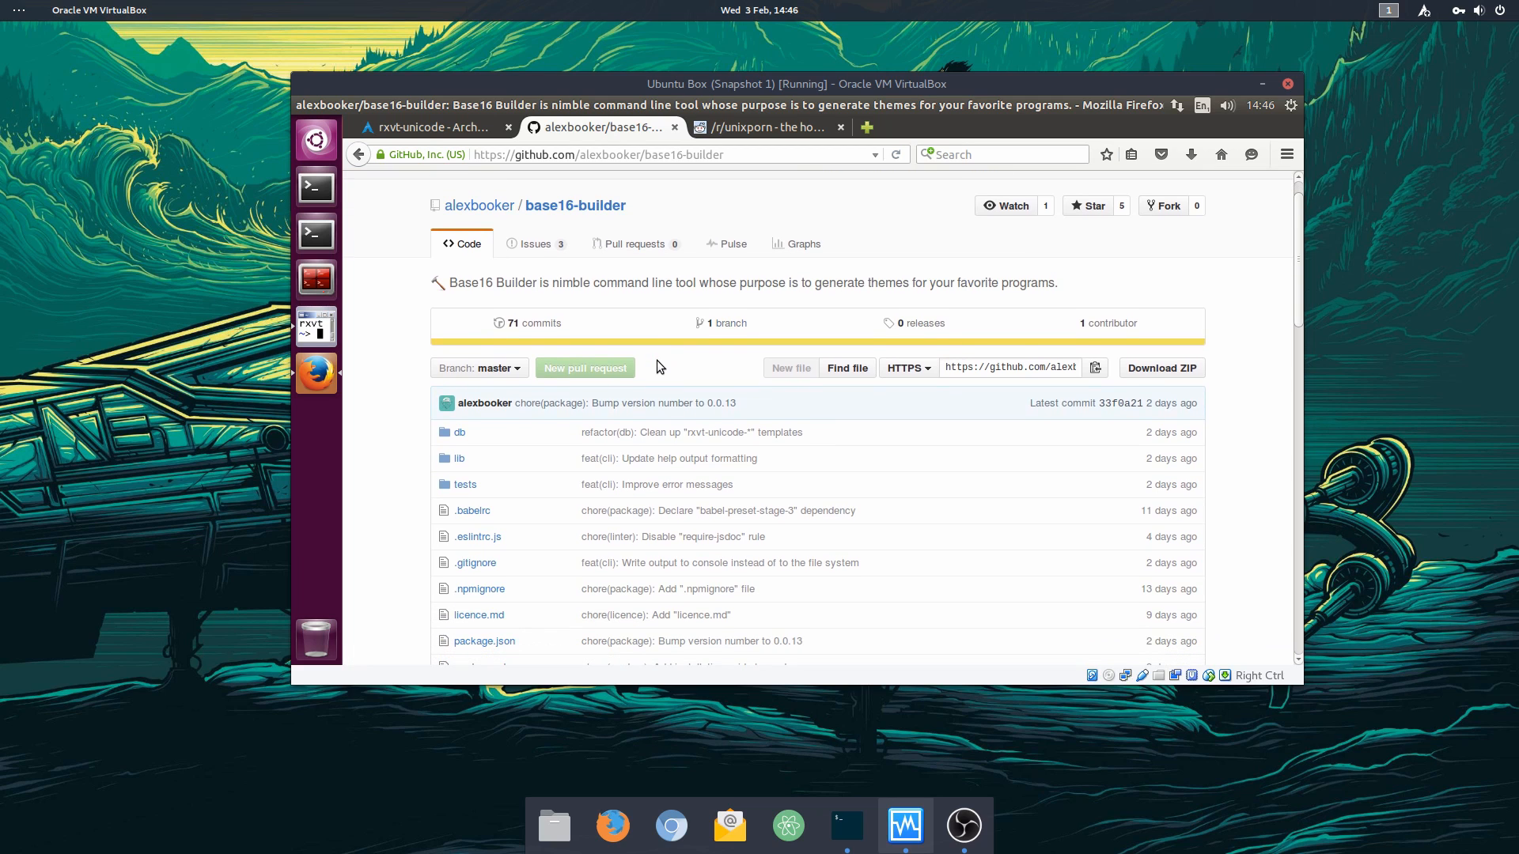
scroll(down, 3)
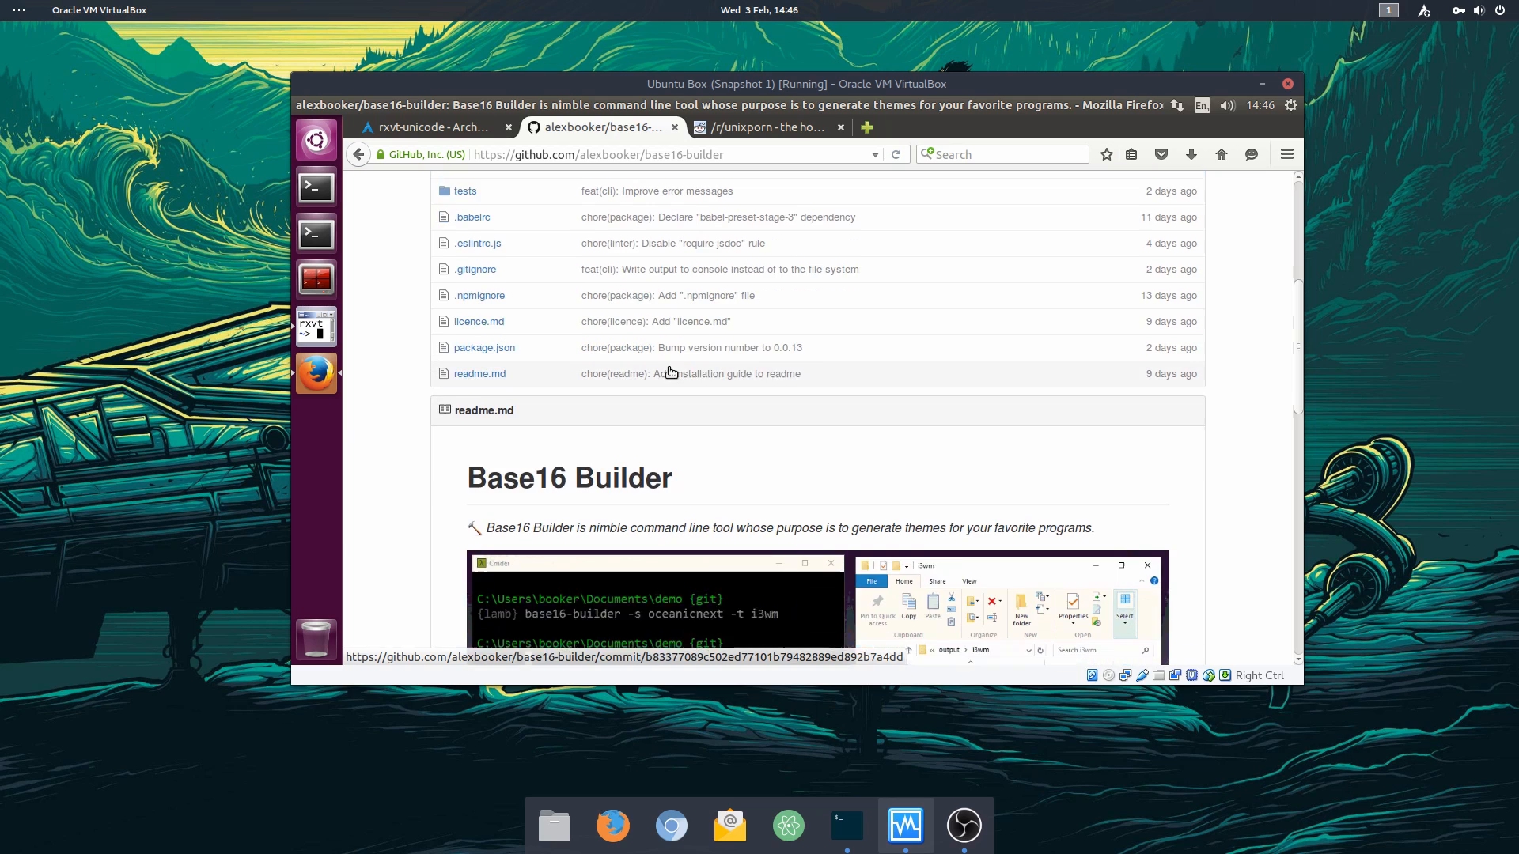
scroll(down, 3)
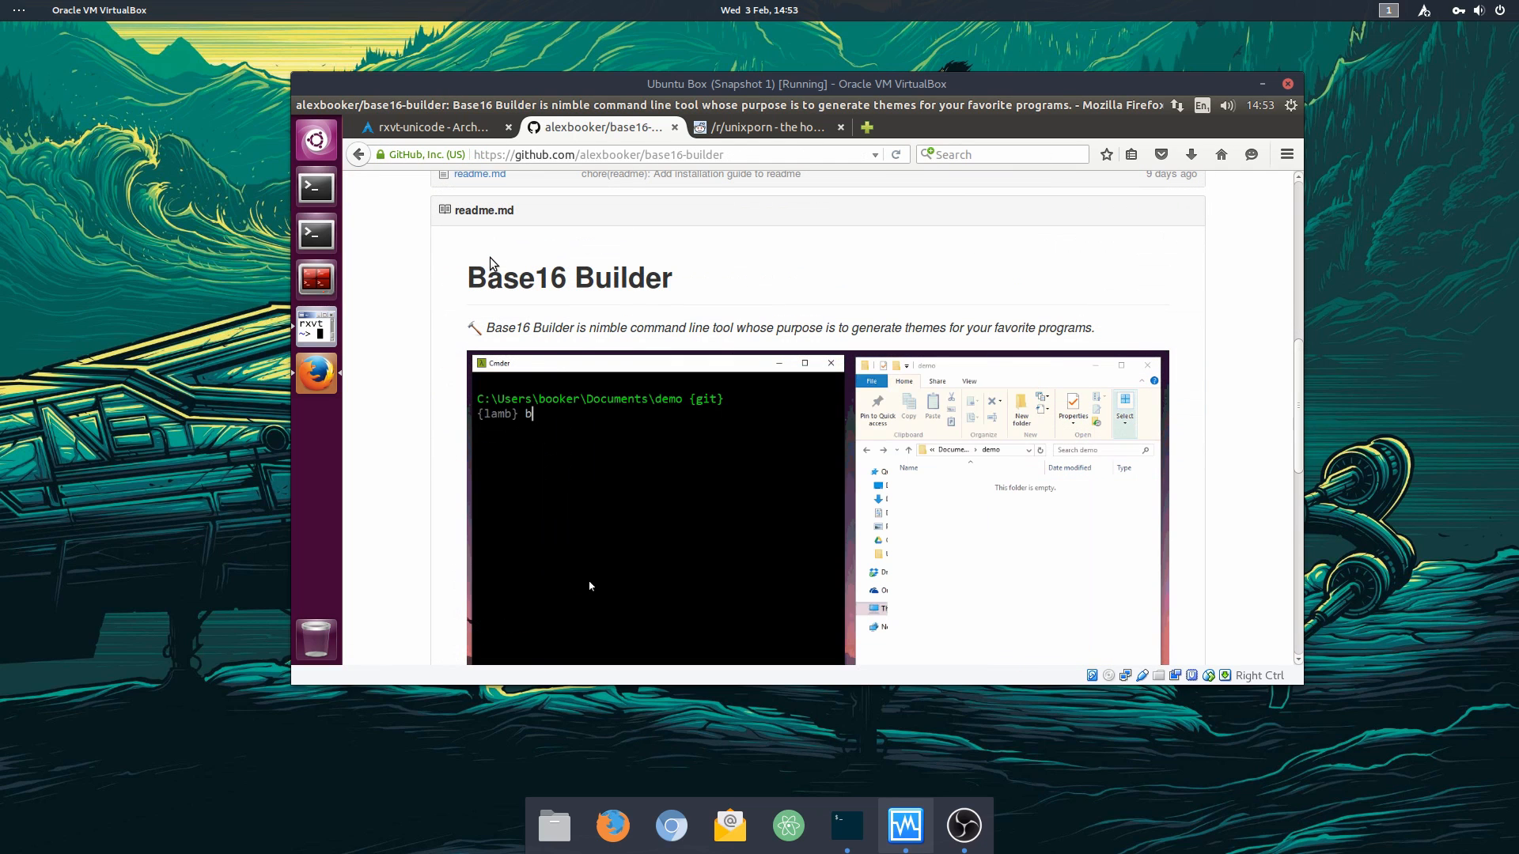
text(ase16-builder -s oceanicnext -t i3wm)
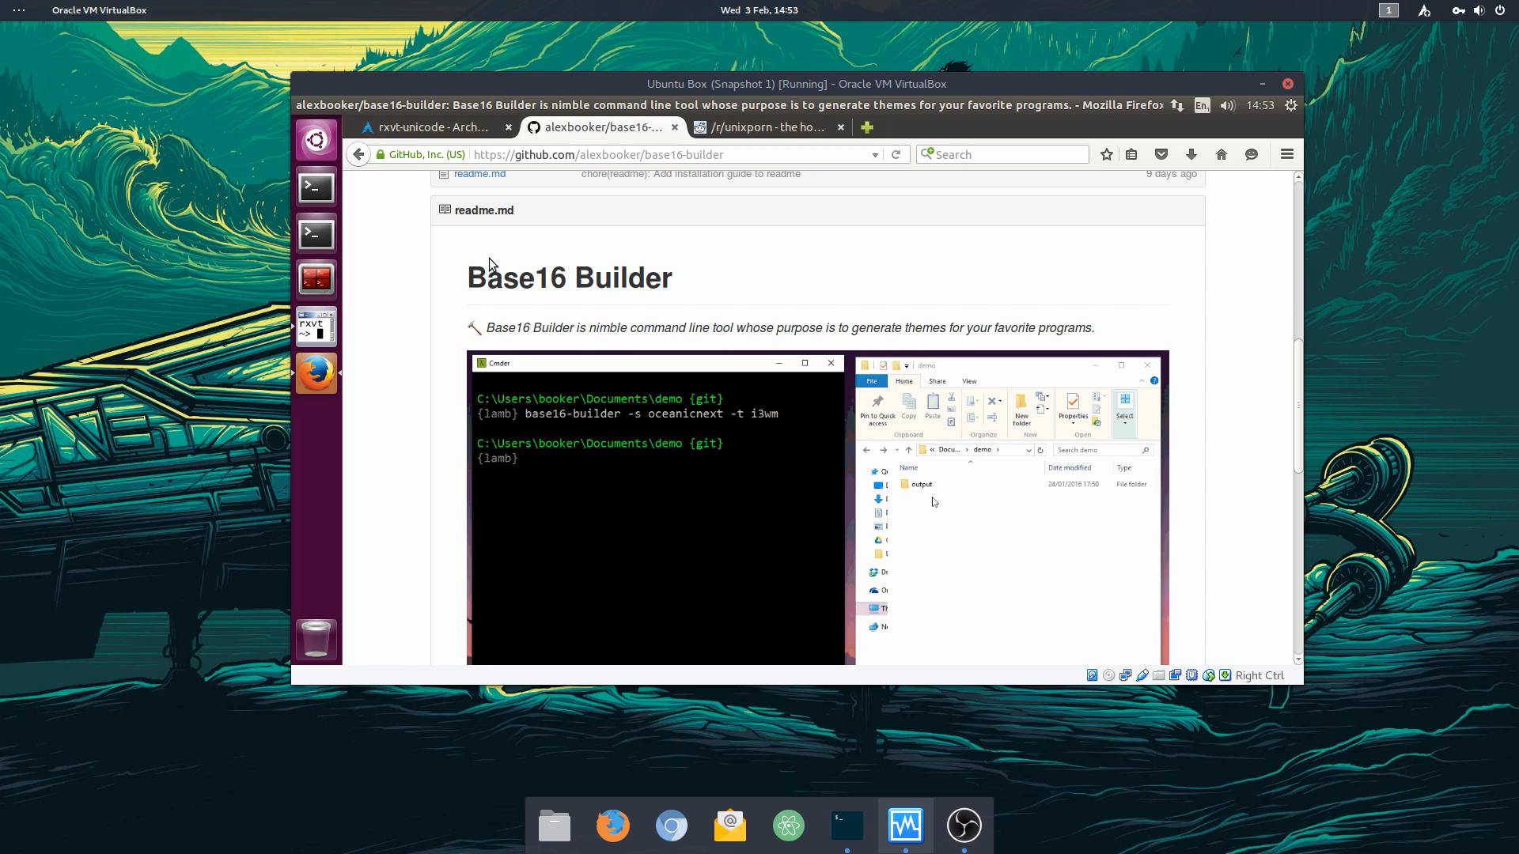
right_click(925, 483)
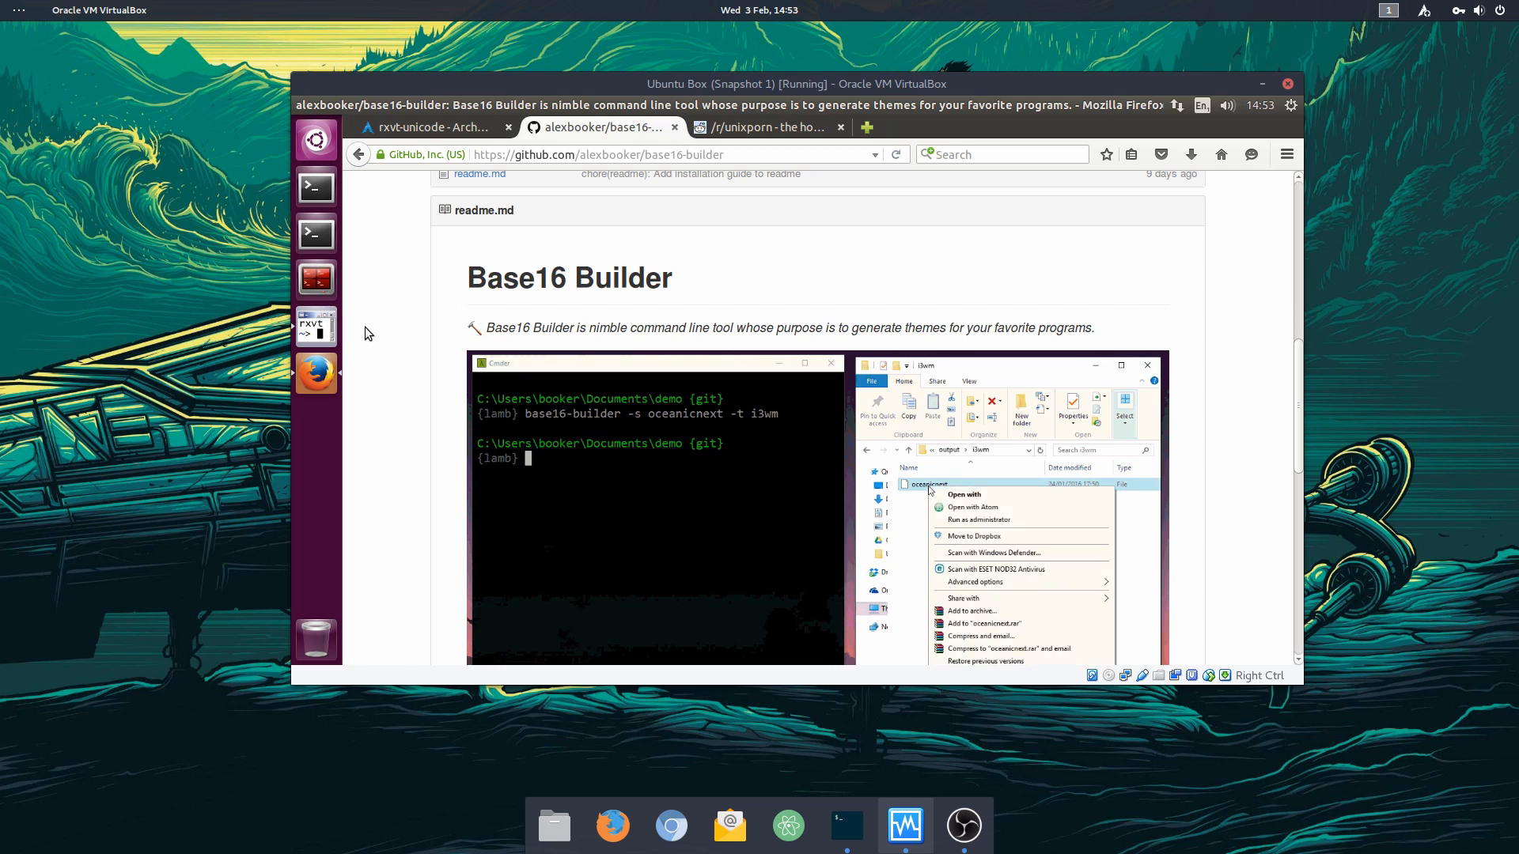
click(316, 326)
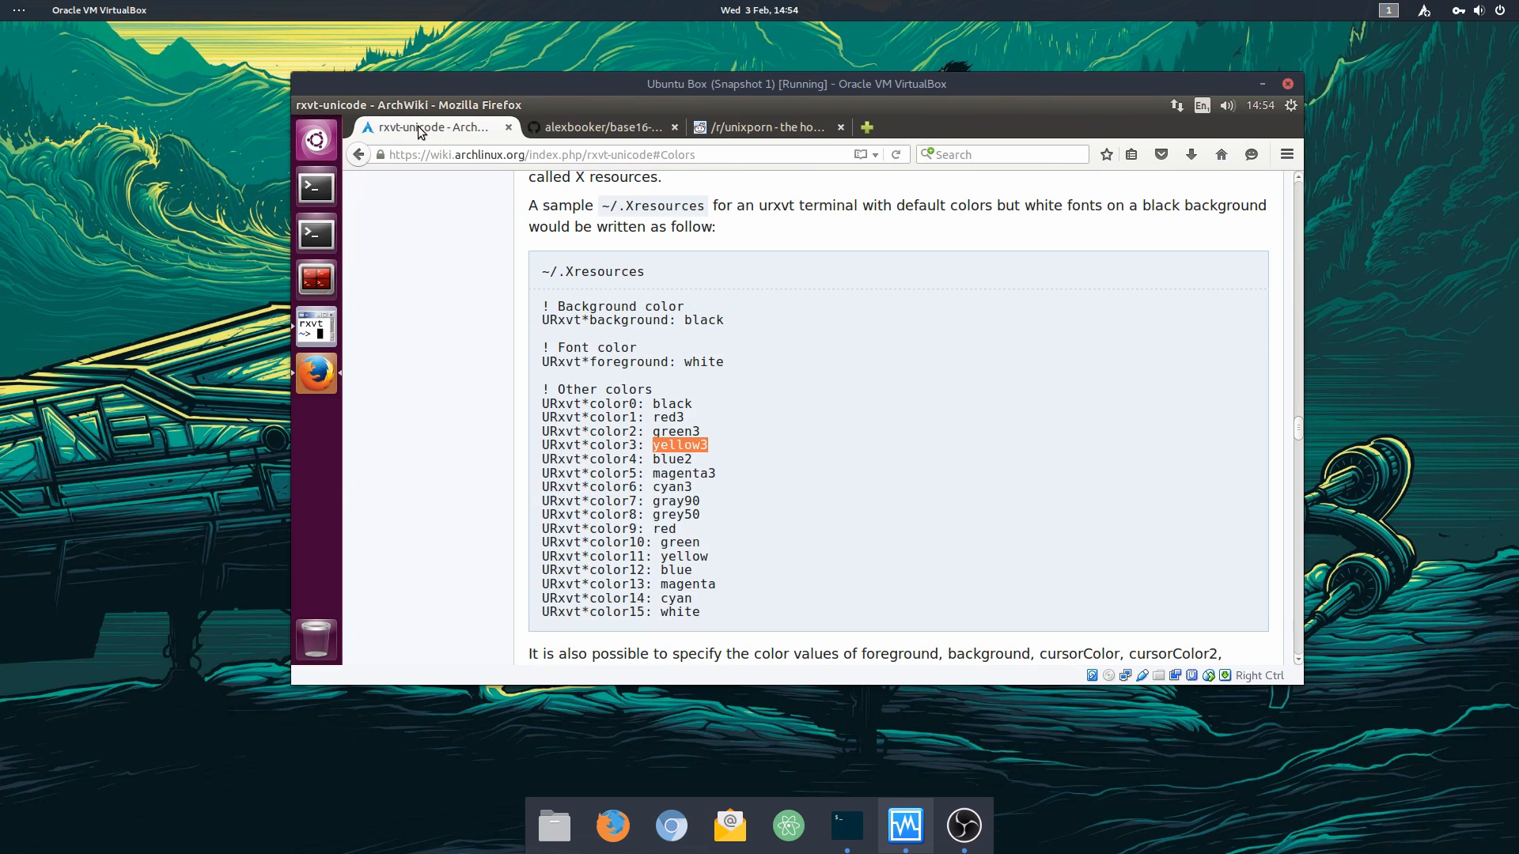
scroll(up, 3)
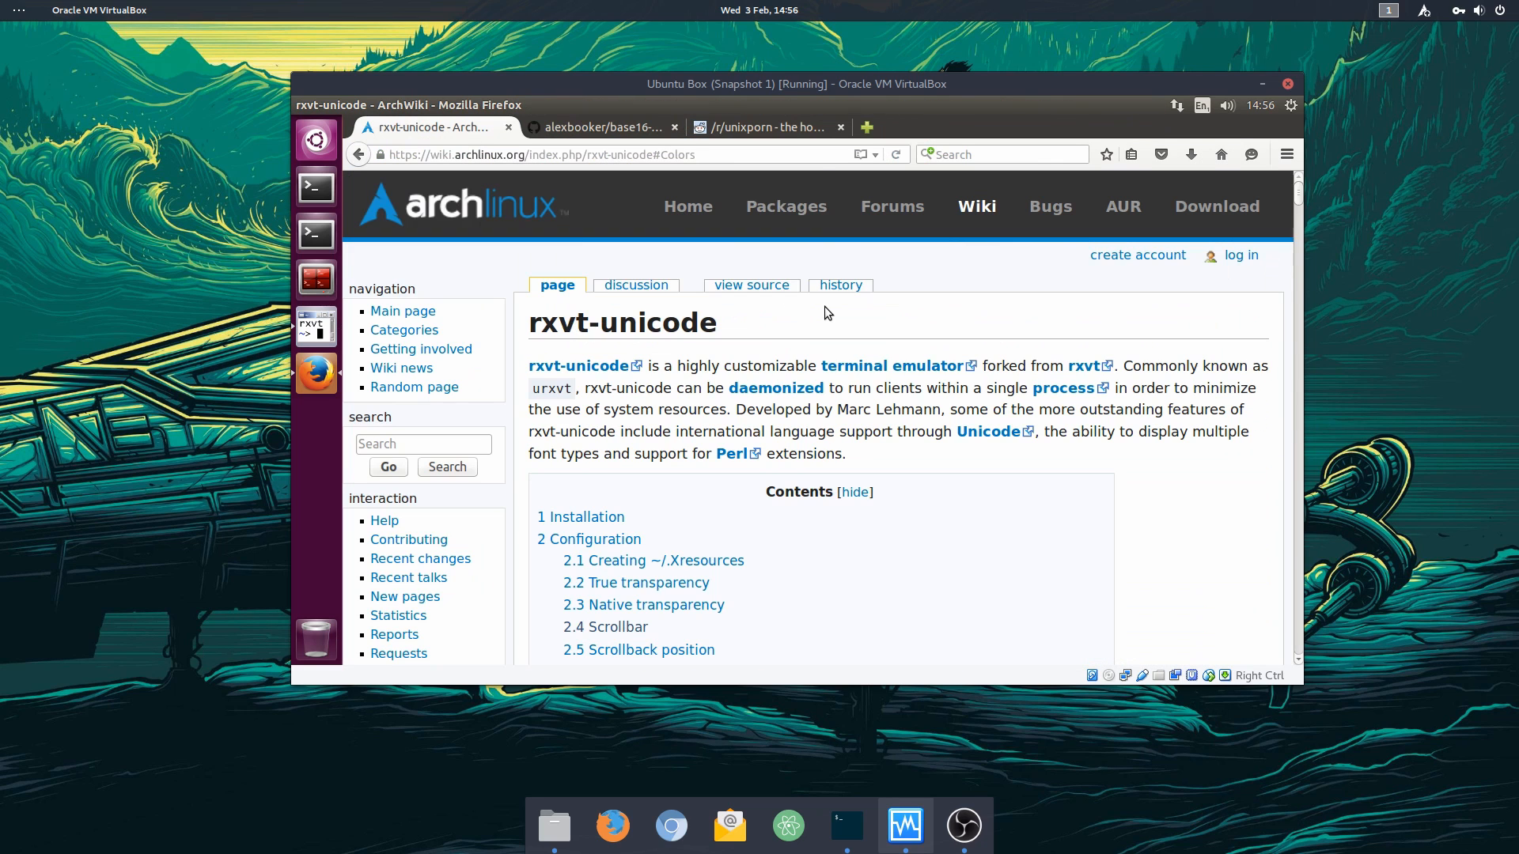